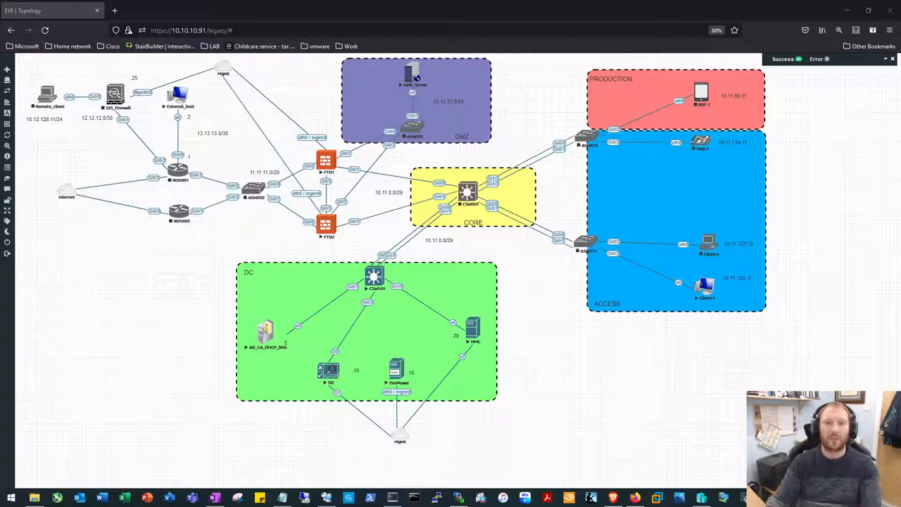
mouse_move(233, 329)
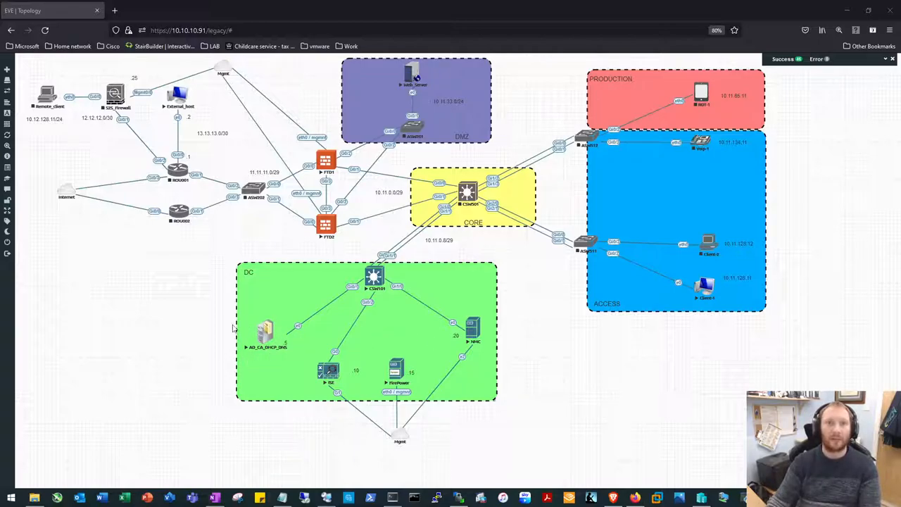
mouse_move(301, 341)
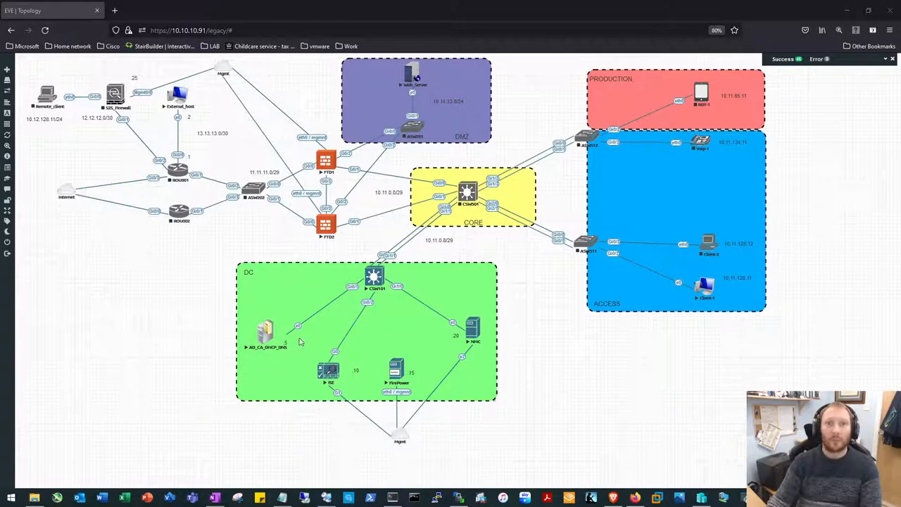
mouse_move(234, 345)
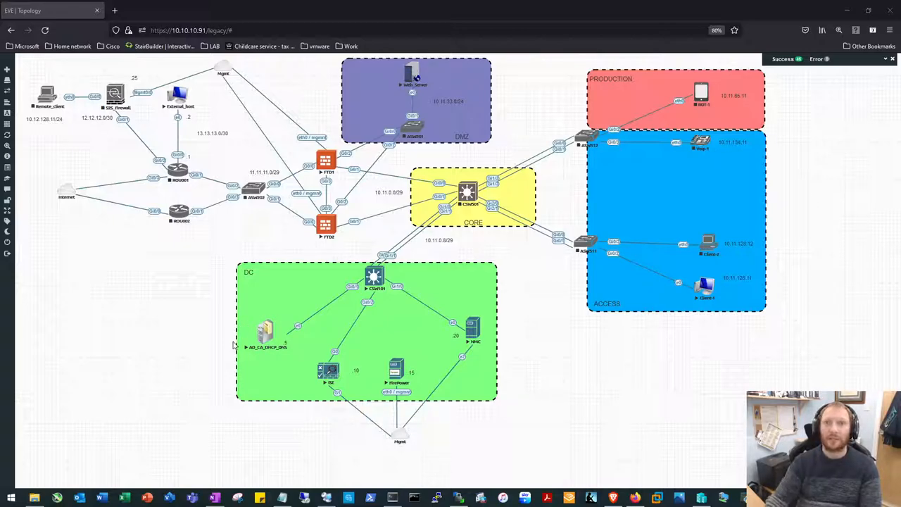
mouse_move(538, 339)
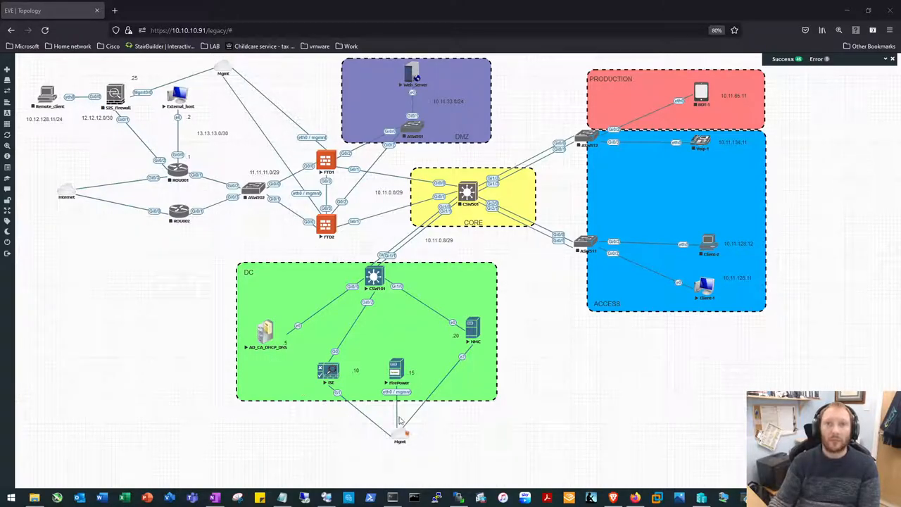
mouse_move(264, 356)
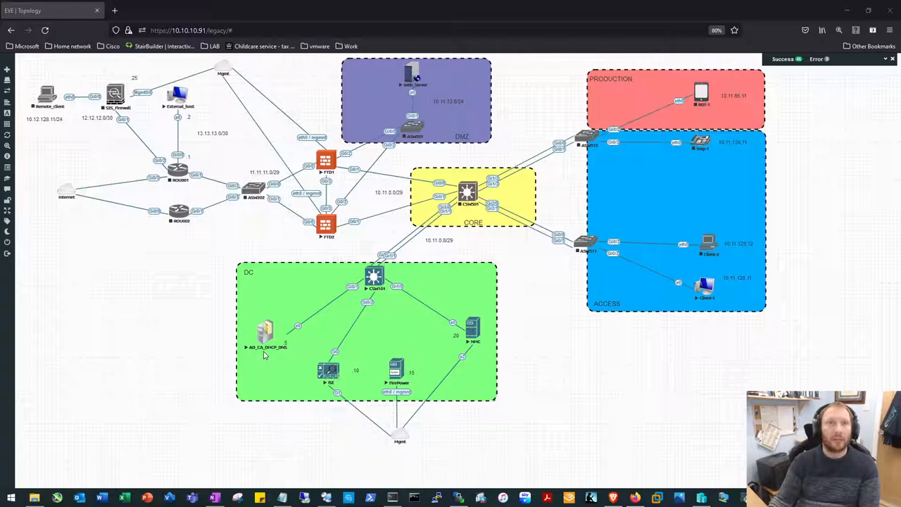
mouse_move(312, 290)
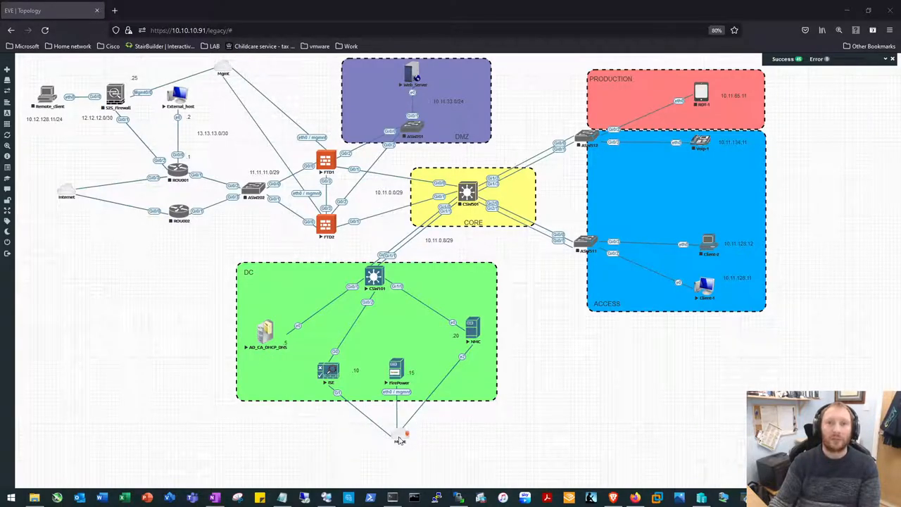
Step: Review the Mgmt network cloud's settings in the EVE-NG topology
right_click(406, 433)
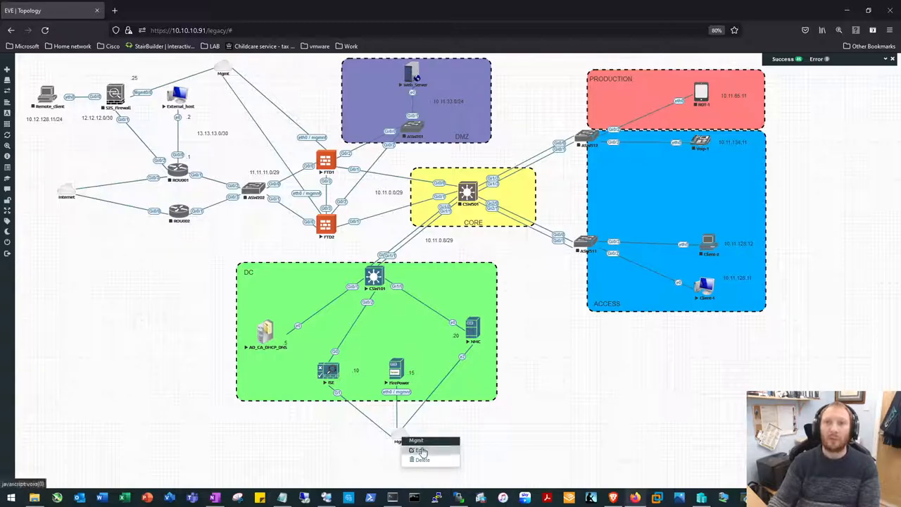
left_click(420, 450)
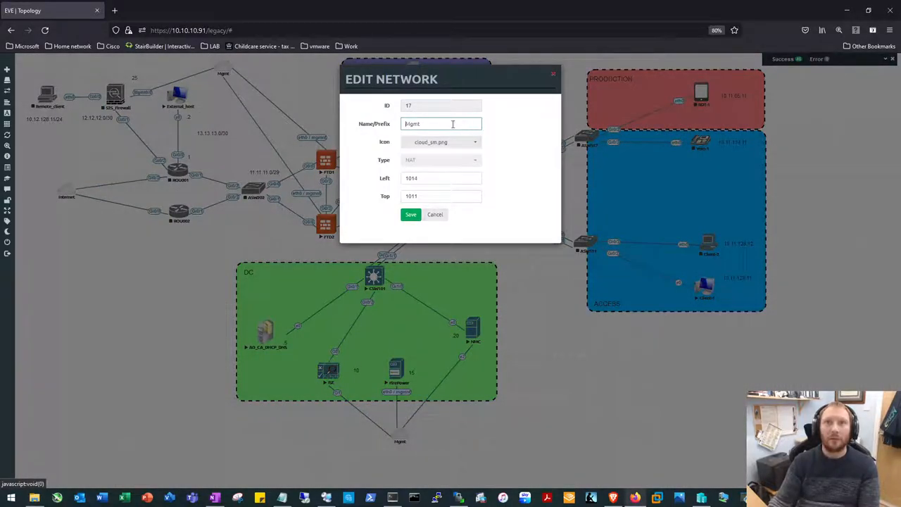
double_click(412, 123)
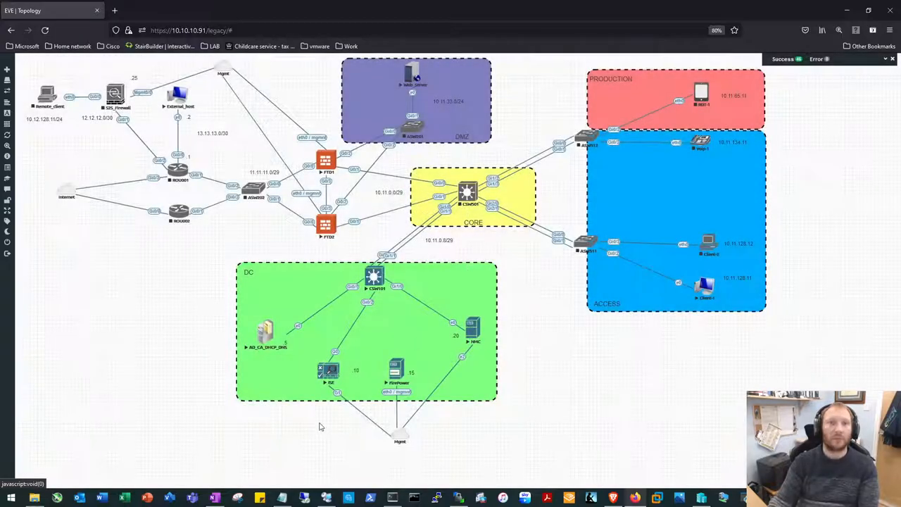
mouse_move(373, 452)
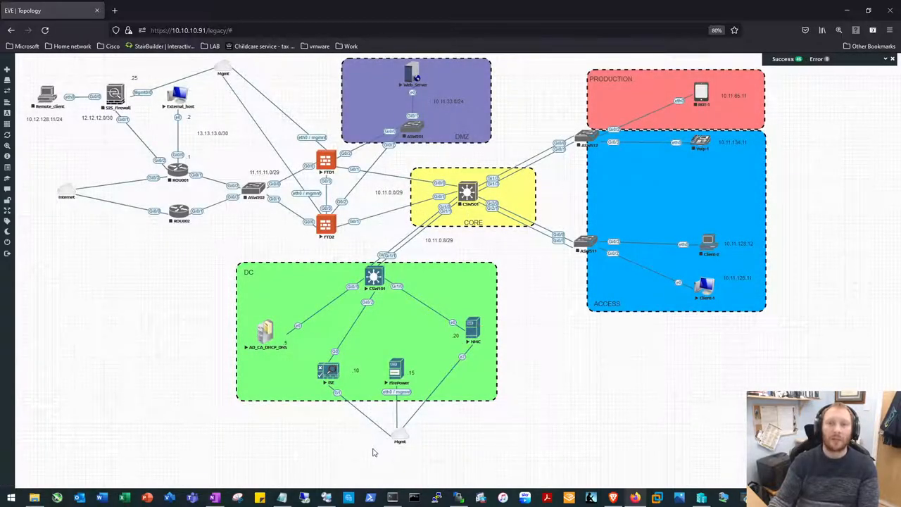
mouse_move(465, 331)
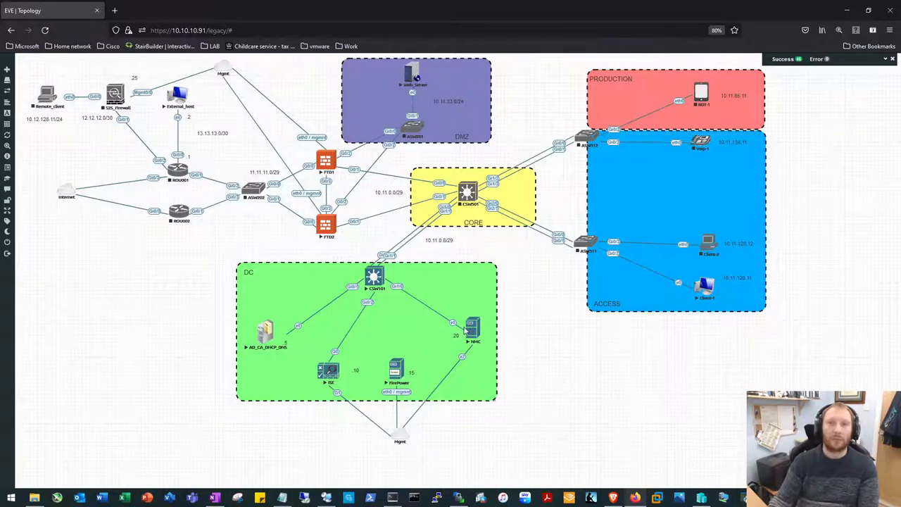
mouse_move(484, 336)
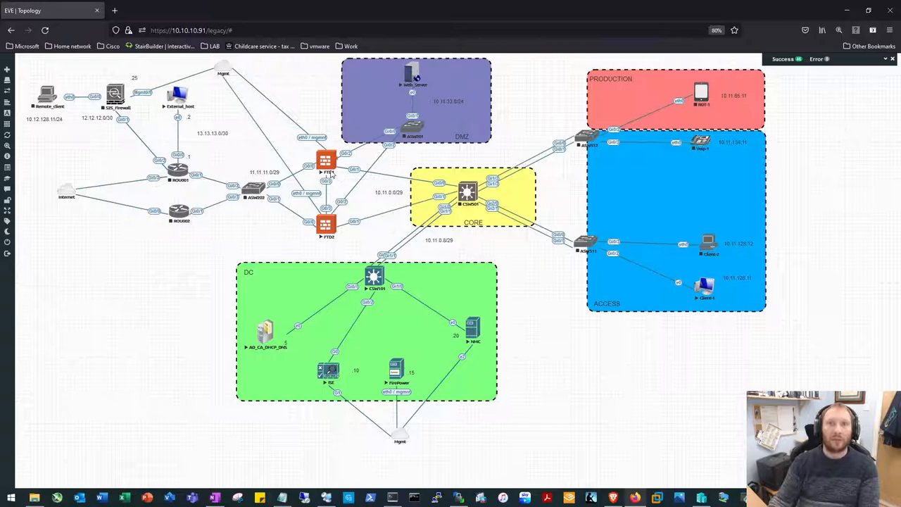
mouse_move(354, 230)
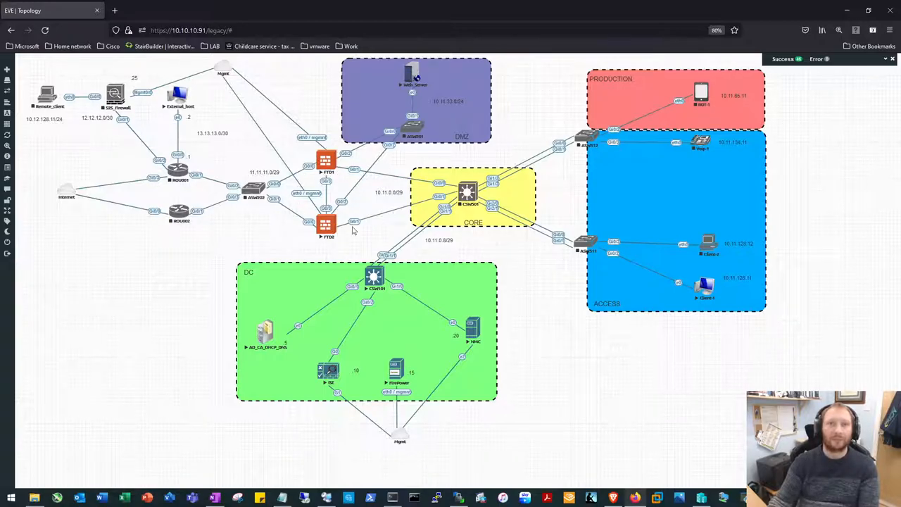
mouse_move(471, 328)
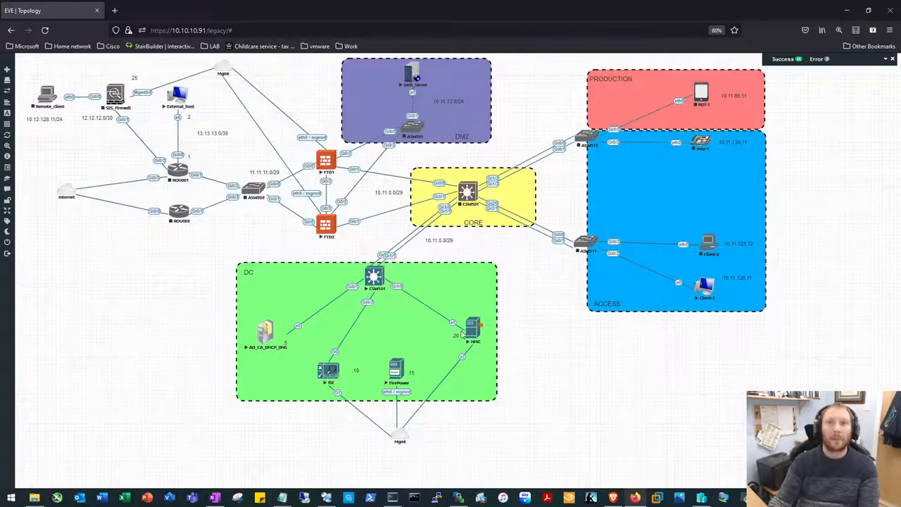
mouse_move(468, 178)
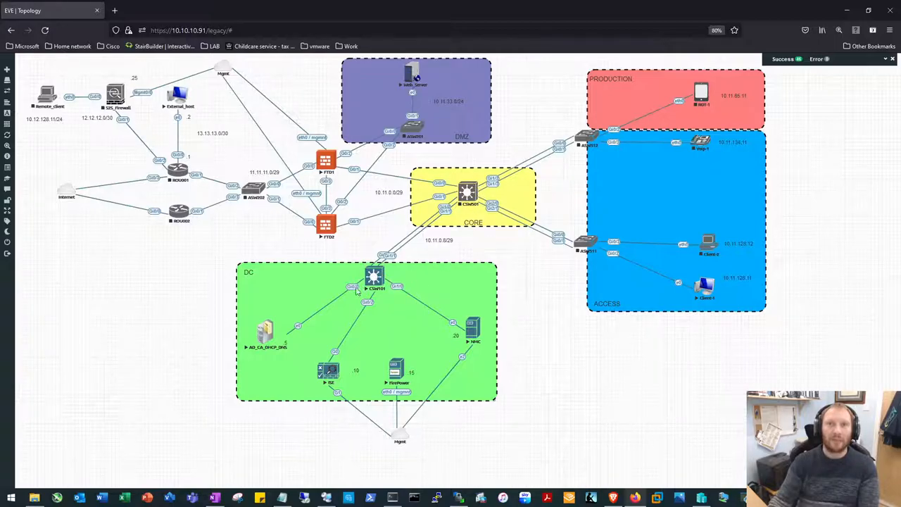
mouse_move(489, 302)
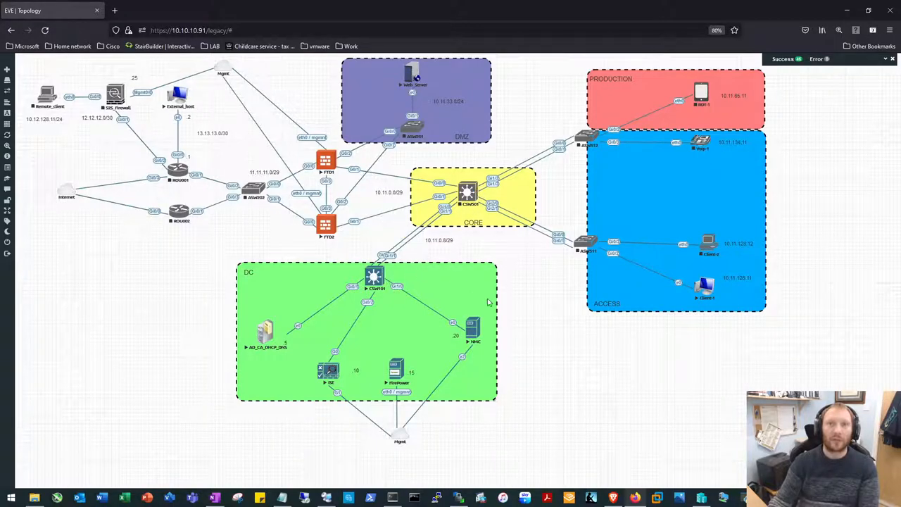
mouse_move(513, 284)
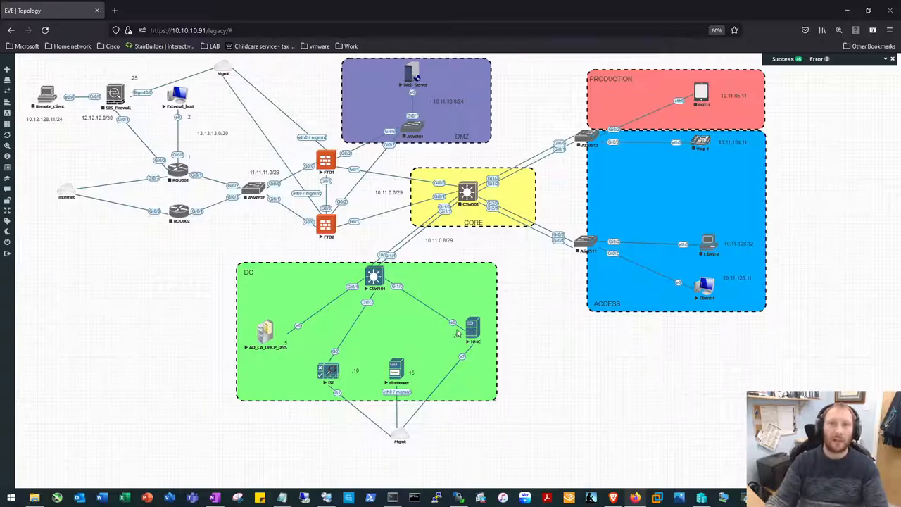
mouse_move(494, 328)
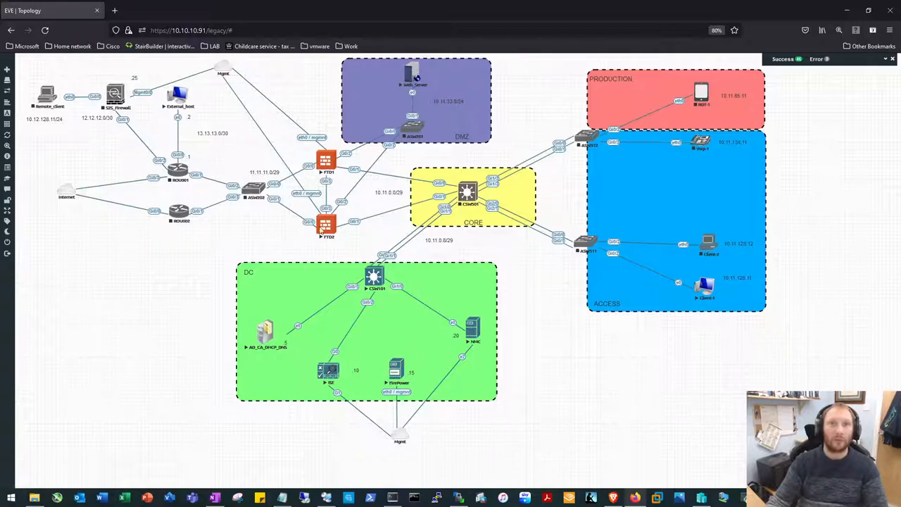
mouse_move(408, 373)
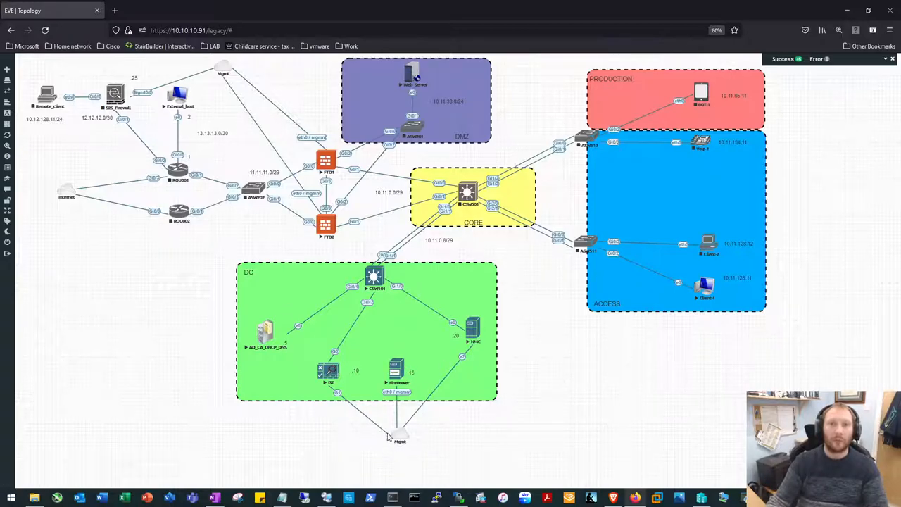
mouse_move(391, 438)
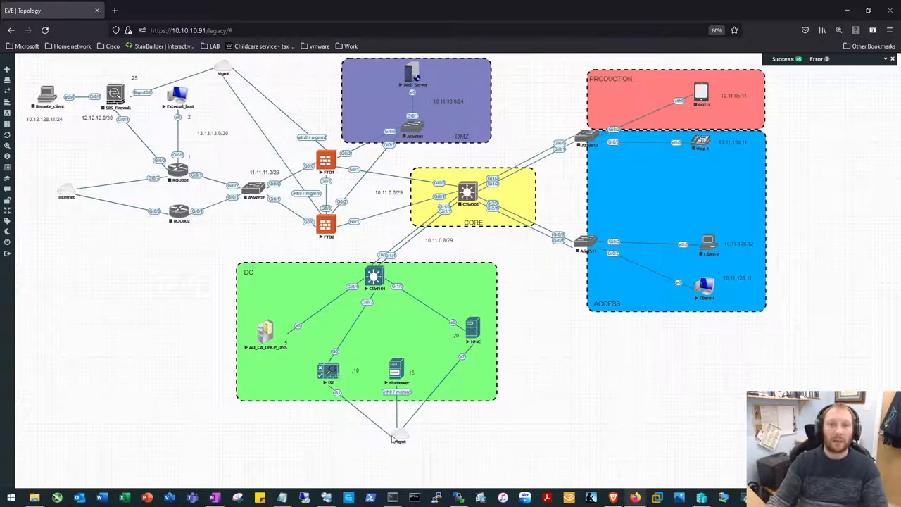
mouse_move(446, 345)
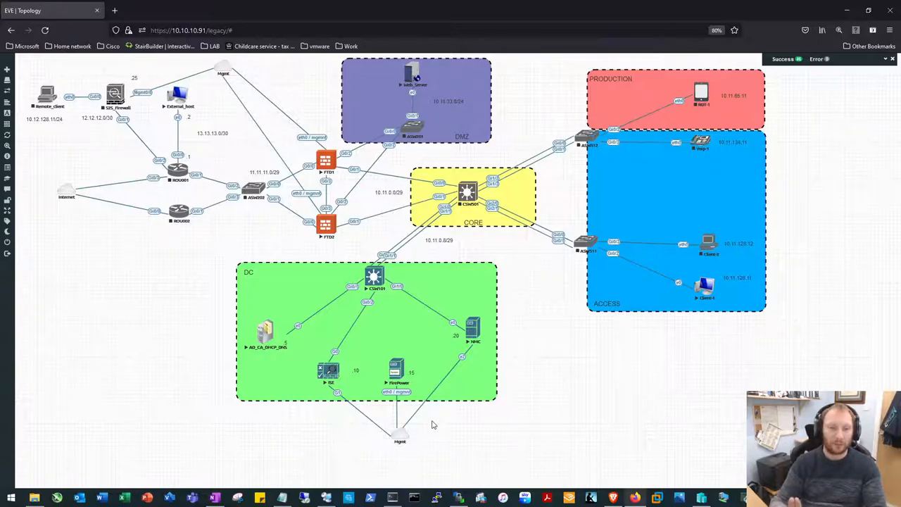
mouse_move(430, 402)
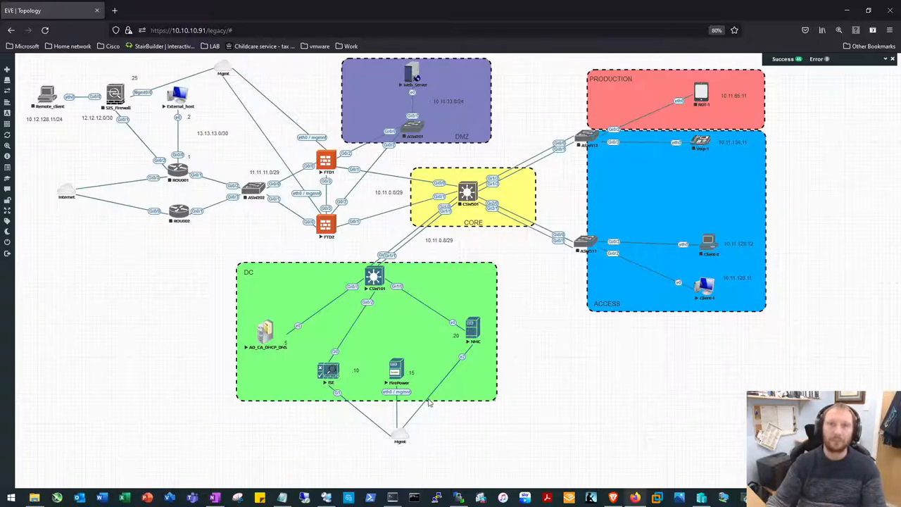
mouse_move(401, 355)
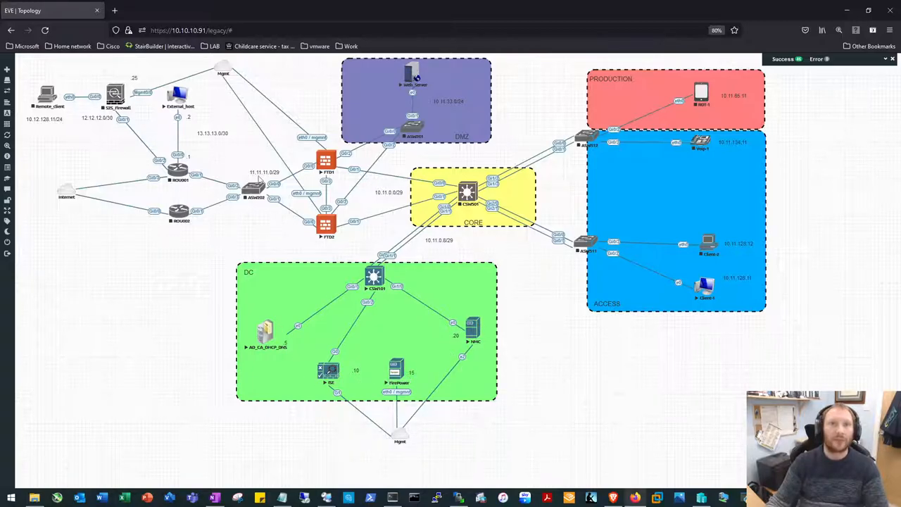
mouse_move(681, 291)
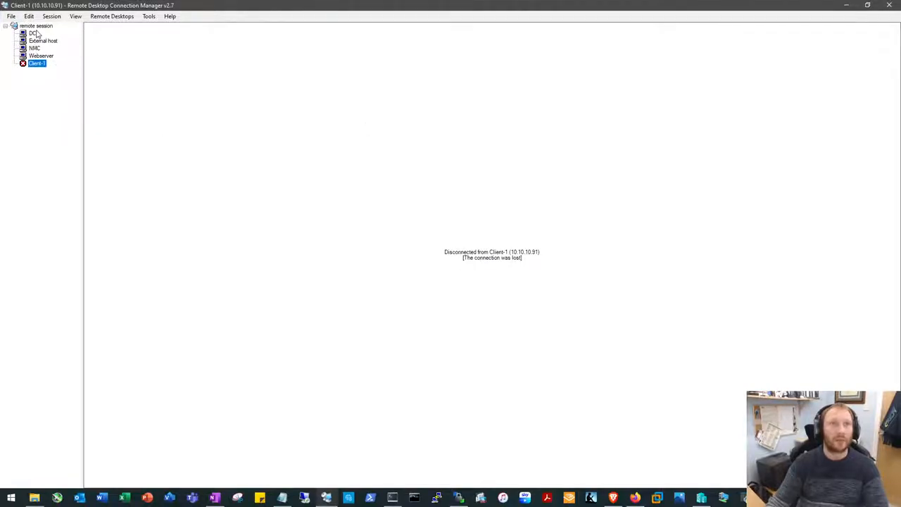
Step: Switch to the Client-1 session and dismiss its connection properties unchanged
left_click(43, 40)
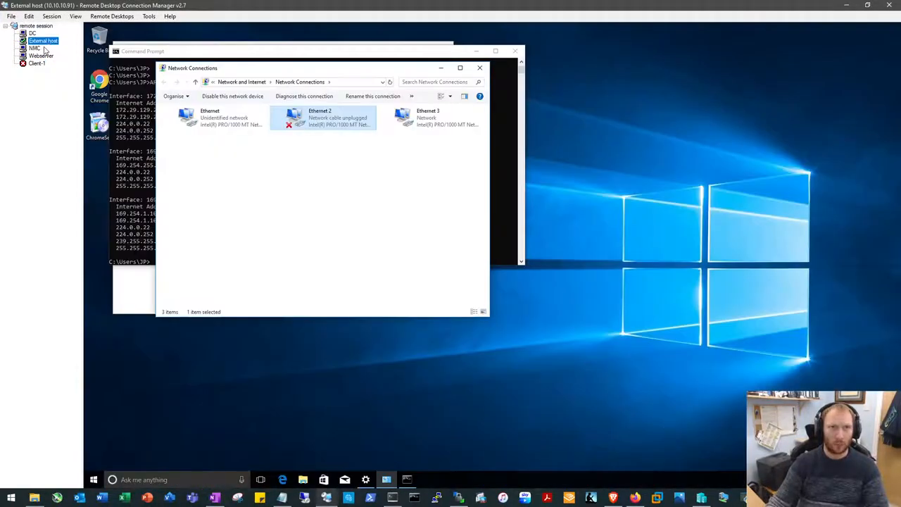
left_click(38, 63)
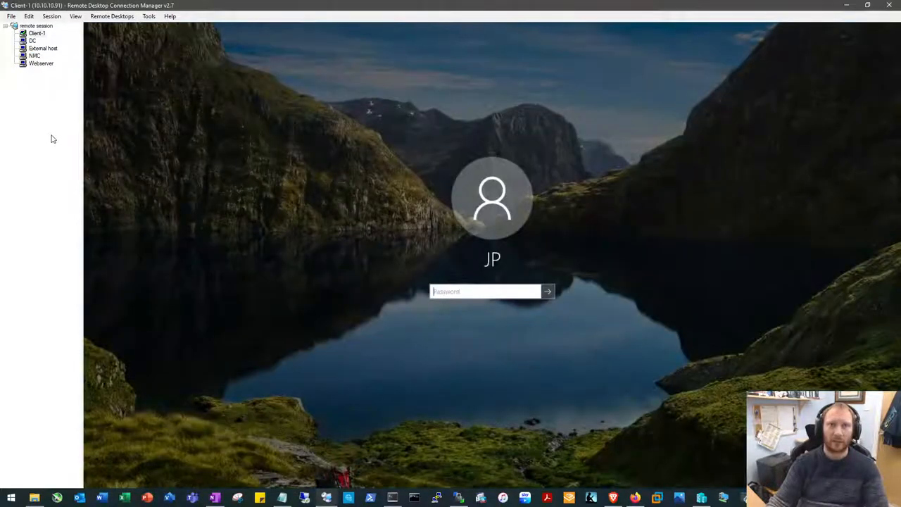
mouse_move(844, 7)
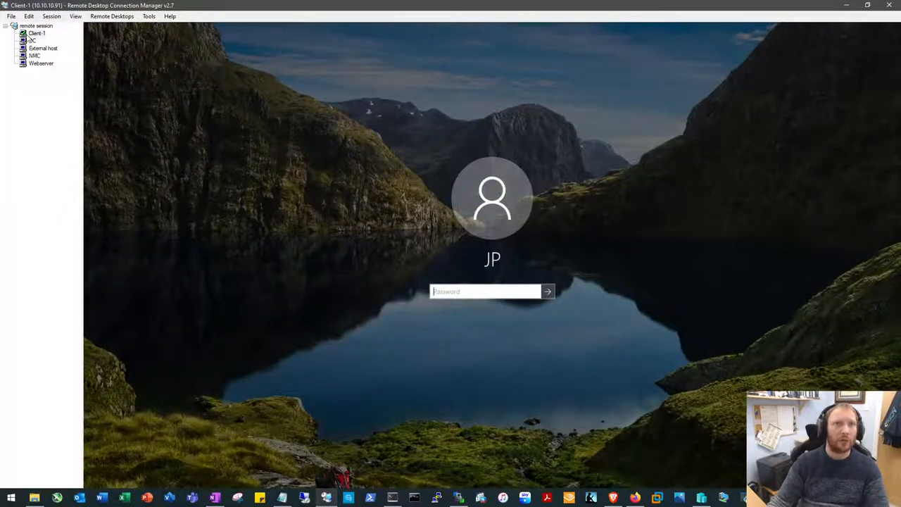
right_click(31, 33)
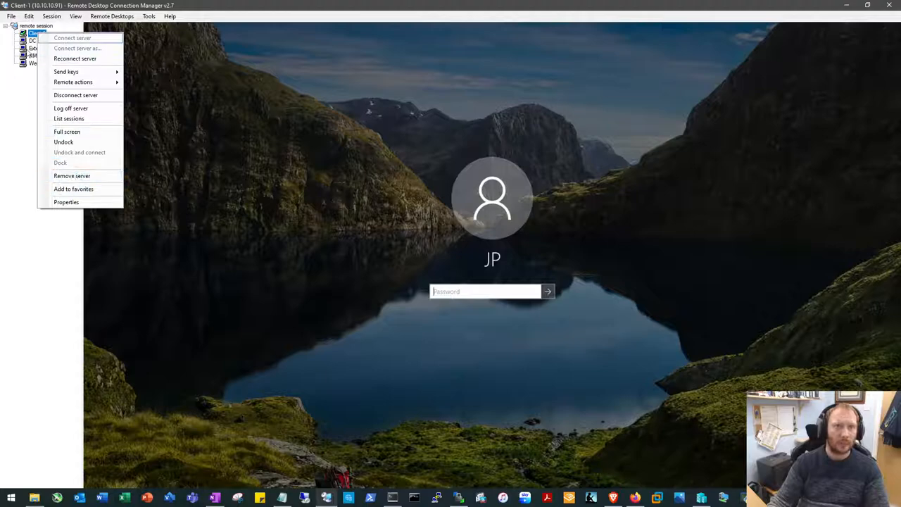
mouse_move(73, 189)
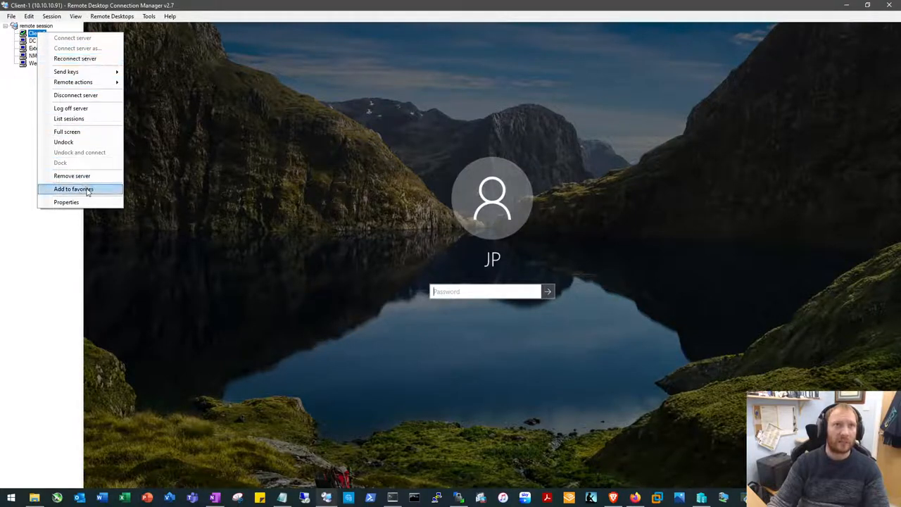
left_click(66, 202)
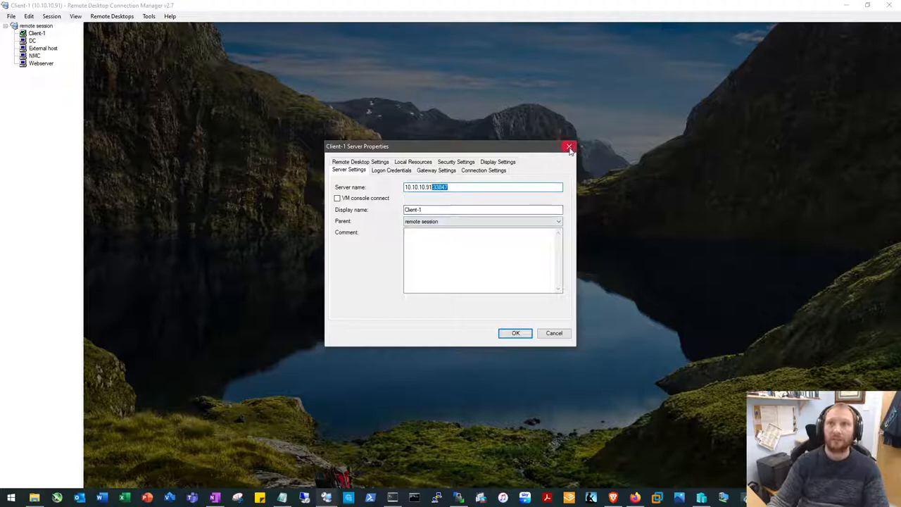
left_click(516, 333)
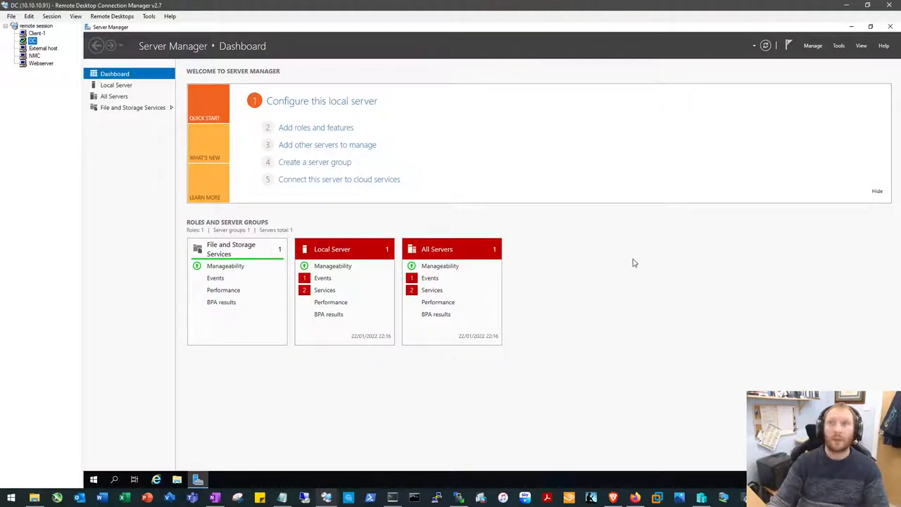
mouse_move(668, 269)
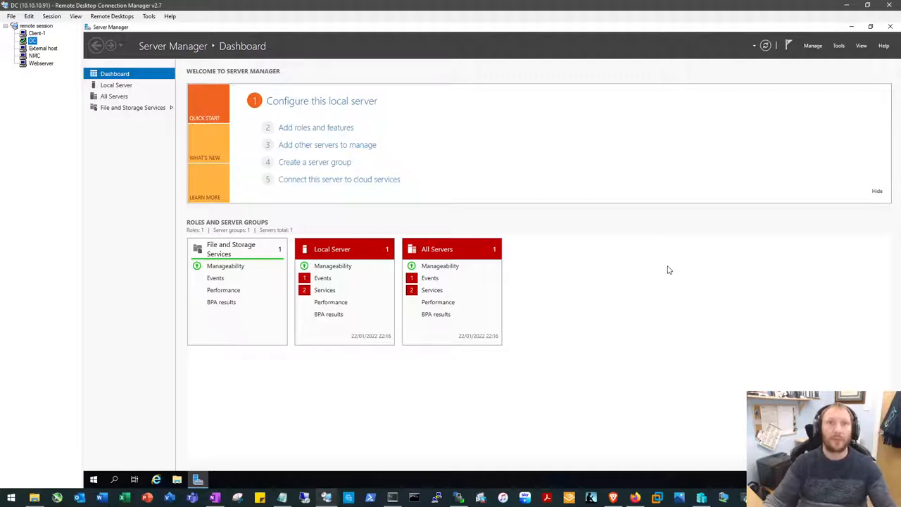
mouse_move(651, 232)
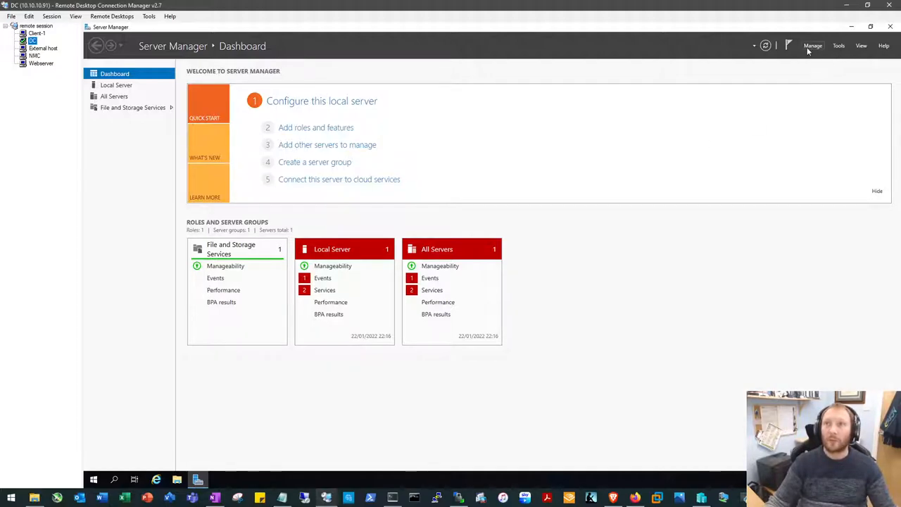
Step: Launch Add Roles and Features from Server Manager's Manage menu, then cancel at Server Selection
left_click(813, 46)
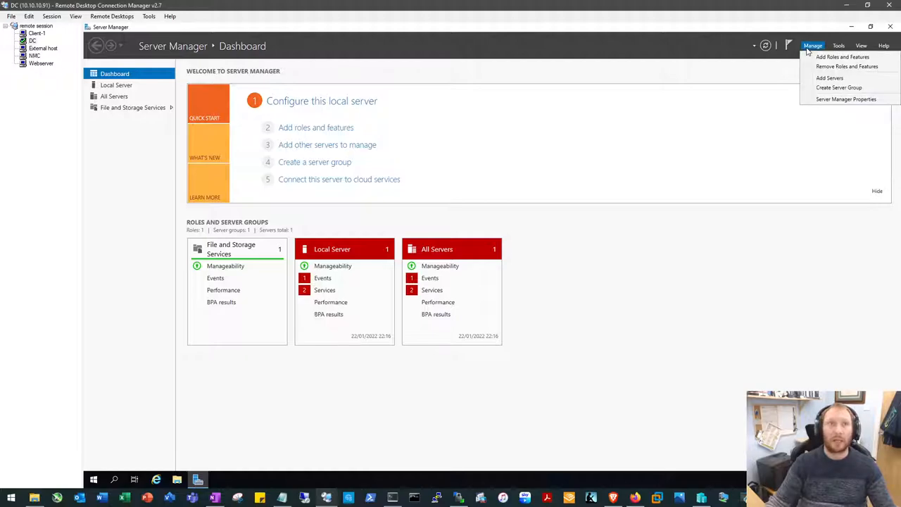
mouse_move(842, 57)
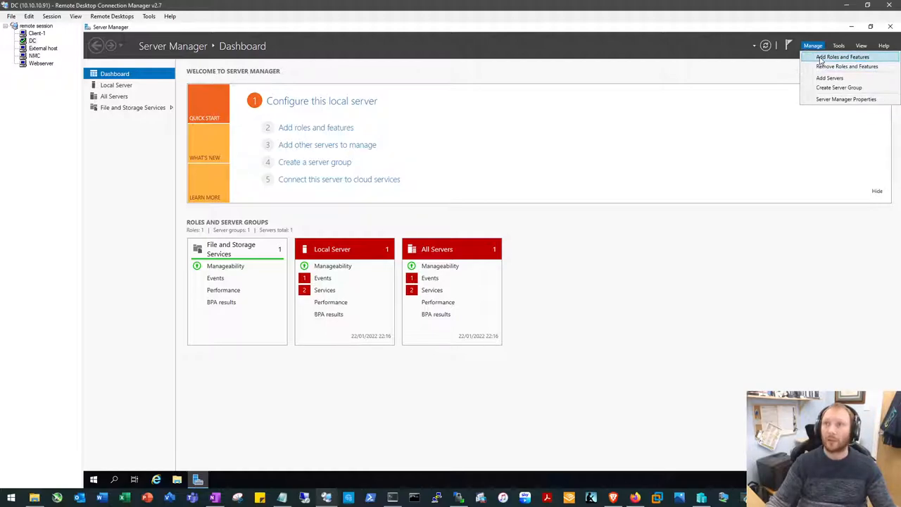
left_click(843, 57)
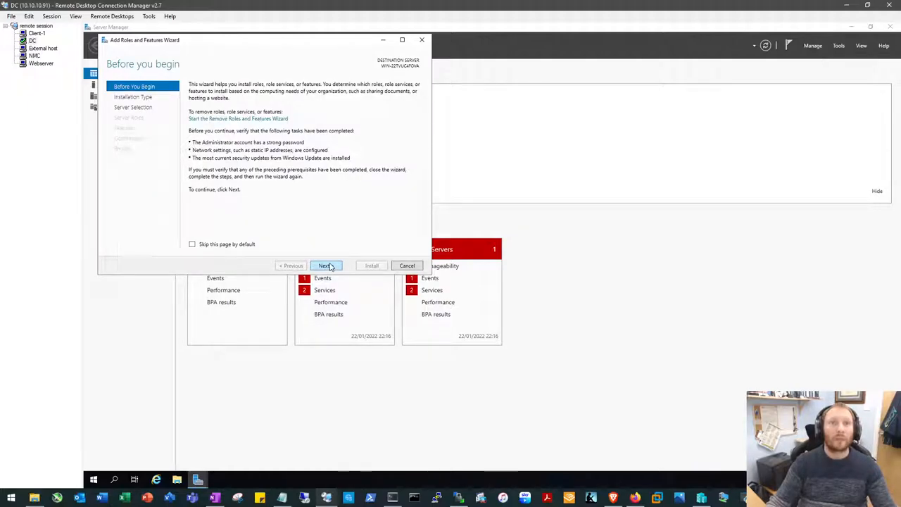
left_click(325, 265)
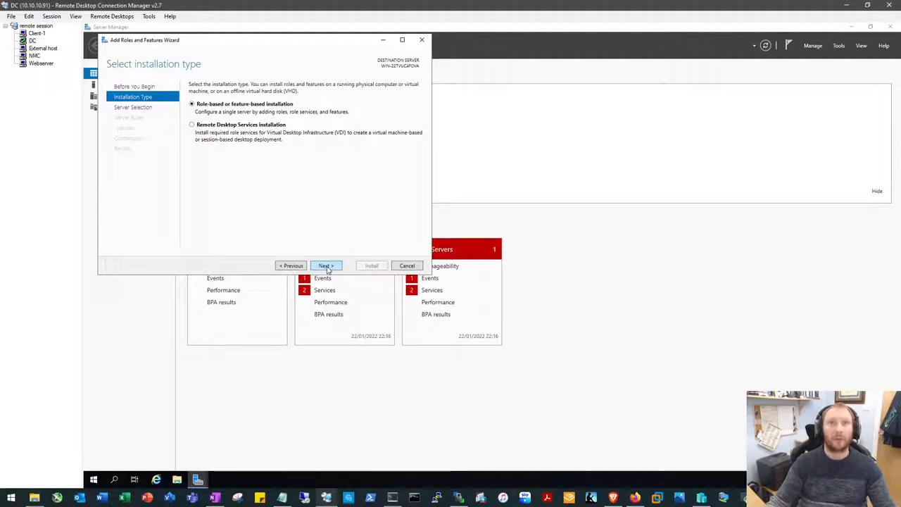
left_click(325, 265)
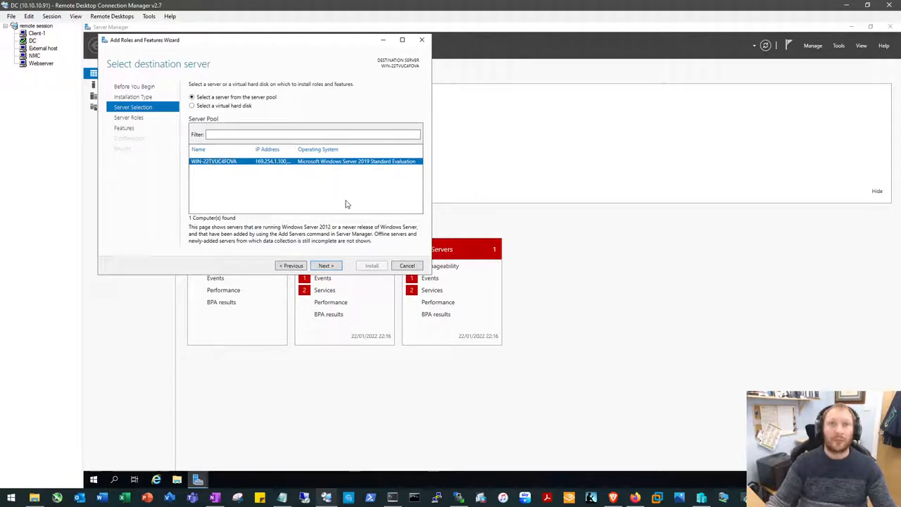
left_click(407, 265)
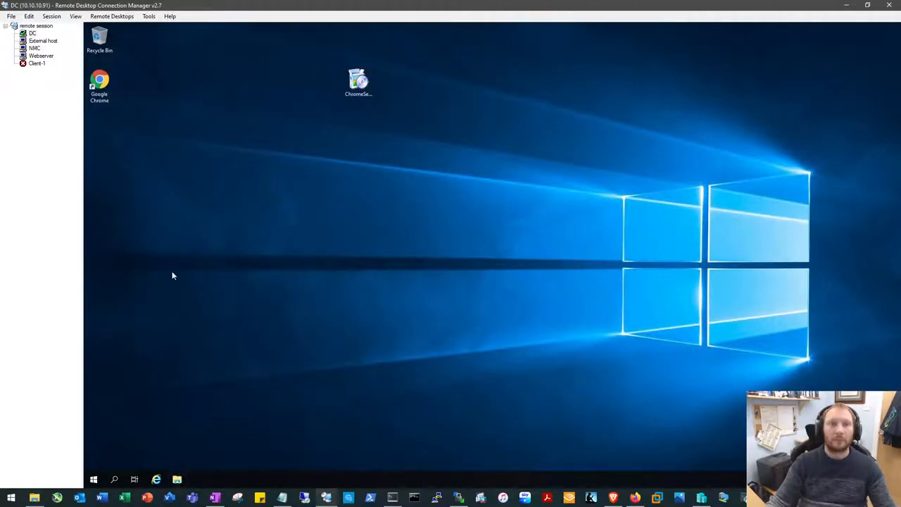
mouse_move(169, 270)
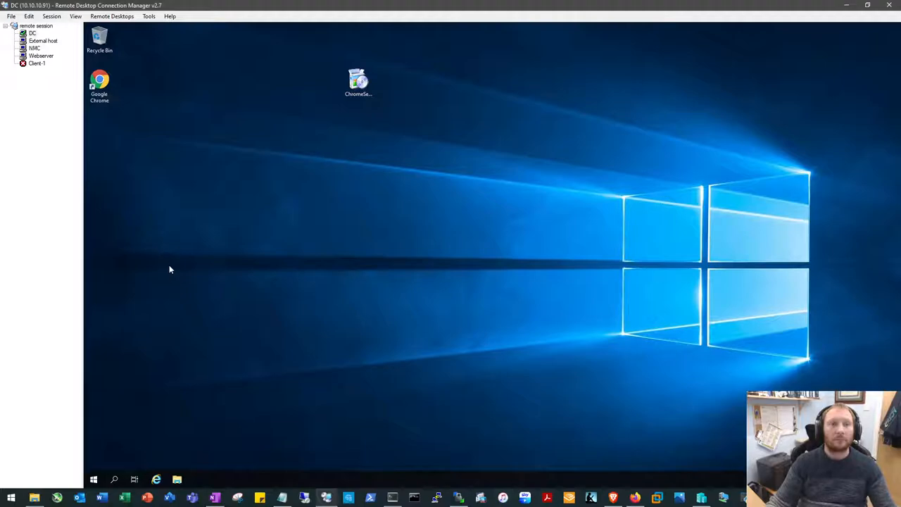
Step: Rename the computer to HQ-DC in System Properties and restart now to apply it
left_click(176, 479)
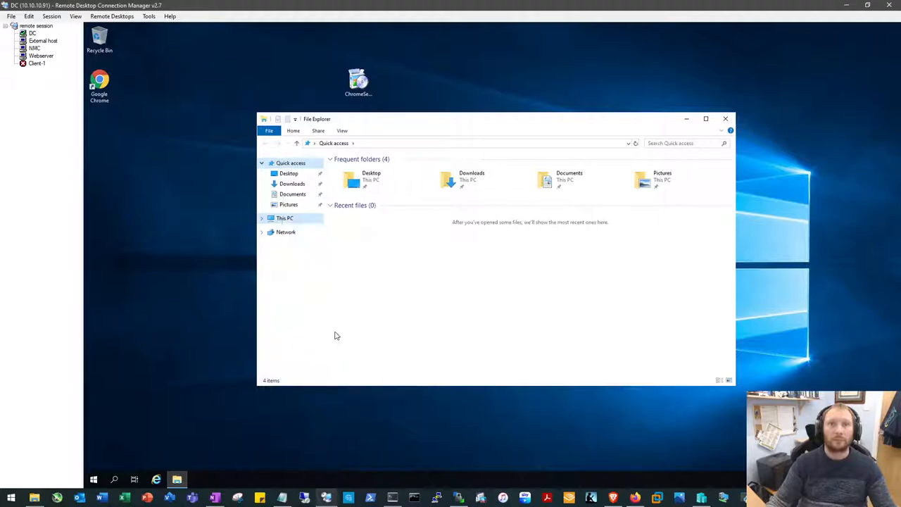
mouse_move(374, 305)
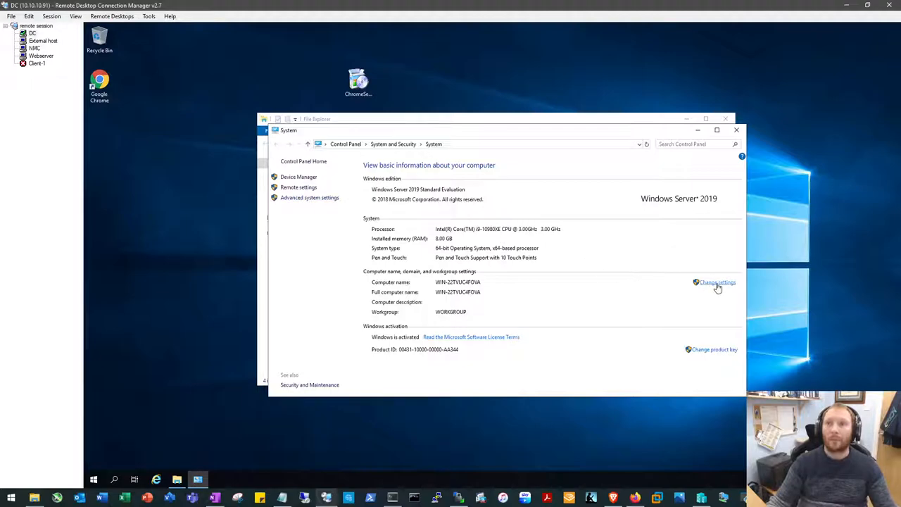
left_click(717, 281)
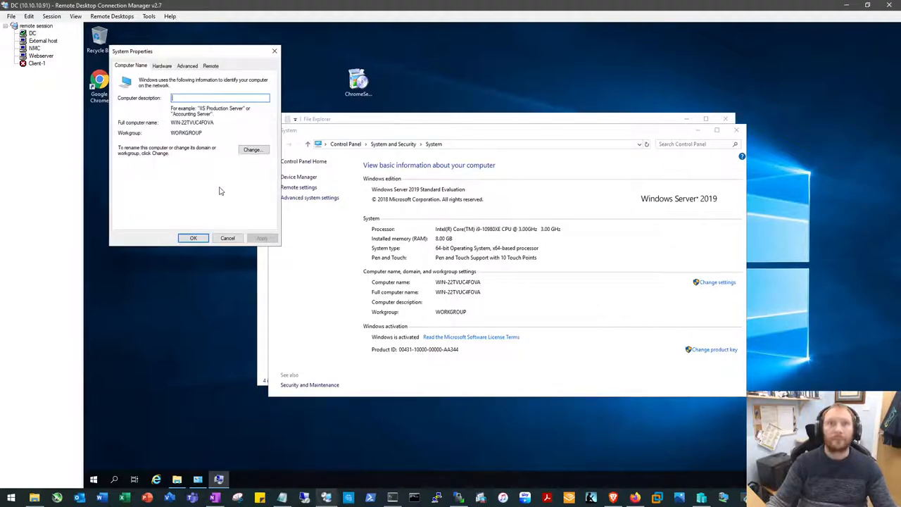
left_click(252, 150)
type("HQ-DC")
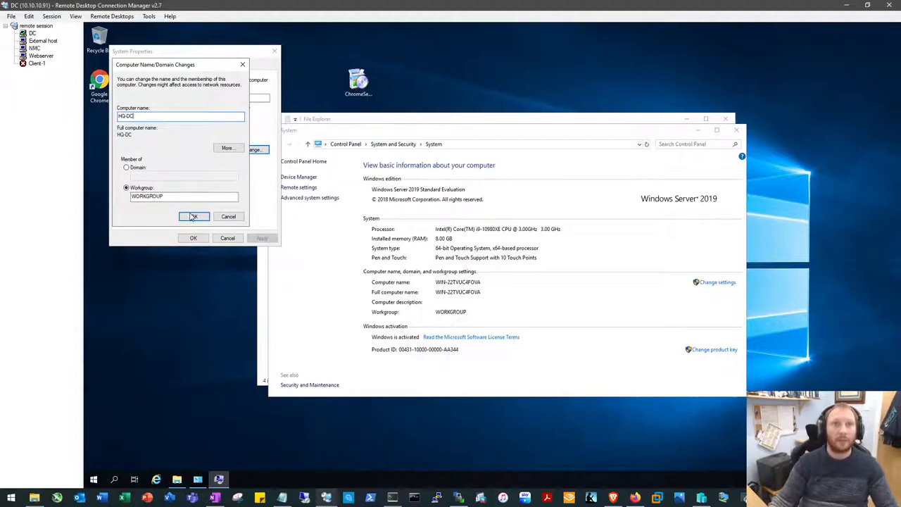
left_click(194, 216)
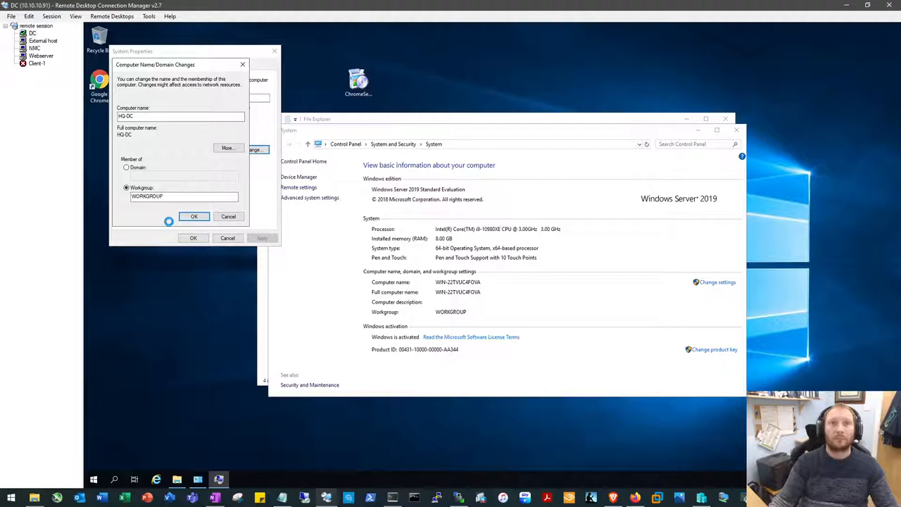
left_click(193, 216)
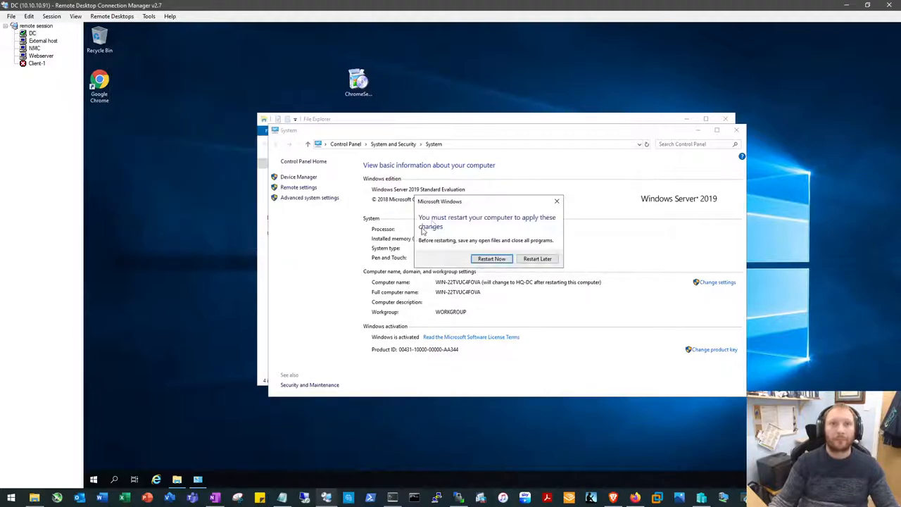
left_click(537, 258)
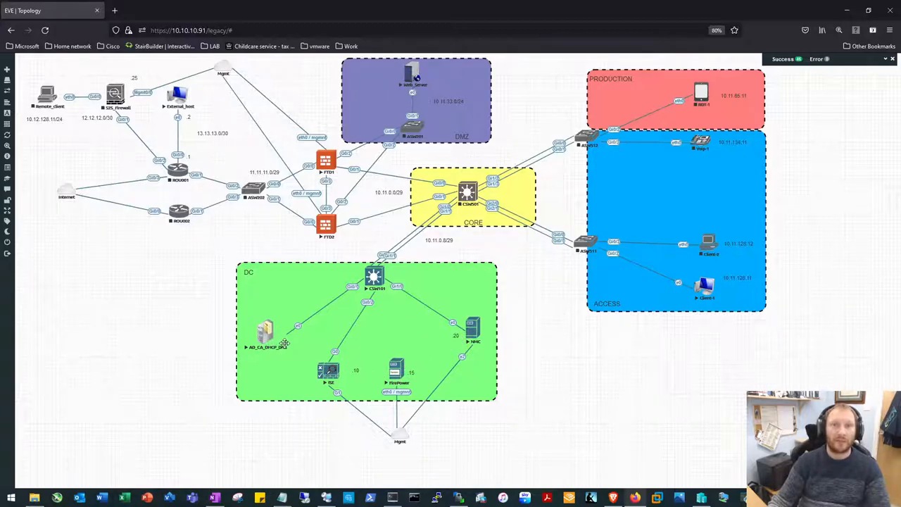
mouse_move(321, 283)
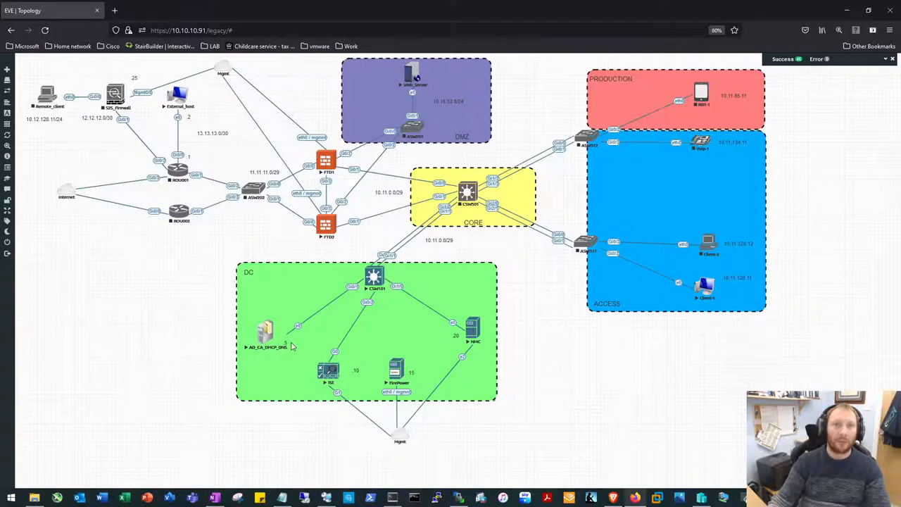
mouse_move(394, 429)
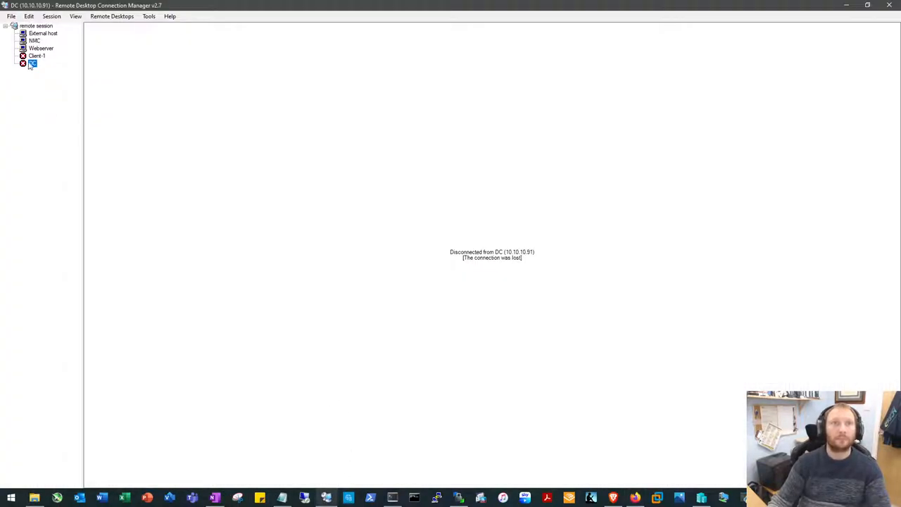
Step: Reconnect the DC session and accept its untrusted certificate for HQ-DC
double_click(32, 63)
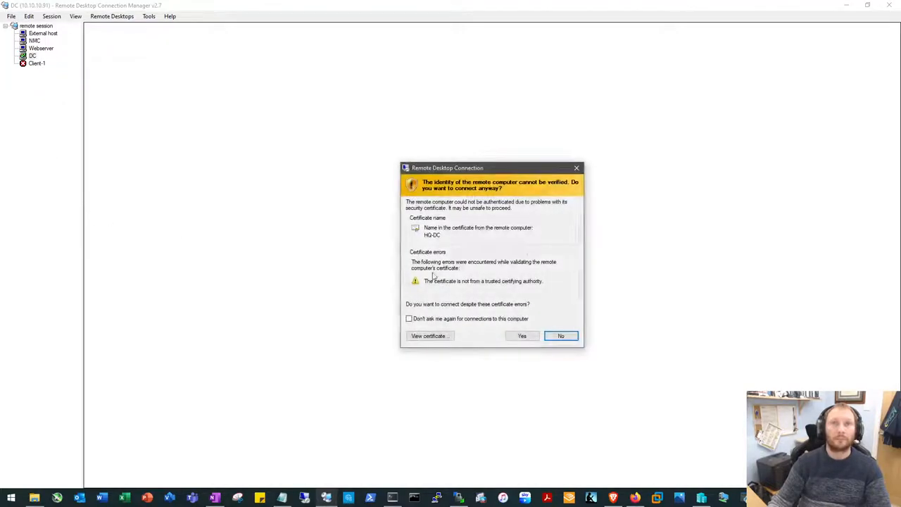
left_click(522, 336)
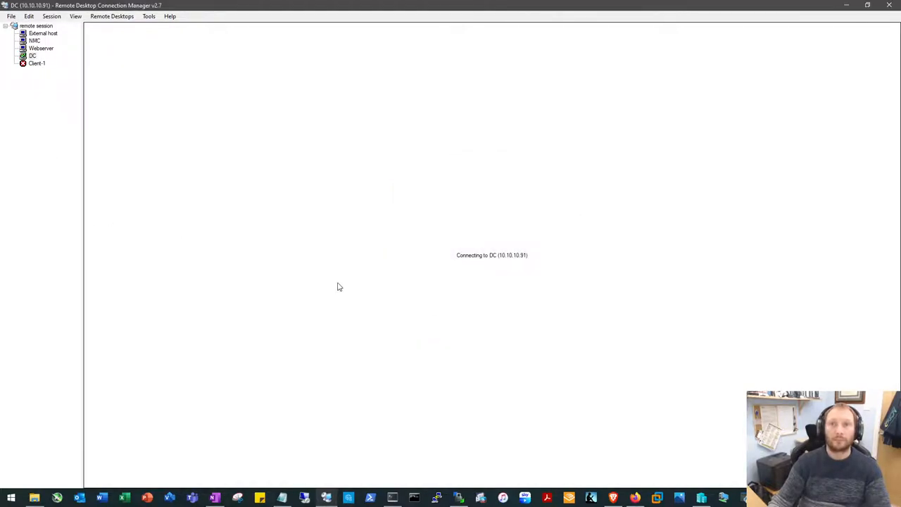
mouse_move(333, 278)
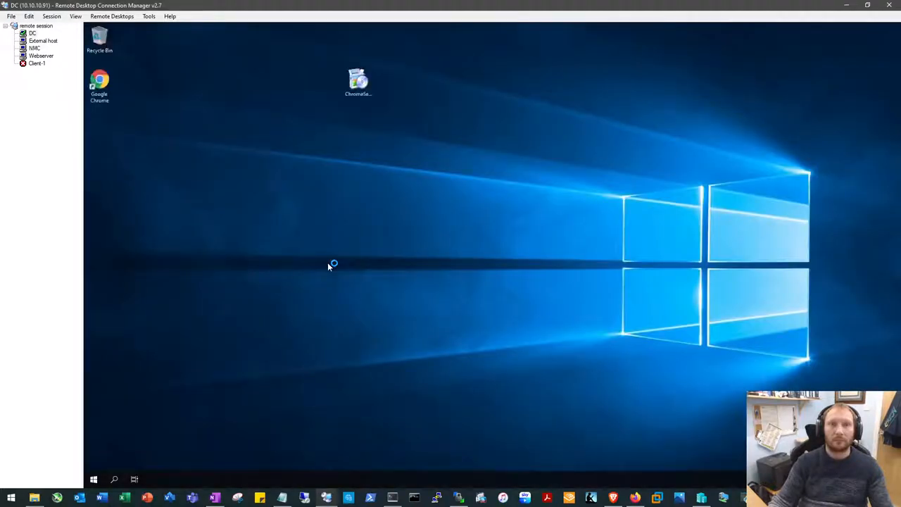
mouse_move(292, 253)
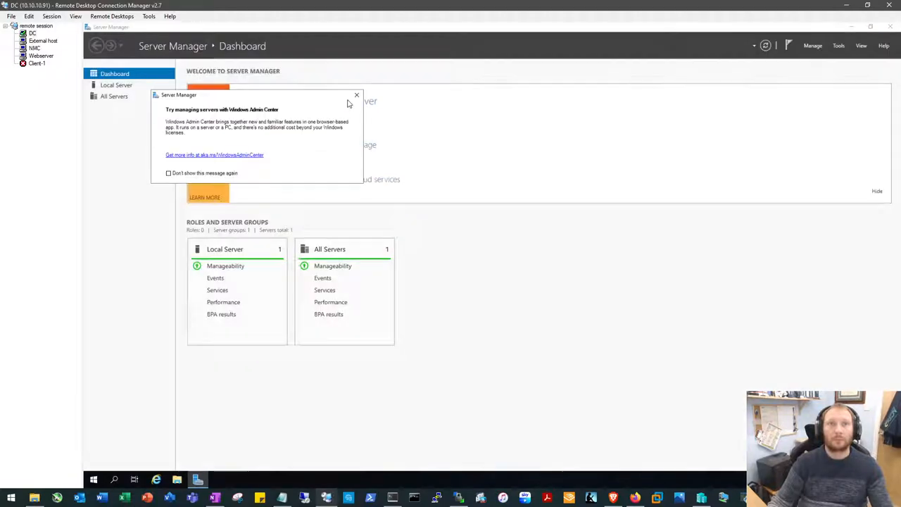
Step: Dismiss the Windows Admin Center notice and inventory message, leaving the Manage menu untouched
left_click(356, 95)
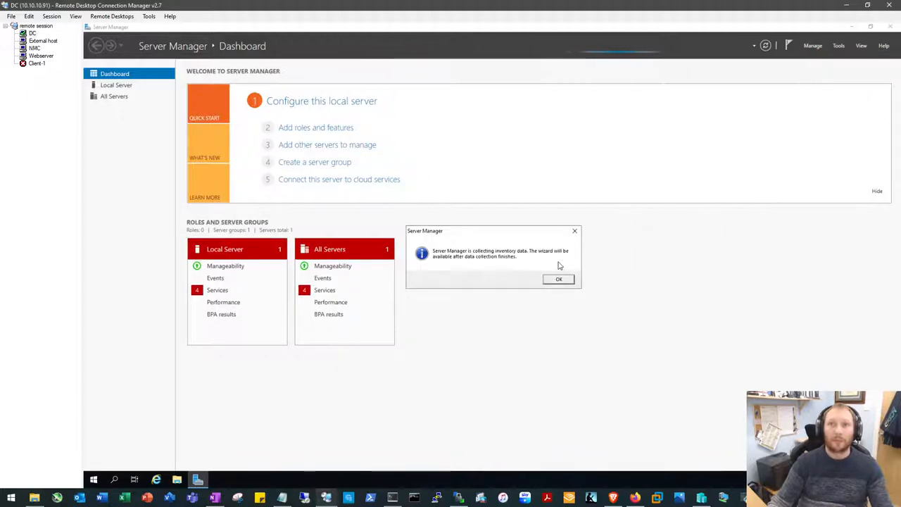
left_click(558, 278)
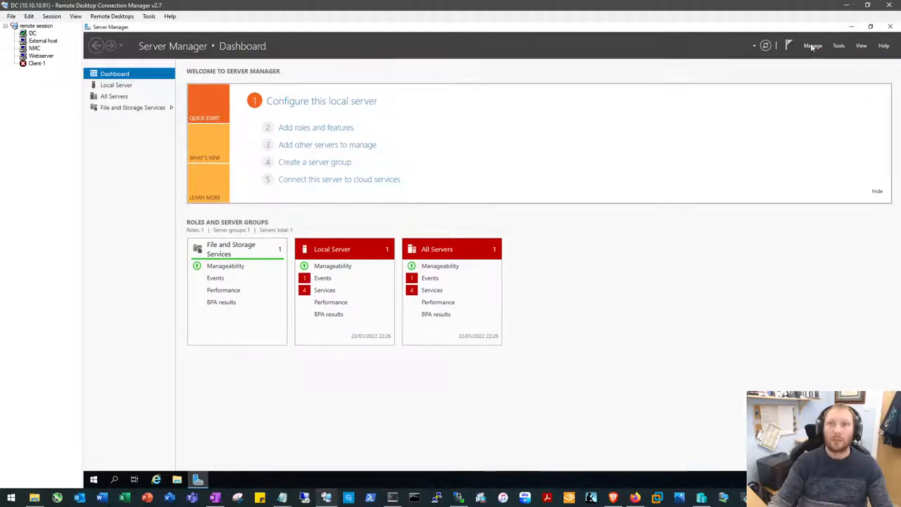
left_click(812, 46)
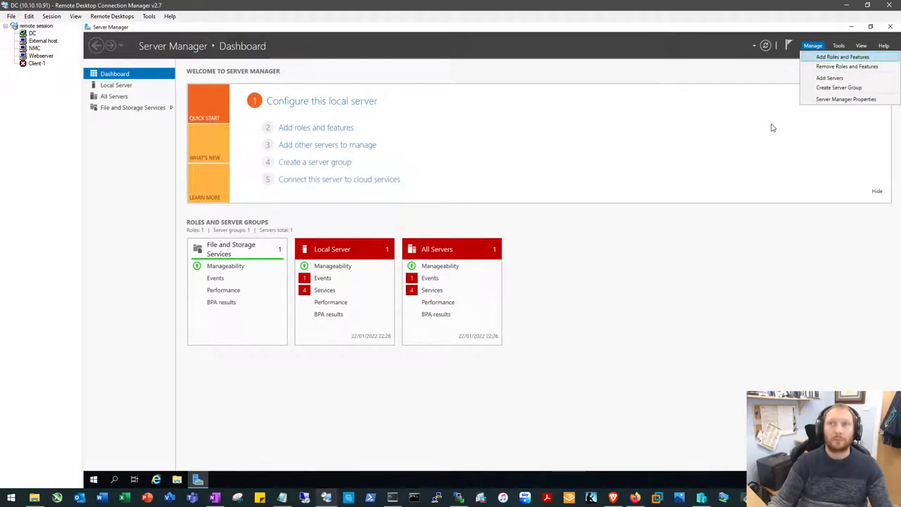
left_click(680, 175)
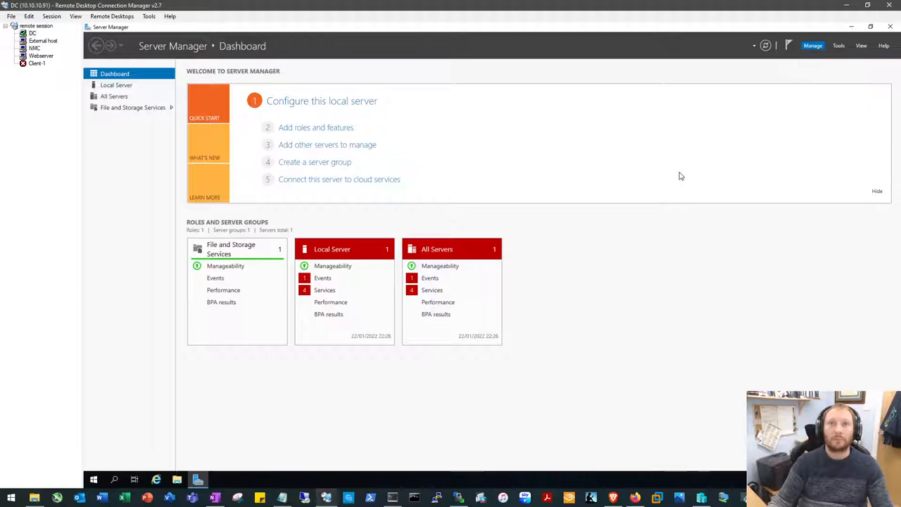
mouse_move(792, 259)
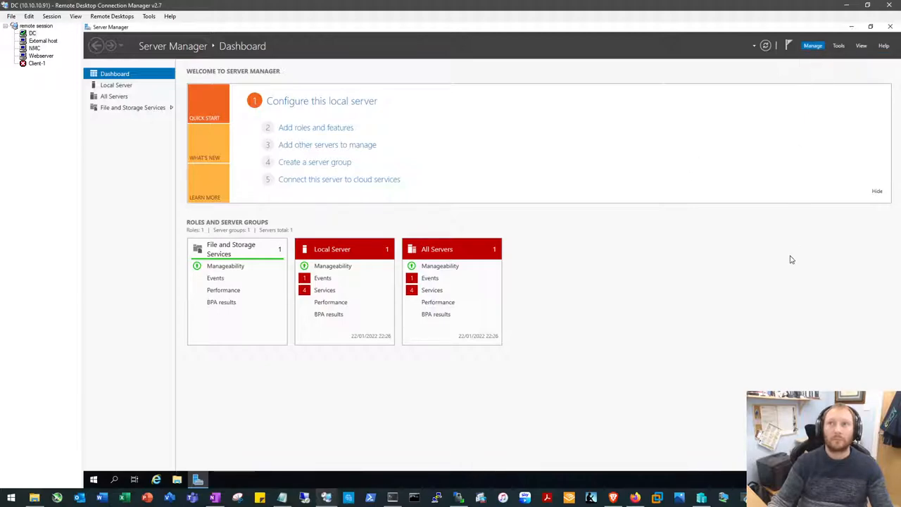
mouse_move(777, 295)
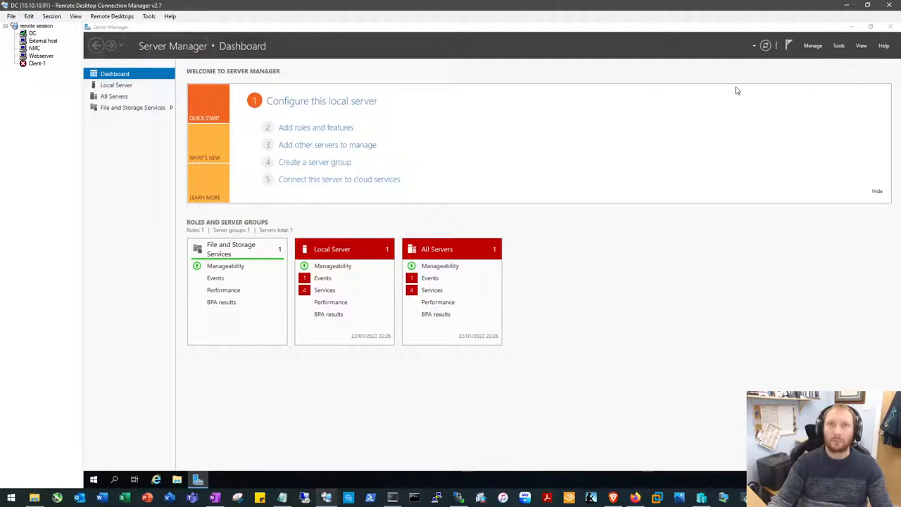
Step: Start Add Roles and Features on HQ-DC, briefly selecting then backing out of AD Certificate Services
left_click(316, 127)
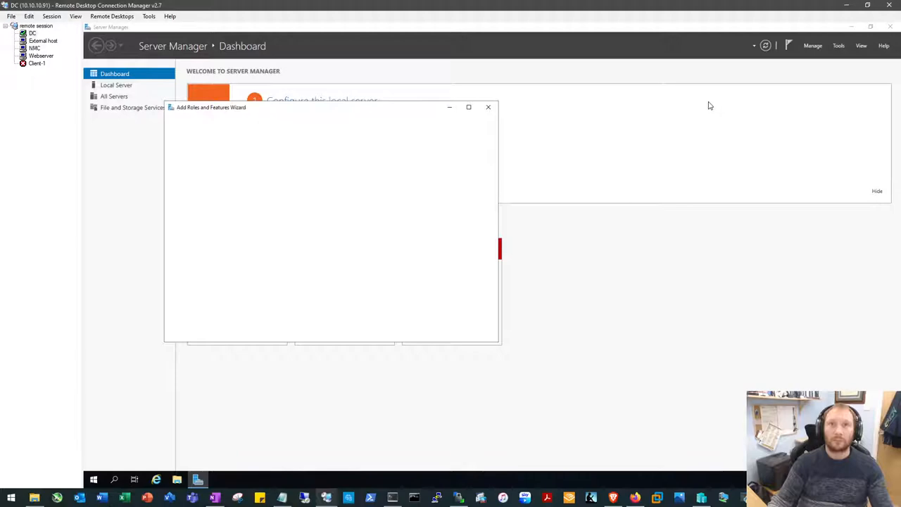
mouse_move(568, 128)
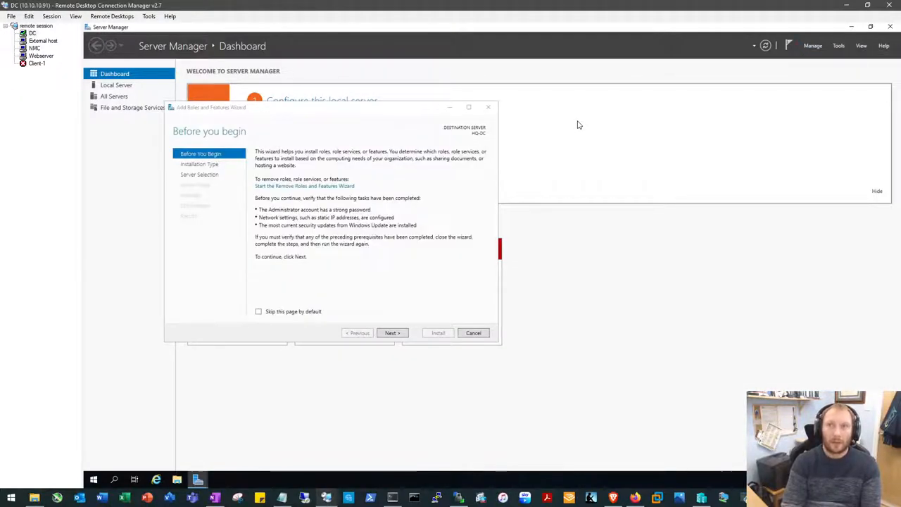
mouse_move(425, 280)
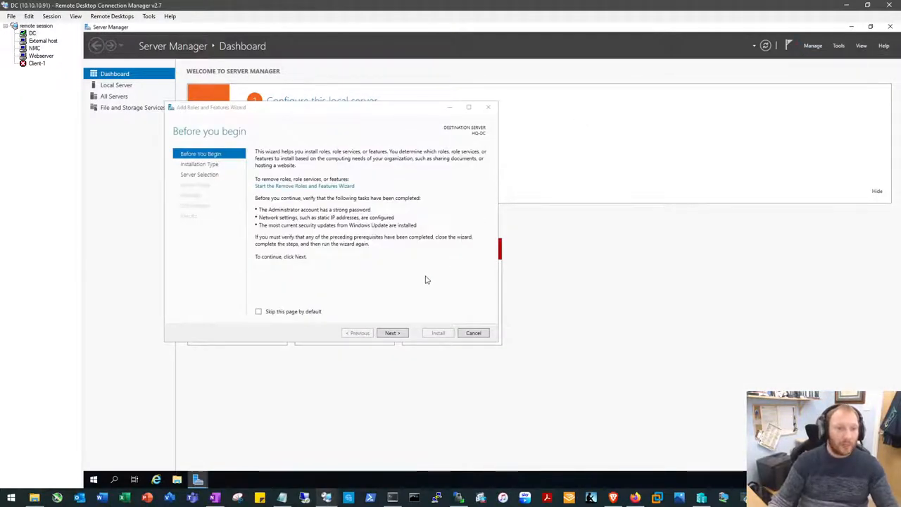
left_click(392, 333)
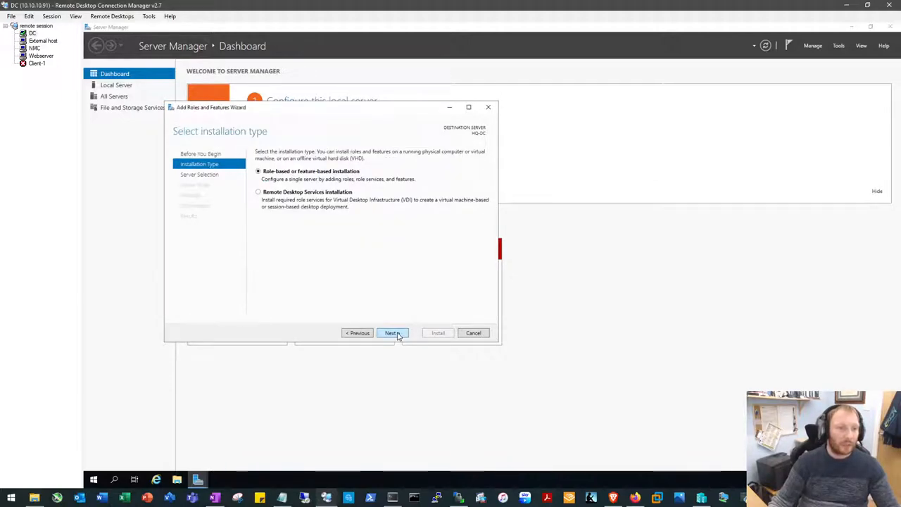
left_click(391, 332)
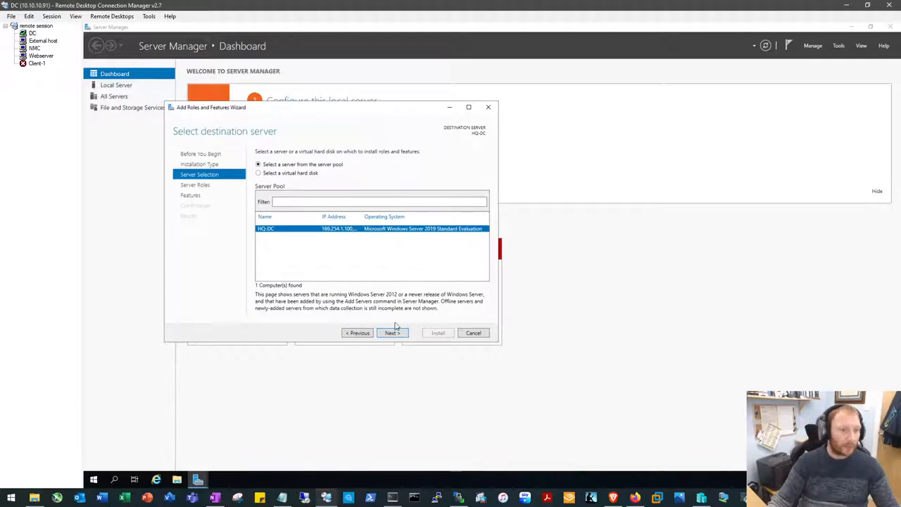
left_click(391, 332)
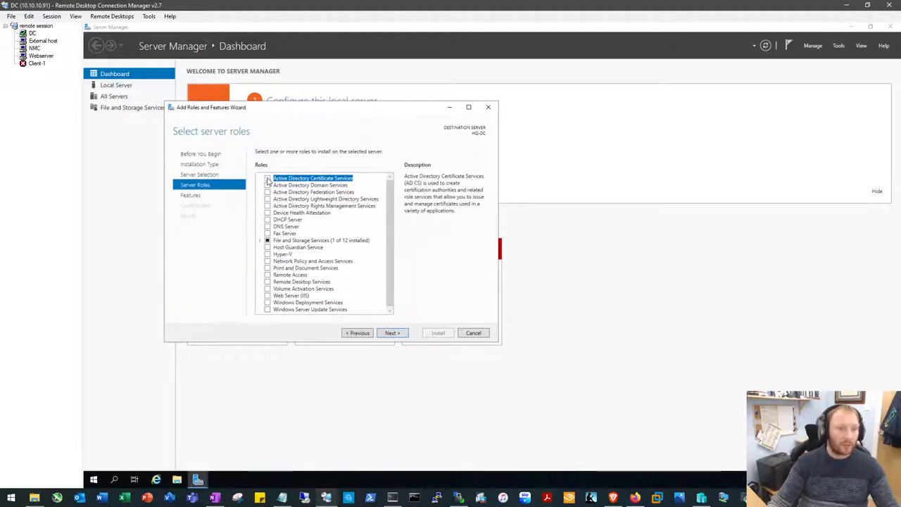
left_click(267, 177)
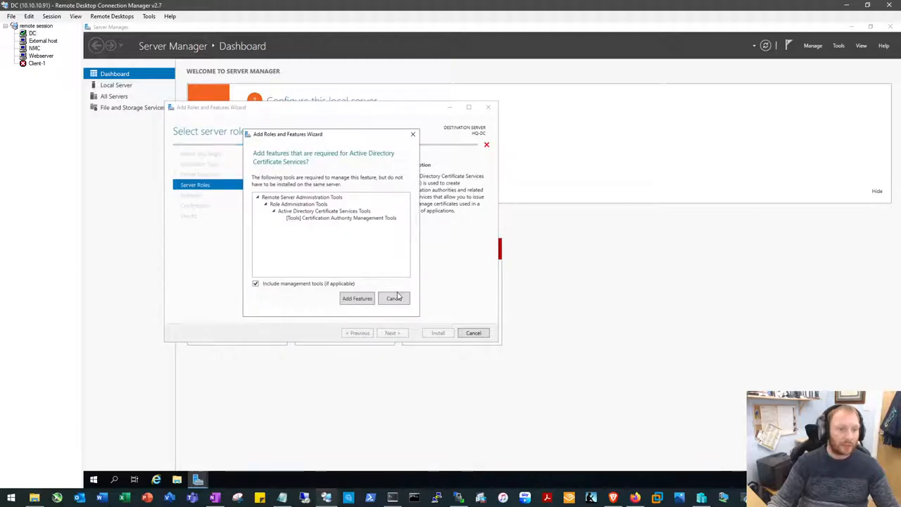
left_click(395, 298)
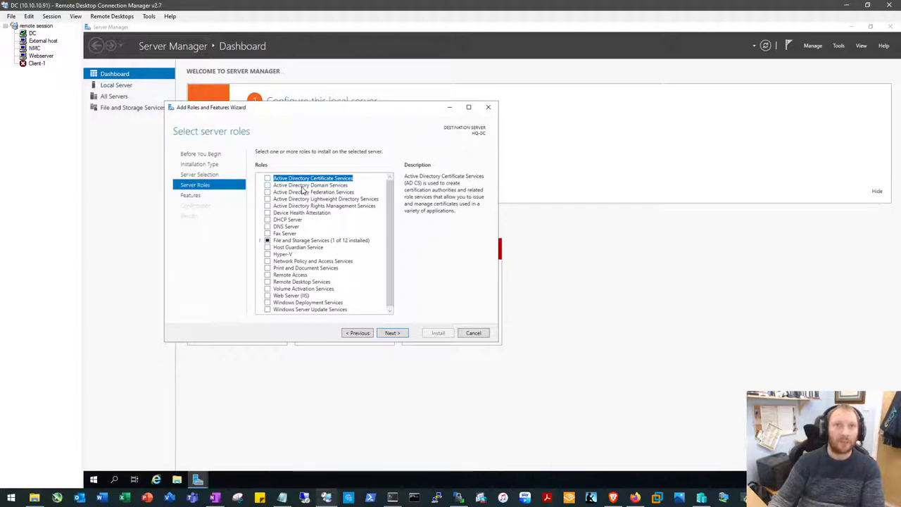
Step: Select AD Domain Services, DHCP Server and DNS Server roles with their management tools
left_click(267, 185)
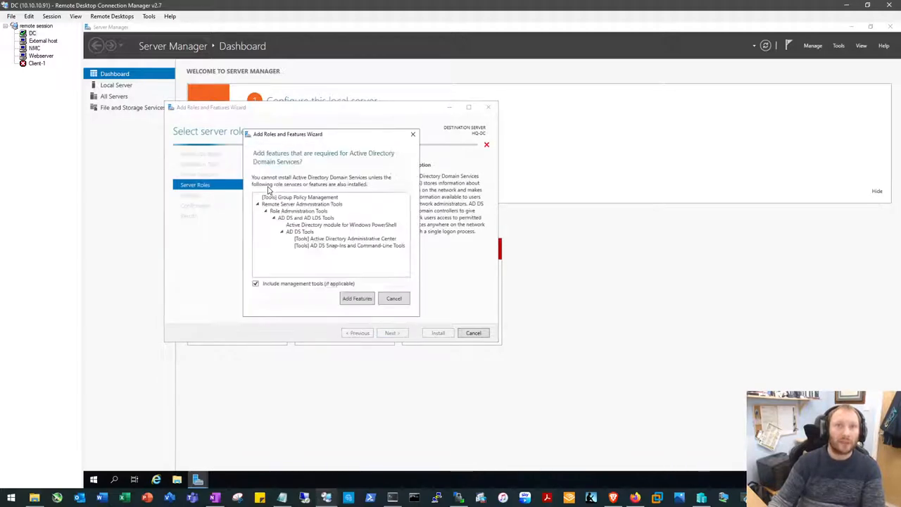
left_click(357, 297)
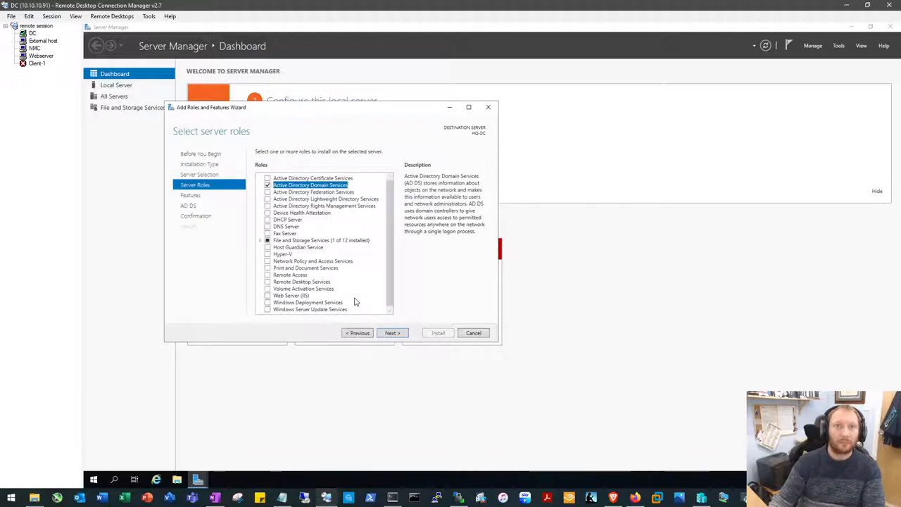
mouse_move(300, 204)
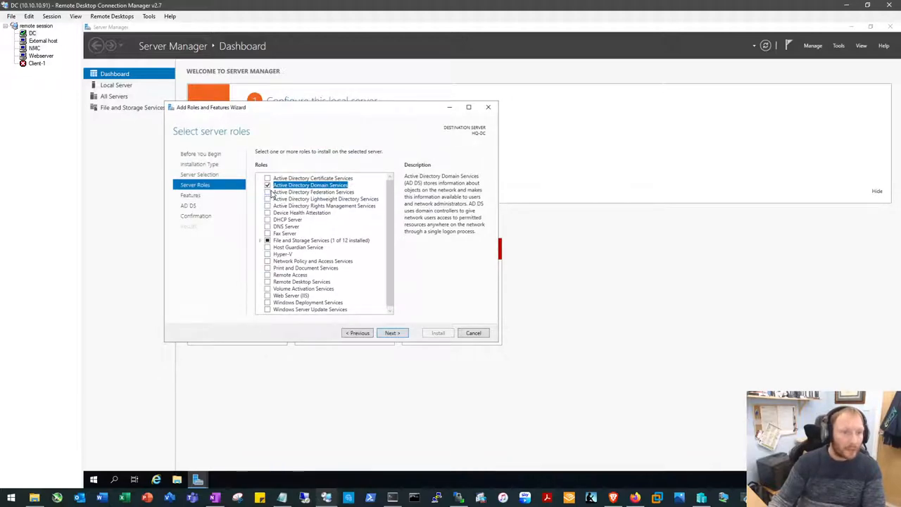
left_click(267, 219)
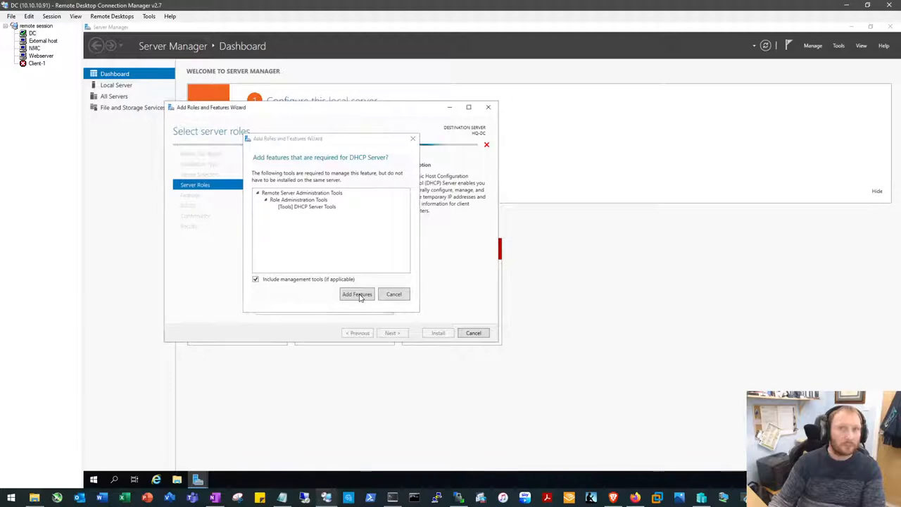
left_click(357, 293)
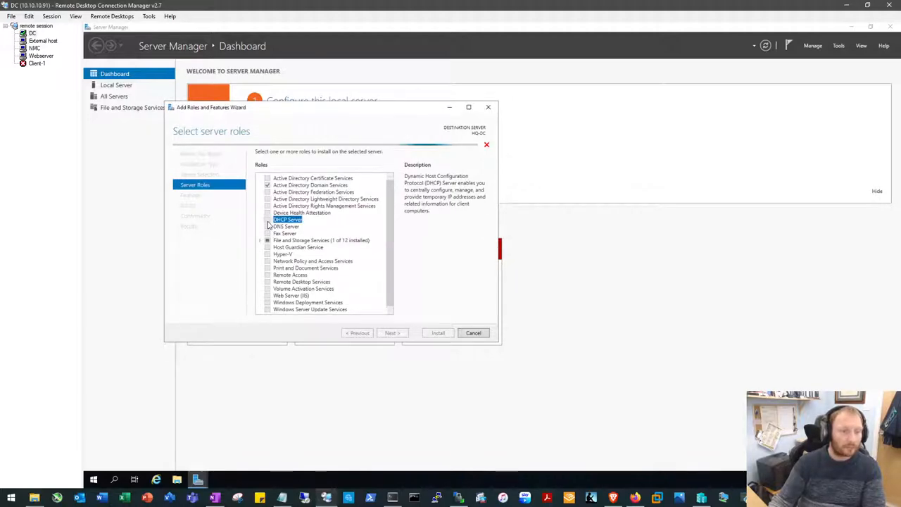
left_click(268, 226)
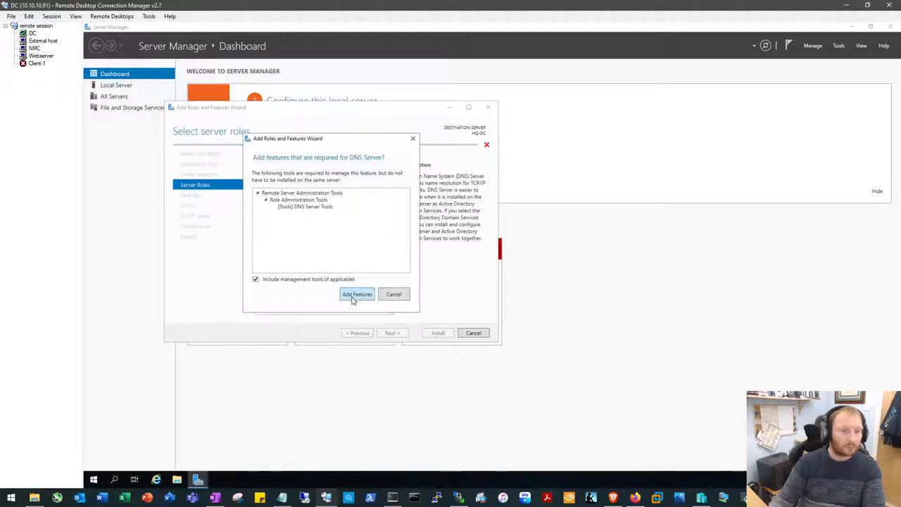
left_click(357, 294)
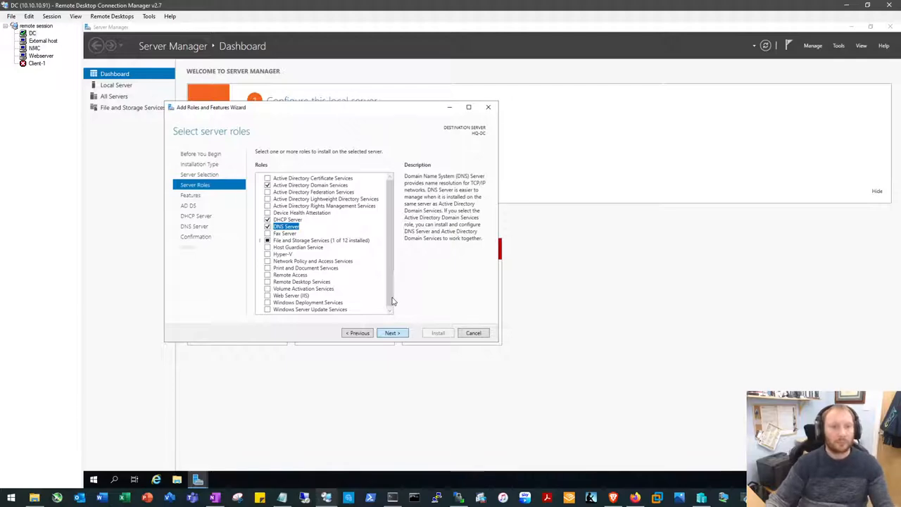
Step: Confirm the role selections, allow automatic restarts and begin the installation
left_click(392, 332)
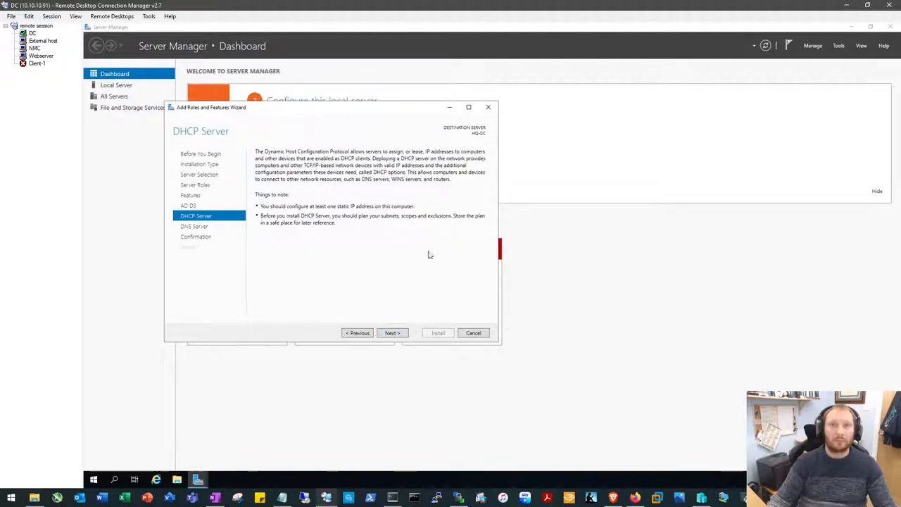
left_click(391, 332)
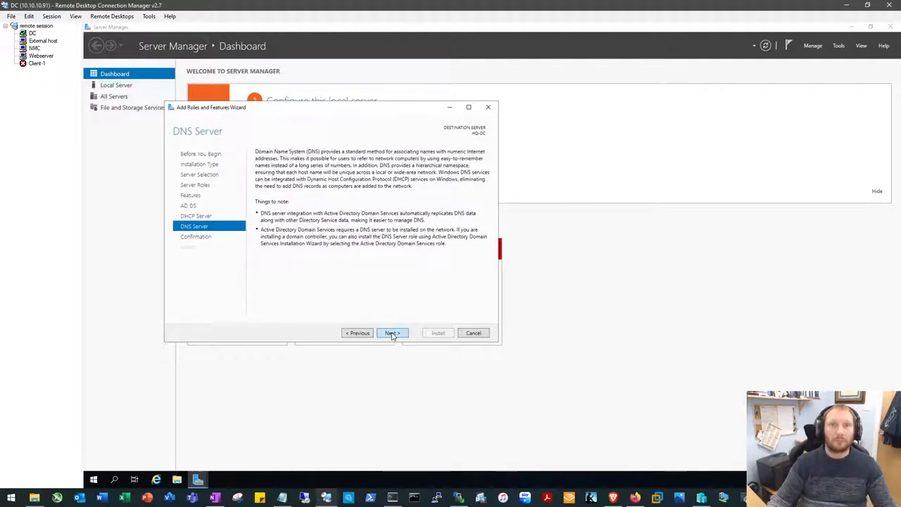
left_click(392, 332)
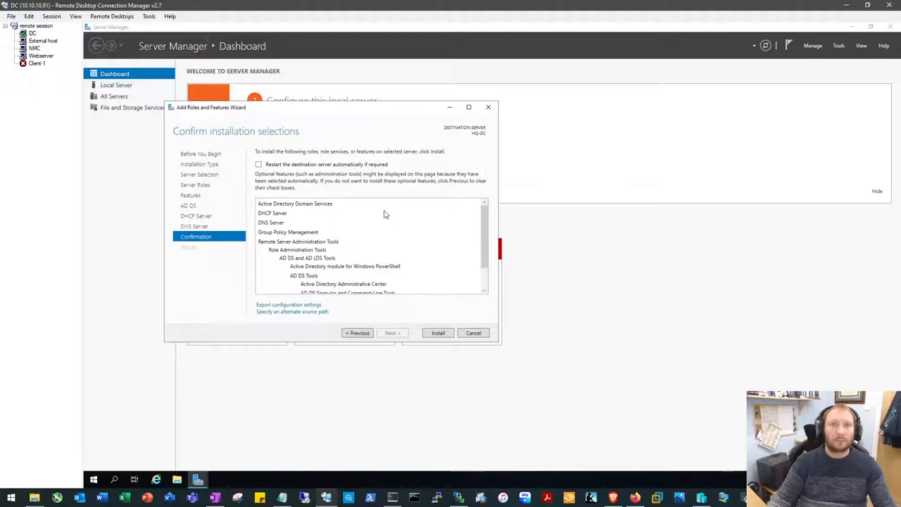
left_click(258, 164)
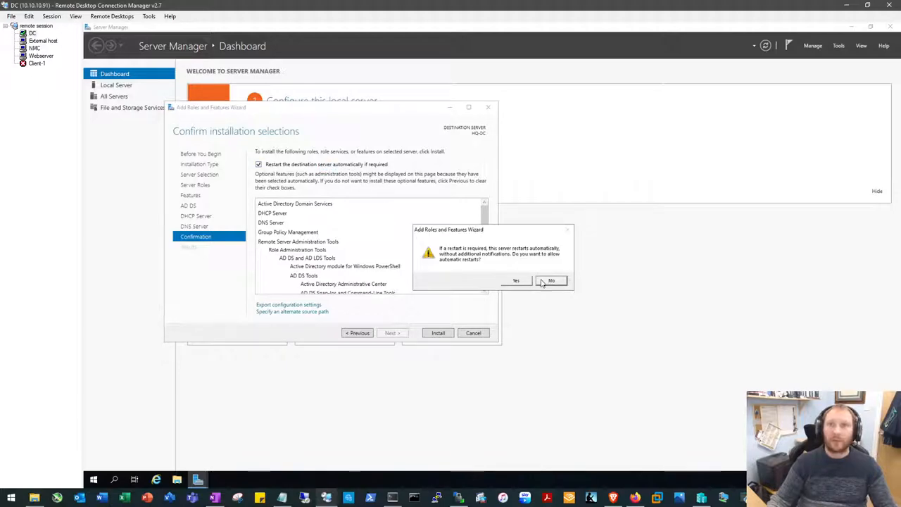
left_click(552, 280)
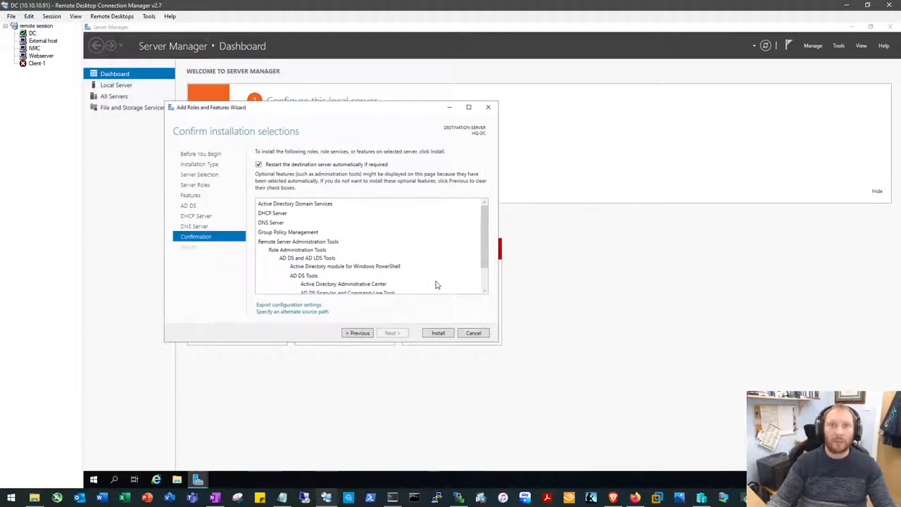
left_click(437, 333)
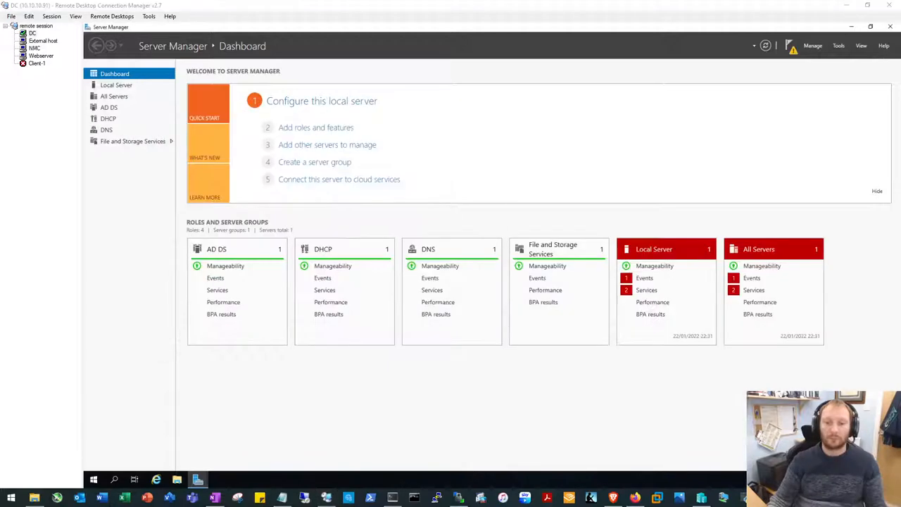
mouse_move(632, 149)
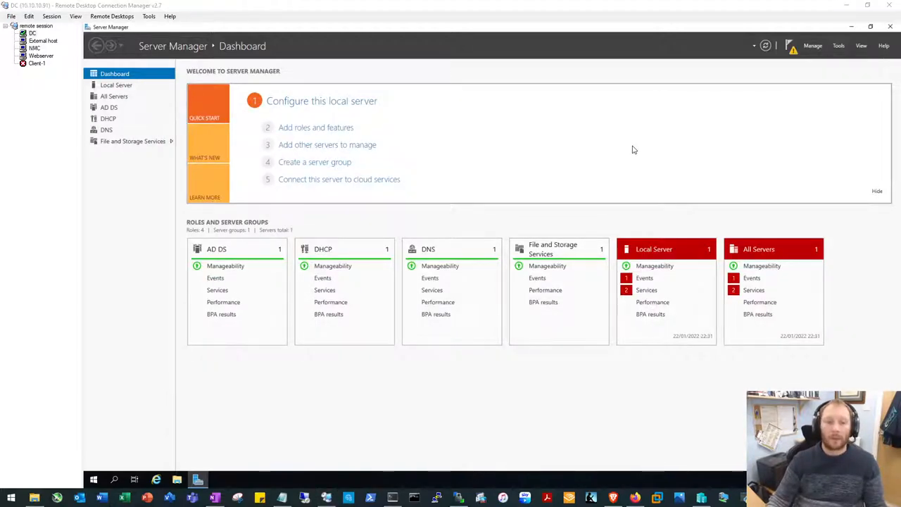
mouse_move(614, 124)
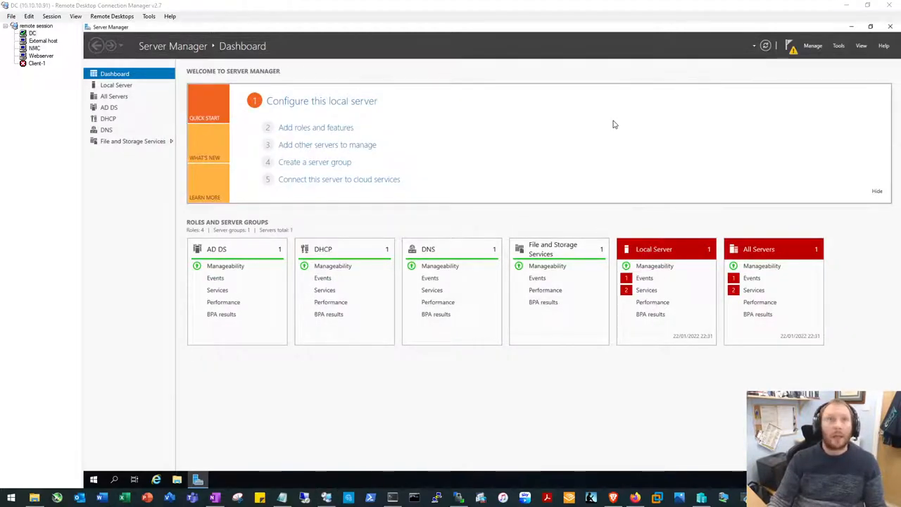
Step: View the post-deployment tasks from Server Manager's notifications flag
left_click(790, 46)
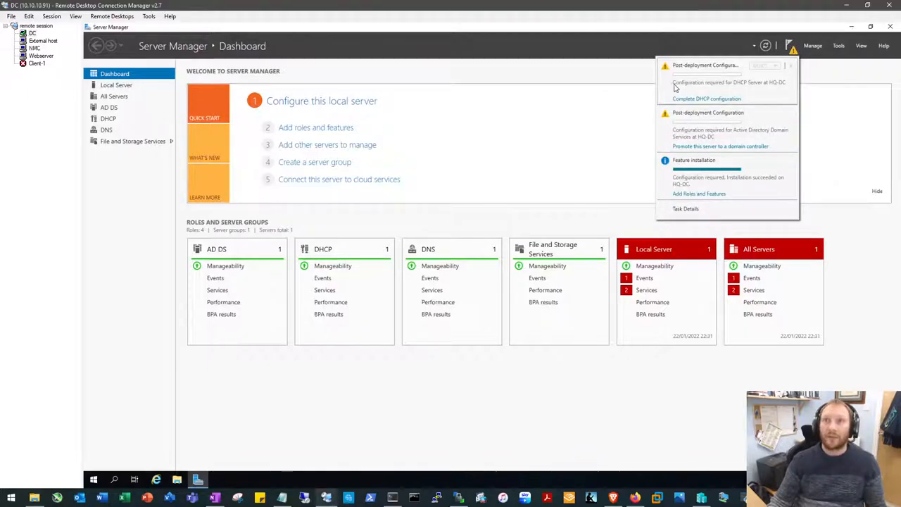
mouse_move(734, 90)
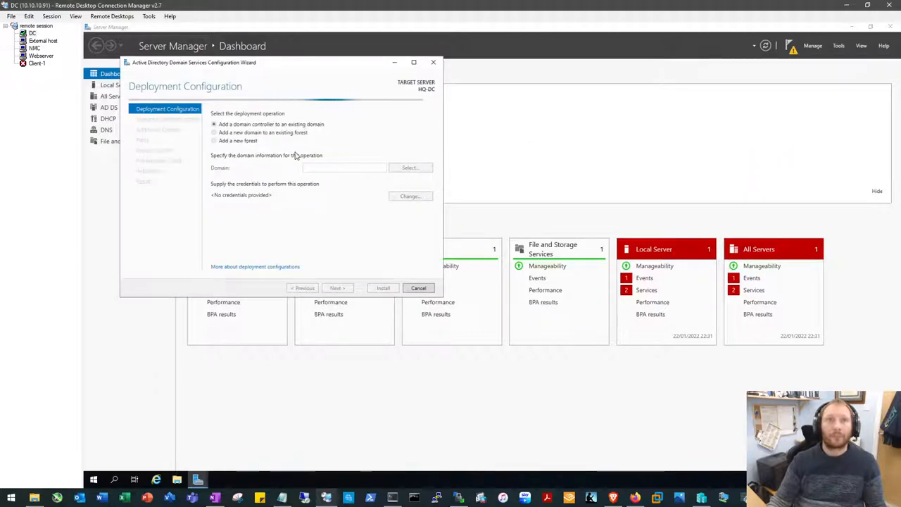
Step: Choose 'Add a new forest' with root domain name HOME.LOCAL
left_click(214, 141)
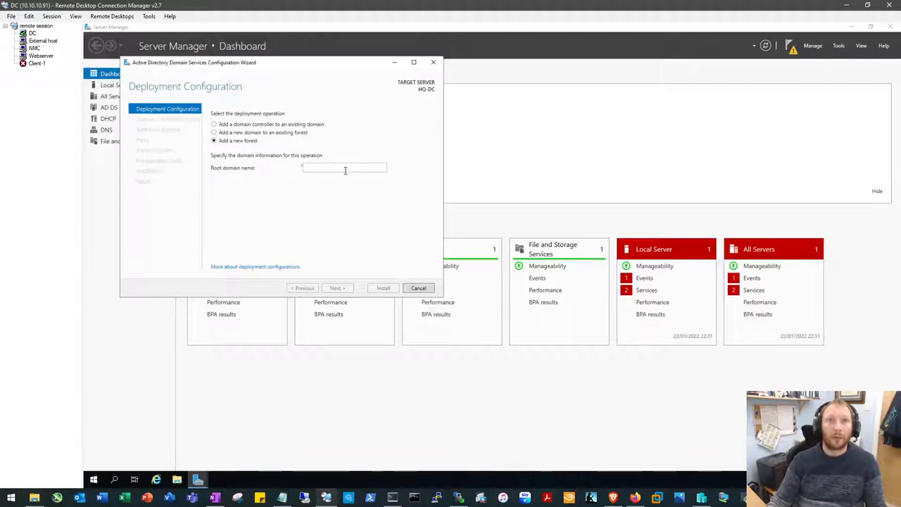
left_click(345, 167)
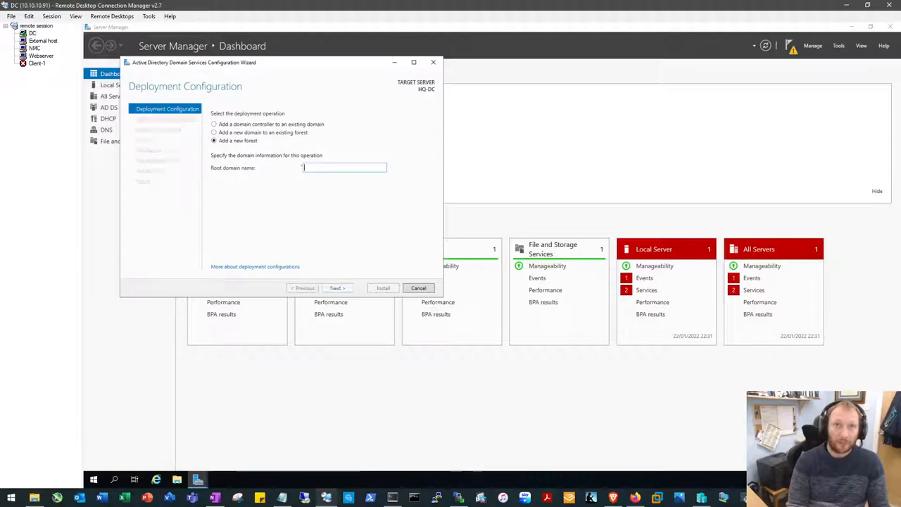
type("HOME.LOCAL")
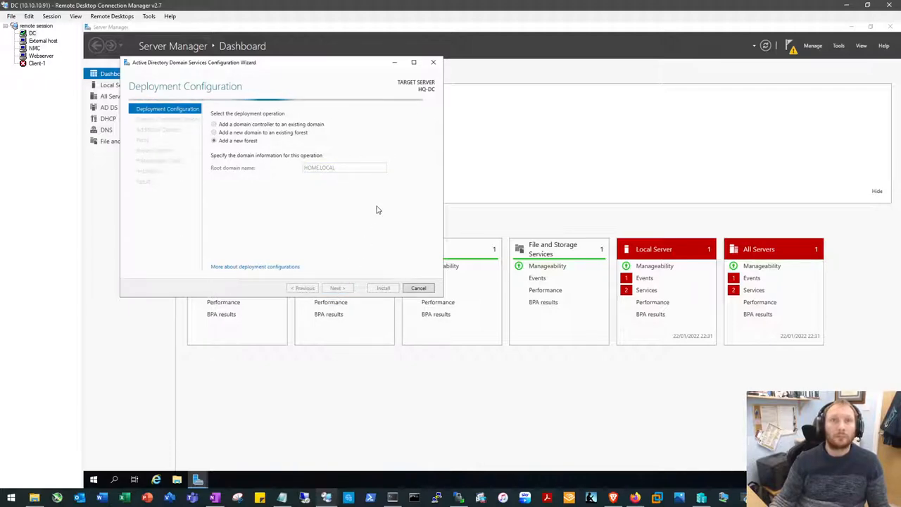
mouse_move(384, 212)
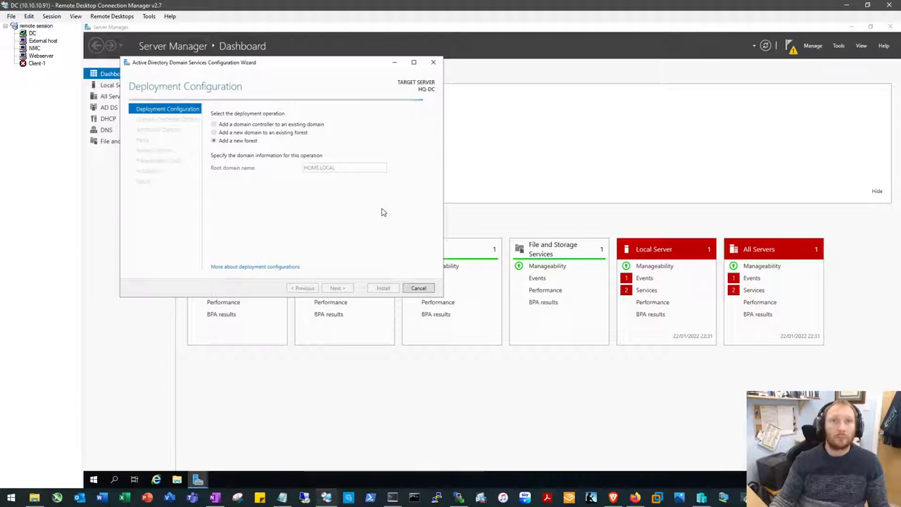
mouse_move(394, 195)
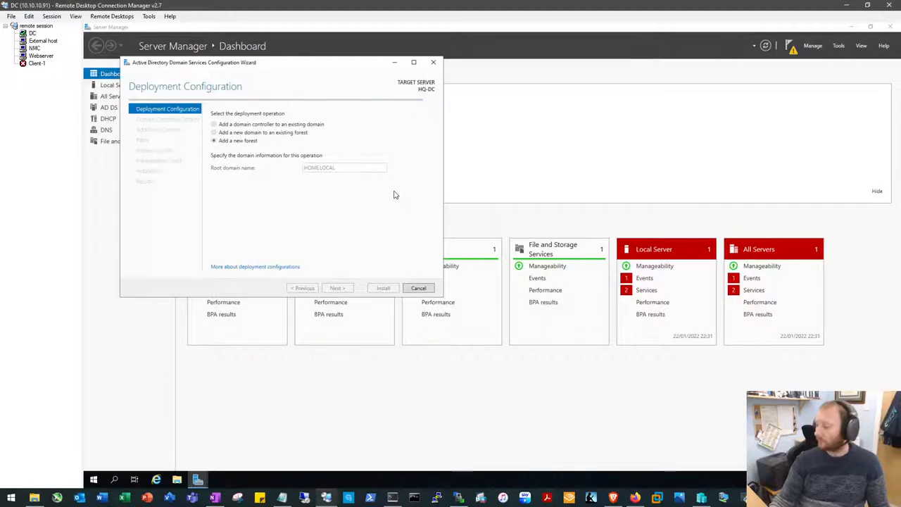
mouse_move(384, 191)
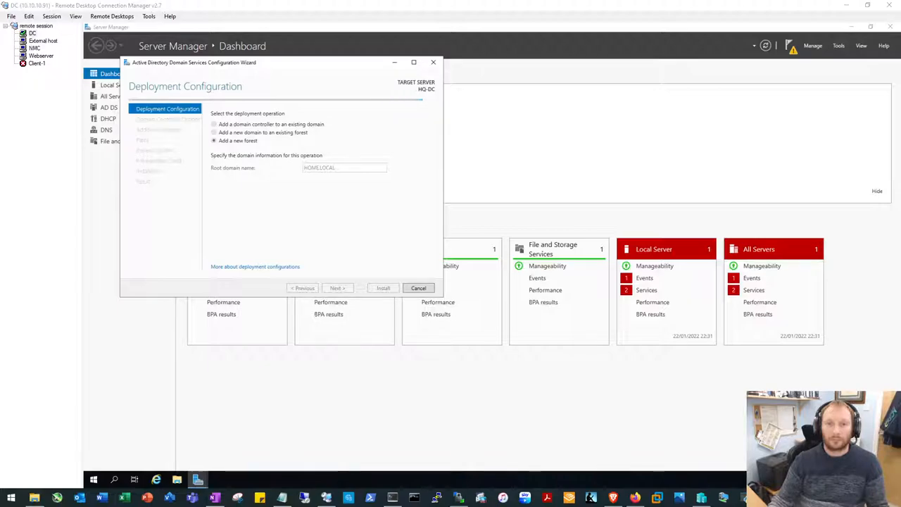
Step: Advance to Domain Controller Options and enter the DSRM password
left_click(336, 288)
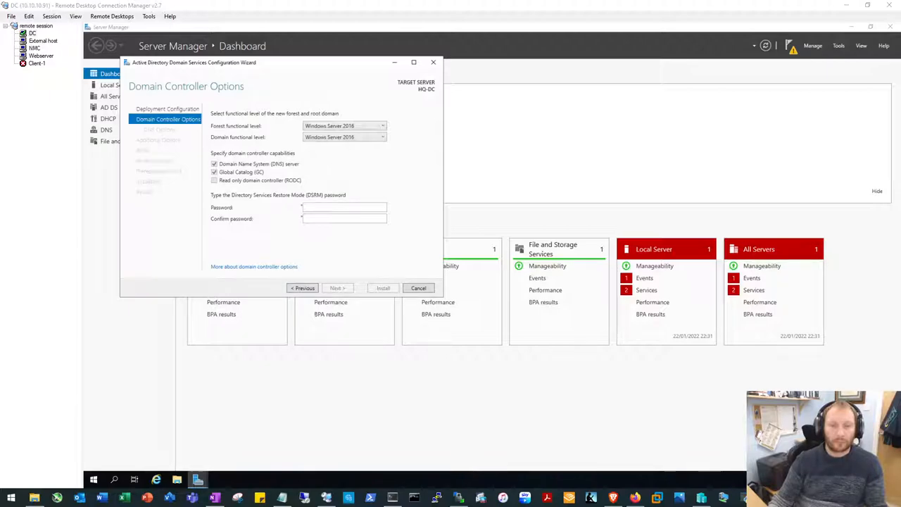
mouse_move(294, 113)
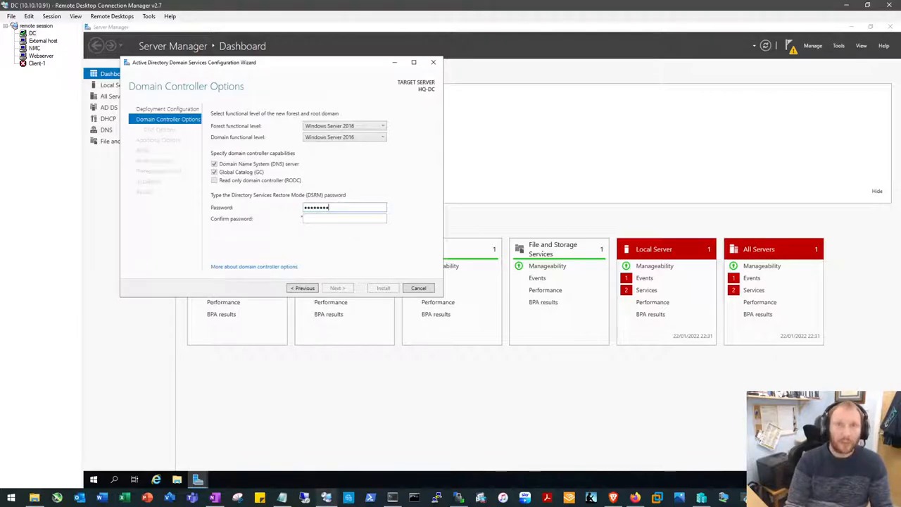
type("••••")
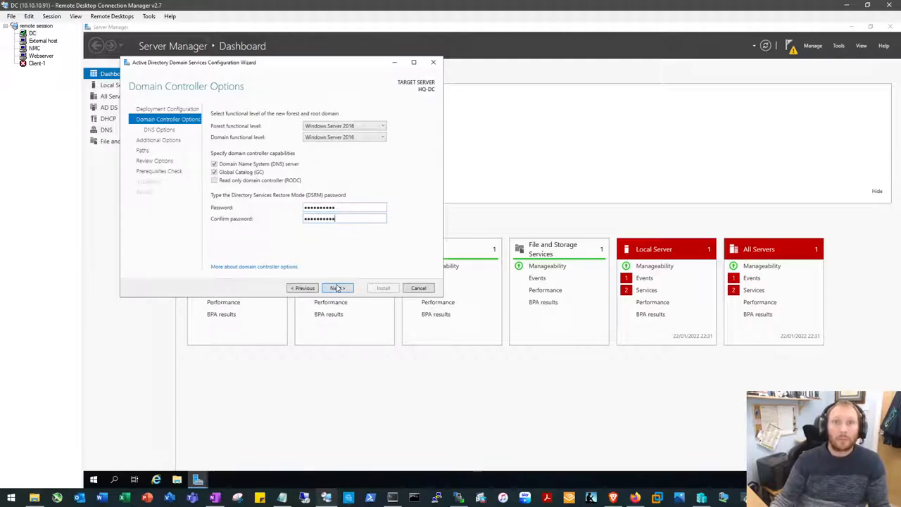
Step: Accept default DNS options, NetBIOS name HOME and database/SYSVOL paths to reach Review Options
left_click(337, 287)
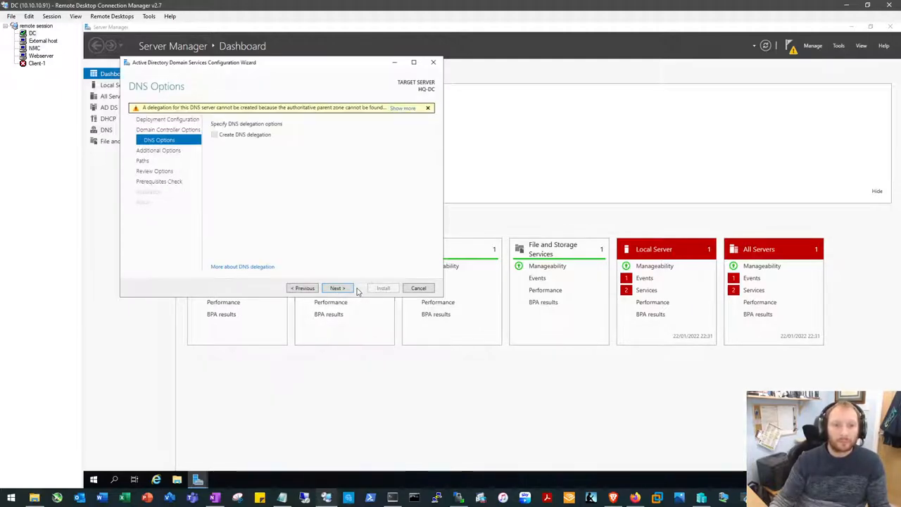
mouse_move(373, 205)
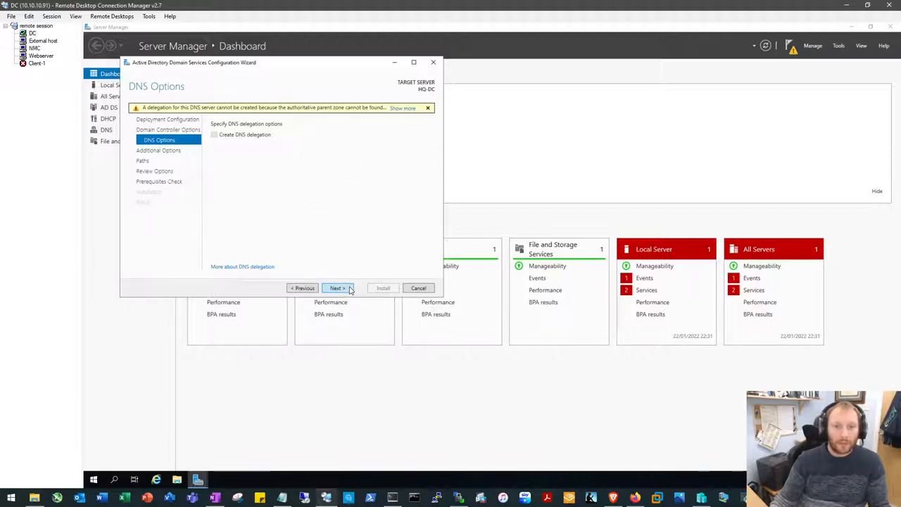
left_click(337, 288)
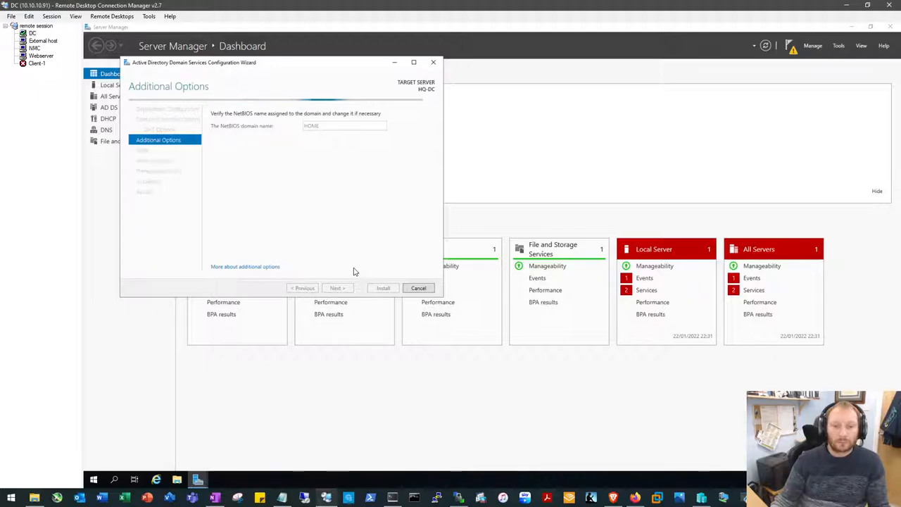
left_click(336, 288)
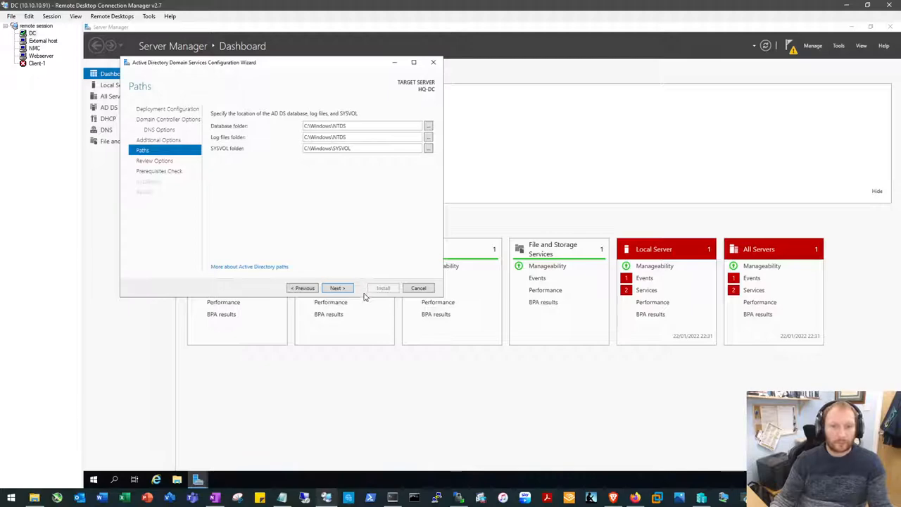
left_click(337, 288)
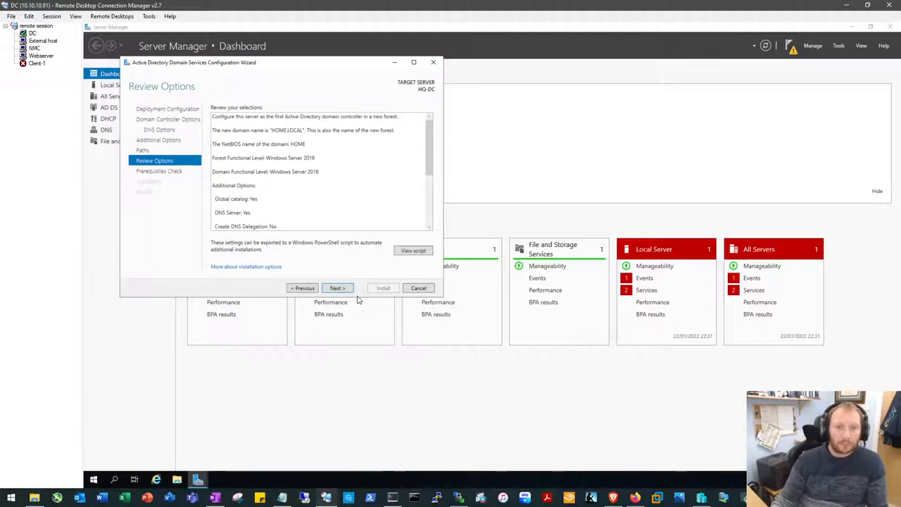
Step: Advance past Review Options so the domain controller Prerequisites Check runs
left_click(336, 288)
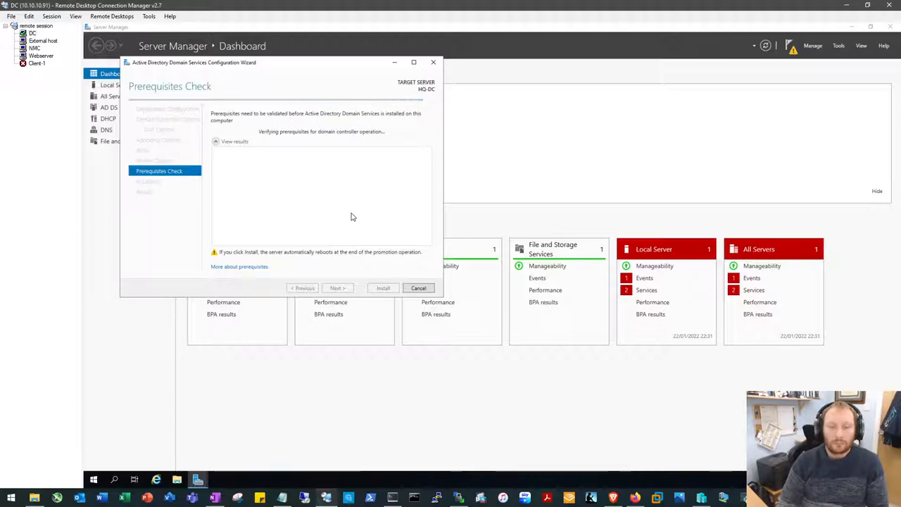
mouse_move(558, 482)
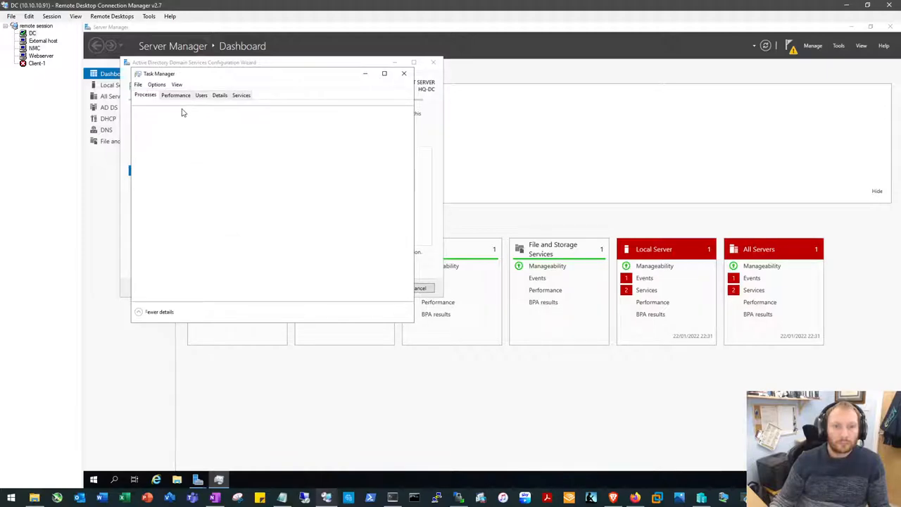
mouse_move(294, 136)
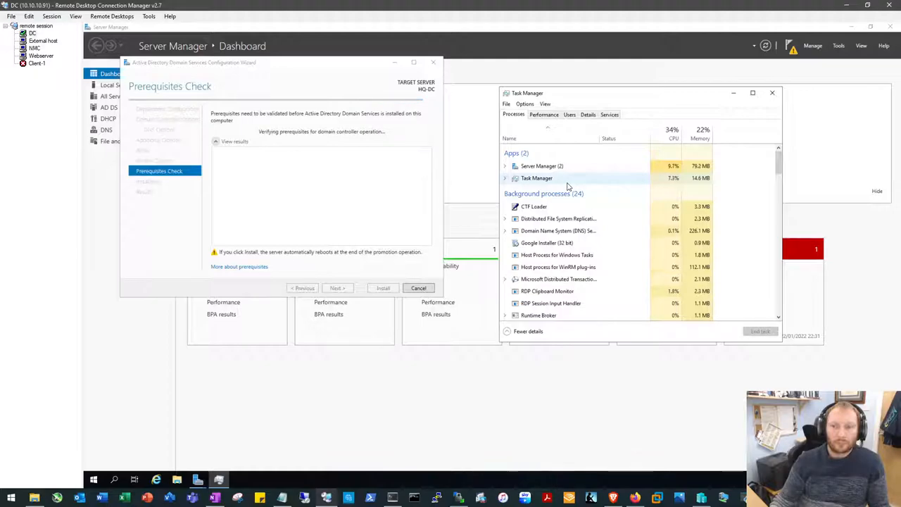
mouse_move(601, 167)
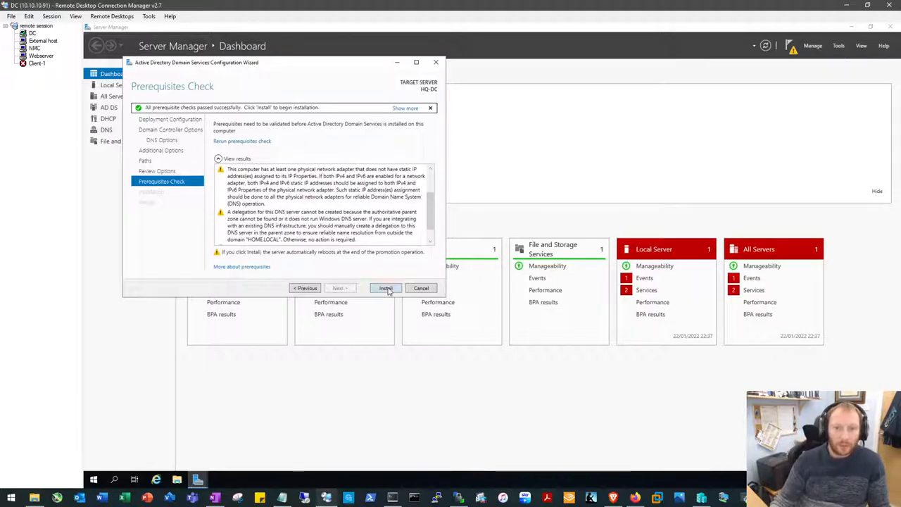
Step: Start installing AD DS to promote HQ-DC to a domain controller
left_click(385, 288)
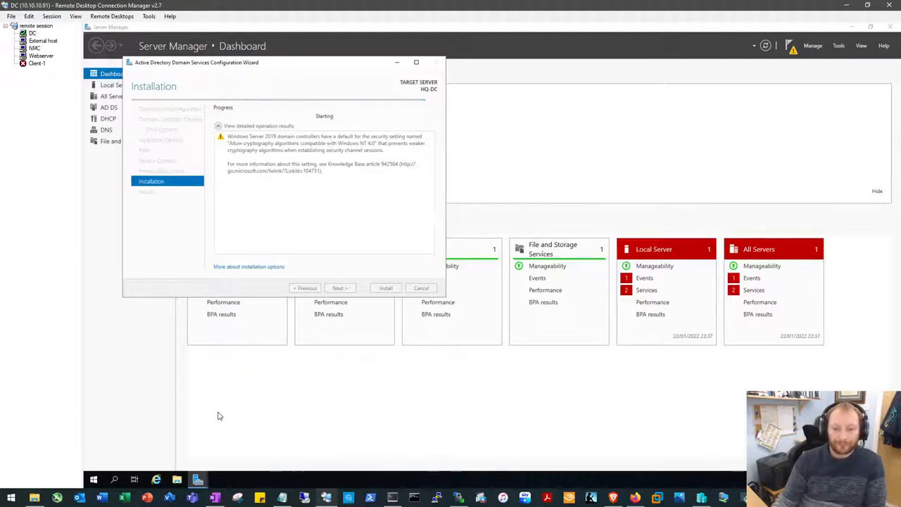
mouse_move(244, 372)
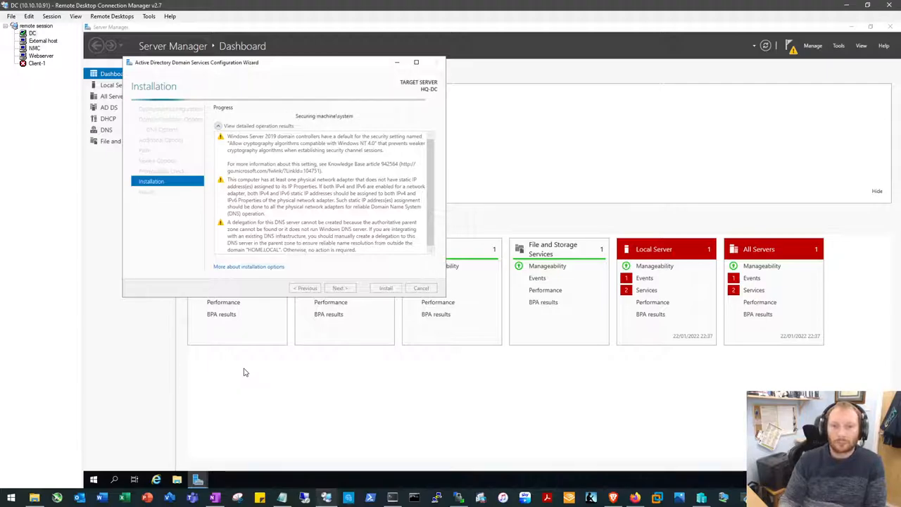
mouse_move(459, 181)
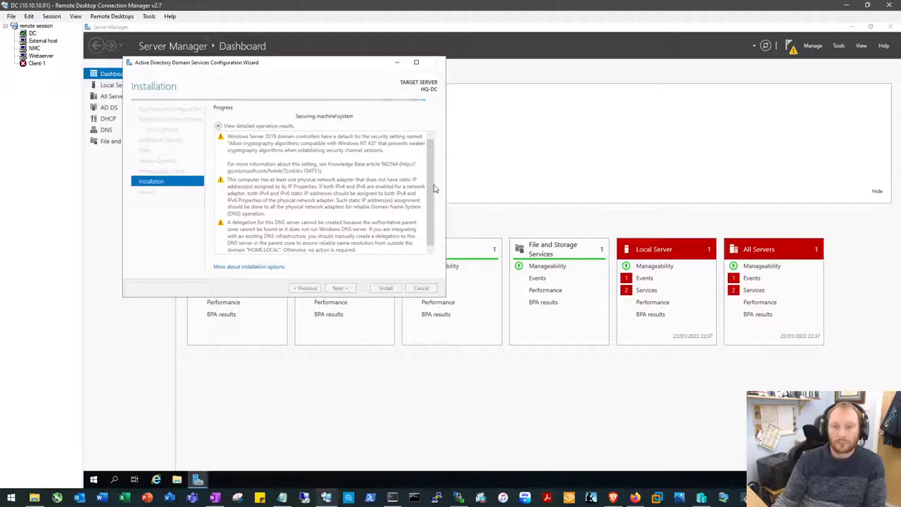
mouse_move(468, 183)
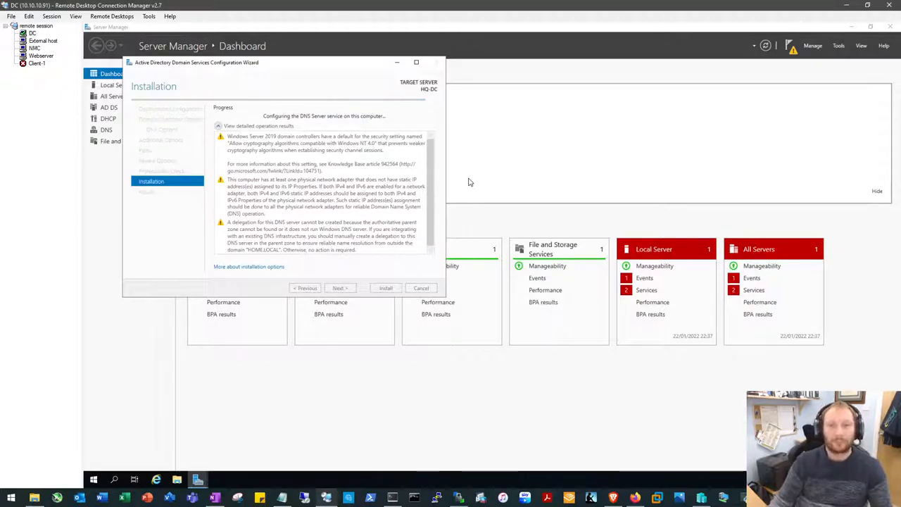
mouse_move(562, 153)
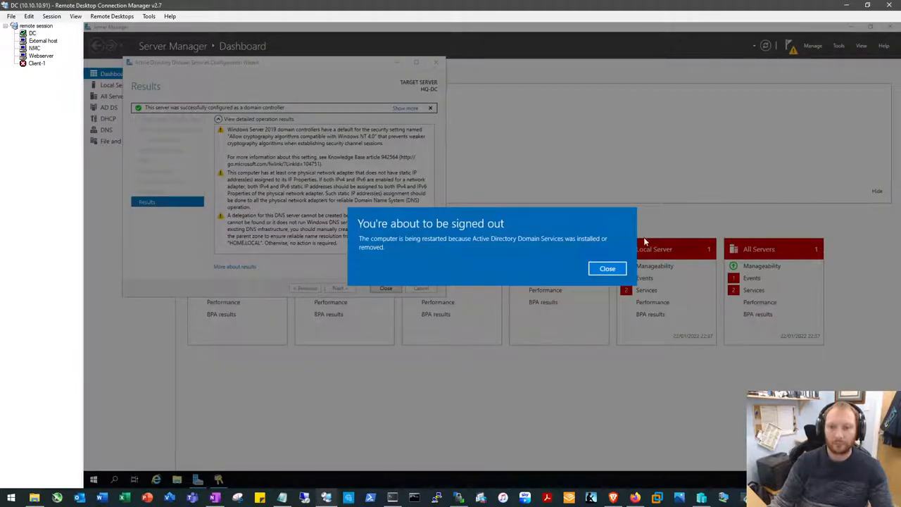
Step: Dismiss the 'about to be signed out' notice and close the finished promotion wizard
left_click(607, 268)
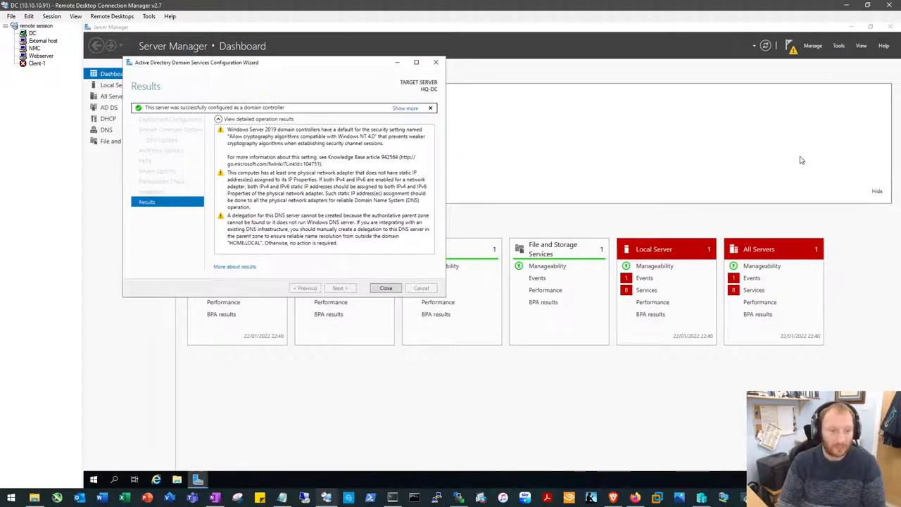
left_click(385, 288)
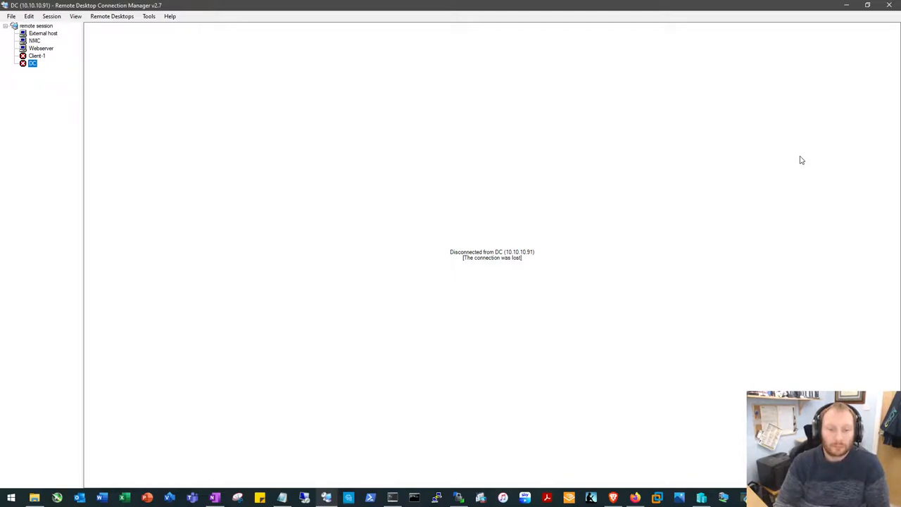
mouse_move(569, 176)
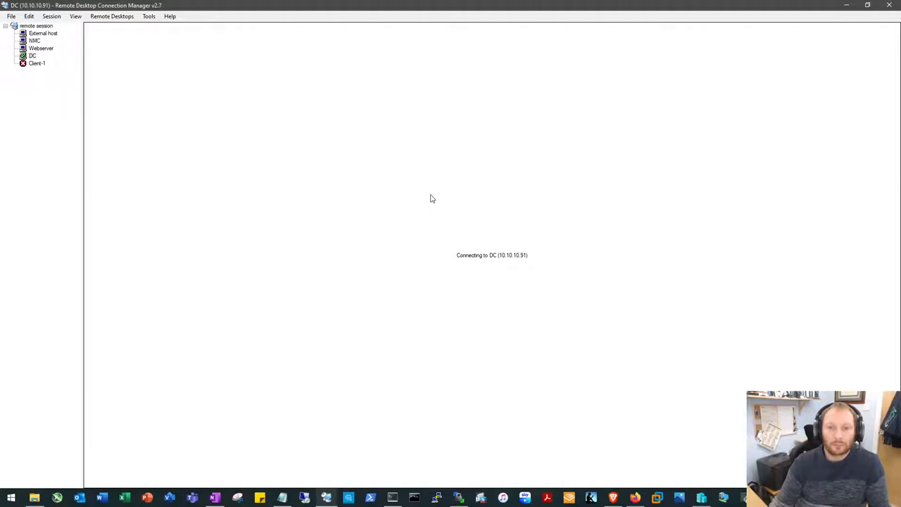
mouse_move(432, 208)
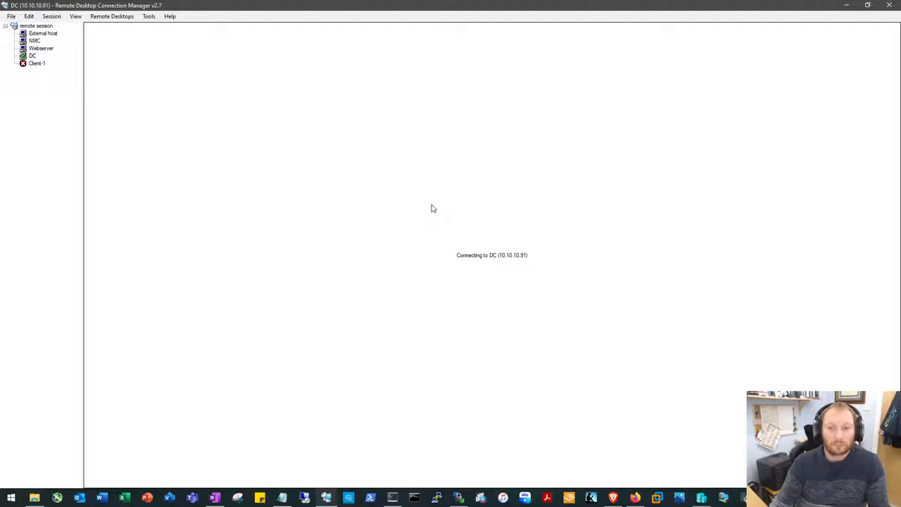
left_click(32, 55)
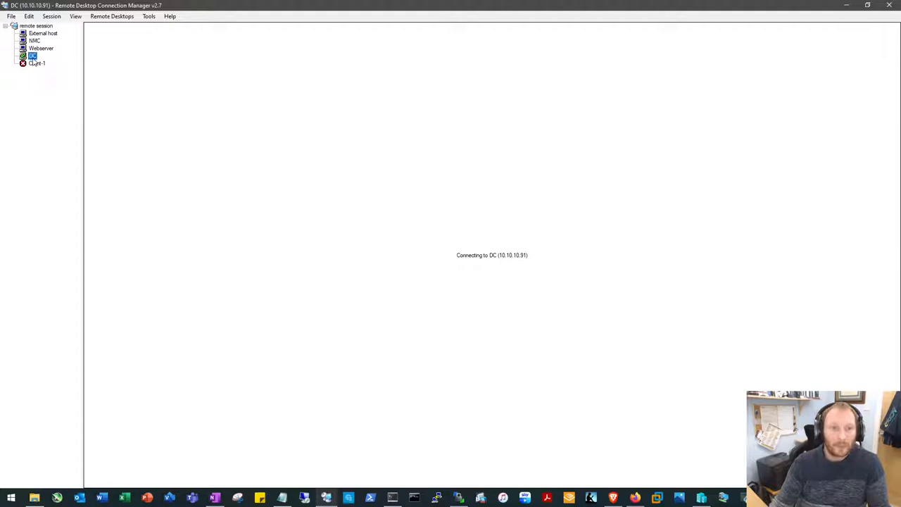
double_click(33, 56)
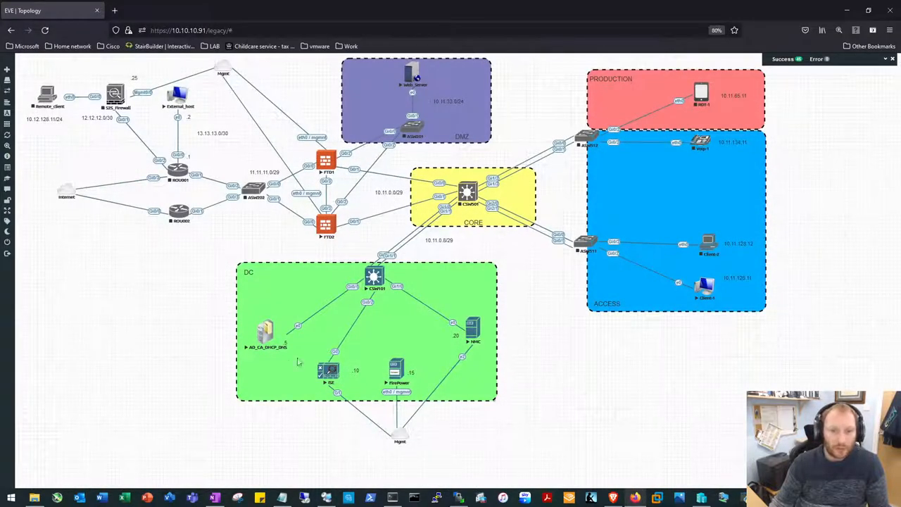
mouse_move(266, 332)
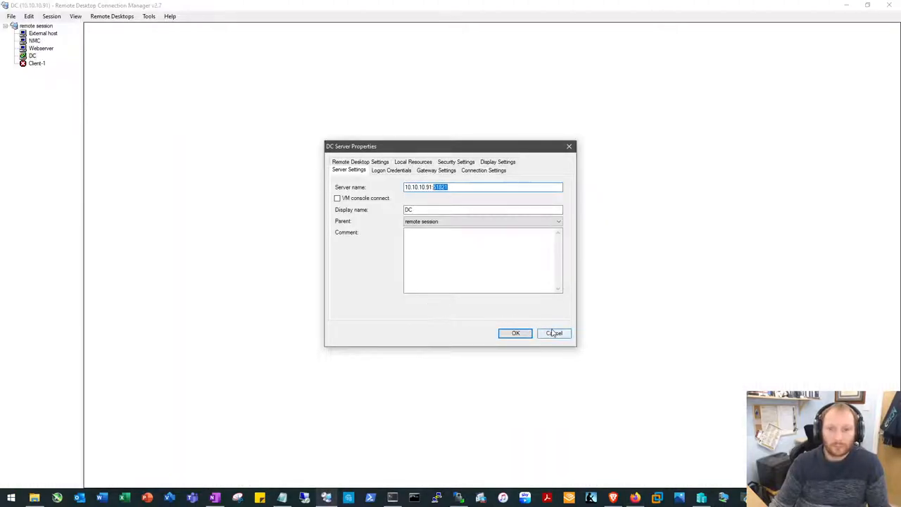
left_click(516, 333)
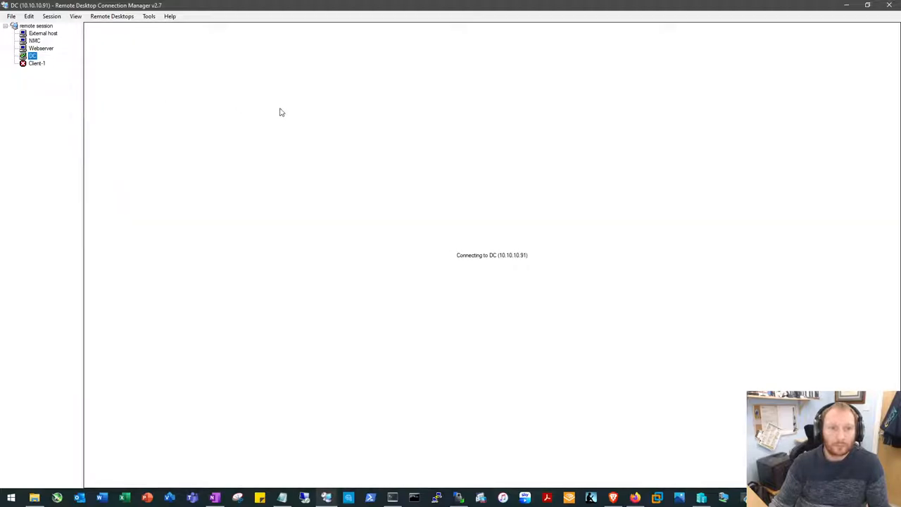
mouse_move(454, 205)
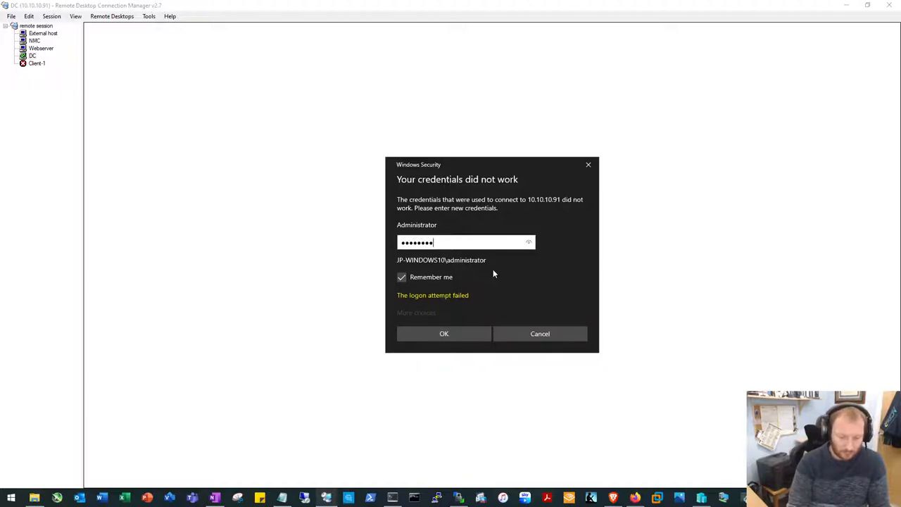
Step: Submit the Administrator credentials and accept the untrusted certificate to reconnect to the DC
left_click(444, 333)
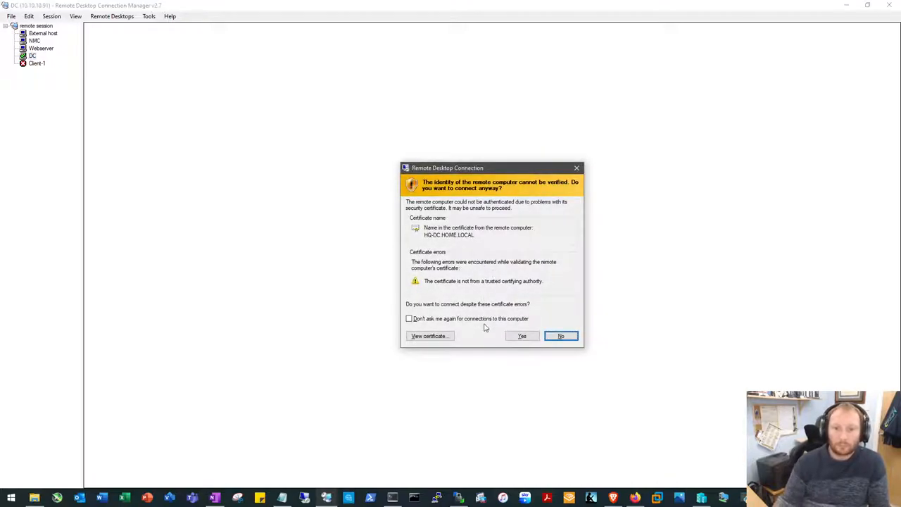
left_click(522, 336)
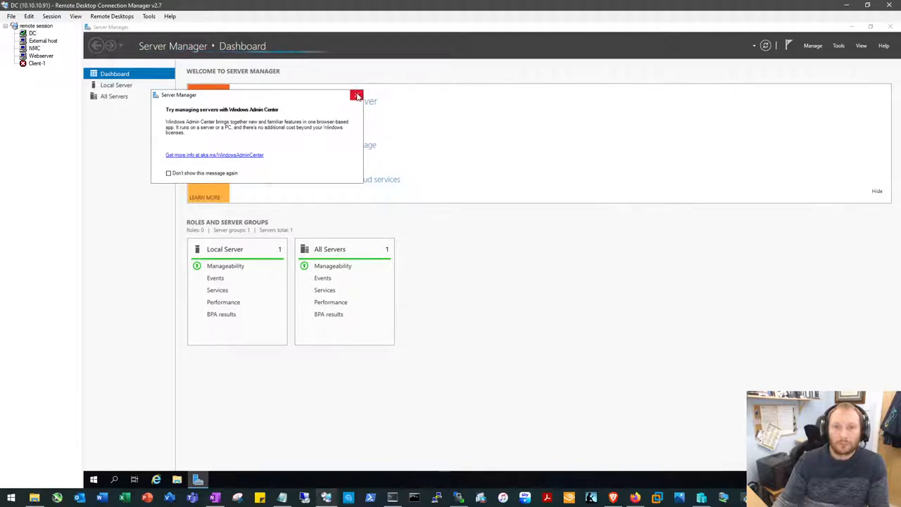
Step: Dismiss the Windows Admin Center notice so the Server Manager dashboard refreshes
left_click(356, 95)
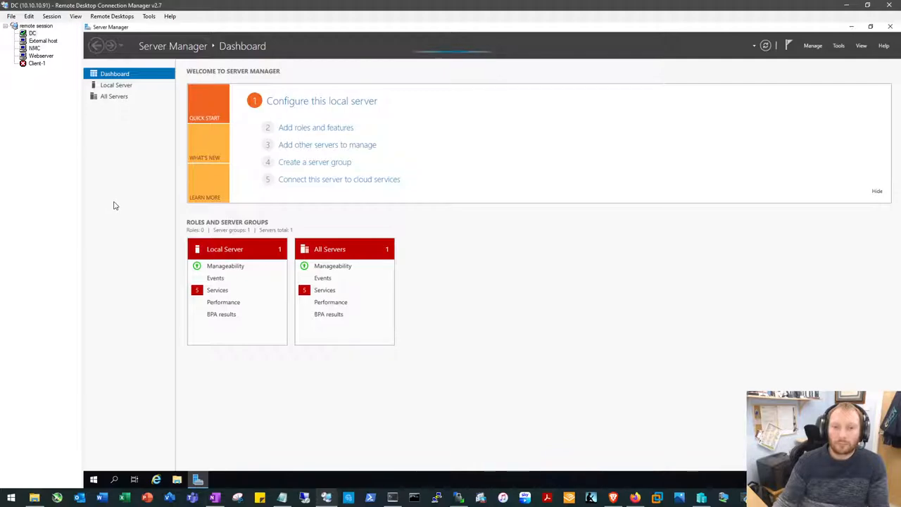
mouse_move(419, 483)
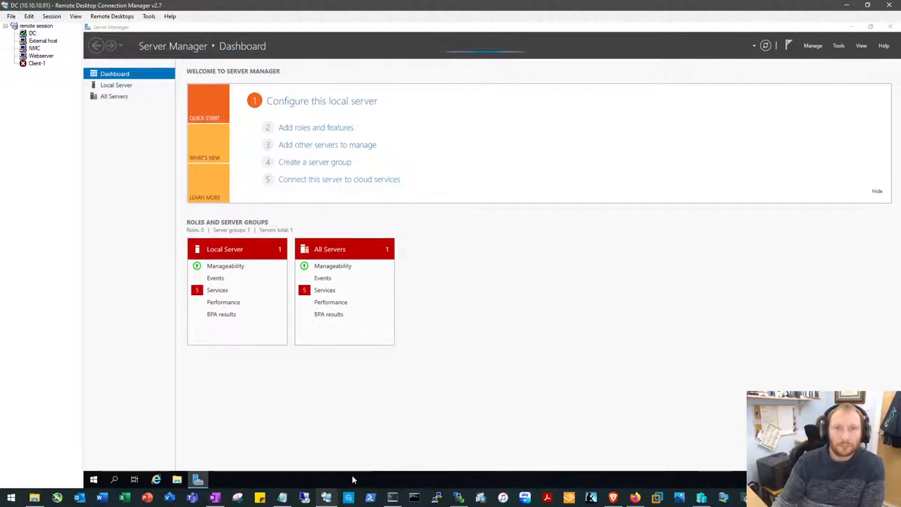
mouse_move(418, 429)
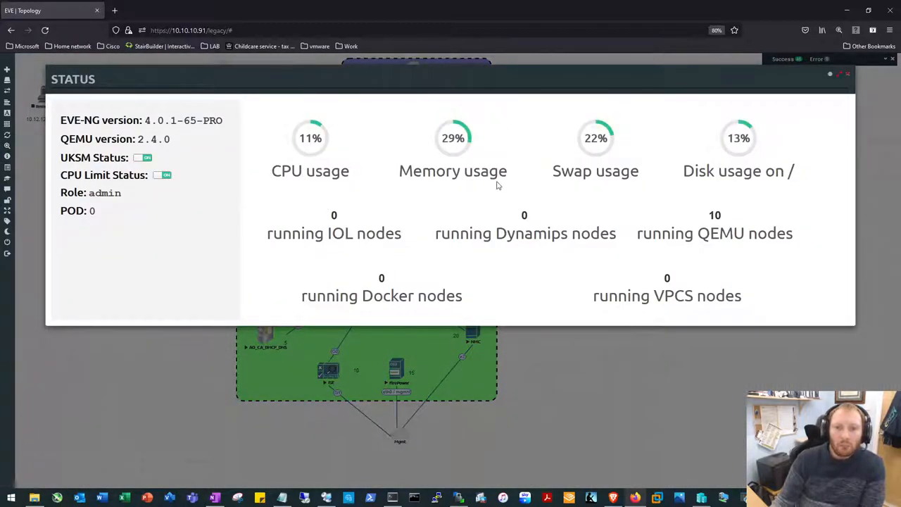
Step: Bring up the EVE-NG Status panel showing CPU, memory, swap, disk and running nodes
left_click(848, 73)
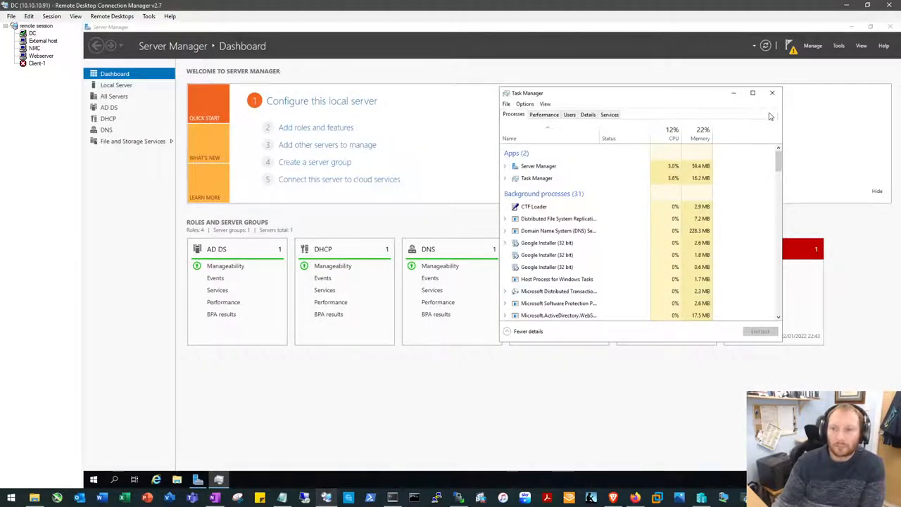
Step: Close Task Manager and show Server Manager's pending DHCP post-deployment notification
left_click(772, 92)
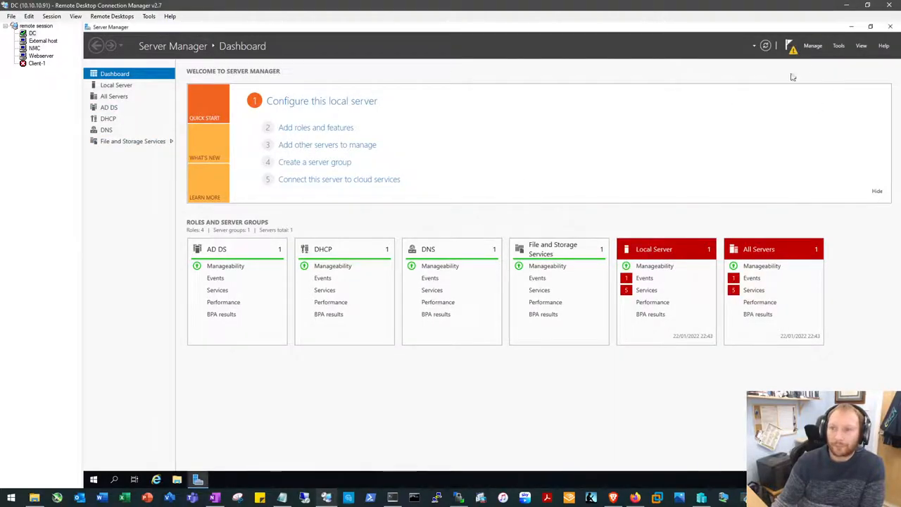
left_click(791, 45)
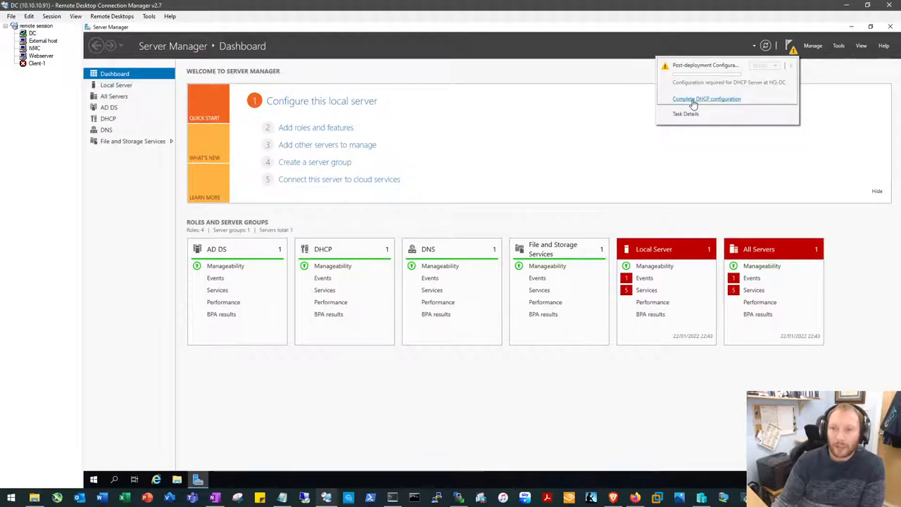
Step: Complete the DHCP post-install configuration with administrator credentials, creating security groups and authorizing the server
left_click(705, 98)
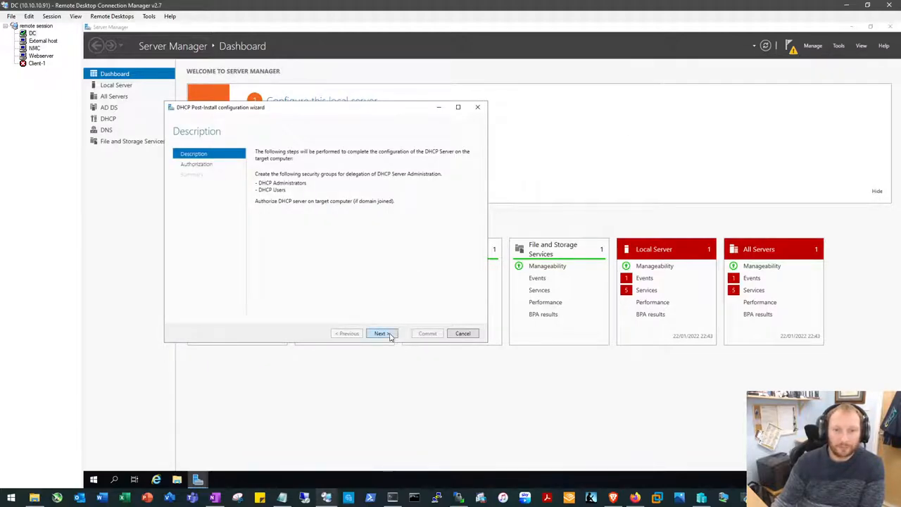
left_click(381, 333)
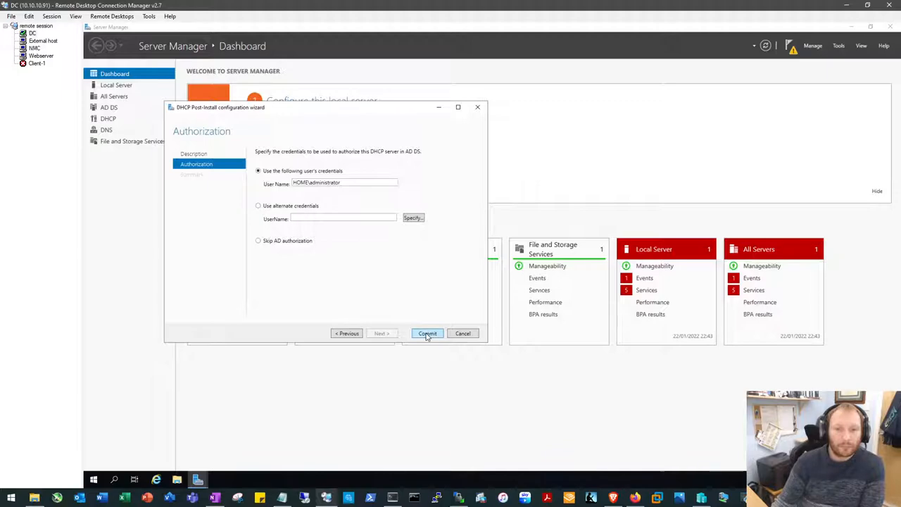
left_click(427, 333)
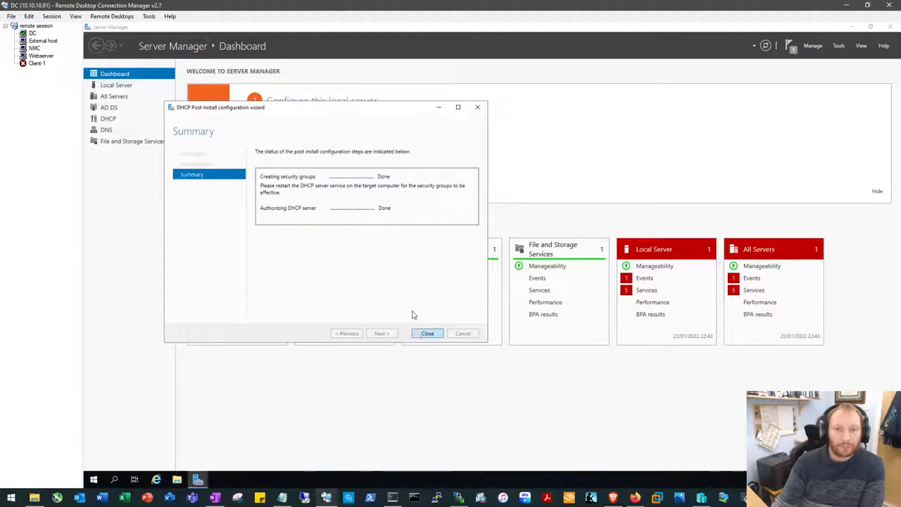
left_click(427, 333)
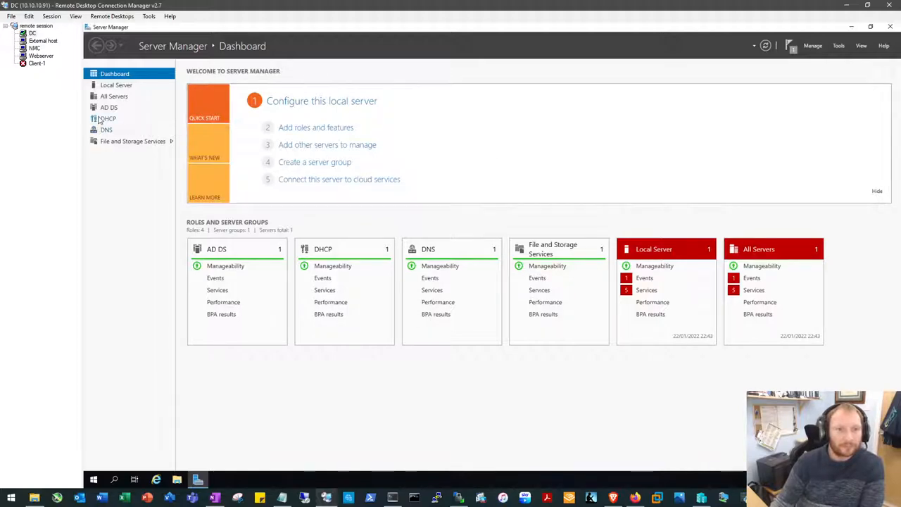
mouse_move(112, 118)
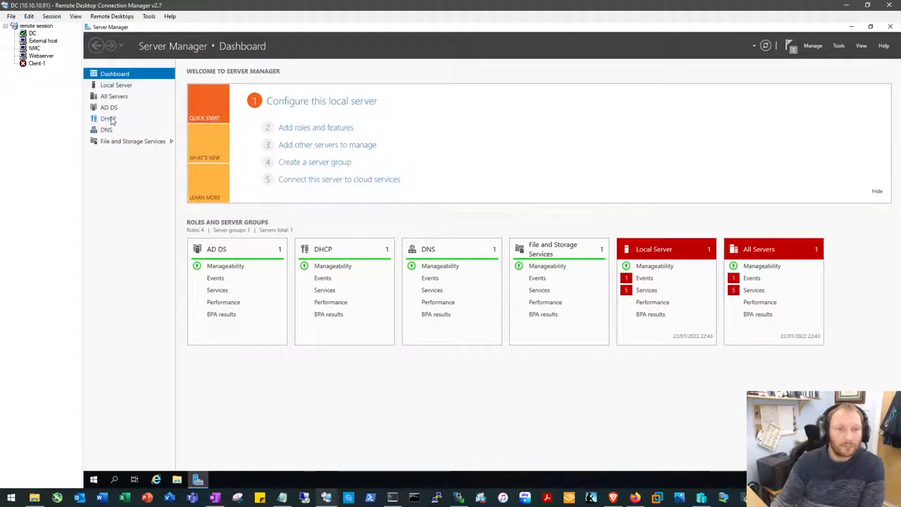
Step: Show the IPv4 node of HQ-DC.HOME.LOCAL in the DHCP console, with no scopes defined yet
left_click(106, 119)
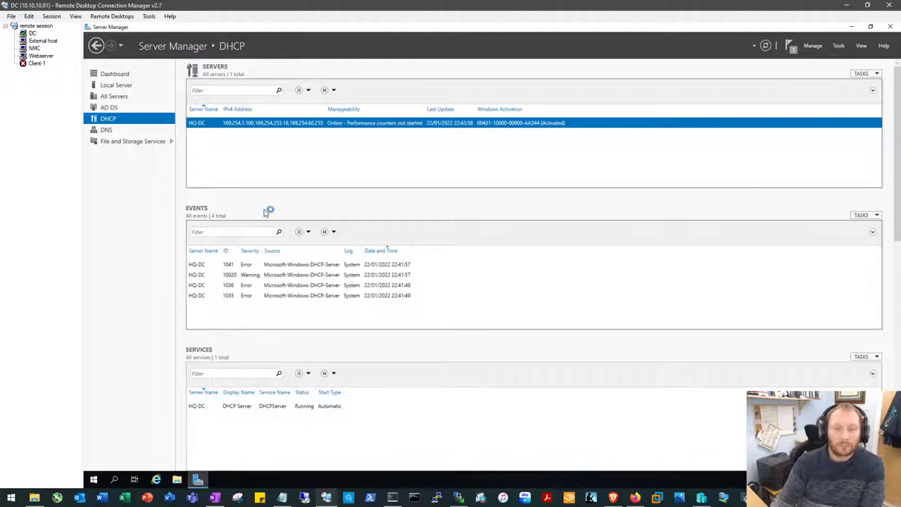
mouse_move(233, 207)
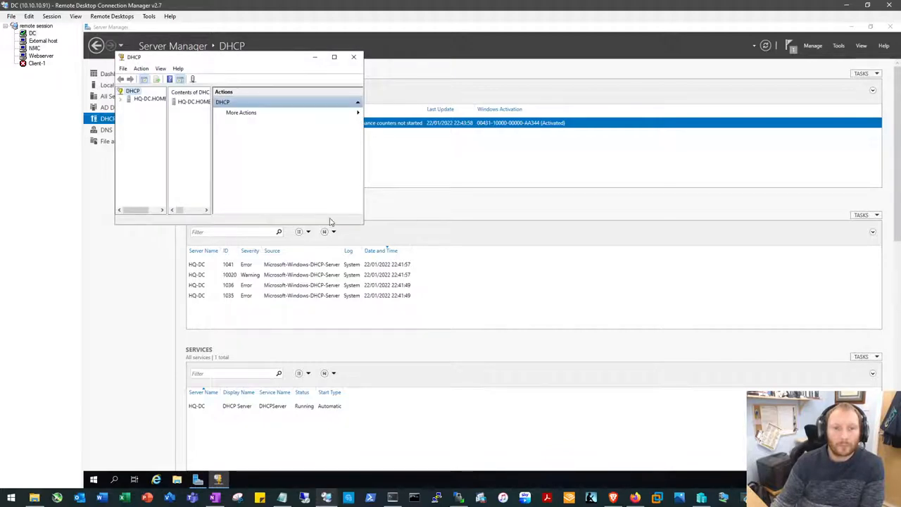
mouse_move(364, 228)
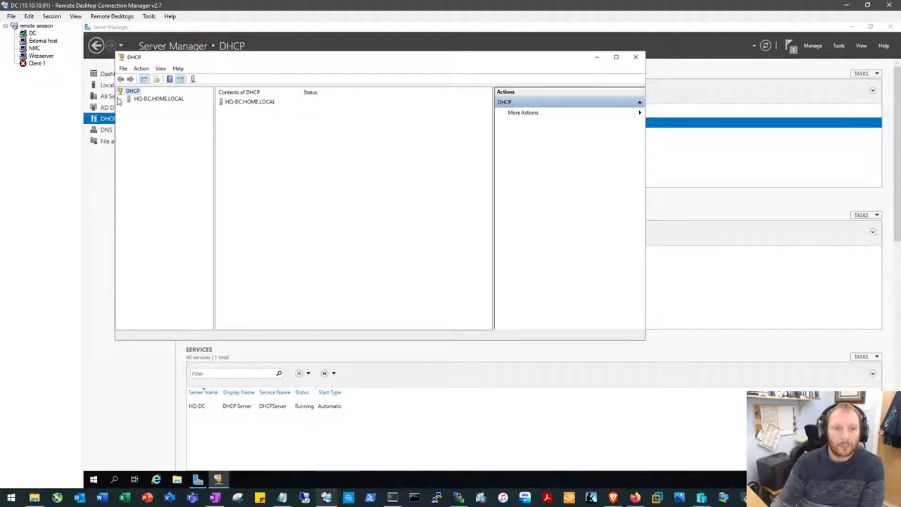
left_click(129, 98)
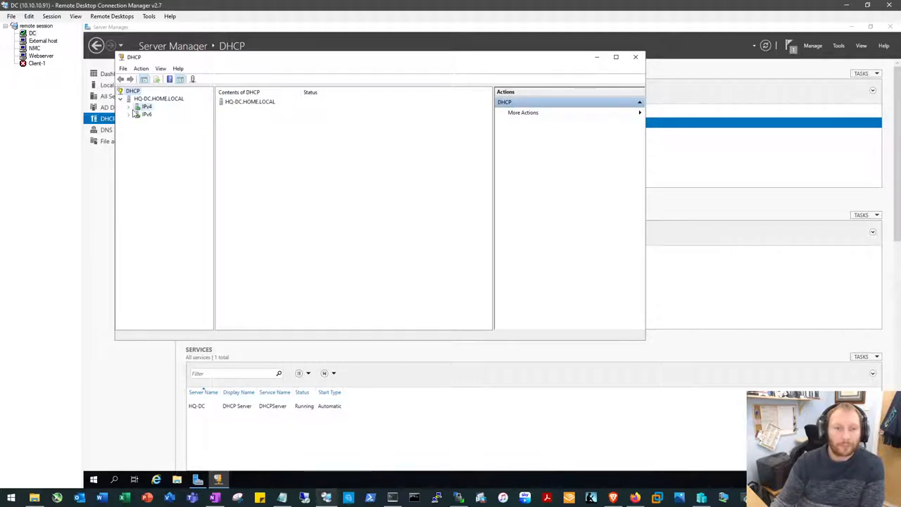
left_click(146, 105)
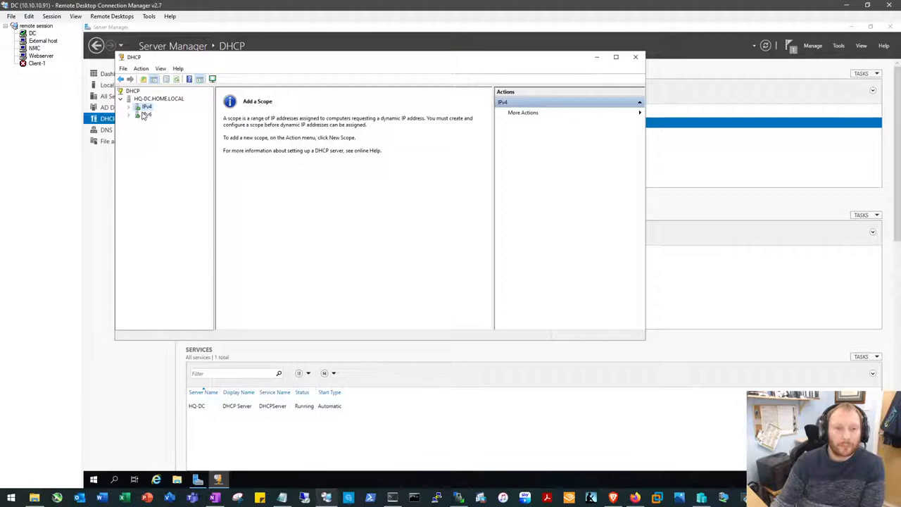
Step: Launch the New Scope Wizard for IPv4 from the Action menu
left_click(129, 107)
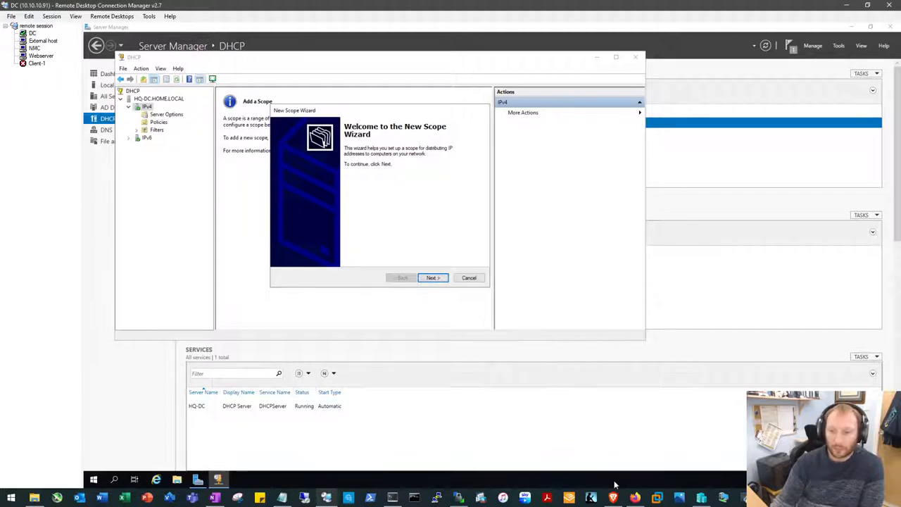
mouse_move(580, 452)
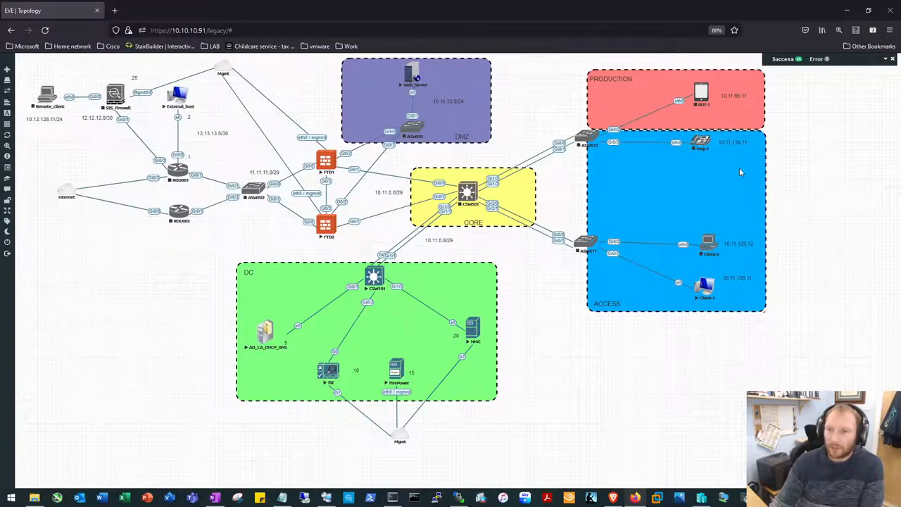
mouse_move(849, 128)
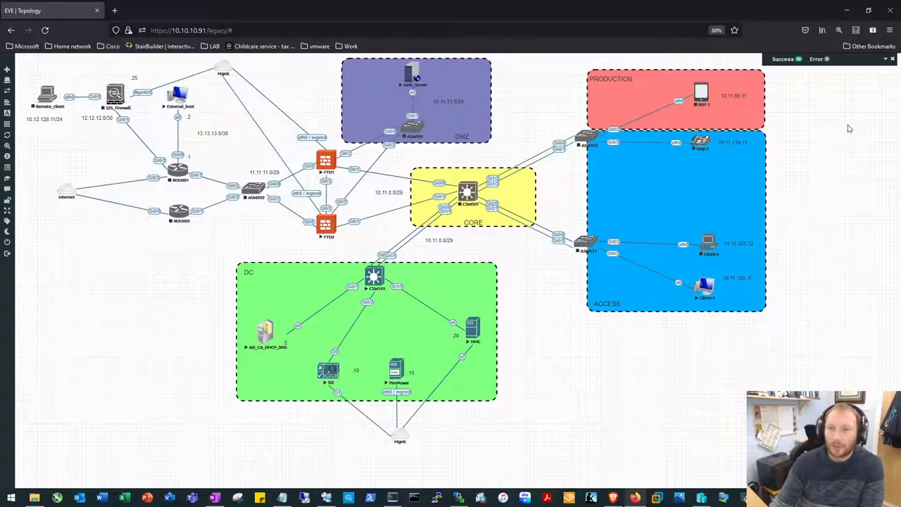
mouse_move(703, 118)
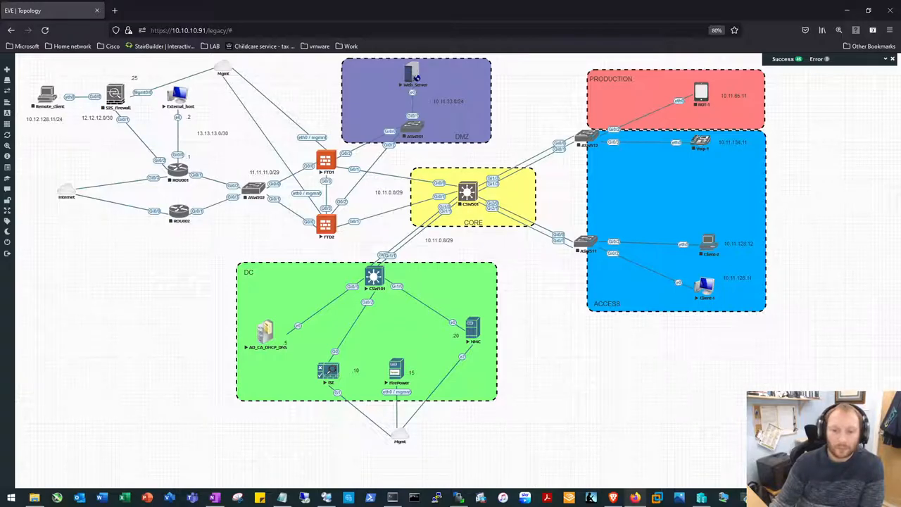
mouse_move(739, 273)
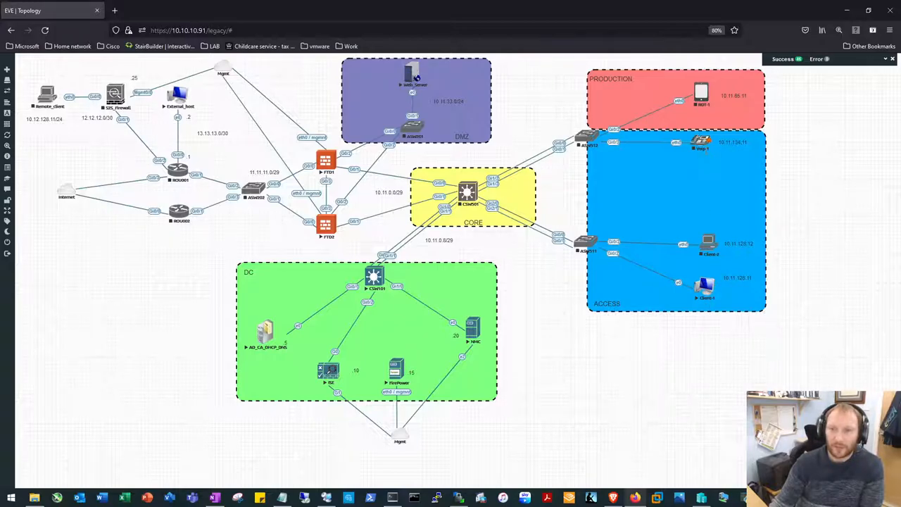
mouse_move(602, 467)
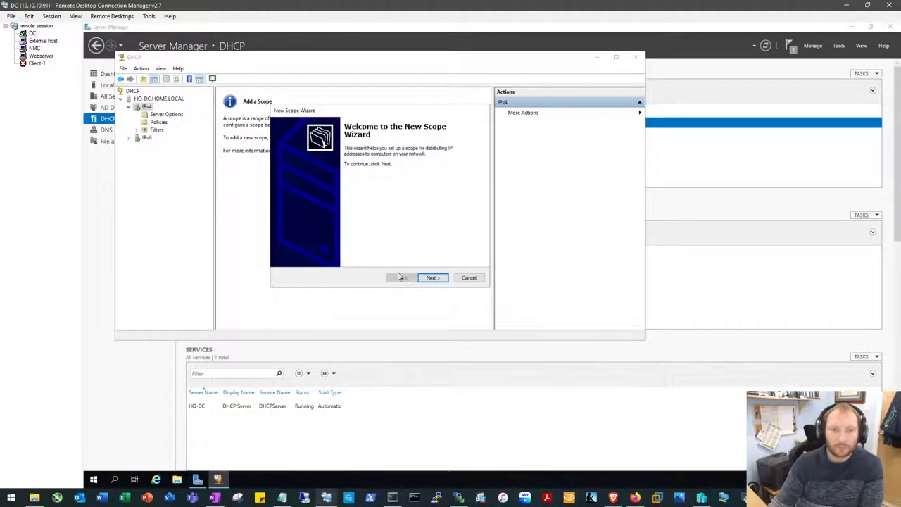
Step: Advance the New Scope Wizard and begin entering SWITCH11-CLIENT as the scope name
left_click(431, 277)
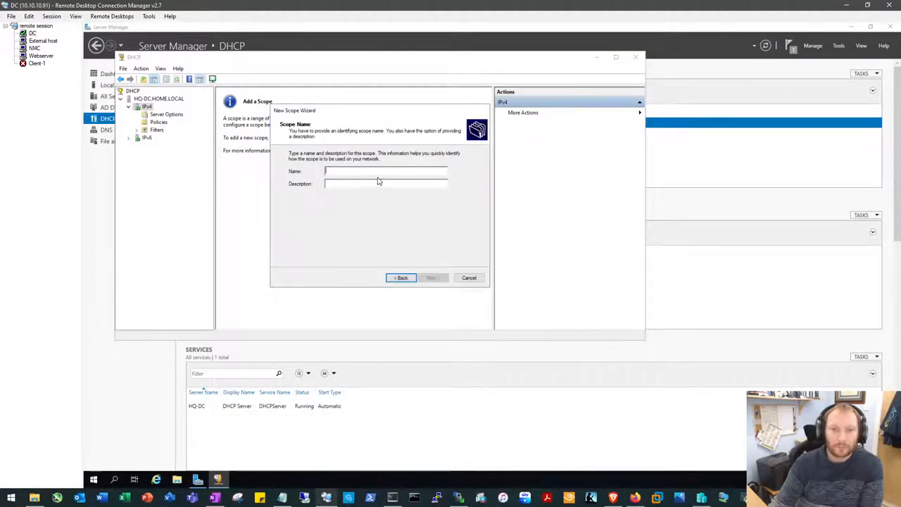
type("SWITCH11-CLI")
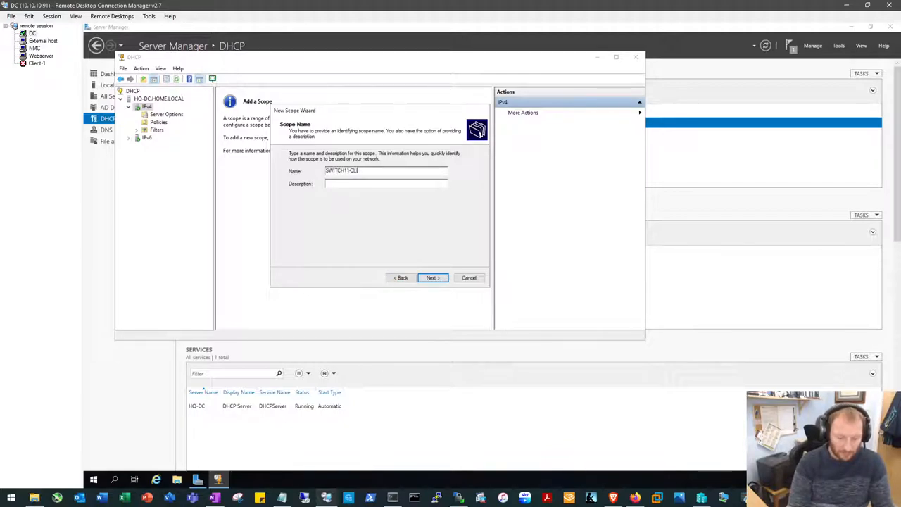
type("SWITCH11-CLIETN")
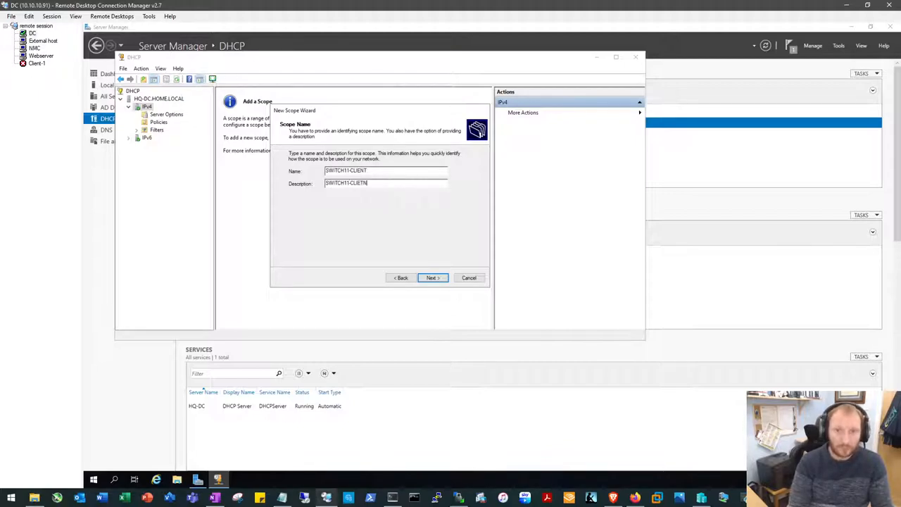
Step: Give the scope description SWITCH11-CLIENT and enter the range 10.11.128.11 to 10.11.128.254
type("SWITCH11-CLIENT")
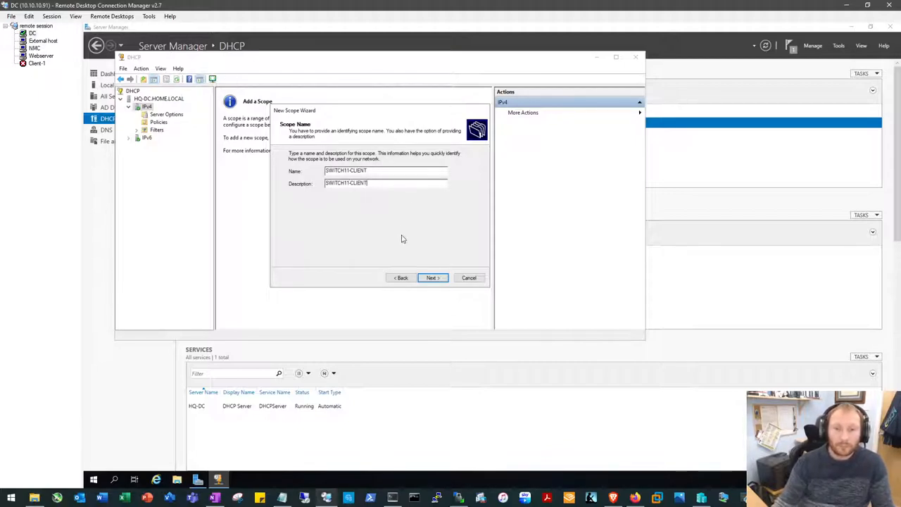
left_click(432, 278)
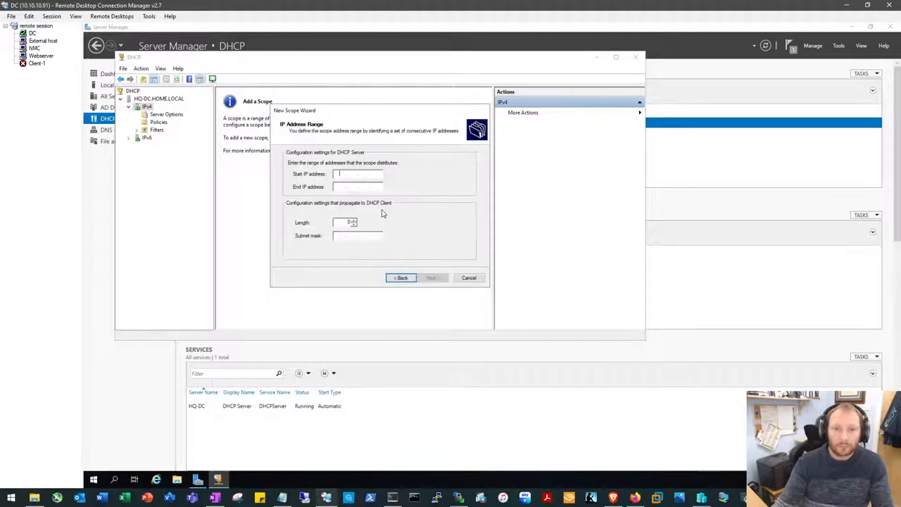
type("10 11")
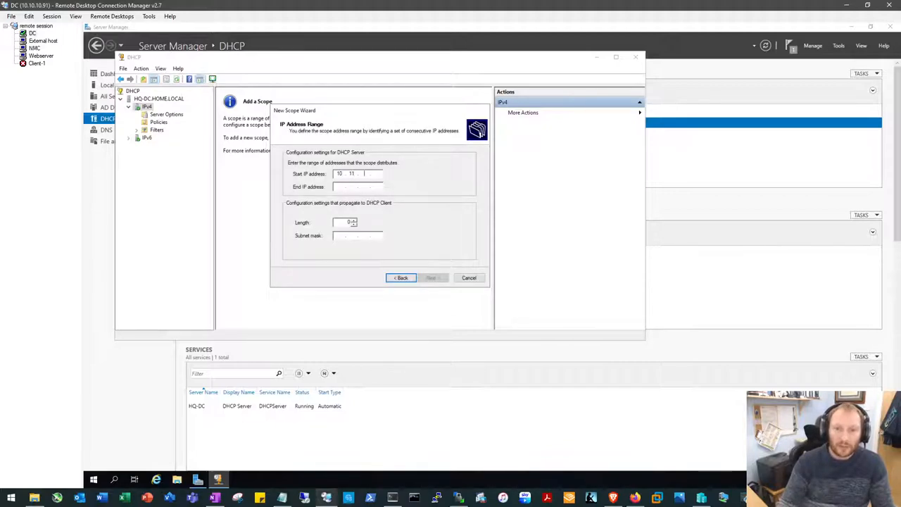
type("128.")
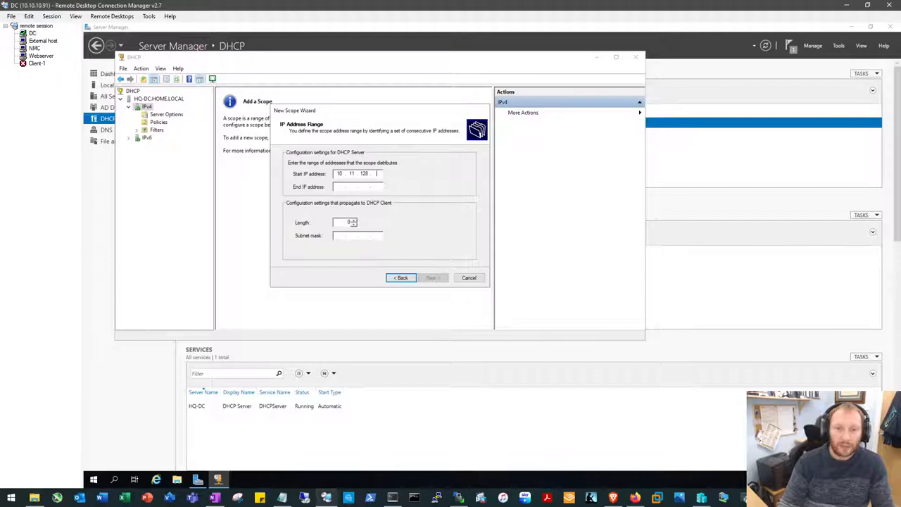
type("11")
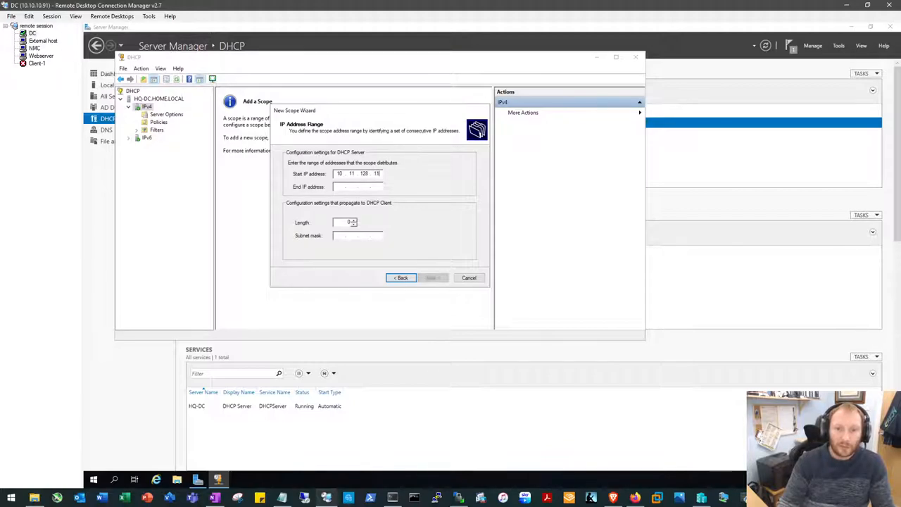
type("10.11.28.")
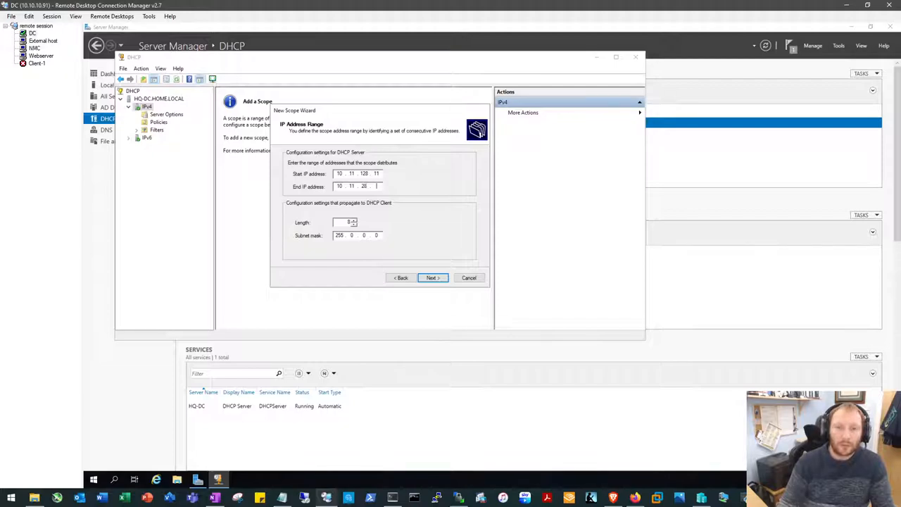
type("1")
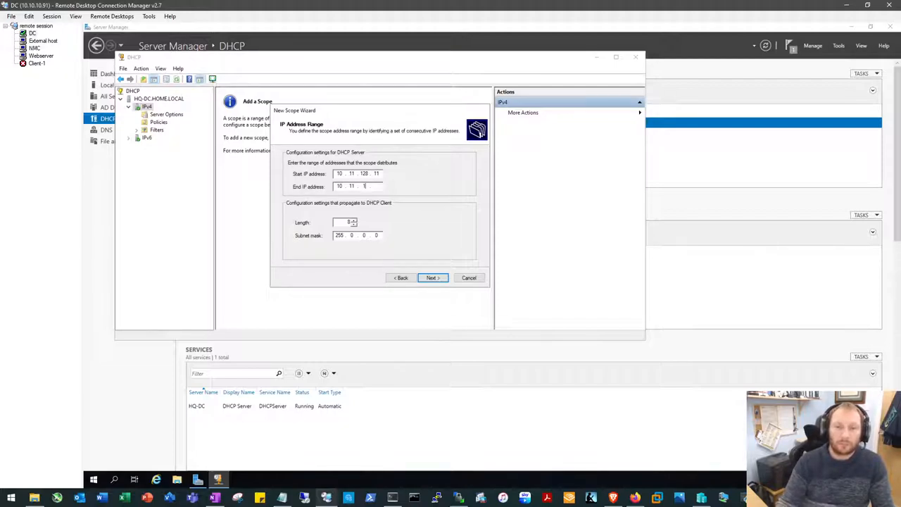
Step: Dismiss the invalid-address warning, correct the end address and accept the range with a /24 length
left_click(431, 277)
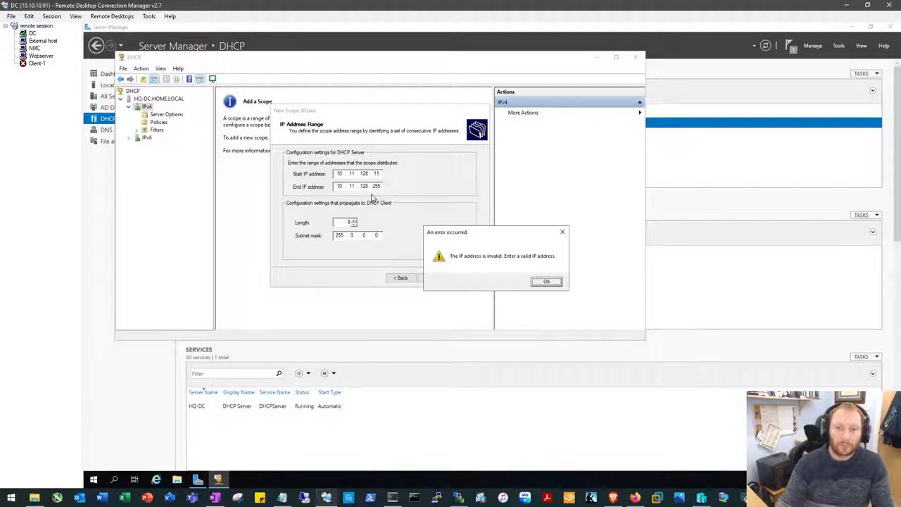
left_click(546, 281)
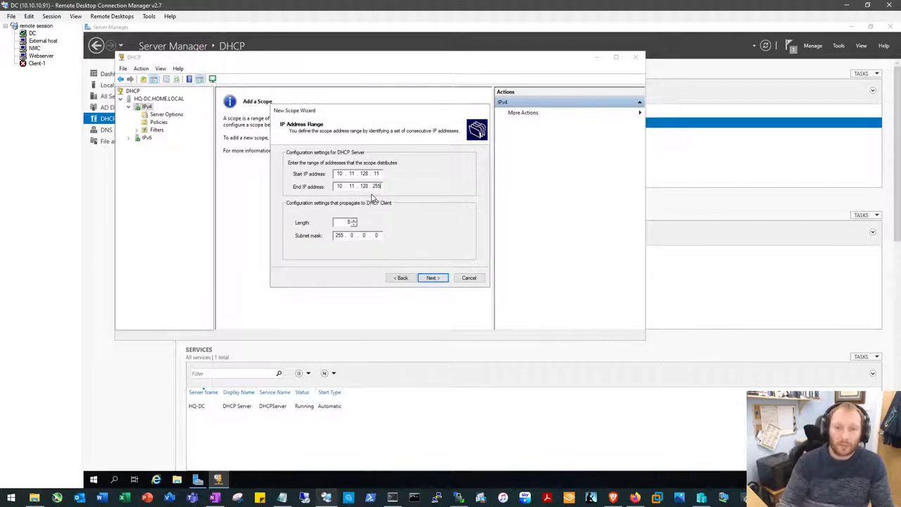
left_click(376, 185)
type("24")
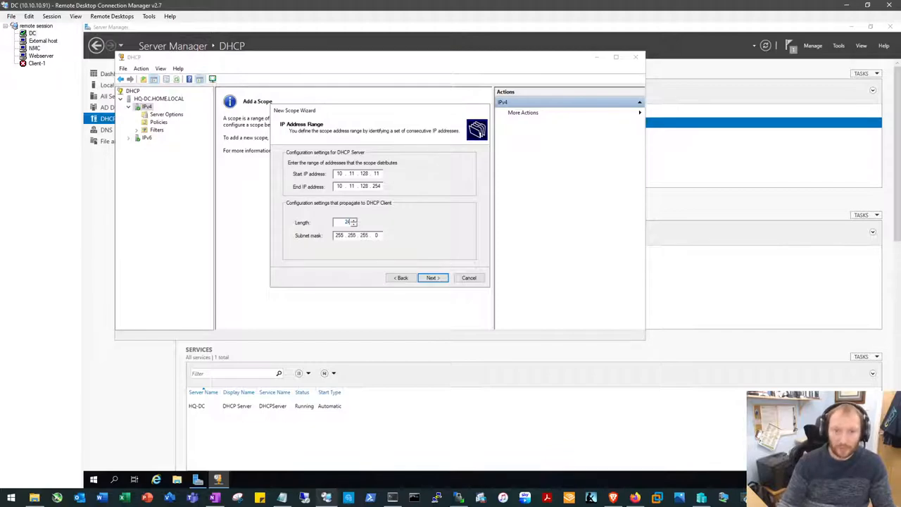
left_click(431, 278)
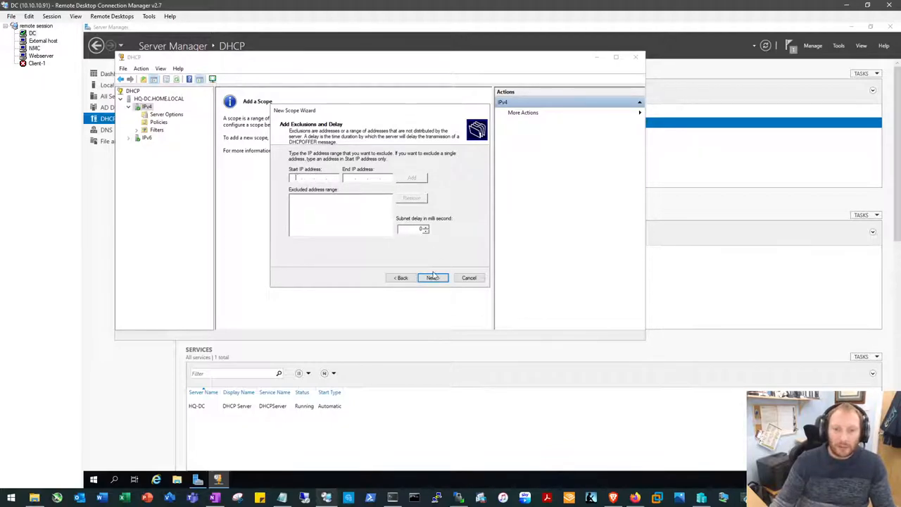
Step: Skip exclusions and lease duration, choose to configure options and add 10.11.128.1 as the router
left_click(431, 277)
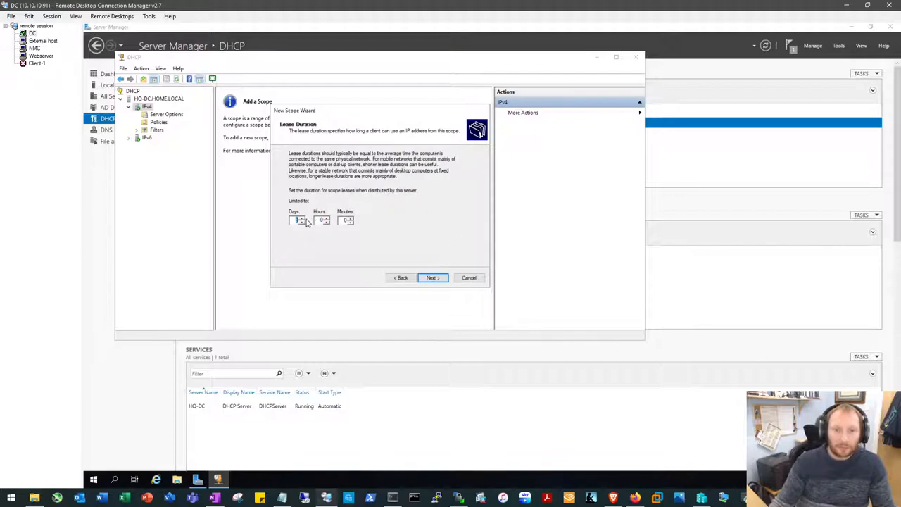
left_click(432, 278)
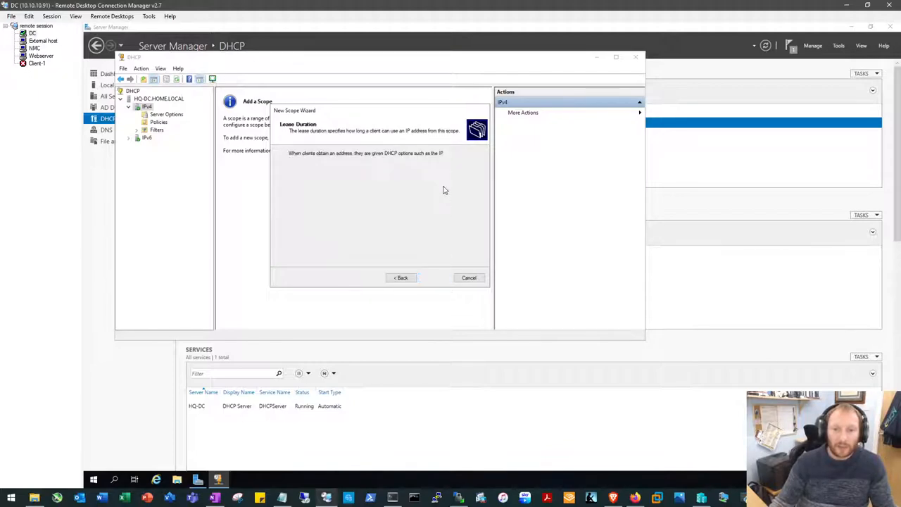
left_click(430, 277)
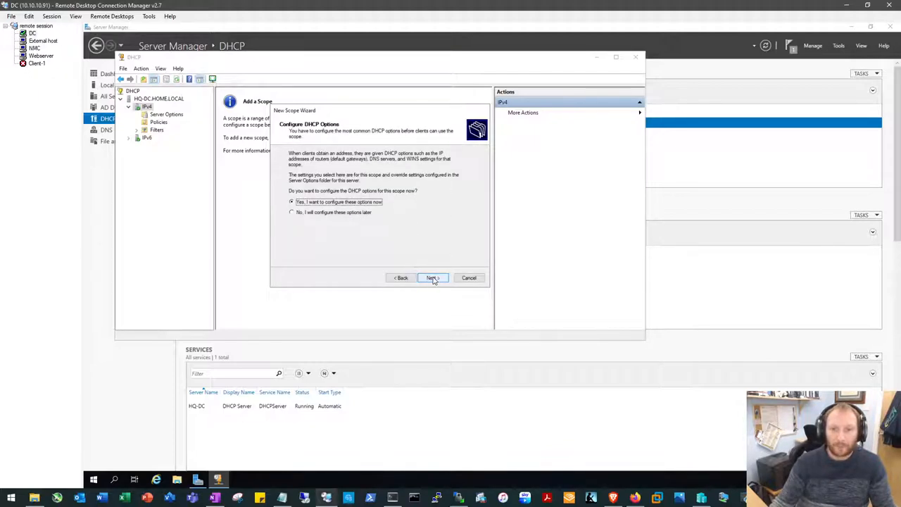
left_click(432, 277)
type("10.11.128.")
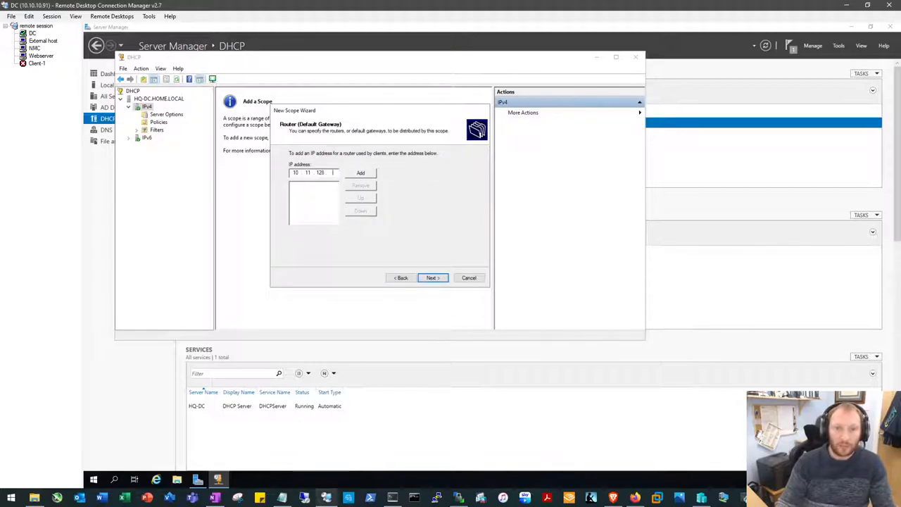
left_click(360, 172)
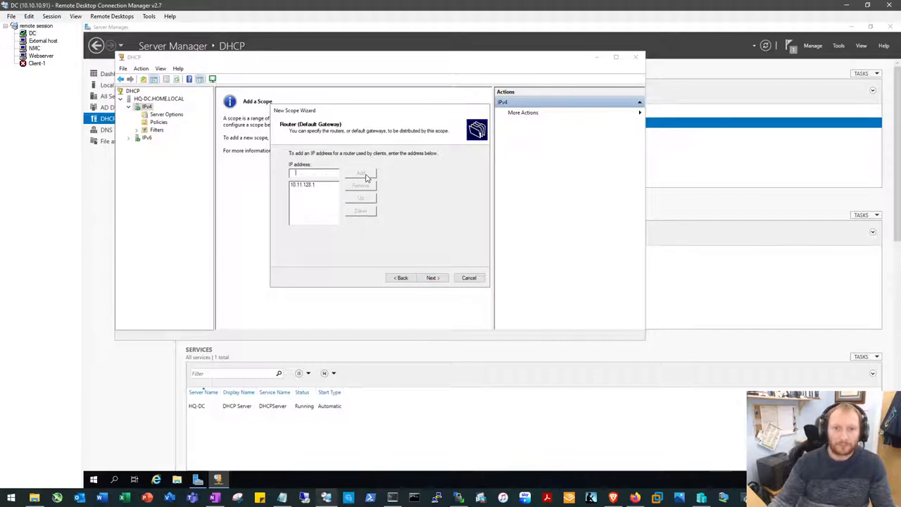
left_click(432, 277)
type("10.11.17.")
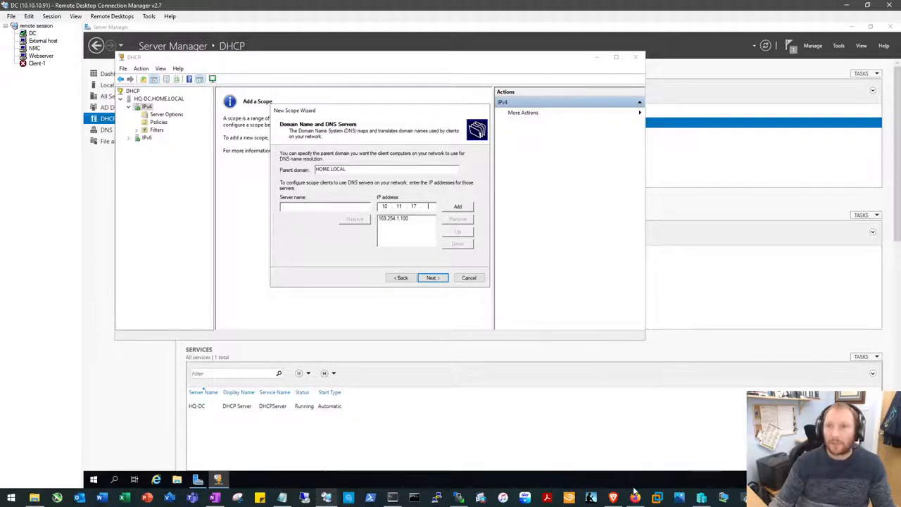
Step: Add 10.11.17.5 as the scope's DNS server, answer the invalid-address warning and switch to the lab topology
left_click(635, 499)
type(" 5")
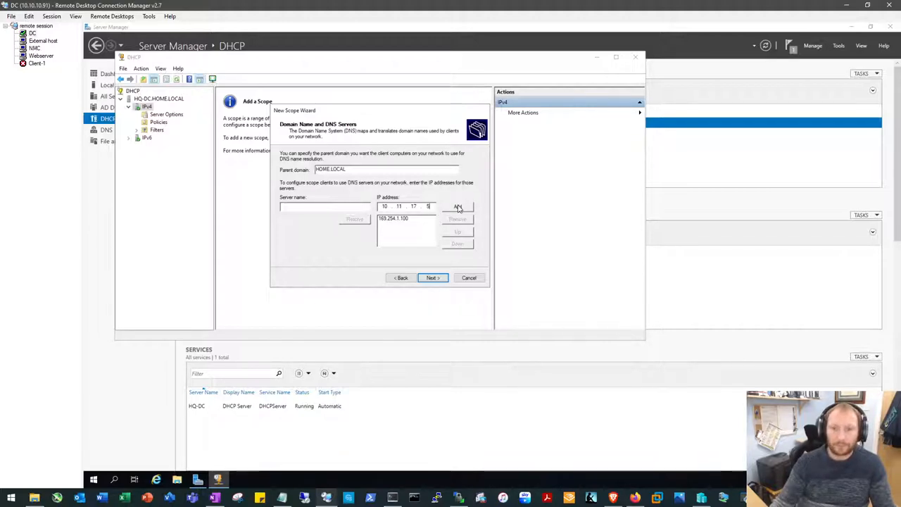
left_click(457, 206)
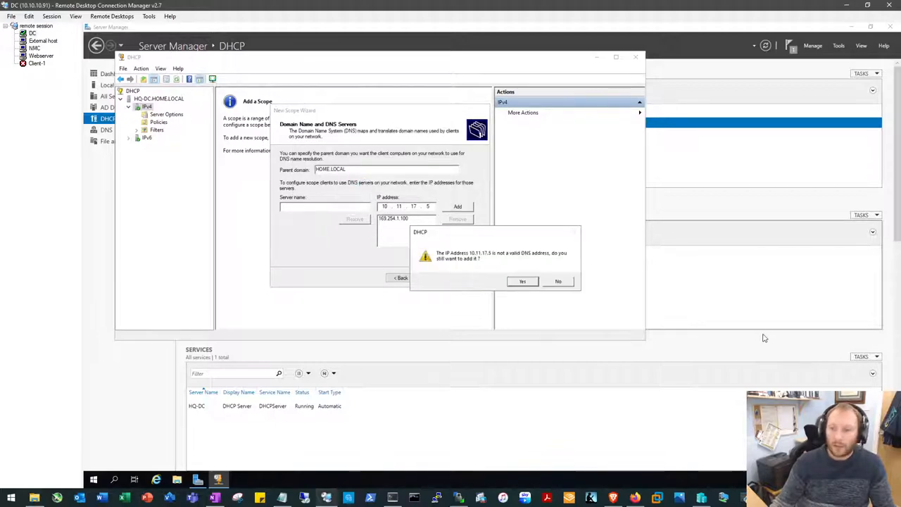
left_click(558, 281)
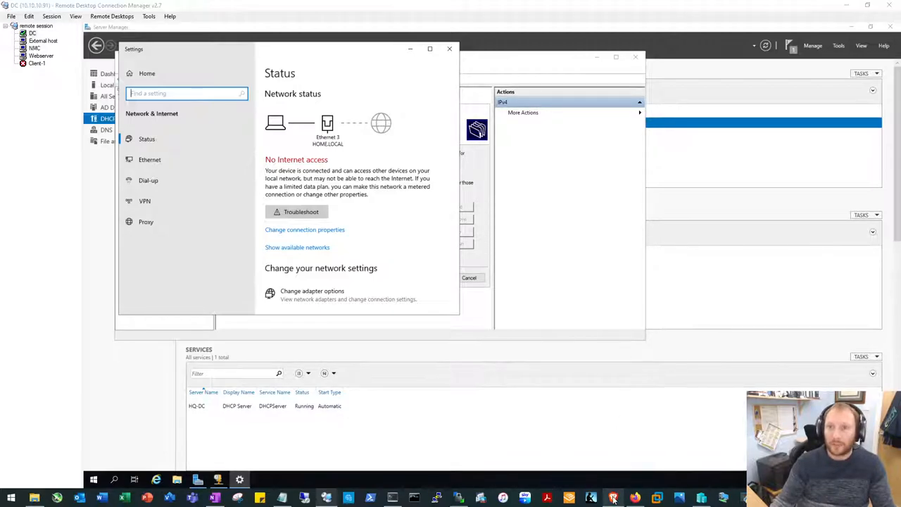
left_click(634, 498)
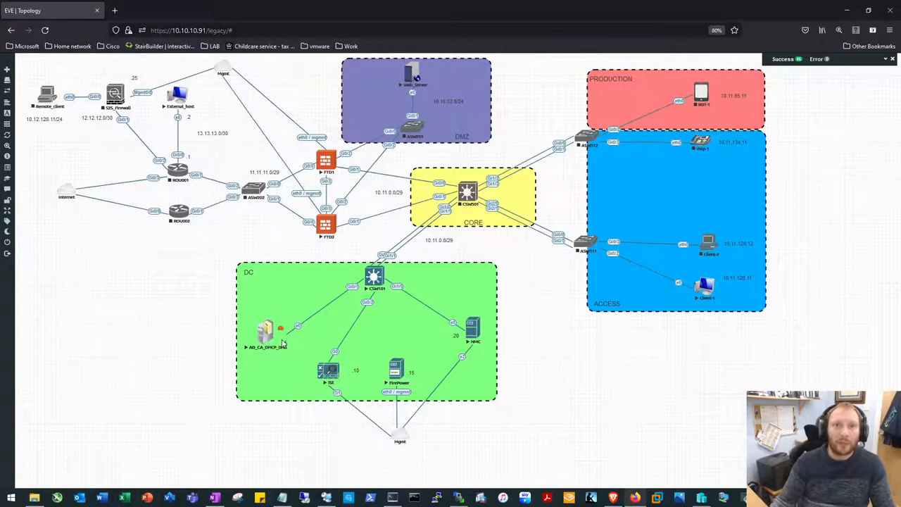
mouse_move(282, 400)
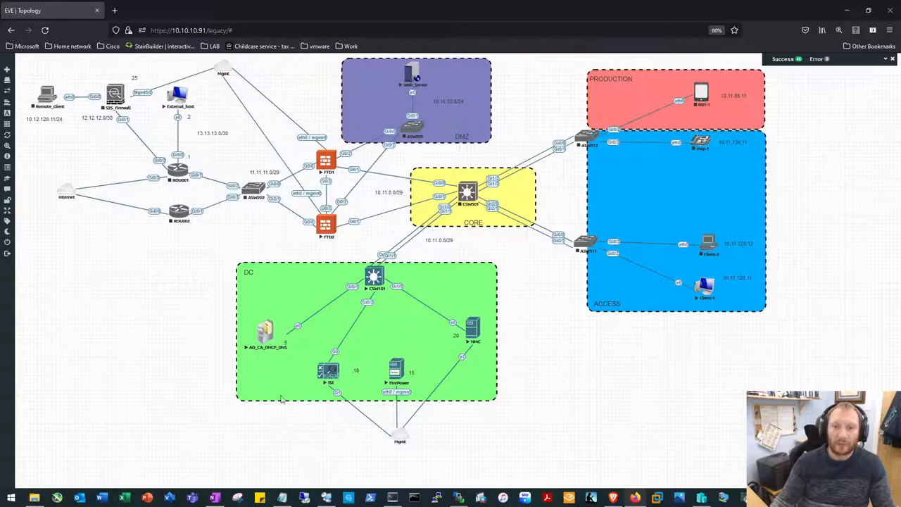
mouse_move(415, 178)
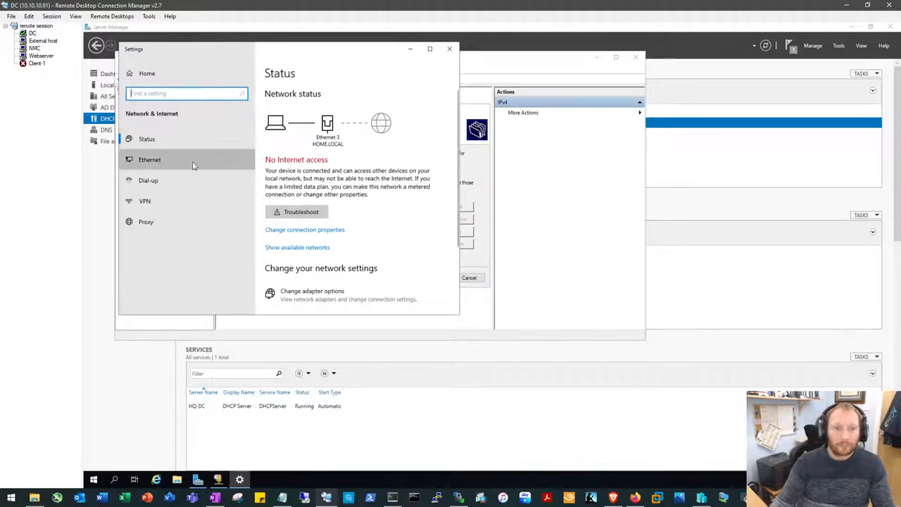
Step: Go to Ethernet settings, try Change adapter options and dismiss the control.exe permissions error
left_click(149, 159)
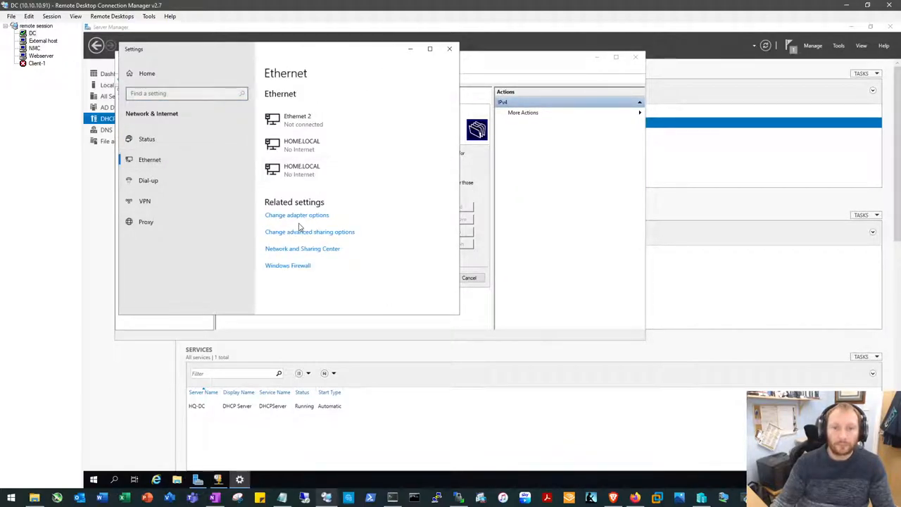
left_click(296, 215)
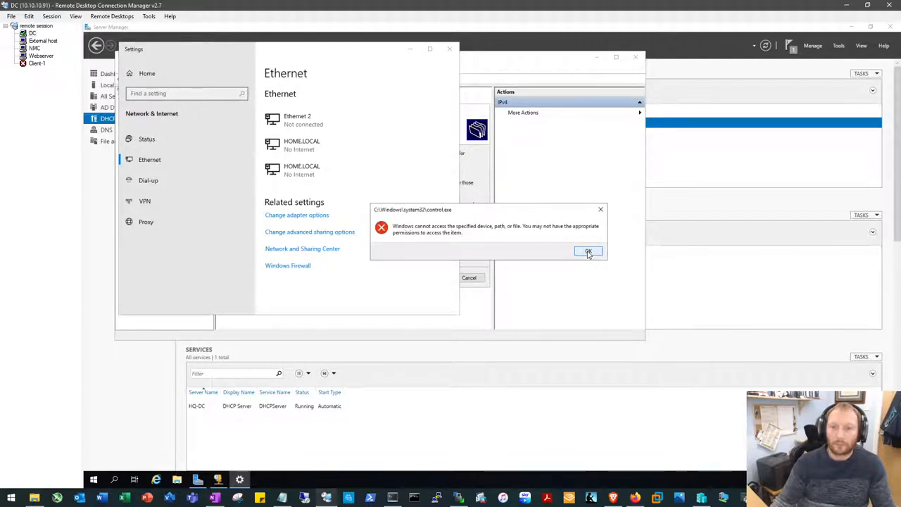
left_click(588, 252)
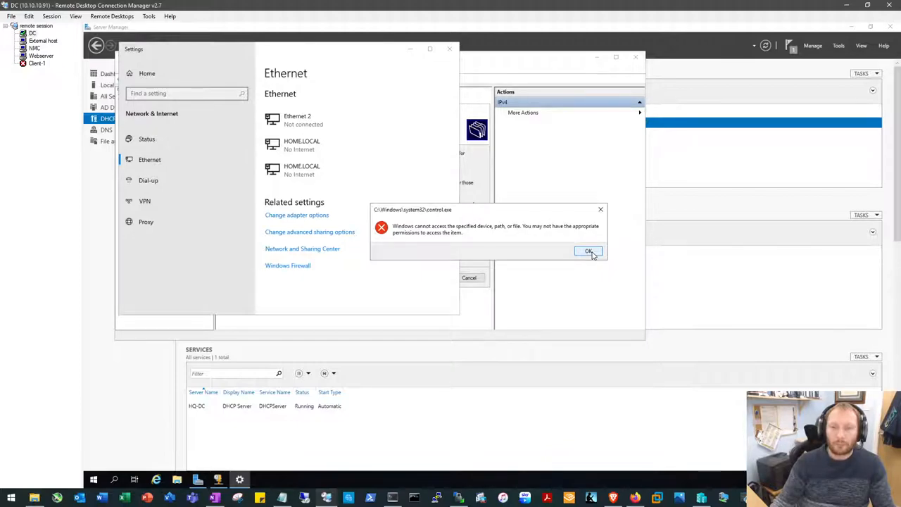
left_click(589, 251)
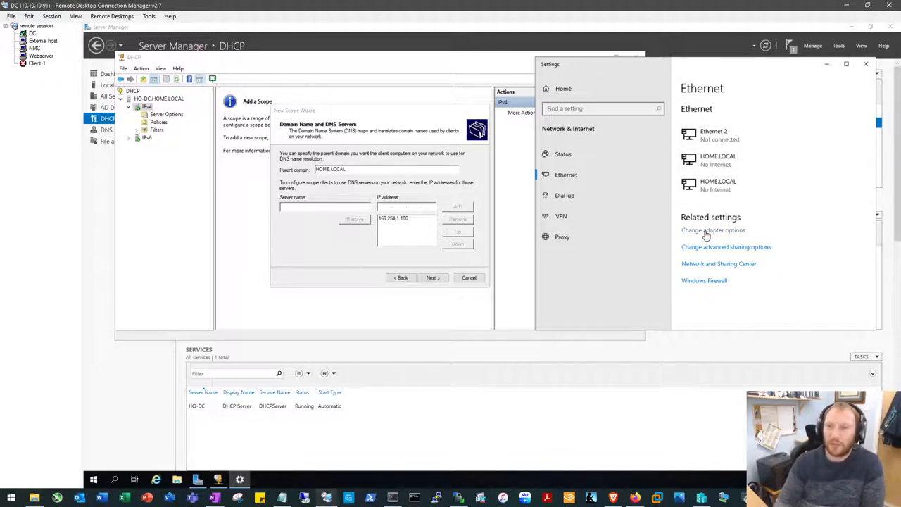
mouse_move(611, 232)
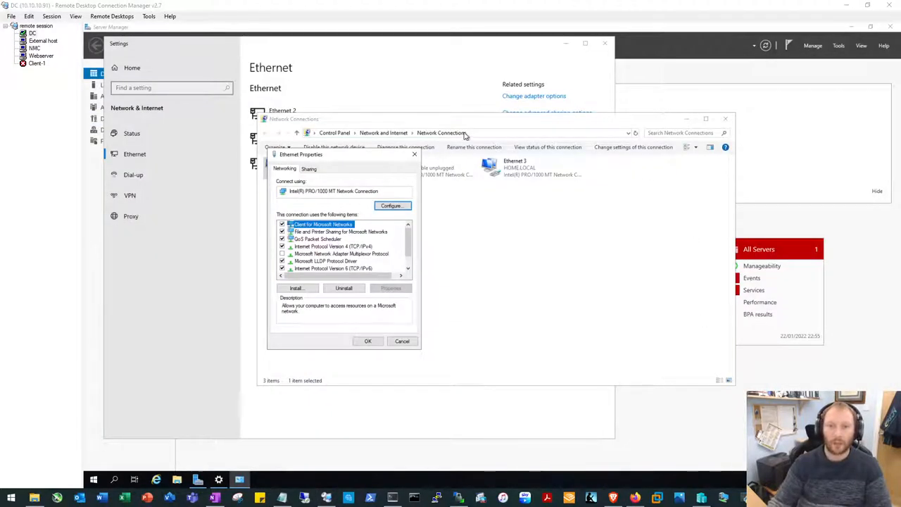
mouse_move(383, 101)
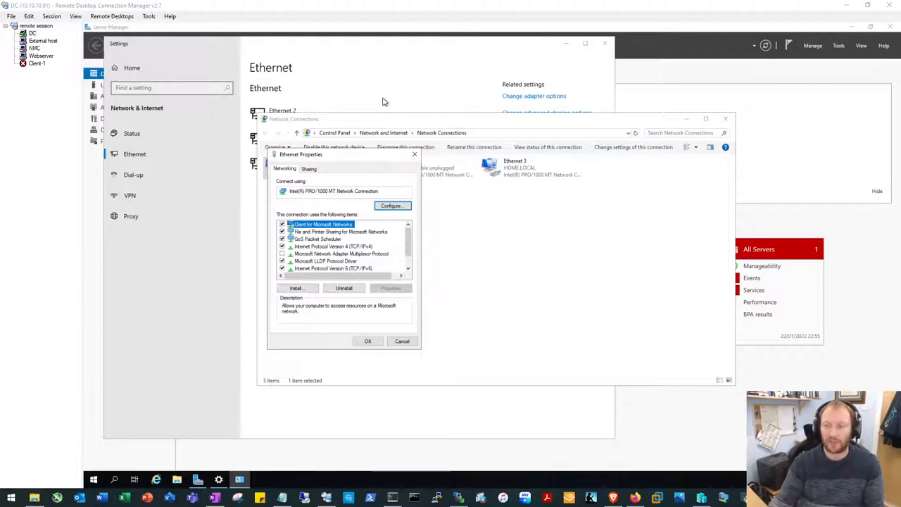
mouse_move(384, 154)
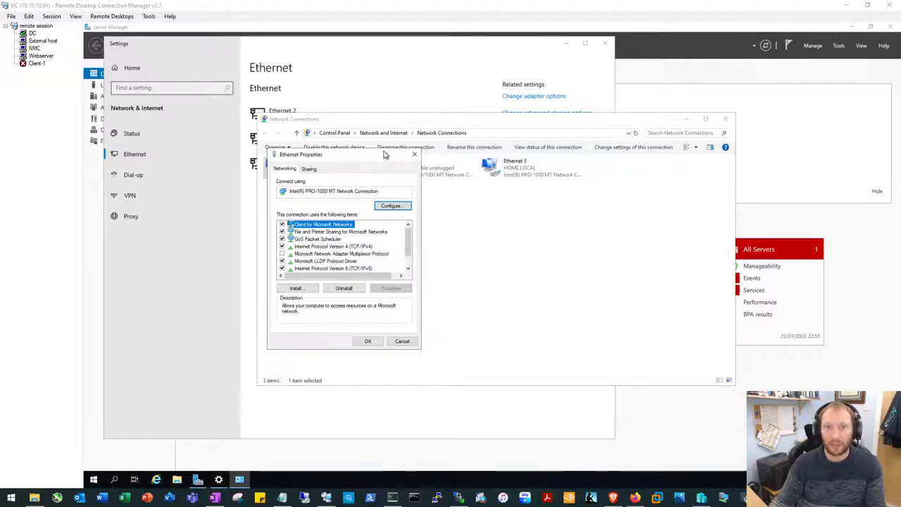
mouse_move(375, 161)
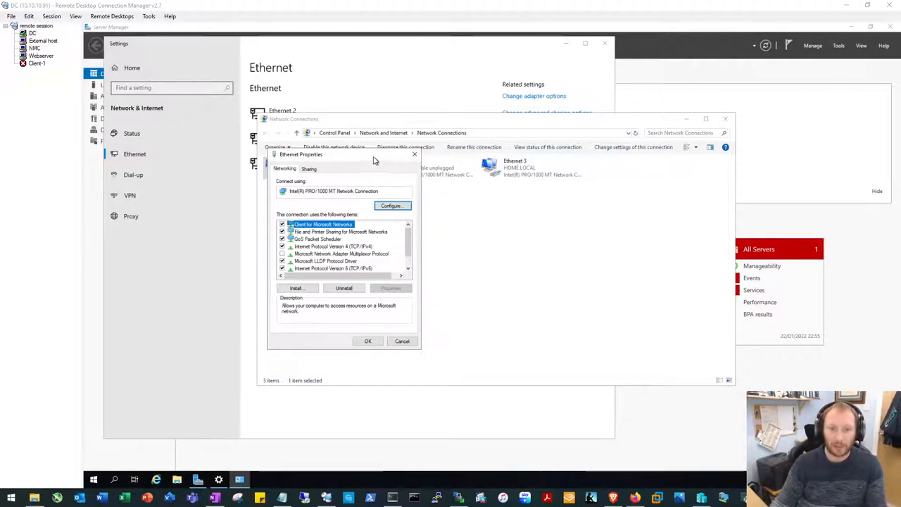
Step: Select Internet Protocol Version 4 (TCP/IPv4) in the Ethernet adapter's properties
left_click(331, 246)
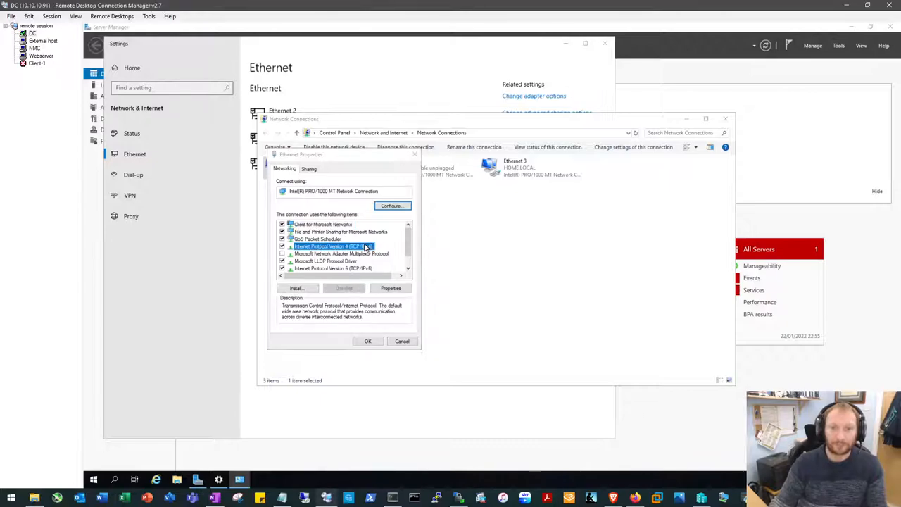
Step: Set the adapter's preferred DNS to 127.0.0.1 and alternate to 208.67.222.222 and confirm
left_click(391, 288)
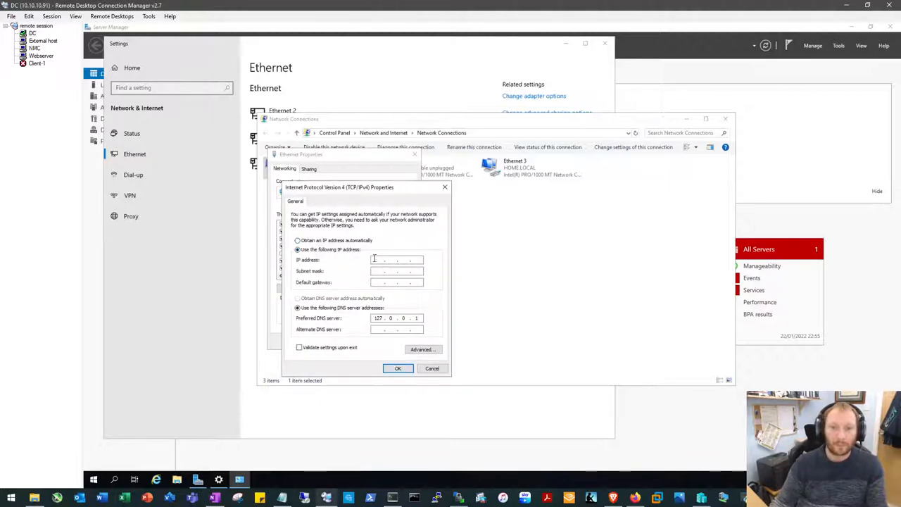
type("10 . 11 . 17 . 5")
type("255 . 255 . 2 . 0")
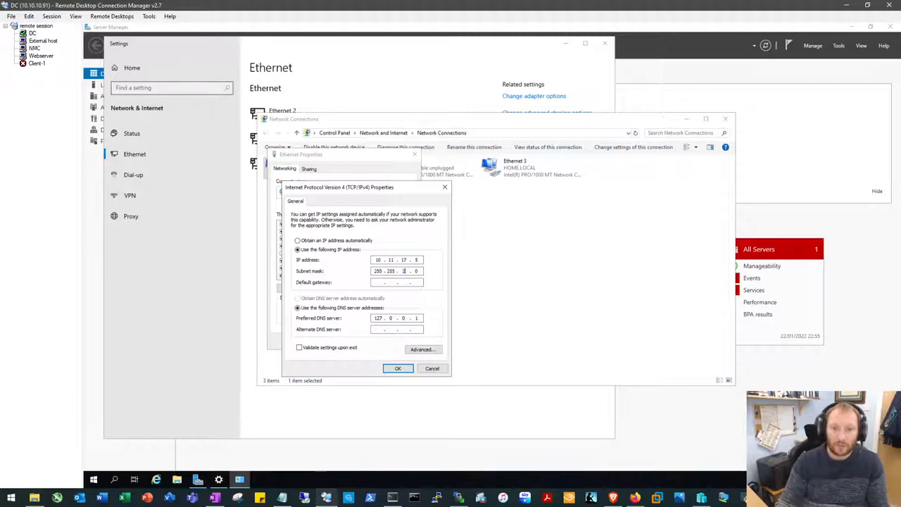
type("10 . 11 . 17 . 1")
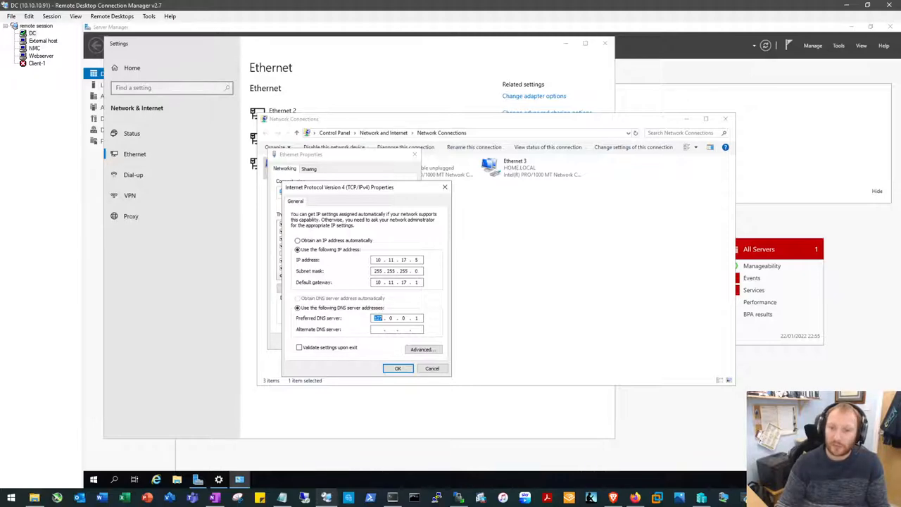
type("8.8.8.8")
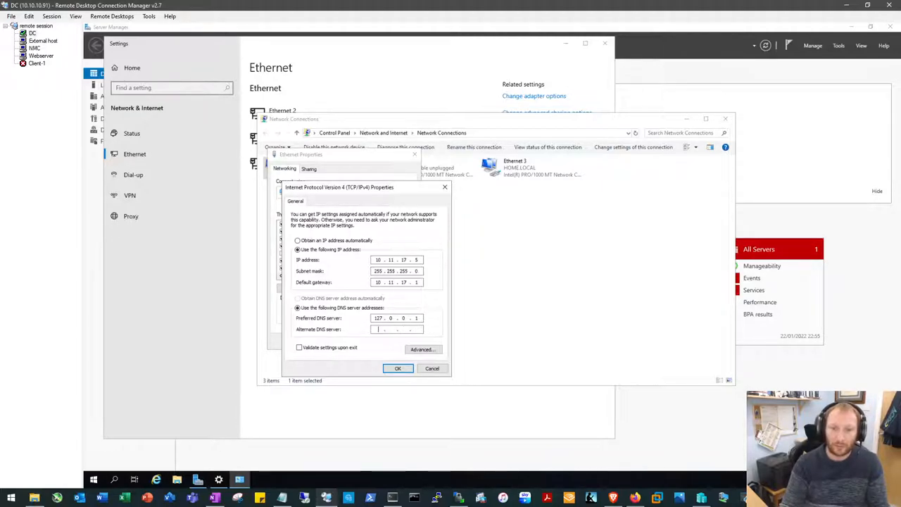
type("208 . 67 . 222 . 222")
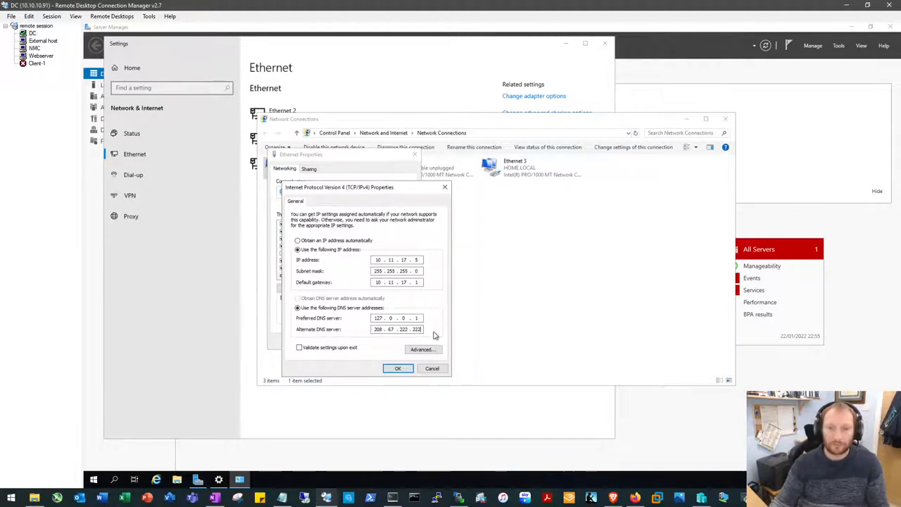
left_click(397, 368)
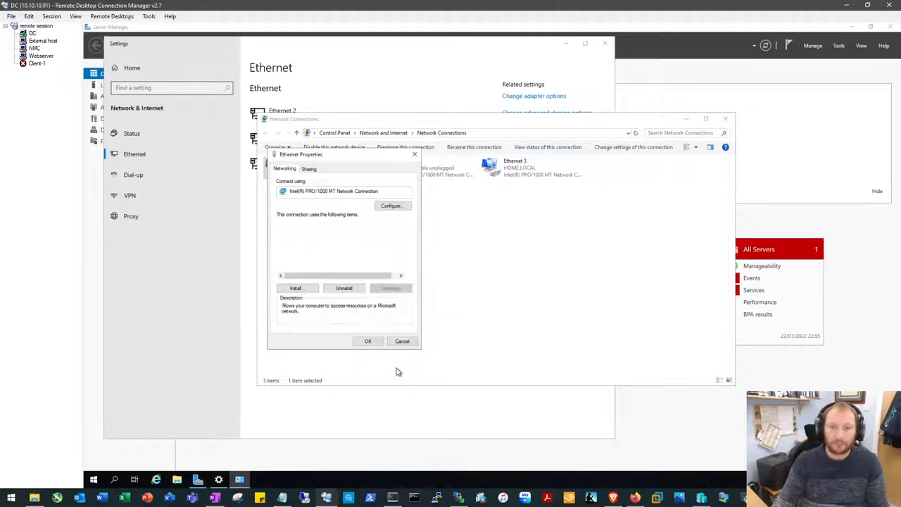
Step: Close Ethernet Properties and Network Connections and go to the DHCP role page in Server Manager
left_click(367, 341)
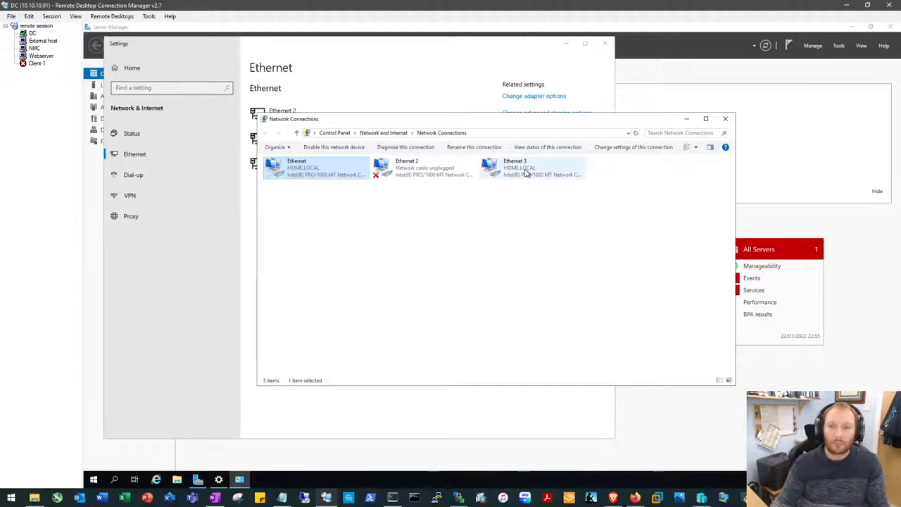
left_click(456, 287)
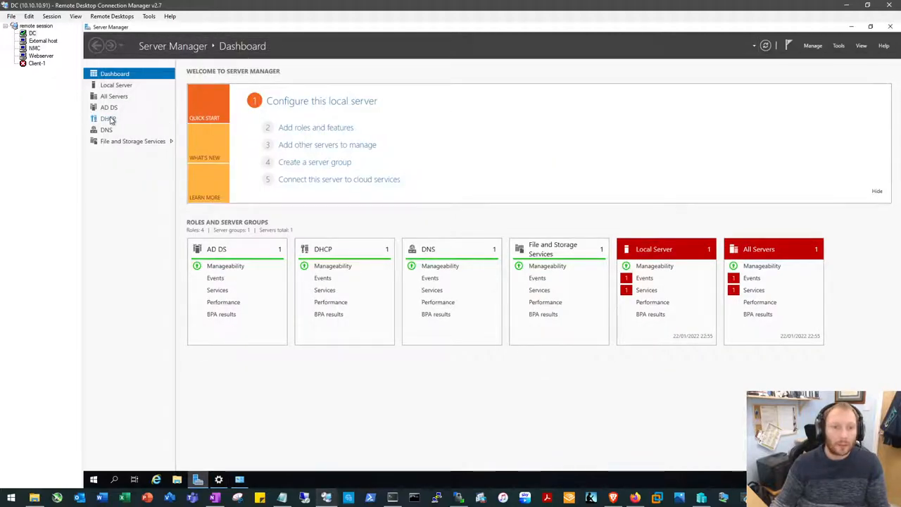
left_click(108, 118)
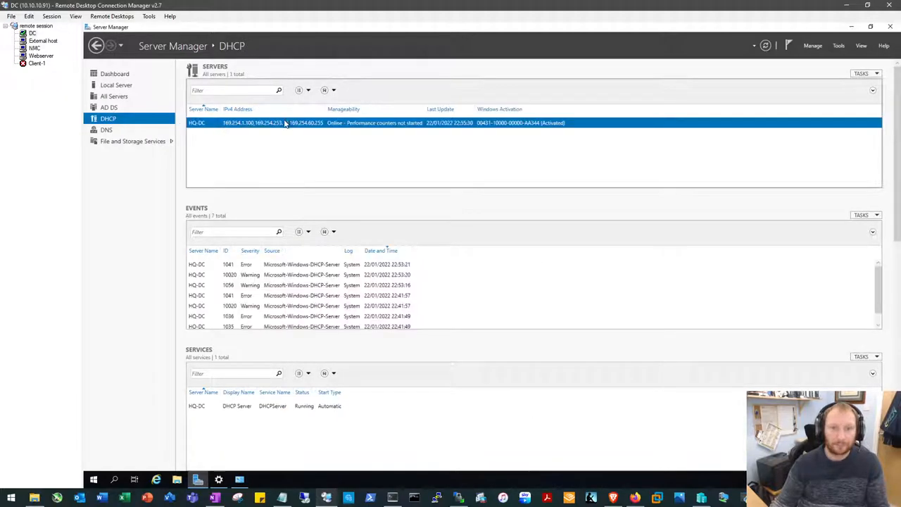
Step: Launch DHCP Manager for HQ-DC, reposition the console and expand HQ-DC.HOME.LOCAL to IPv4 and IPv6
right_click(281, 122)
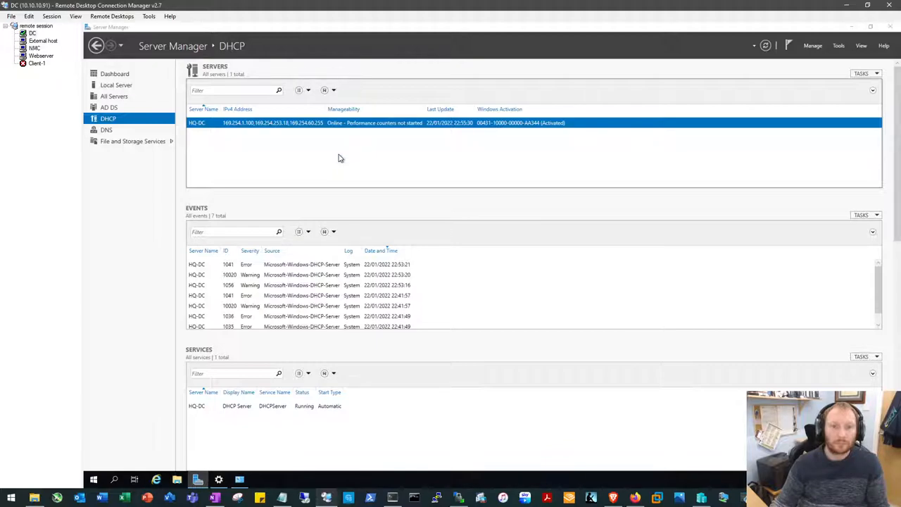
mouse_move(326, 109)
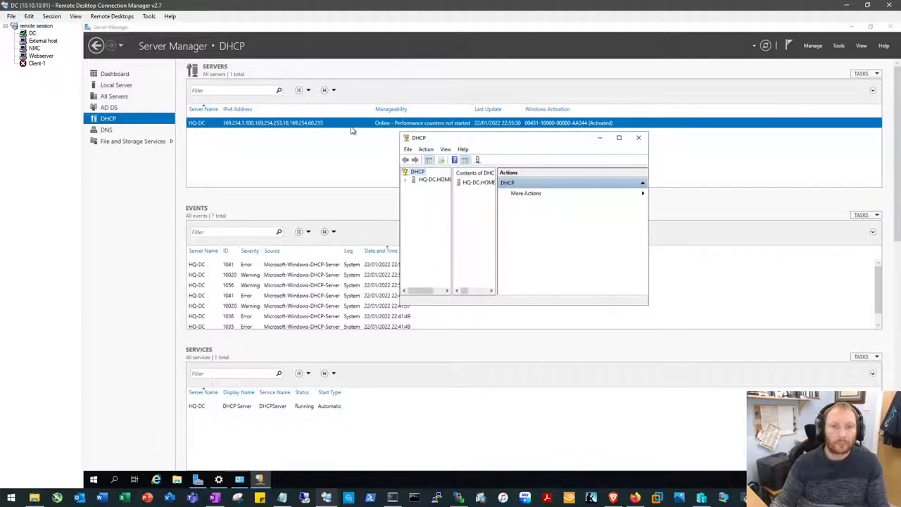
mouse_move(498, 147)
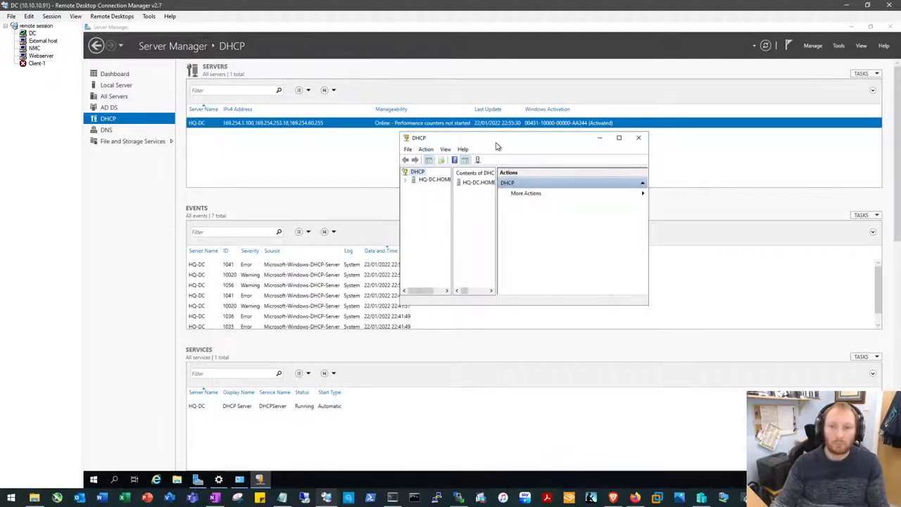
left_click_drag(418, 137, 232, 100)
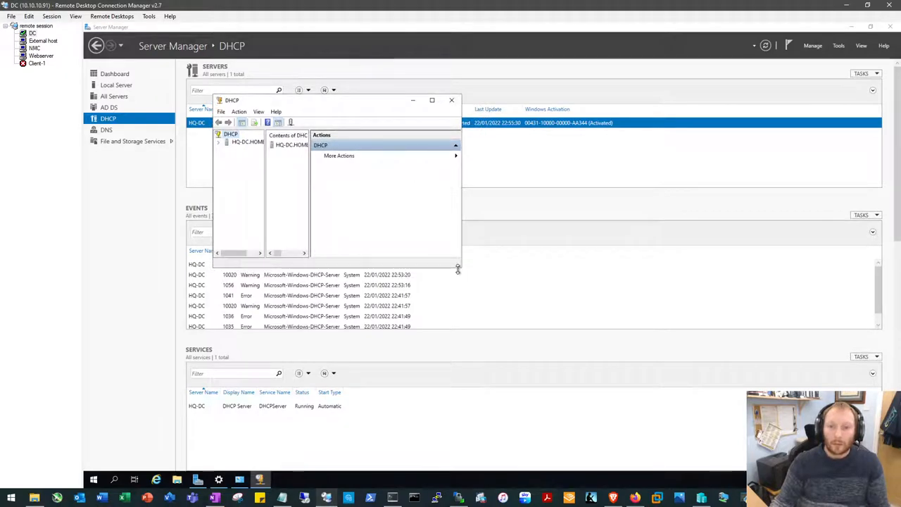
mouse_move(458, 269)
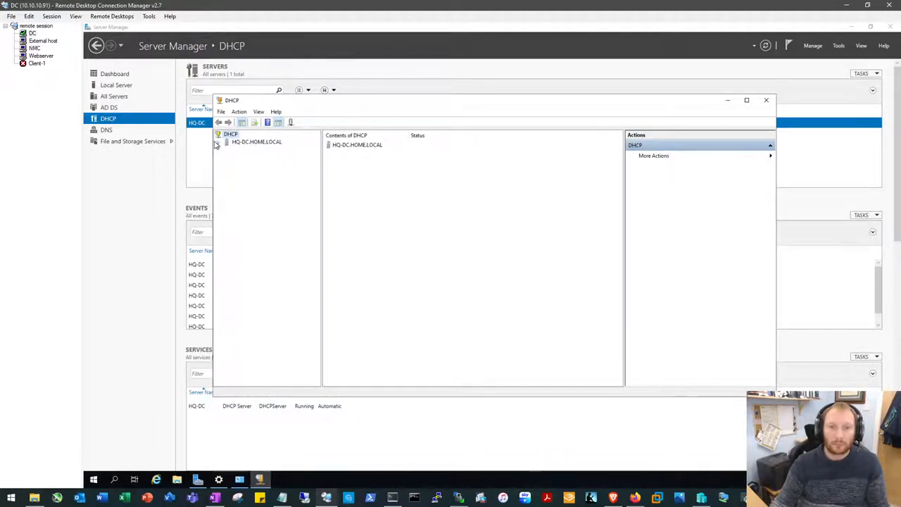
left_click(218, 142)
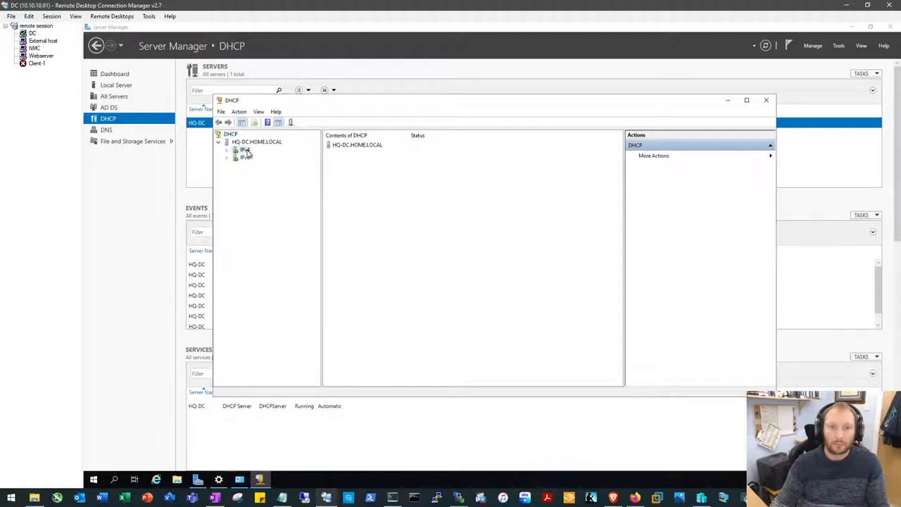
Step: Start a new IPv4 scope named SWITCH11-CLIENT and enter the range 10.11.128.11 to 10.11.128.254
left_click(245, 149)
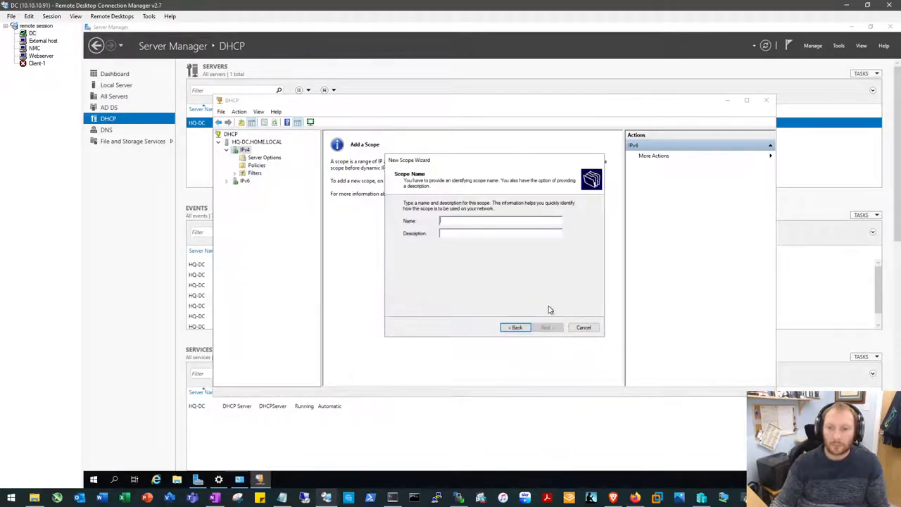
type("SWITCH1-CLIE")
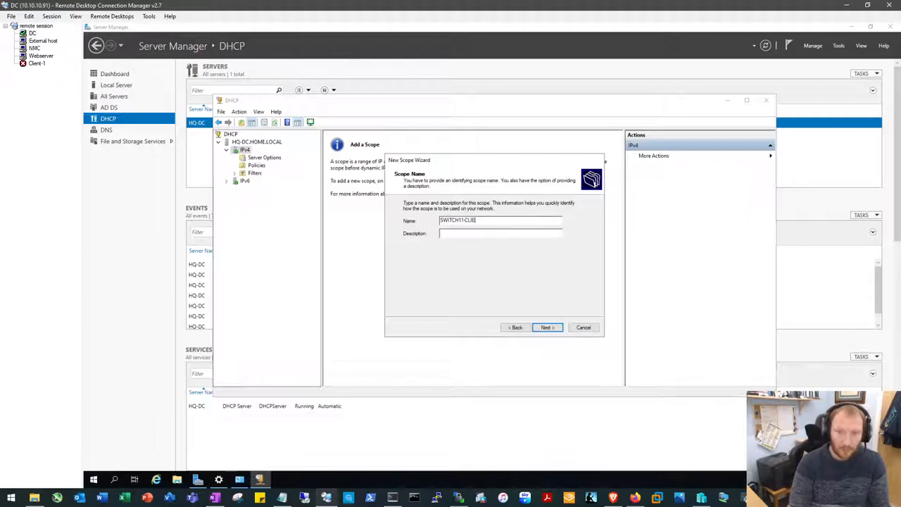
type("SWITCH11-CLIENT")
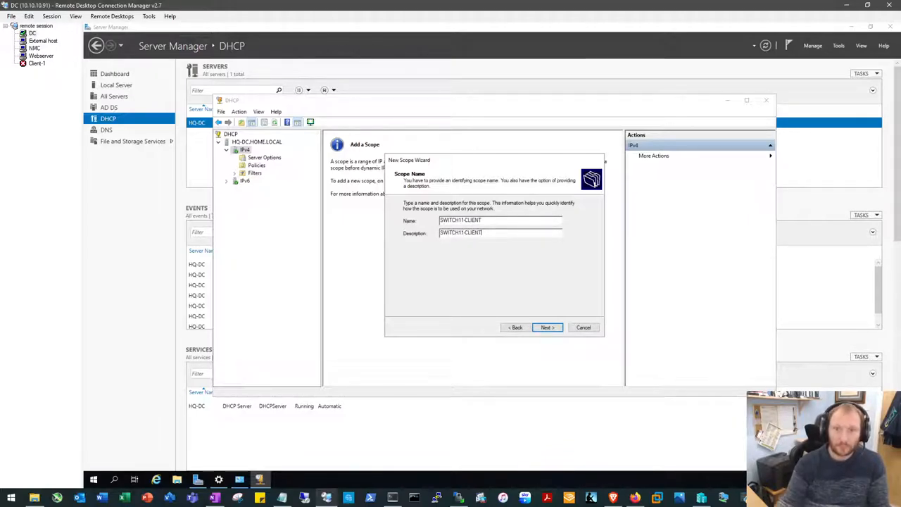
left_click(548, 326)
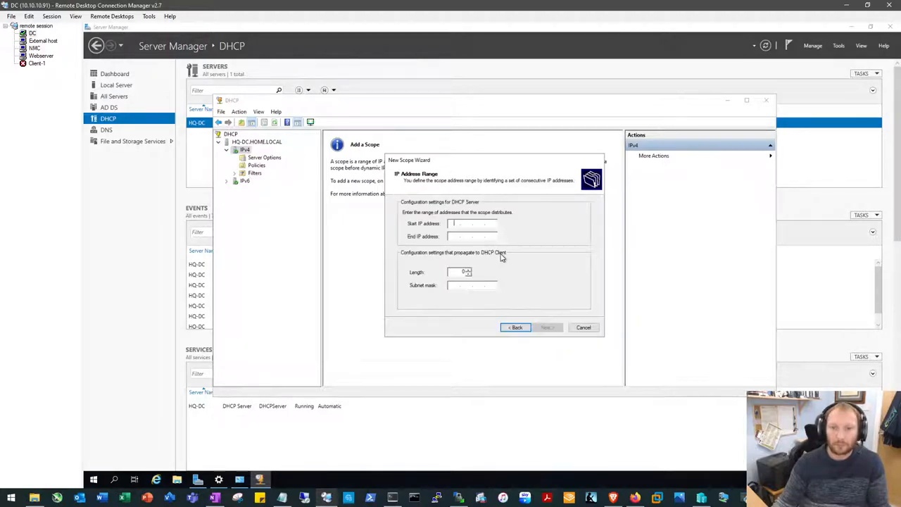
type("10.11..")
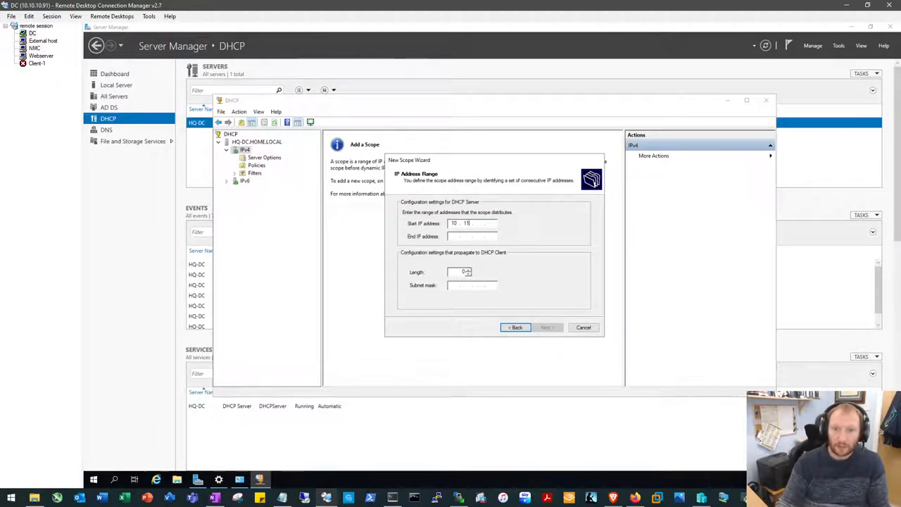
type("128.11")
left_click(472, 236)
type("10 . 11 . 12 . 254")
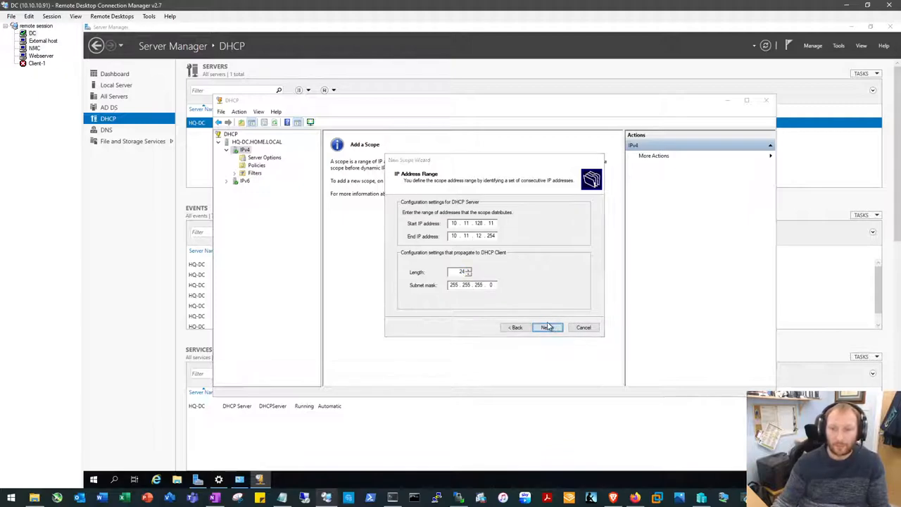
Step: Fix the invalid starting address, accept the /24 range and skip exclusions and lease duration
left_click(548, 326)
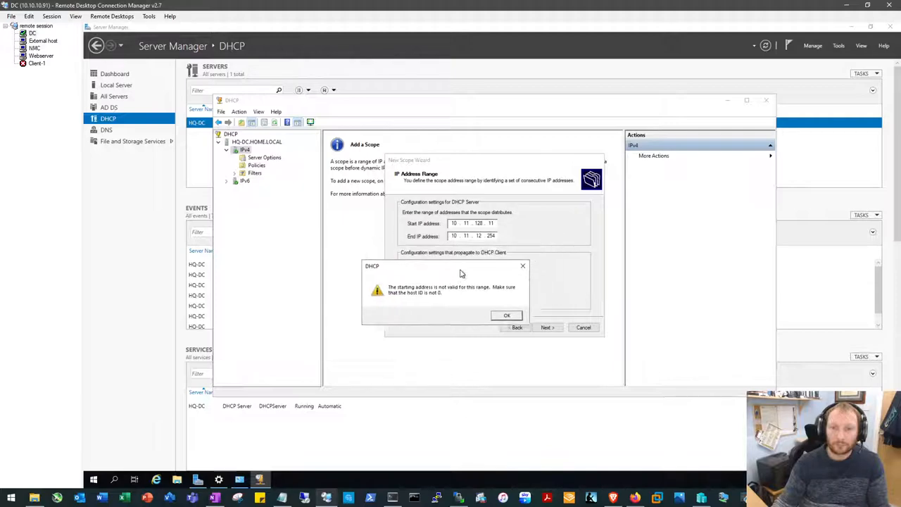
left_click(506, 315)
type("8")
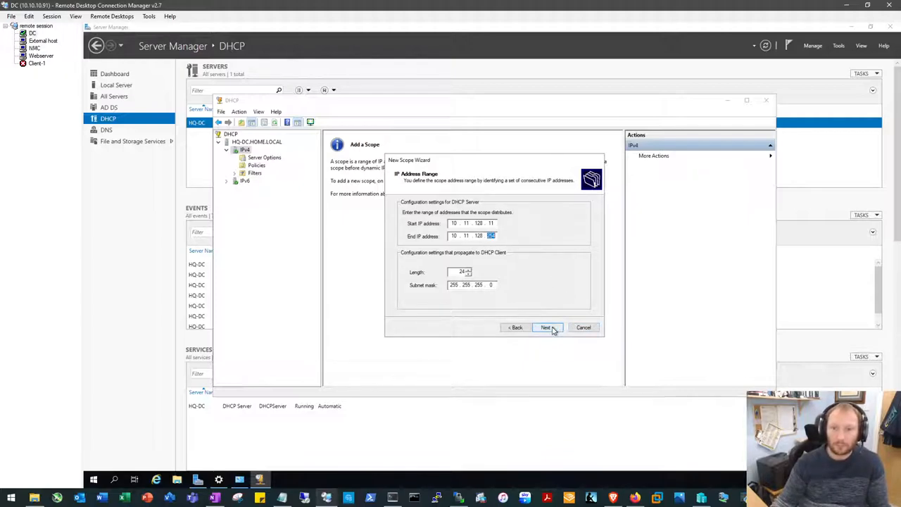
left_click(547, 327)
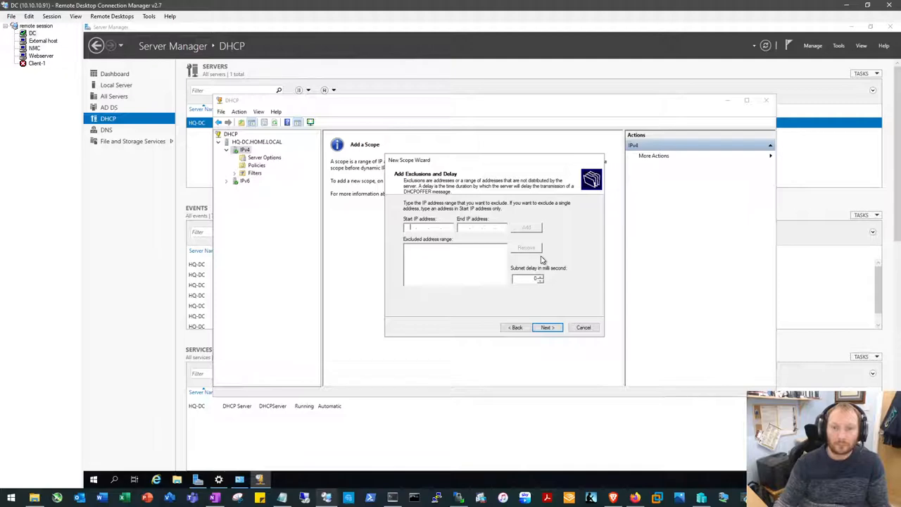
left_click(547, 327)
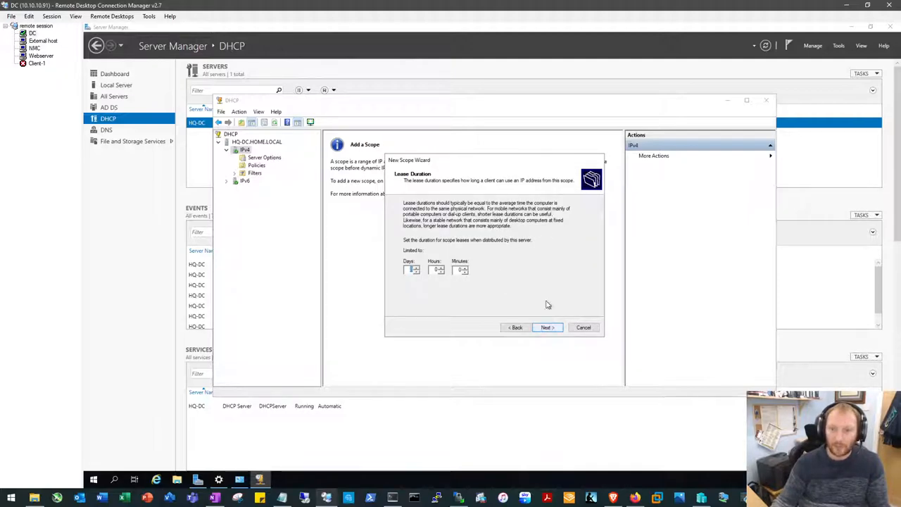
left_click(547, 327)
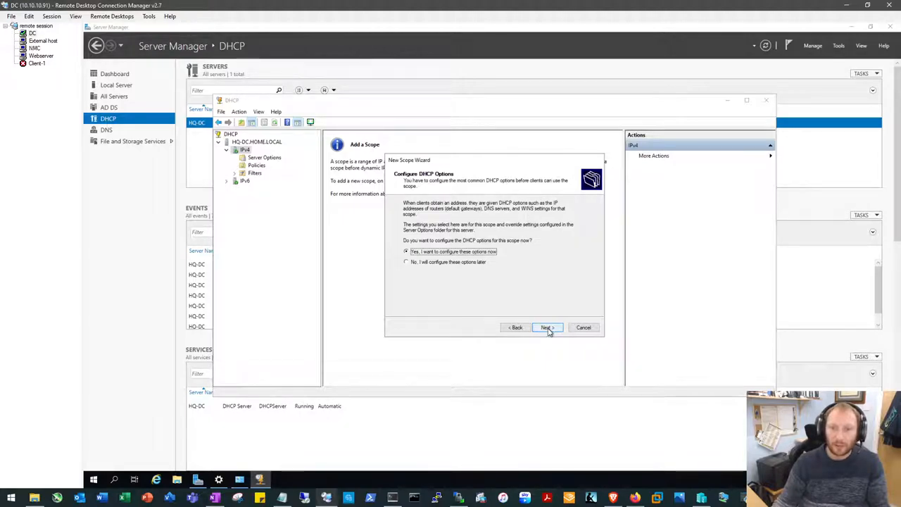
Step: Choose to configure scope options and add 10.11.128.1 as the default gateway
left_click(546, 327)
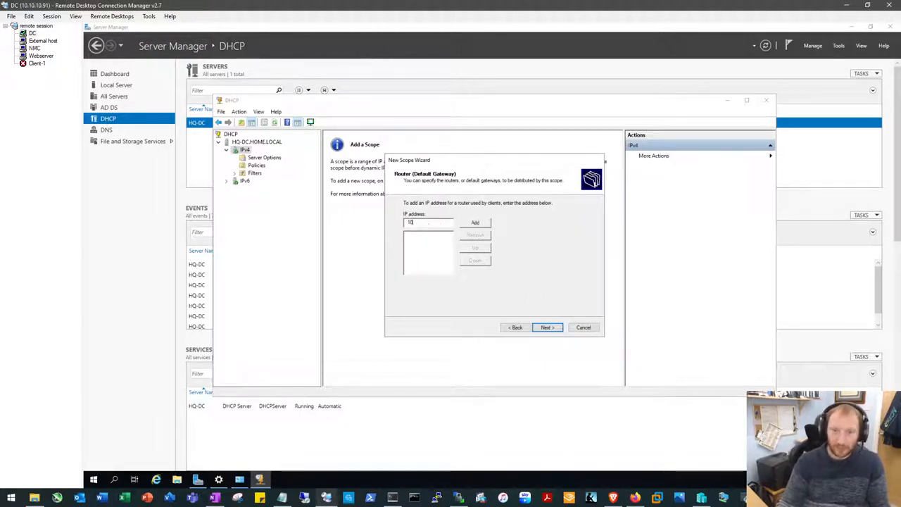
type("11.128.1")
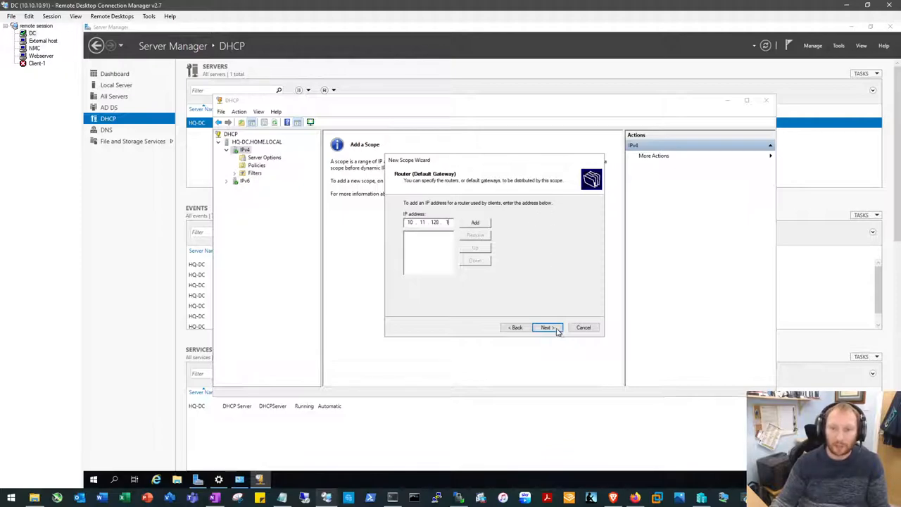
left_click(474, 223)
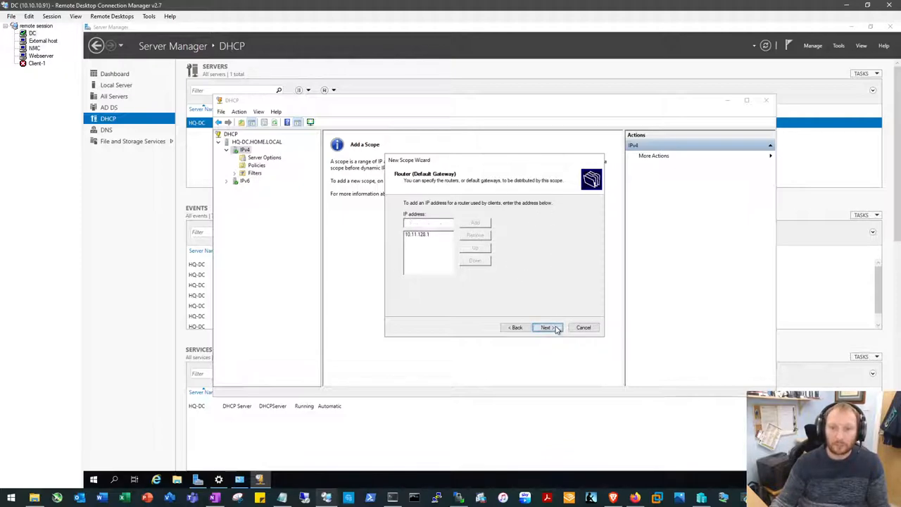
Step: Add 10.11.17.5 as the scope's DNS server and remove the other listed DNS addresses
left_click(547, 327)
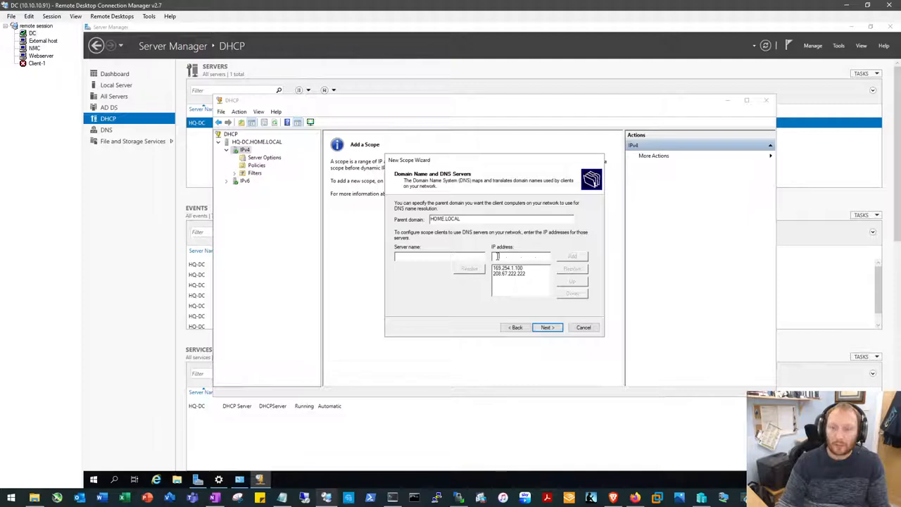
type("10.11..")
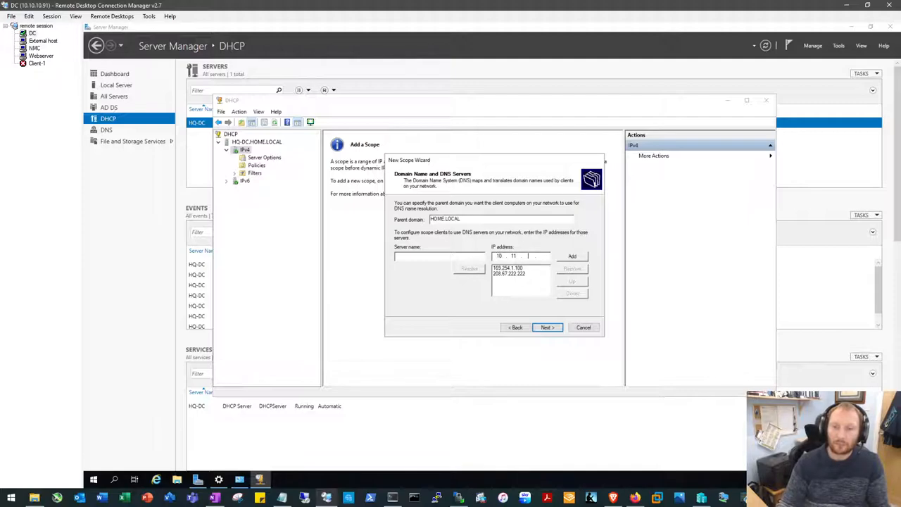
type("17")
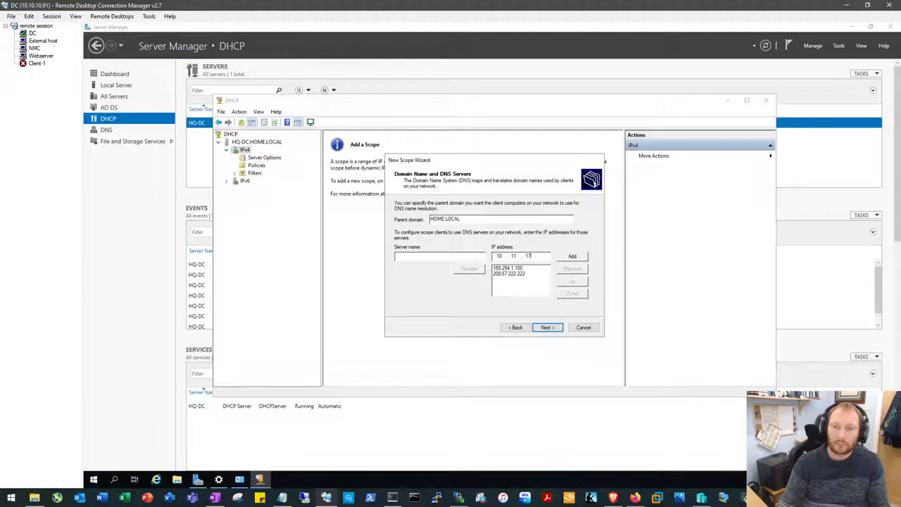
type("5")
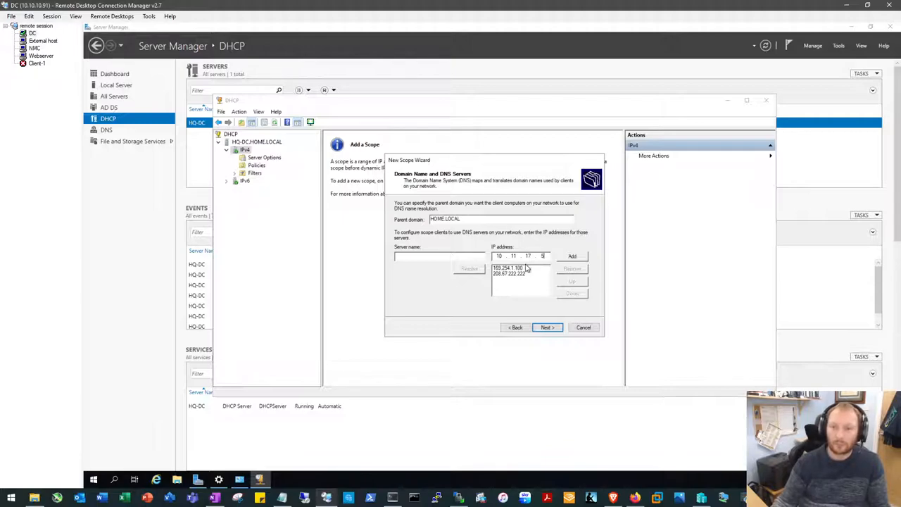
left_click(546, 326)
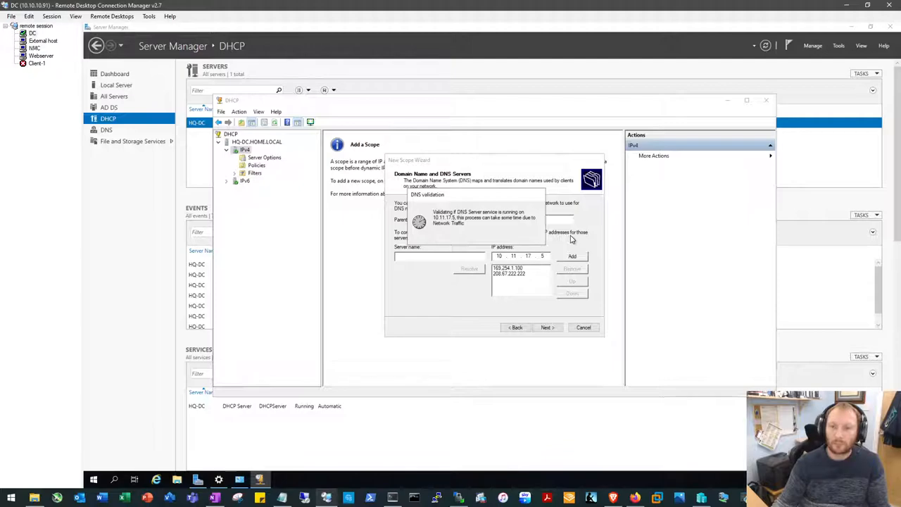
left_click(571, 256)
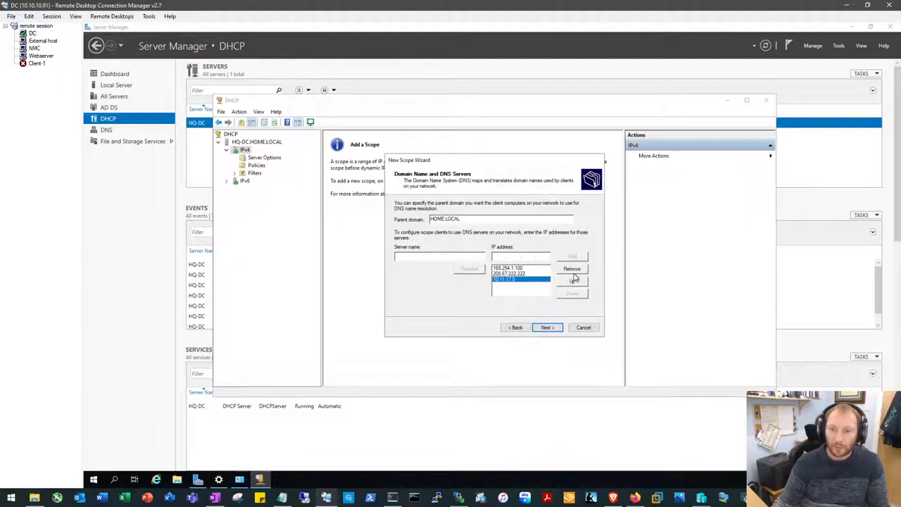
left_click(571, 281)
type("208 . 67 . 2")
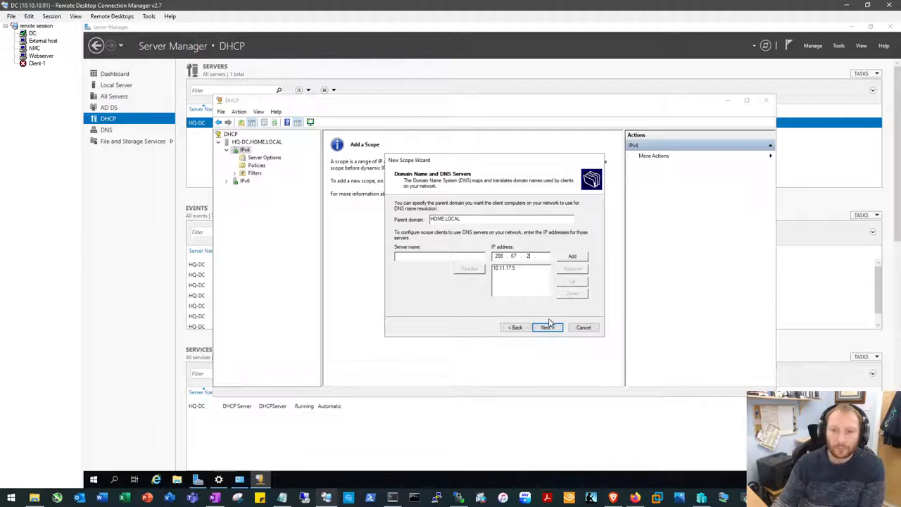
Step: Skip the WINS settings, keep 'Yes, activate this scope now' and finish the wizard
left_click(547, 326)
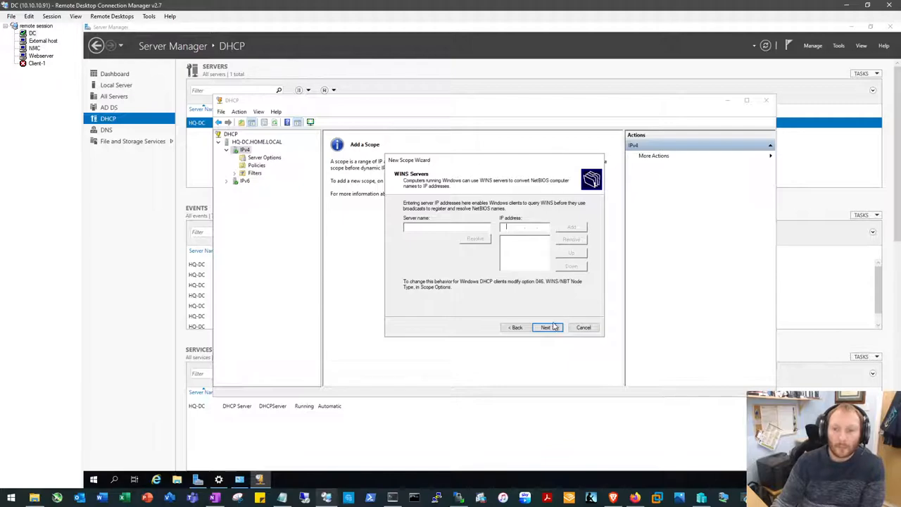
left_click(546, 326)
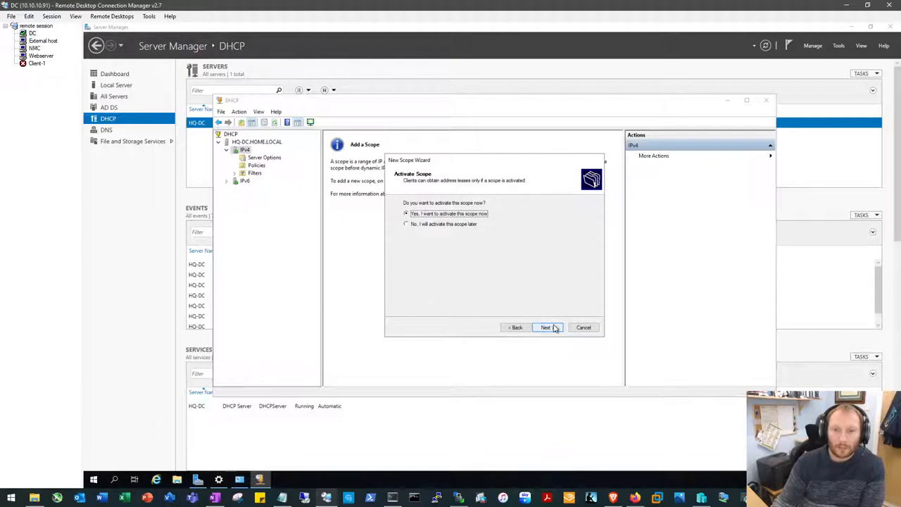
left_click(546, 327)
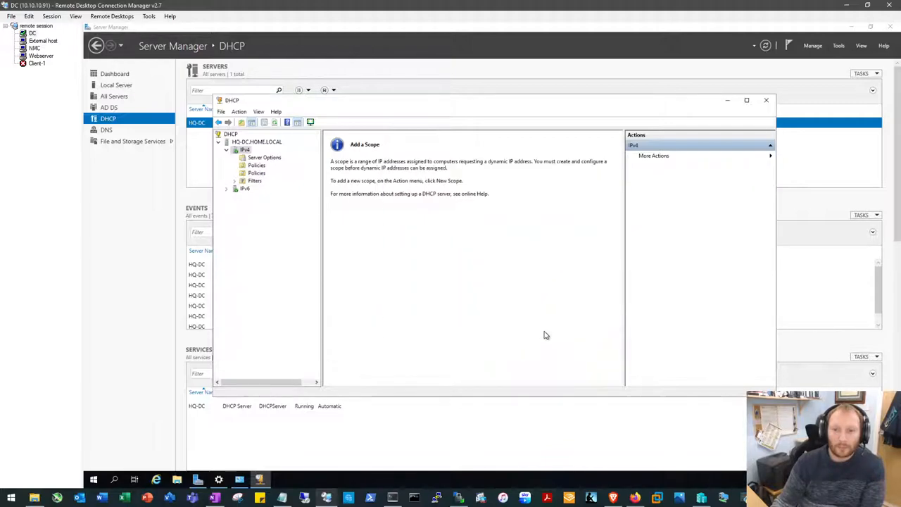
Step: Start a new IPv4 scope wizard from the DHCP console
right_click(244, 149)
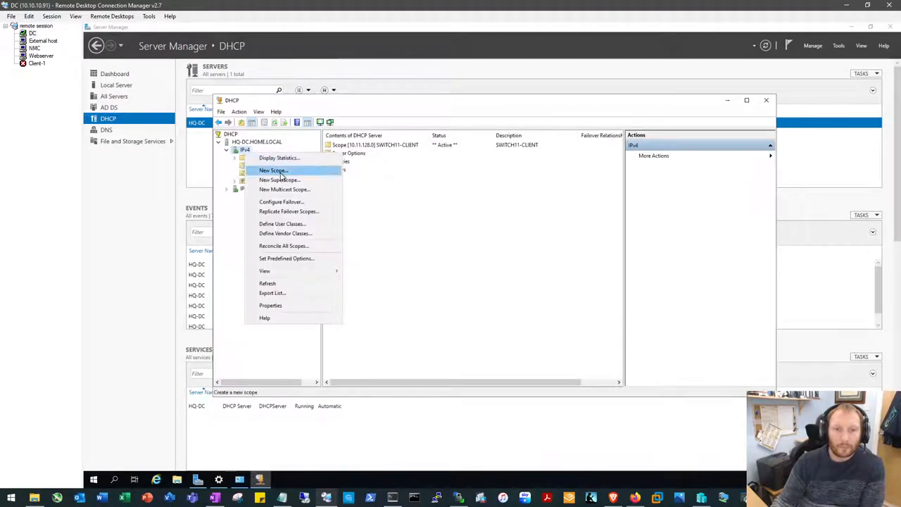
left_click(273, 170)
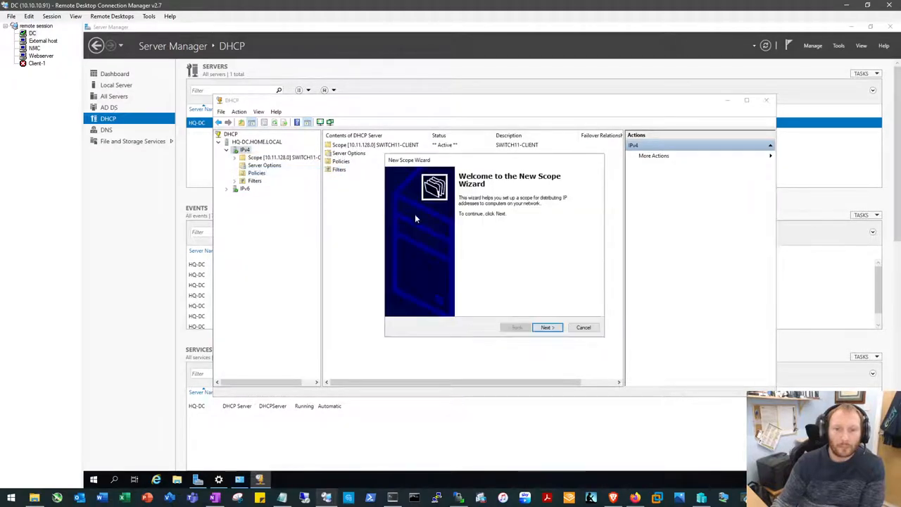
left_click(547, 327)
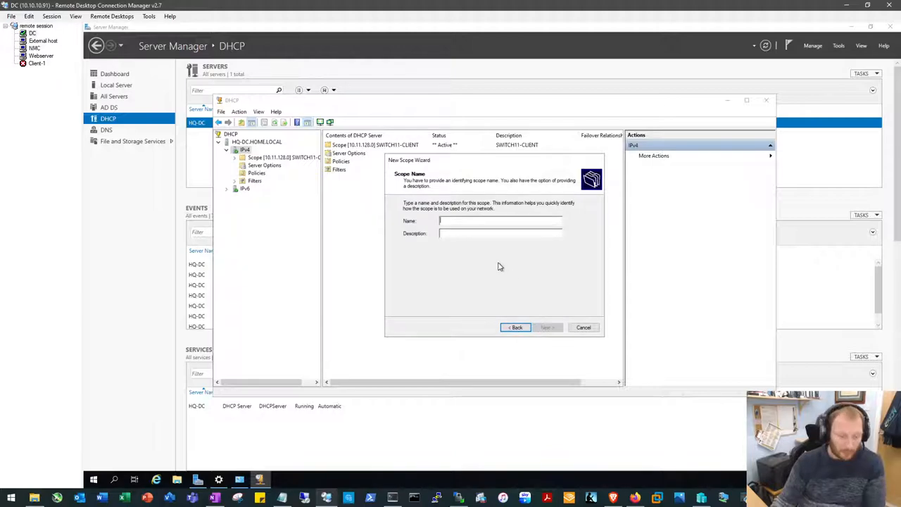
Step: Name the scope SWITCH12-VOICE with a matching description and continue to the address range
type("SWITCH12")
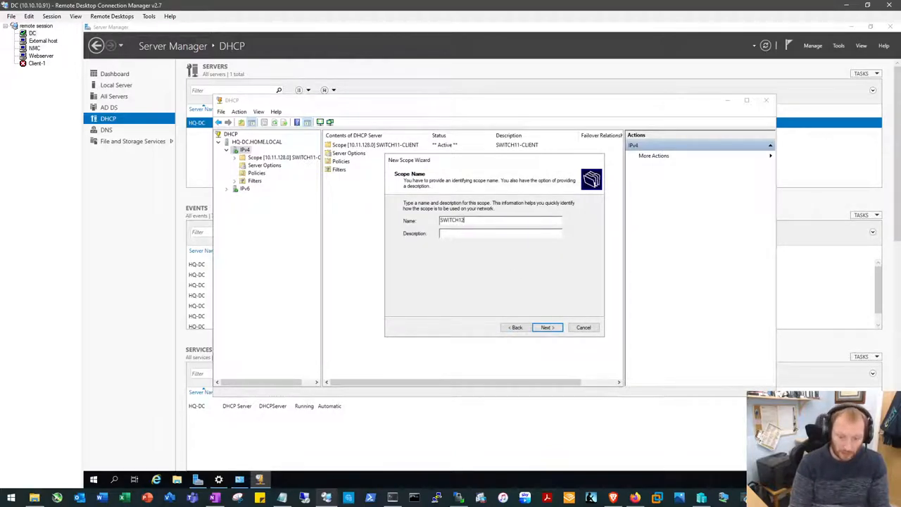
type("-VOICE")
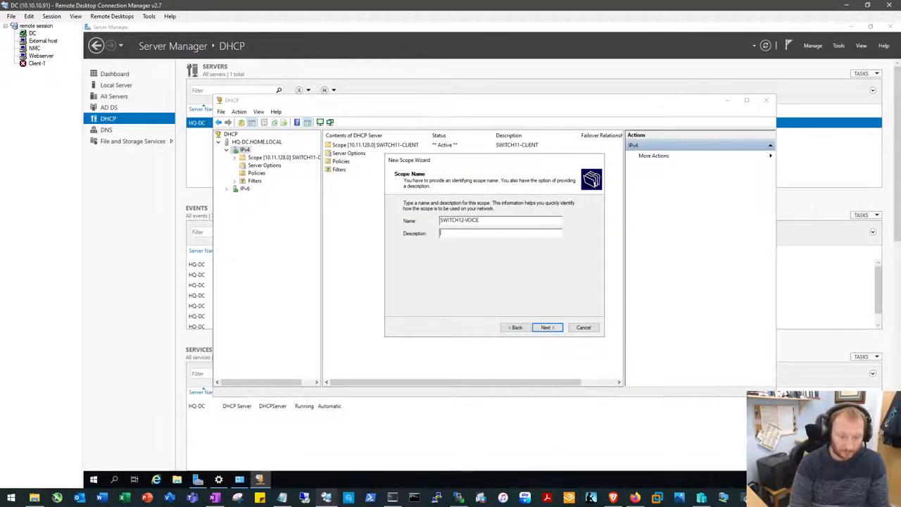
type("SWITCH12-VOICE")
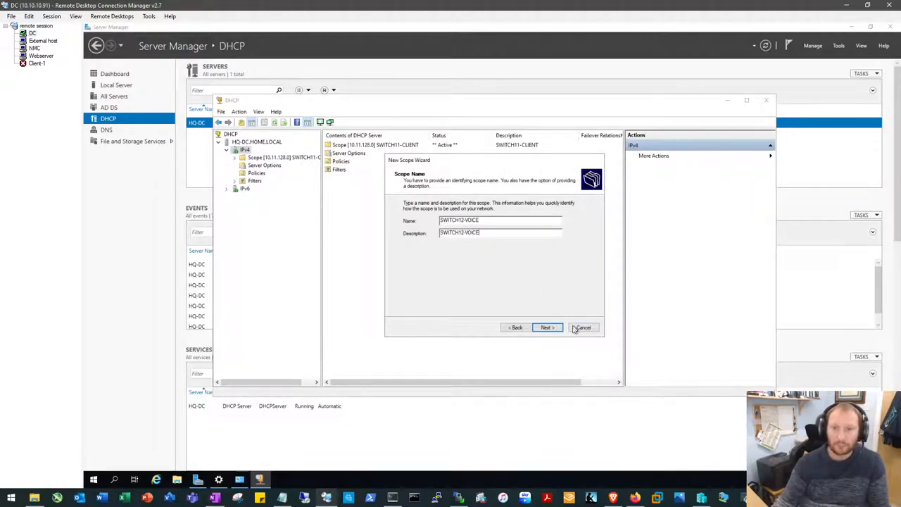
left_click(548, 327)
type("10.11..")
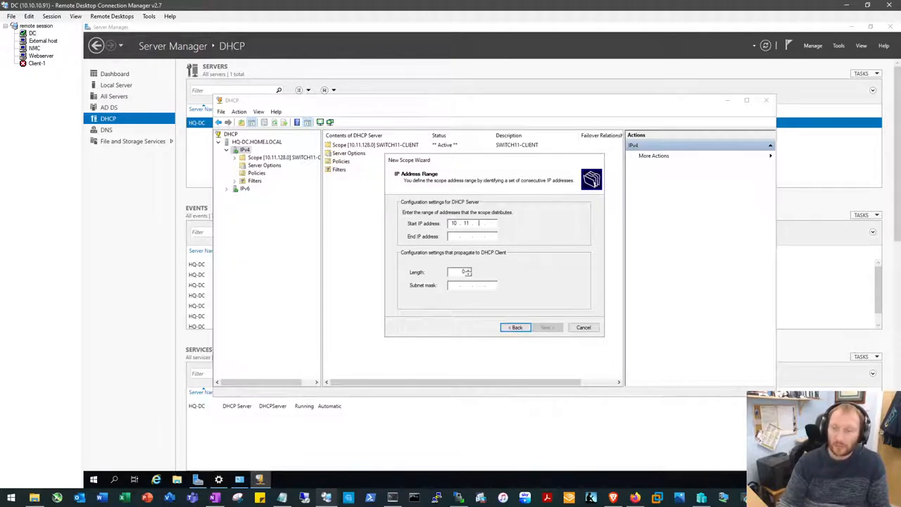
Step: Set the range 10.11.134.11 to 10.11.134.254 with mask 255.255.255.0, checking the EVE-NG topology
type("134")
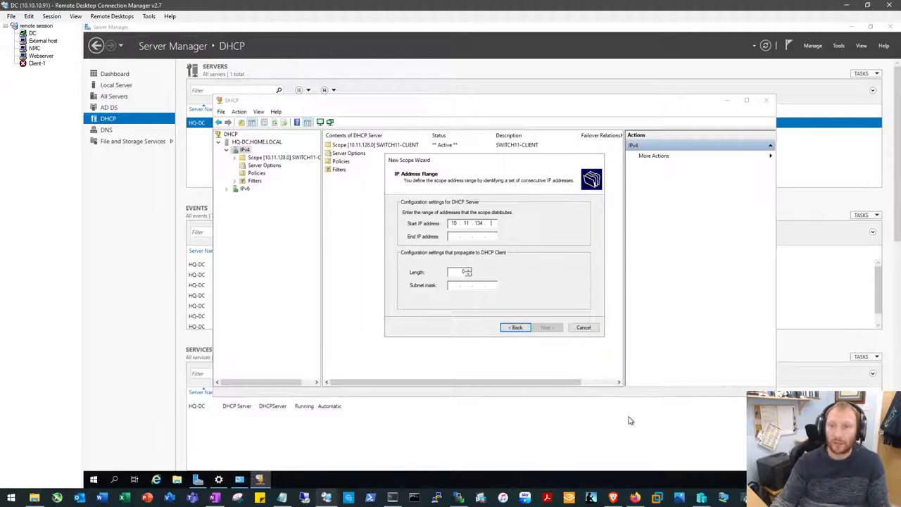
left_click(634, 498)
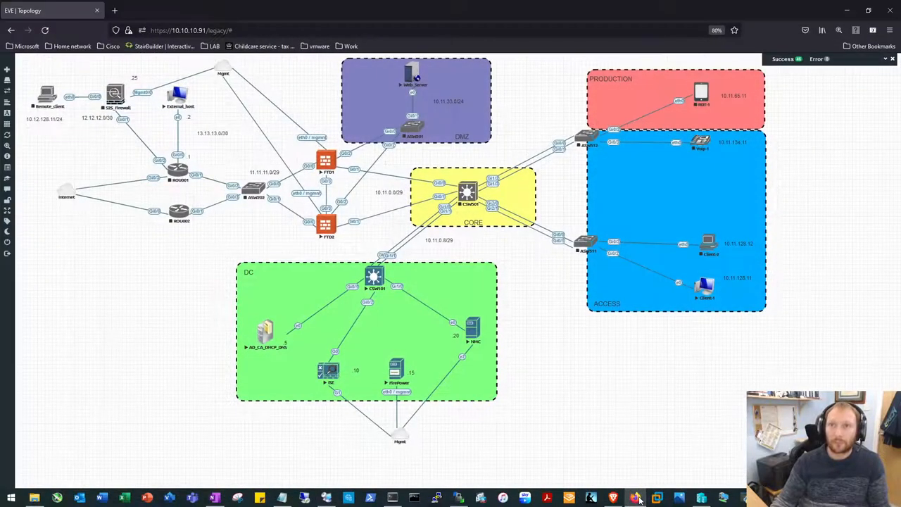
left_click(634, 499)
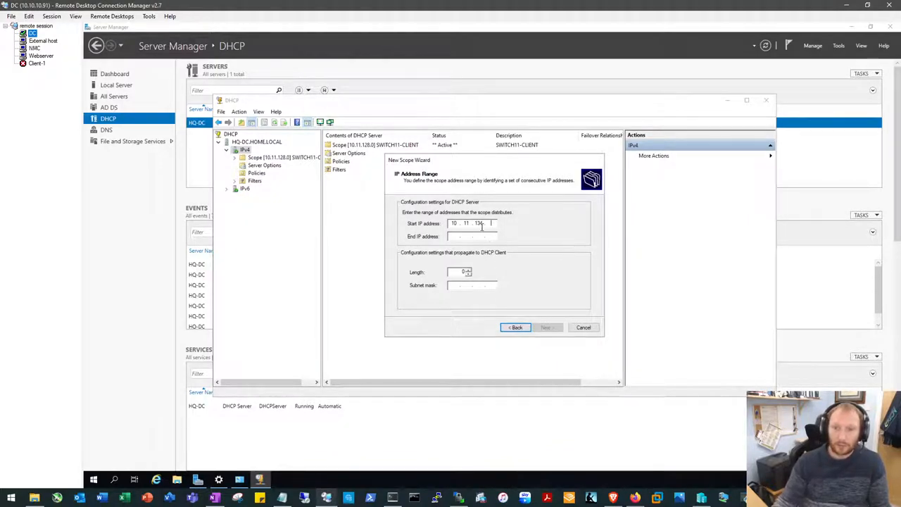
type("11")
left_click(472, 235)
type("10.11.134.254")
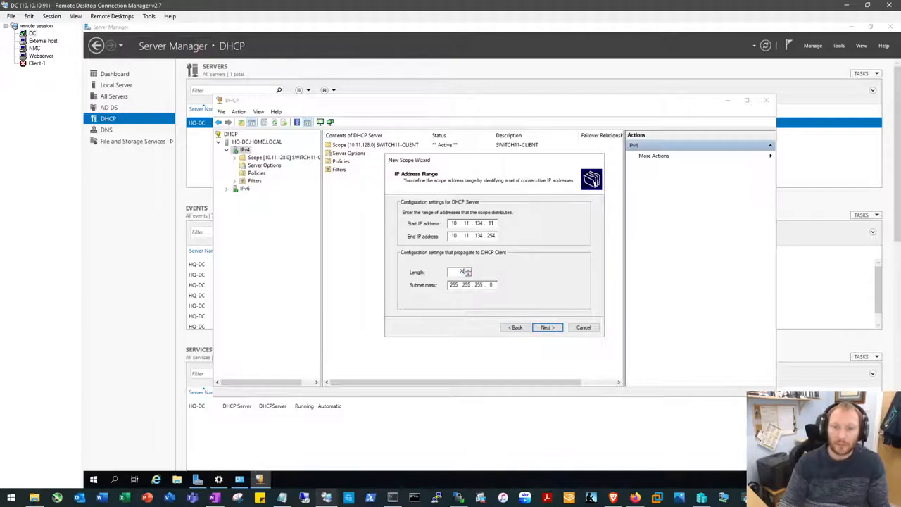
left_click(547, 327)
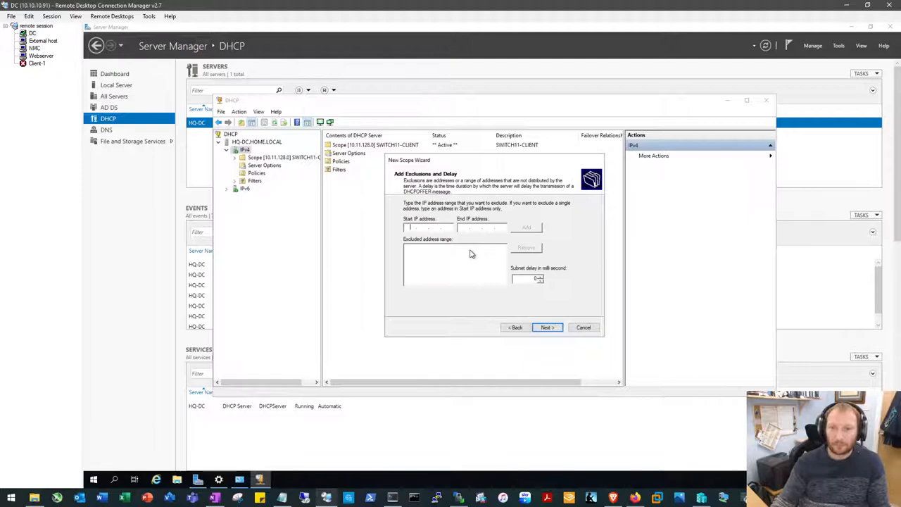
Step: Keep no exclusions and the default lease duration, choosing to configure options now
left_click(547, 326)
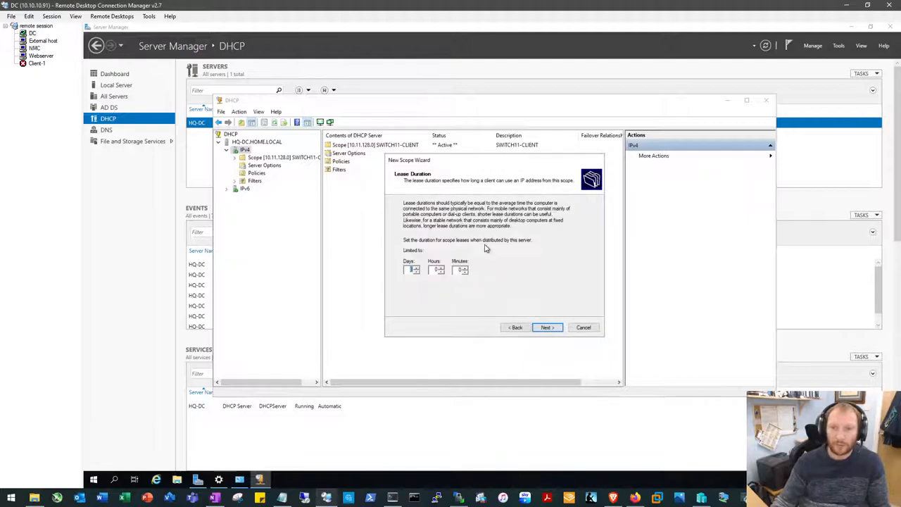
left_click(547, 327)
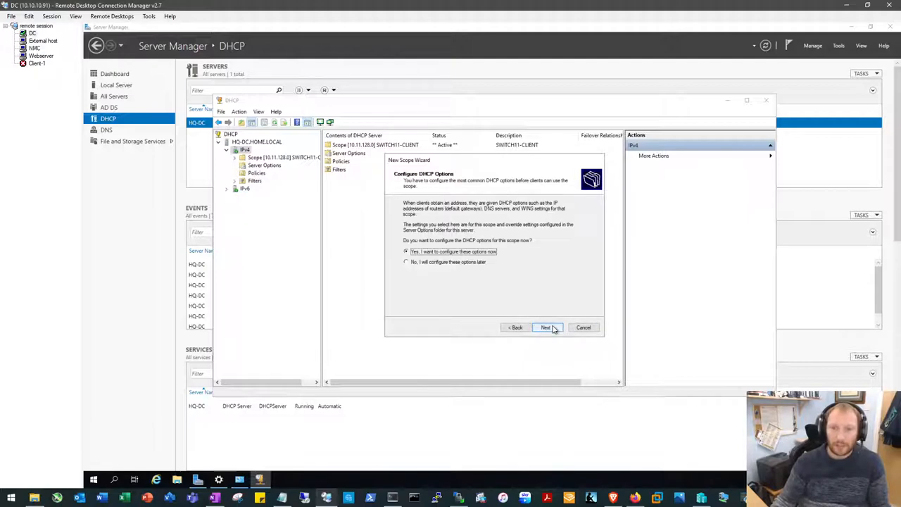
left_click(546, 326)
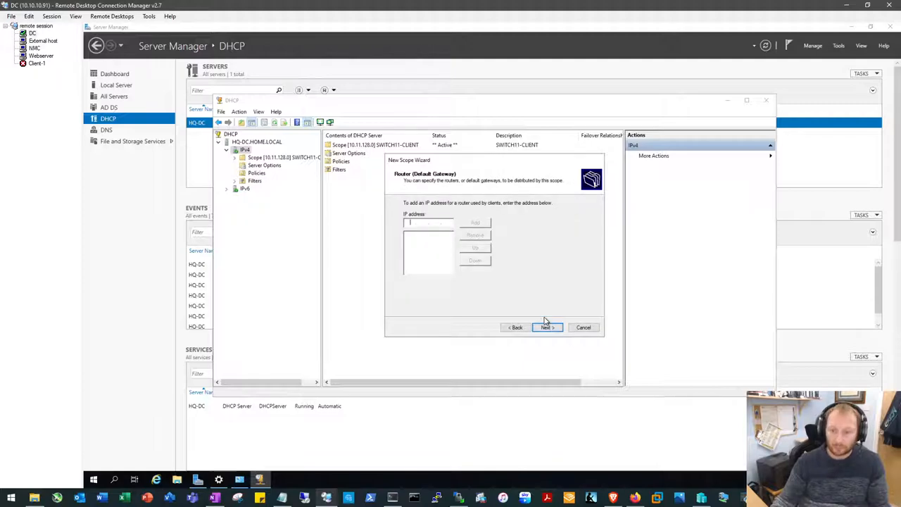
Step: Set the scope's router gateway to 10.11.134.1 and continue to DNS settings
type("10.11..")
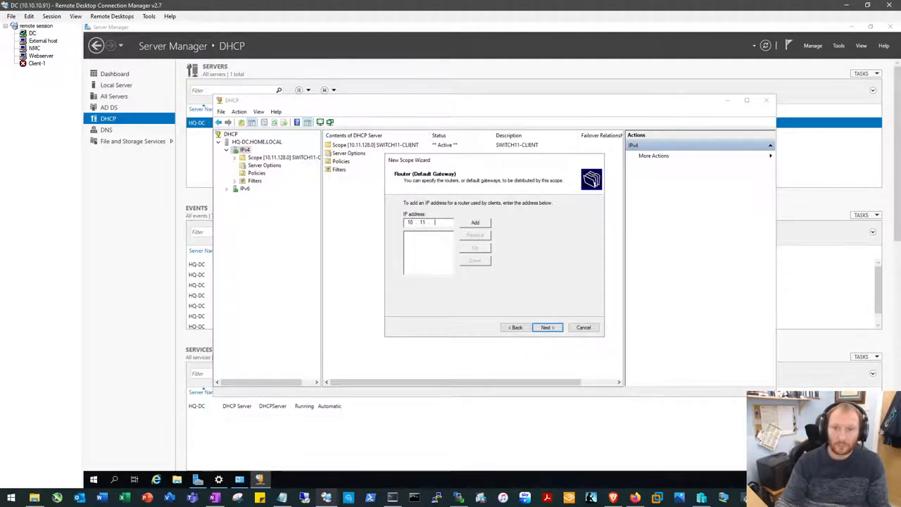
type("134.1")
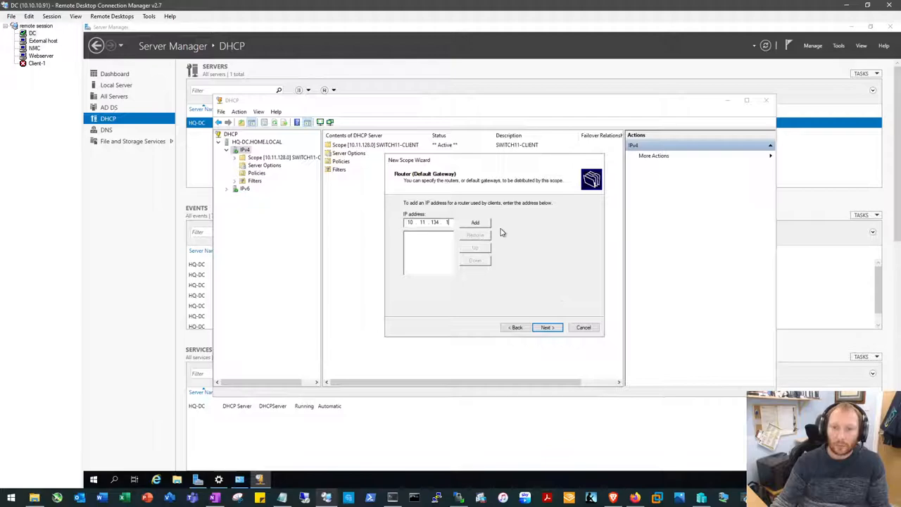
left_click(546, 326)
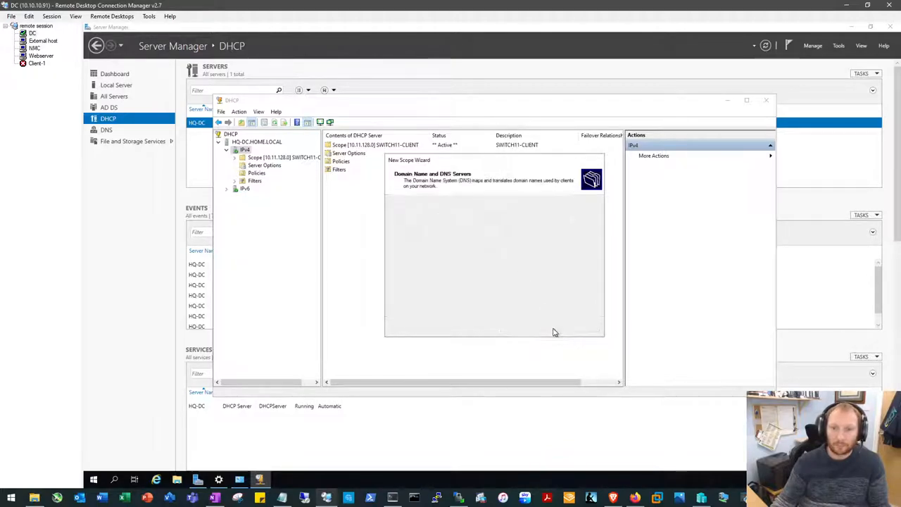
Step: Add DNS server 10.11.17.5, skip WINS, and activate the SWITCH12-VOICE scope
left_click(547, 327)
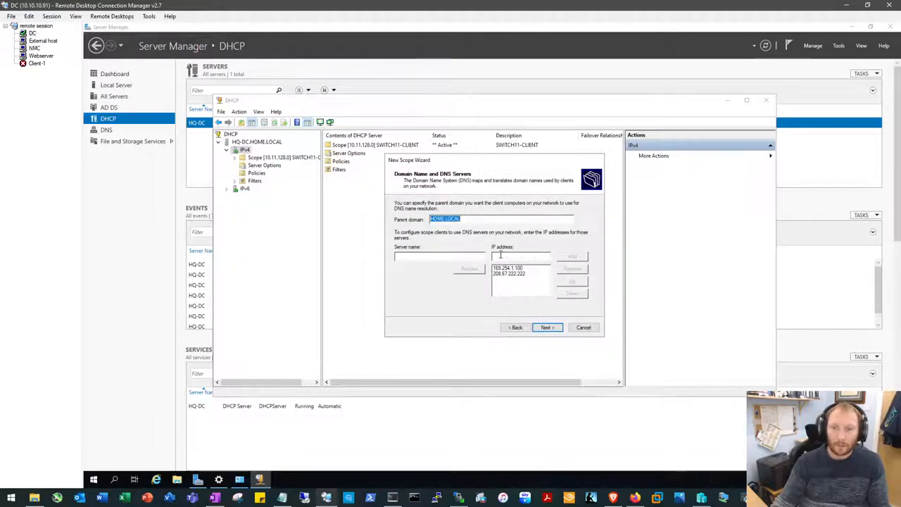
type("10.11.11")
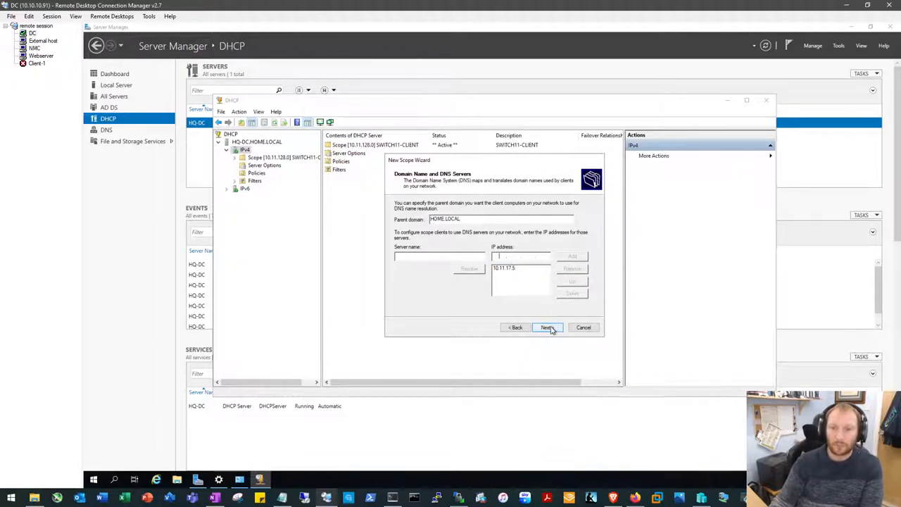
left_click(546, 327)
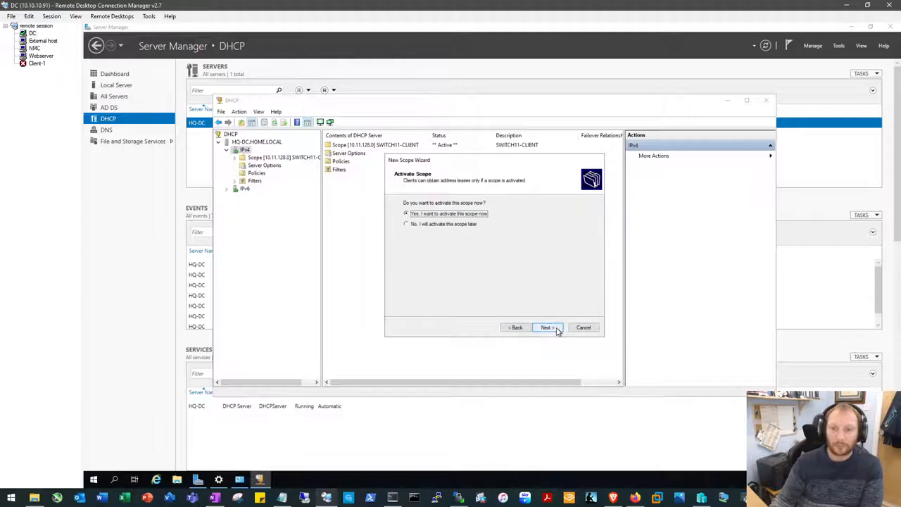
left_click(546, 327)
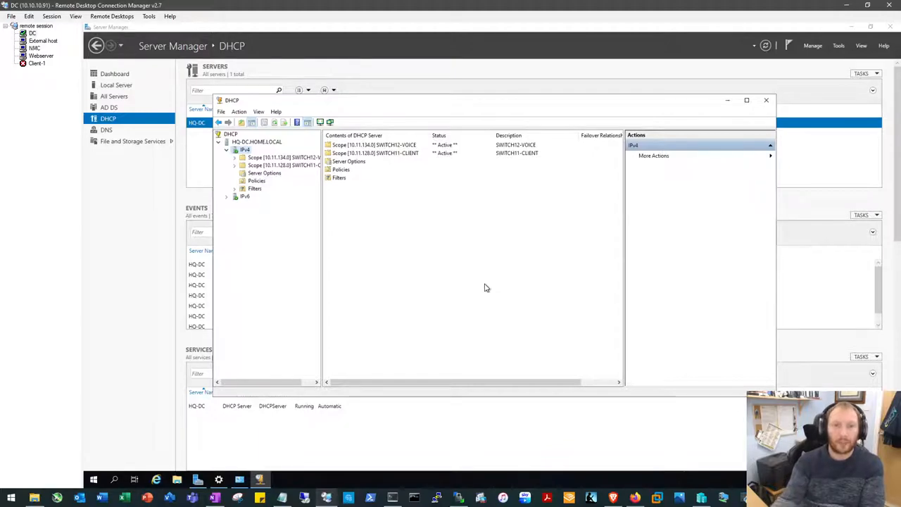
mouse_move(499, 333)
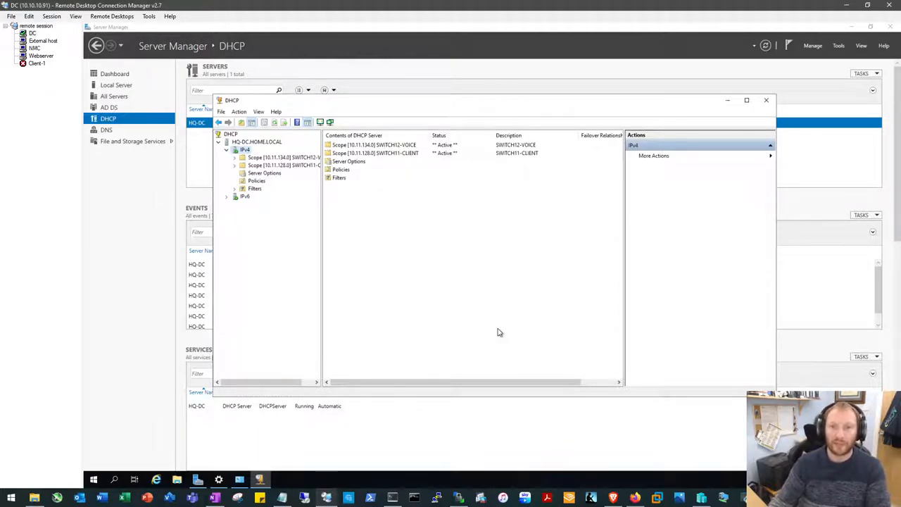
Step: Close the DHCP console and launch DNS Manager for HQ-DC from Server Manager's DNS page
left_click(766, 100)
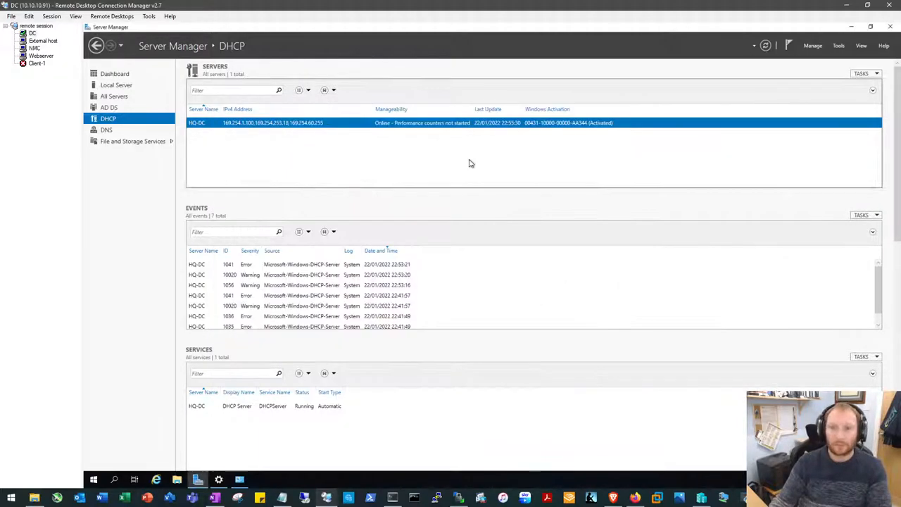
left_click(107, 129)
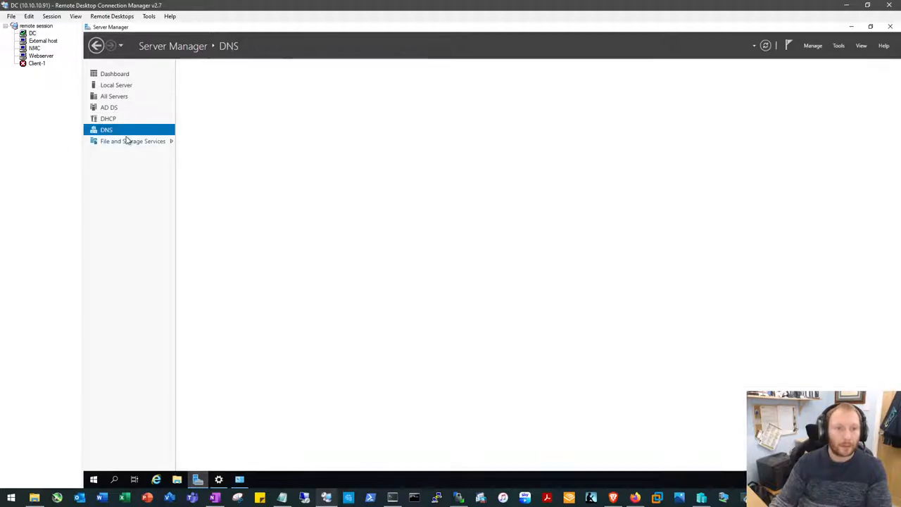
left_click(106, 130)
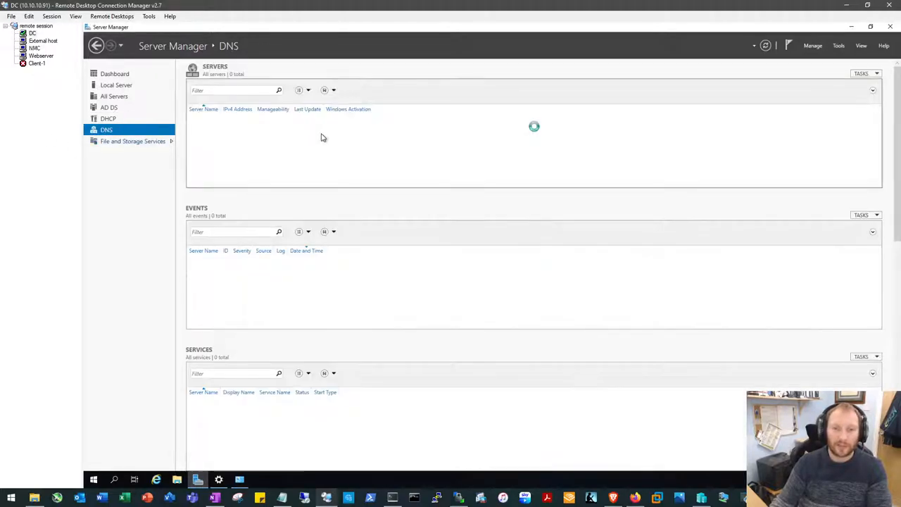
right_click(267, 122)
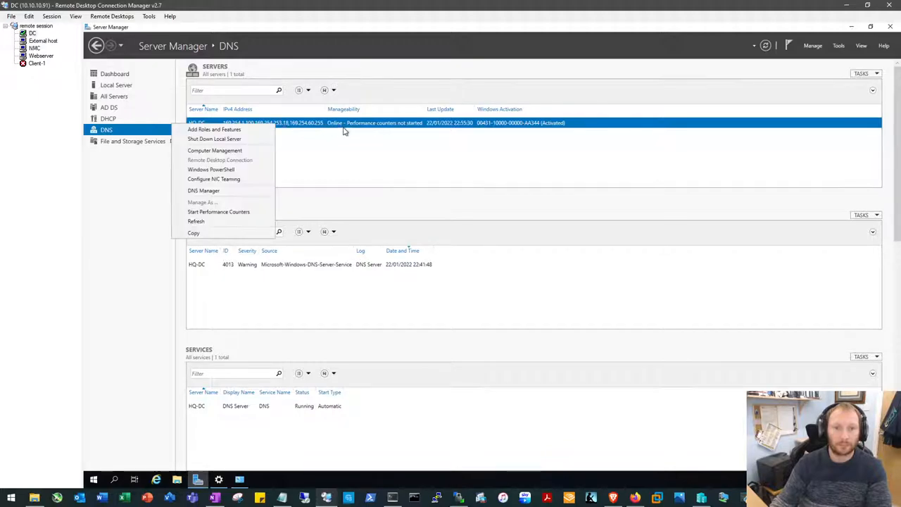
left_click(390, 189)
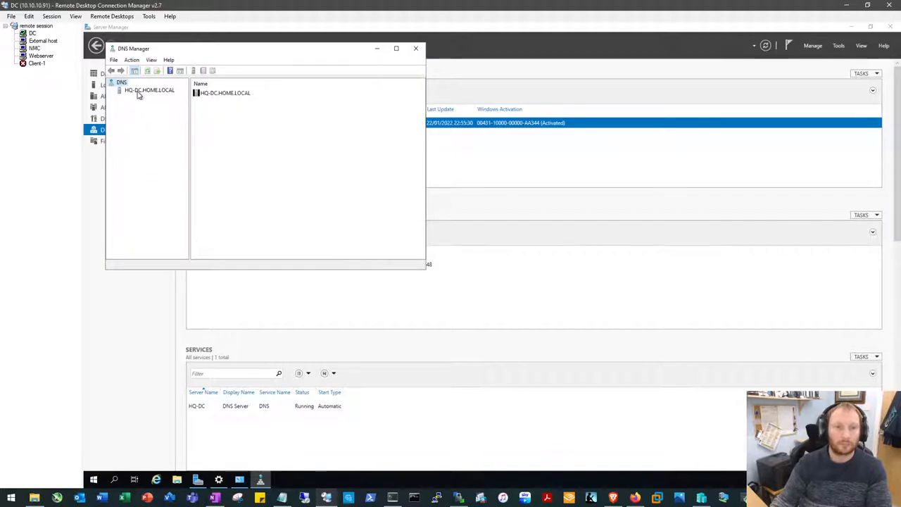
Step: Expand HQ-DC.HOME.LOCAL's forward lookup zones and show the HOME.LOCAL records with hq-dc at 10.11.17.5
left_click(148, 90)
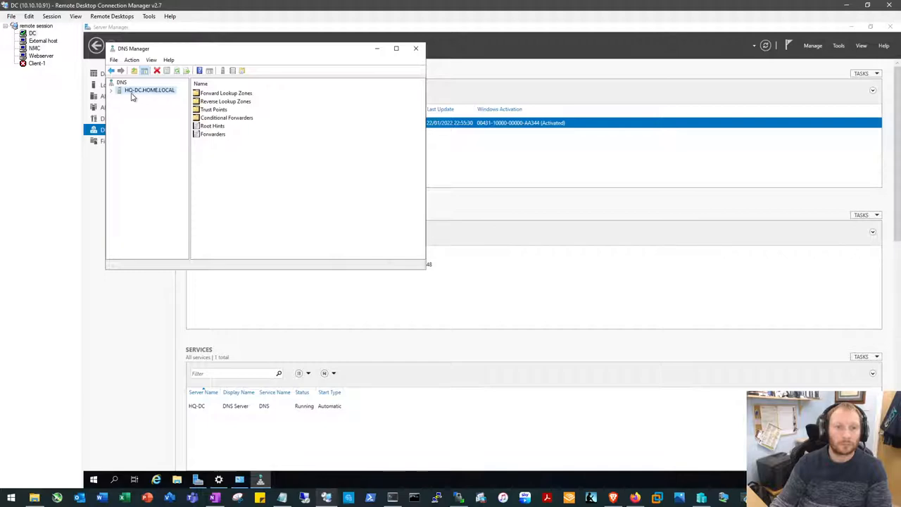
left_click(115, 90)
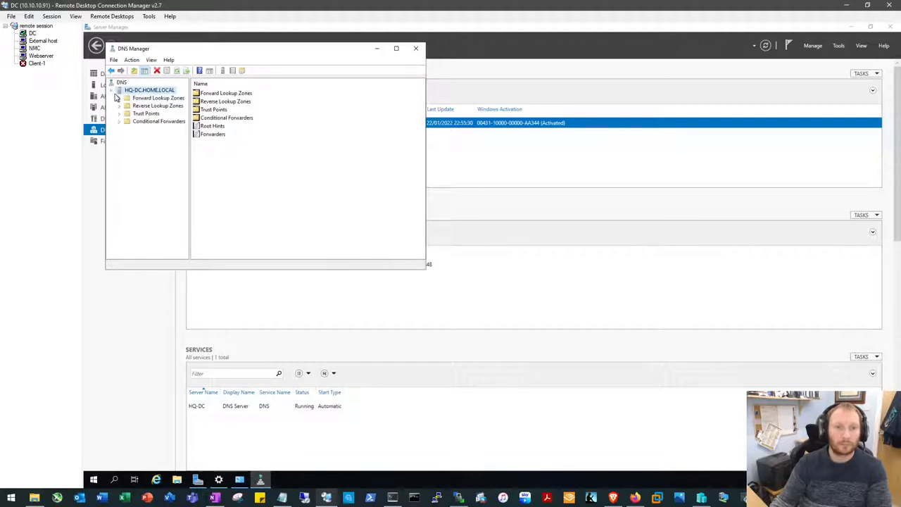
left_click(158, 98)
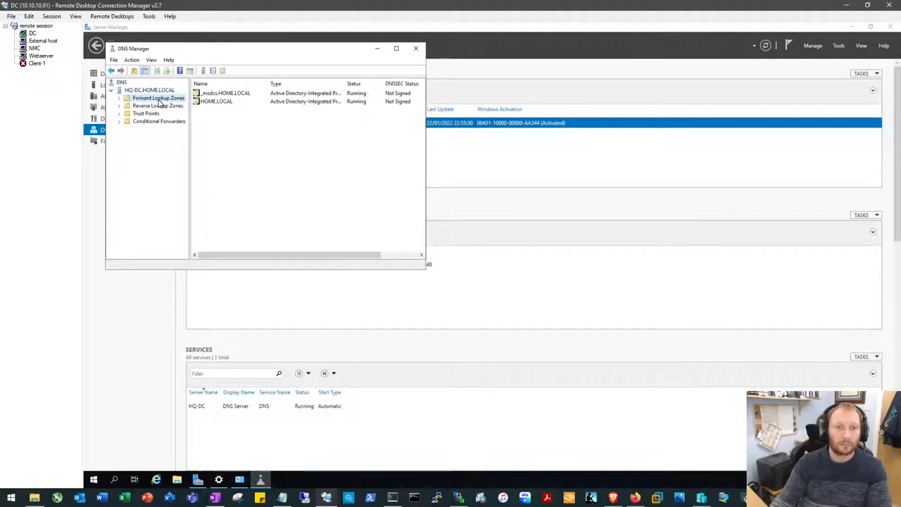
left_click(120, 98)
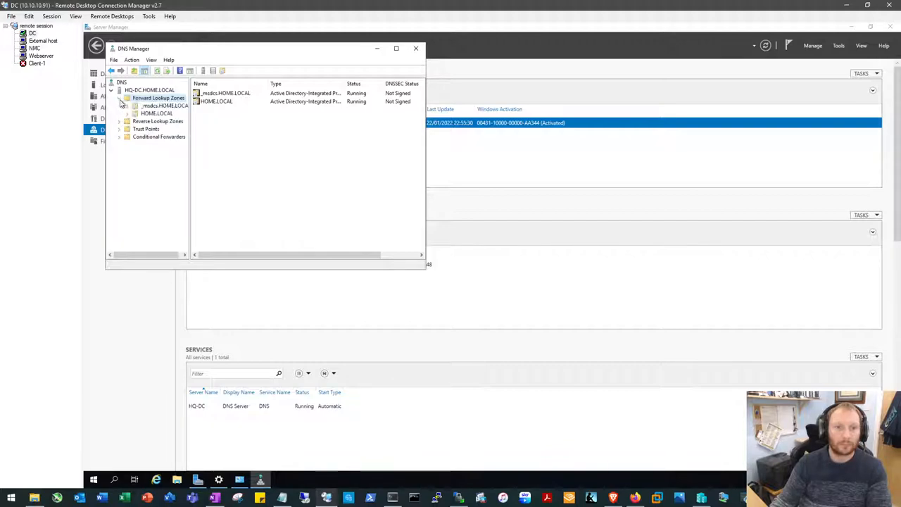
left_click(156, 113)
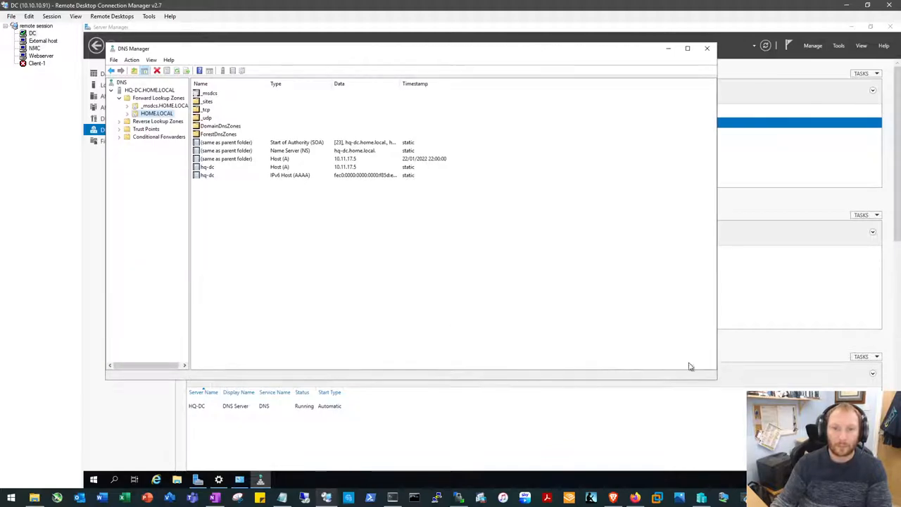
mouse_move(357, 168)
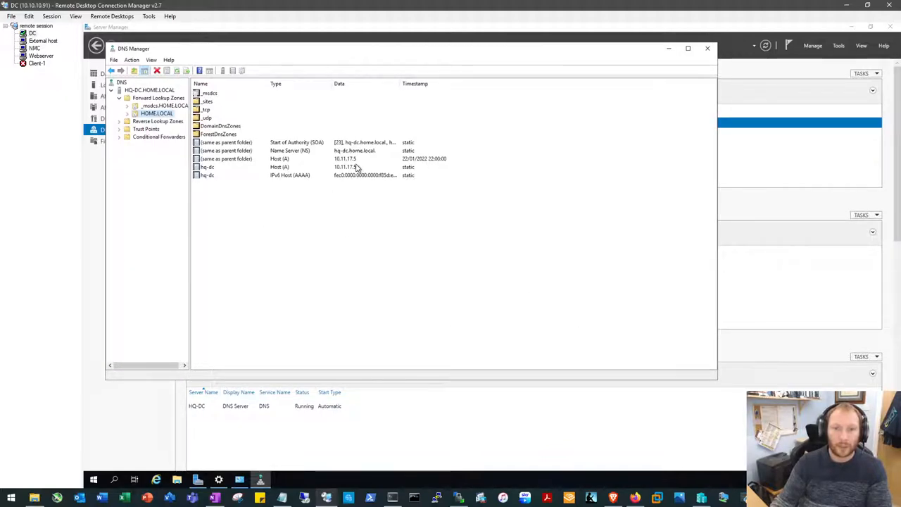
left_click(207, 167)
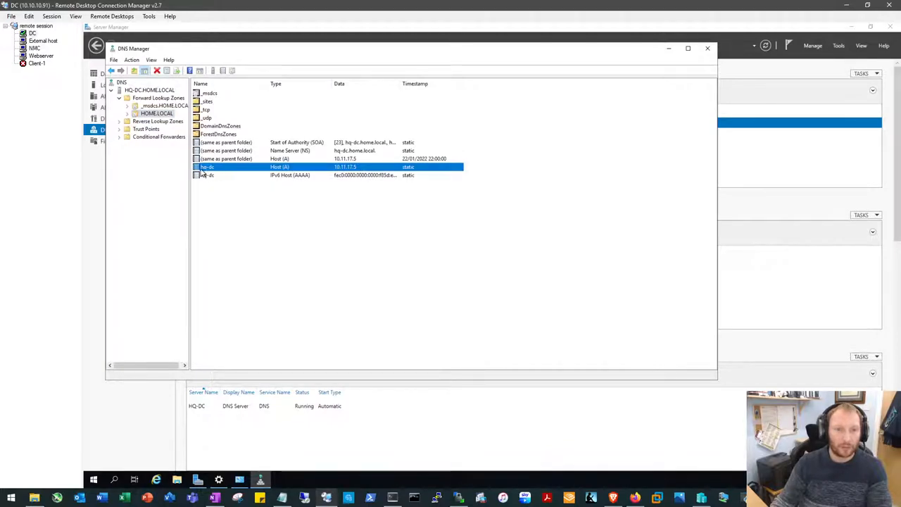
right_click(208, 167)
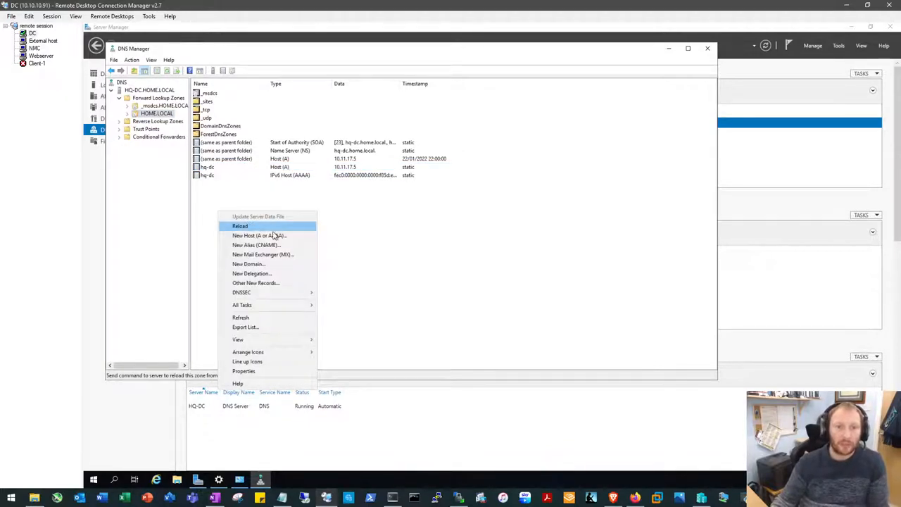
Step: Add a host (A) record ISE at 10.11.17.10 to HOME.LOCAL
left_click(260, 235)
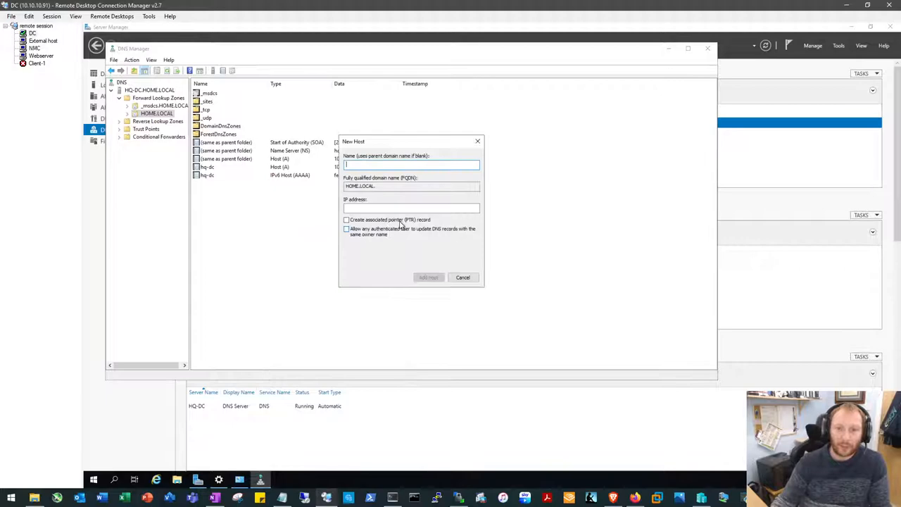
type("is")
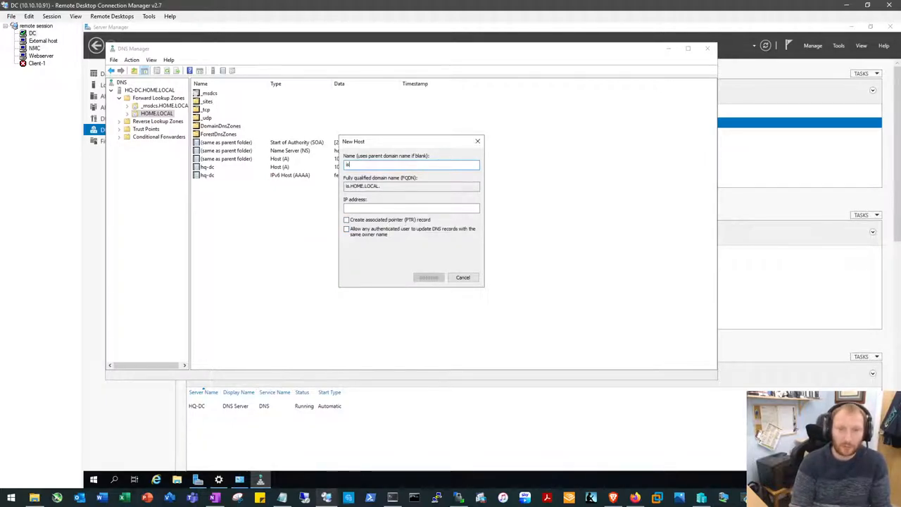
type("is1")
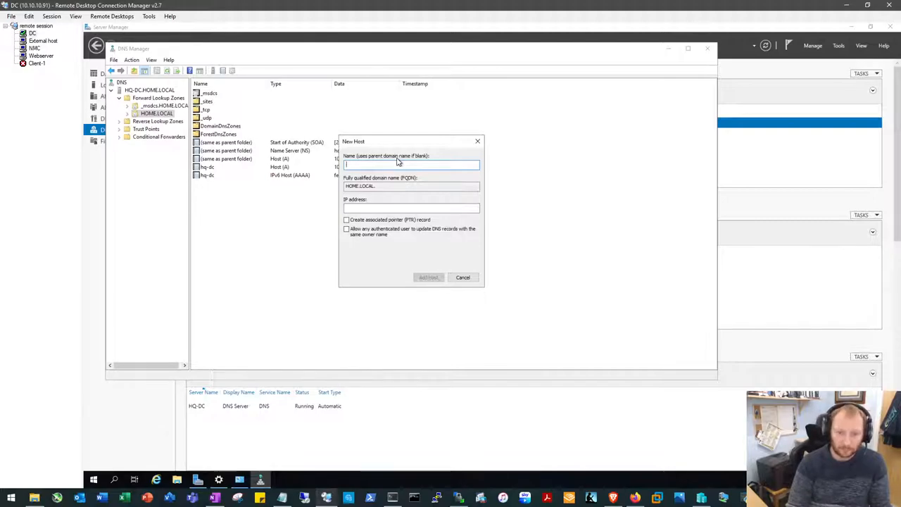
type("ISE")
left_click(411, 208)
type("10.11.17")
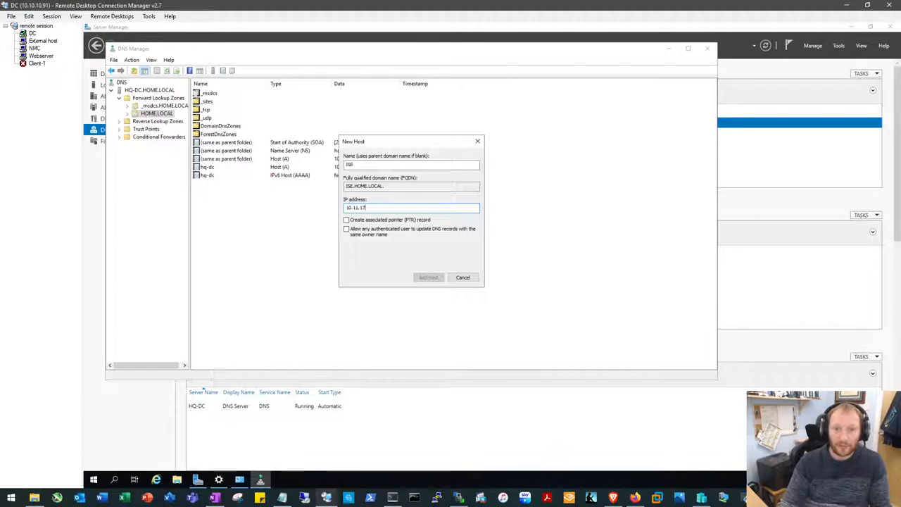
type(".")
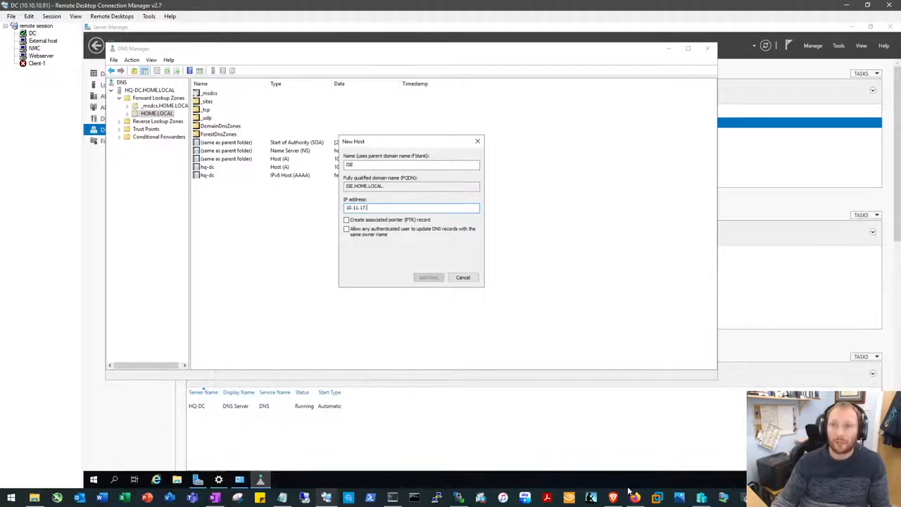
left_click(632, 498)
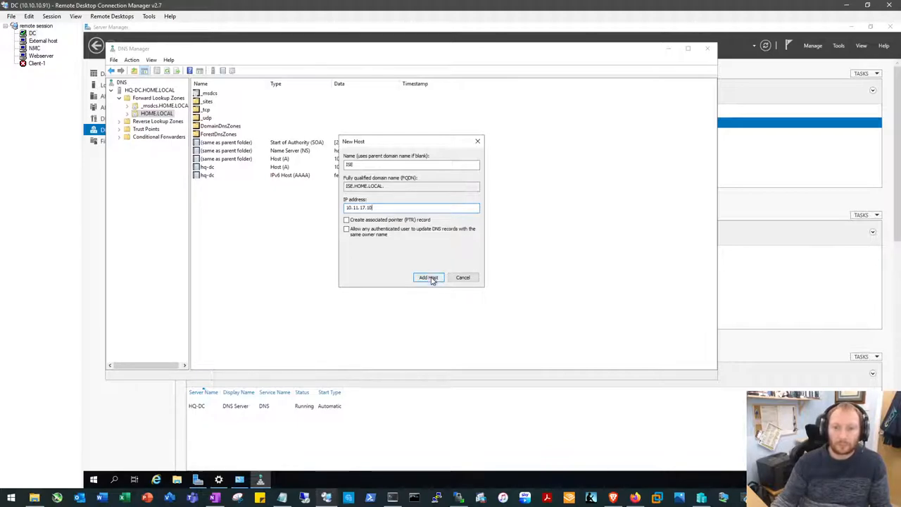
left_click(428, 277)
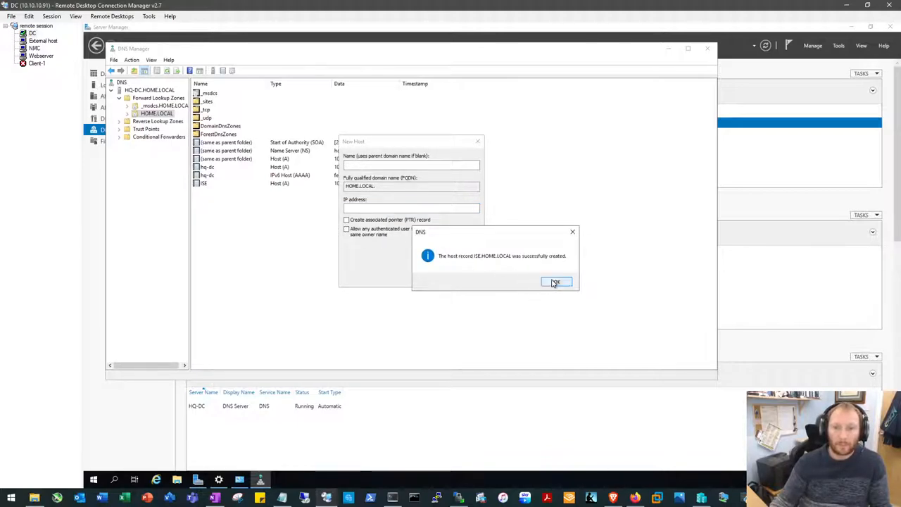
left_click(555, 283)
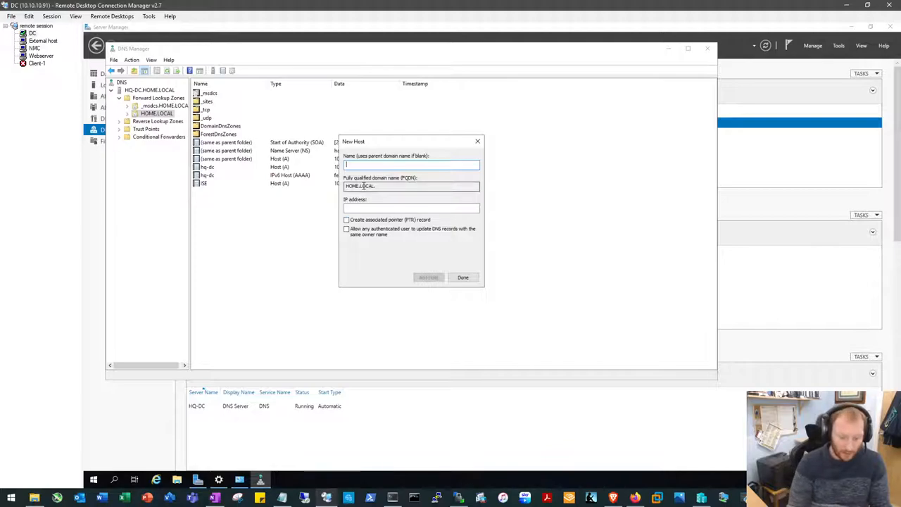
Step: Add a host record FMC at 10.11.17.15 and finish adding hosts
type("FMC")
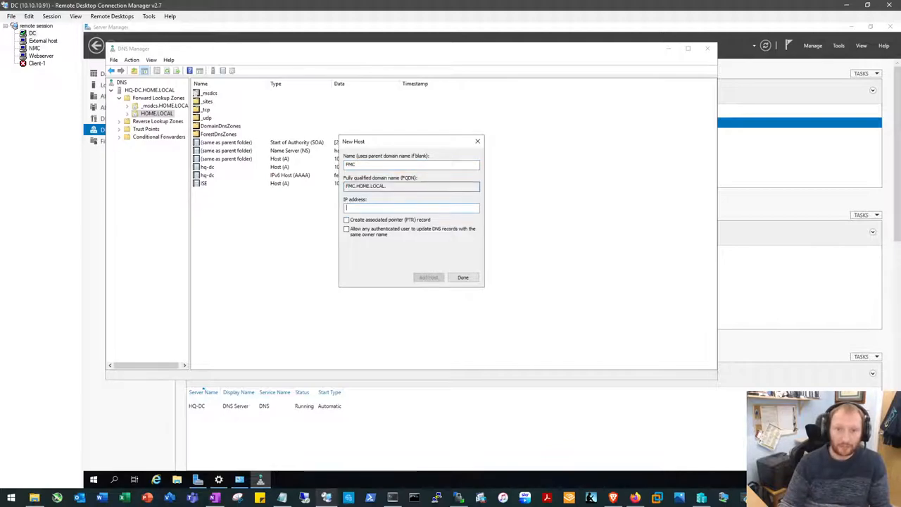
type("10.11.17.15")
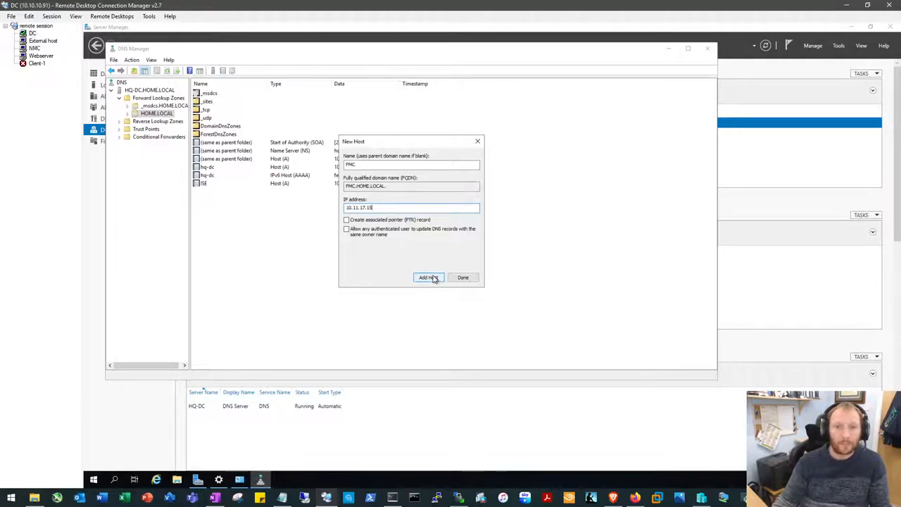
left_click(428, 277)
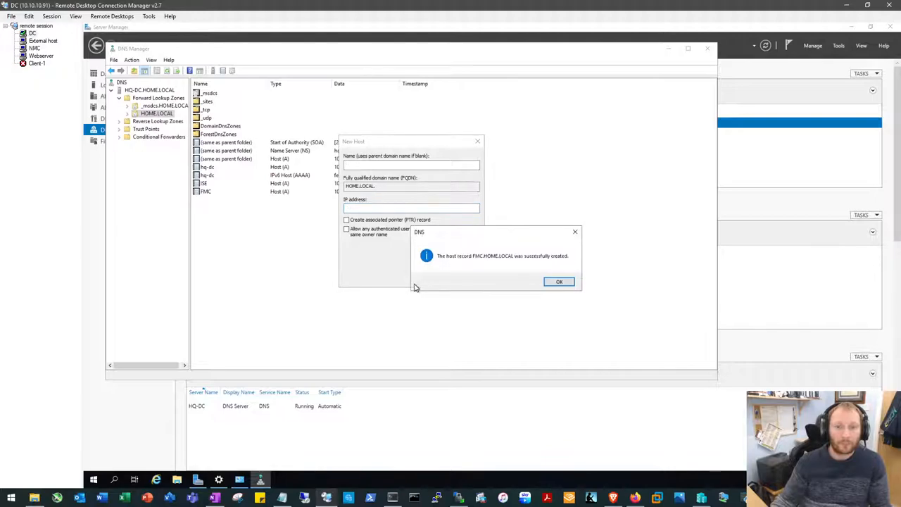
left_click(559, 281)
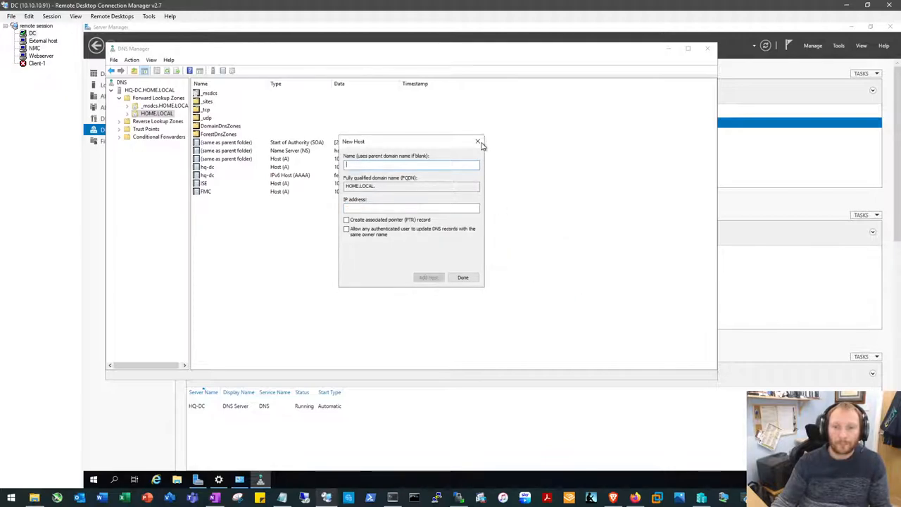
mouse_move(477, 141)
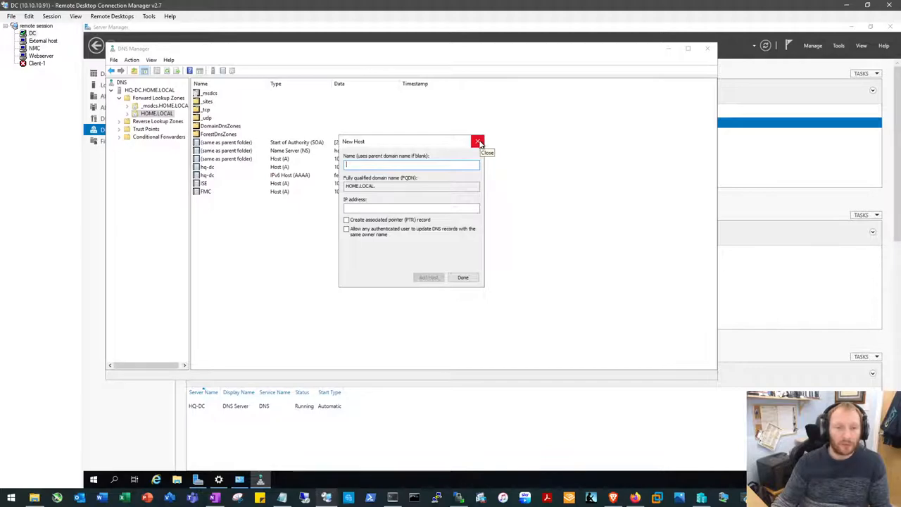
left_click(478, 142)
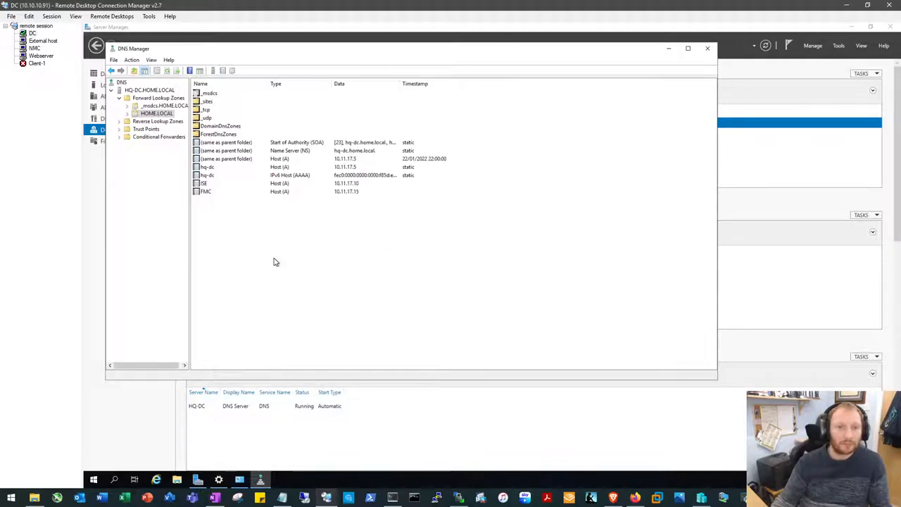
mouse_move(252, 260)
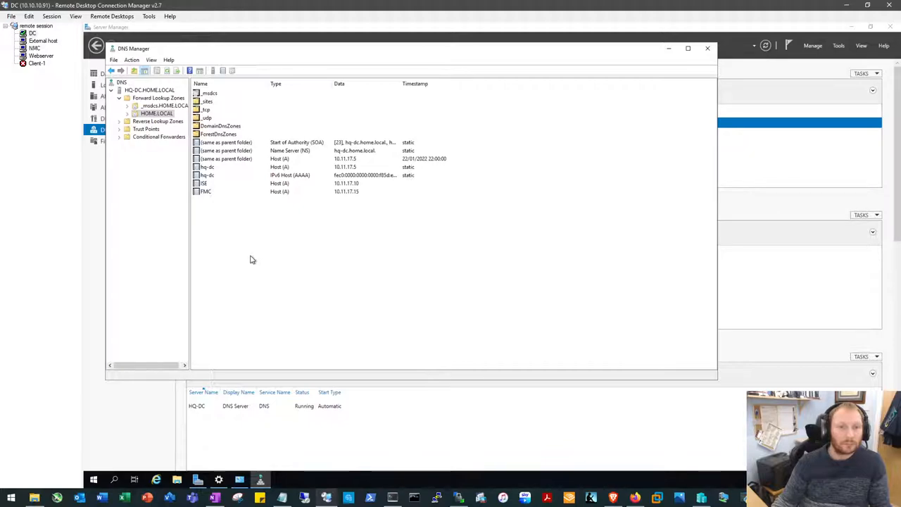
mouse_move(250, 254)
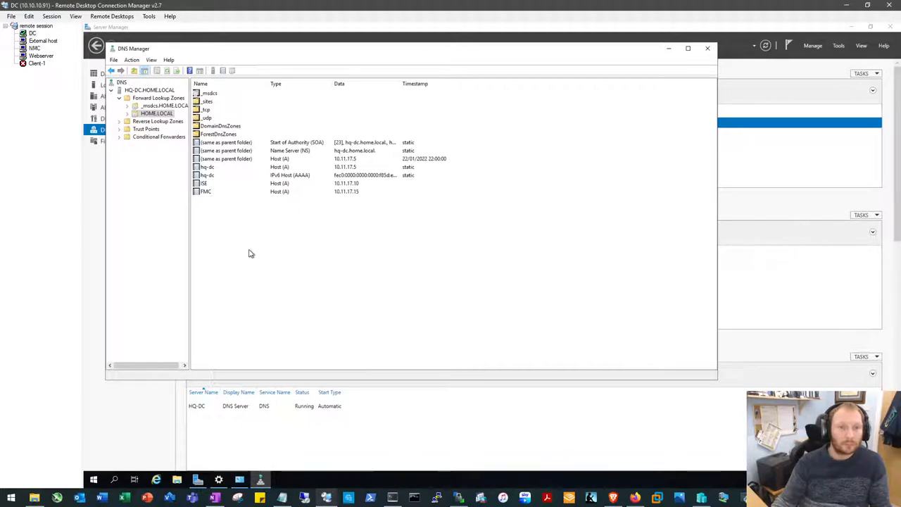
Step: Submit a HOME.LOCAL conditional forwarder to 208.67.222.222, which fails because the zone already exists
left_click(159, 136)
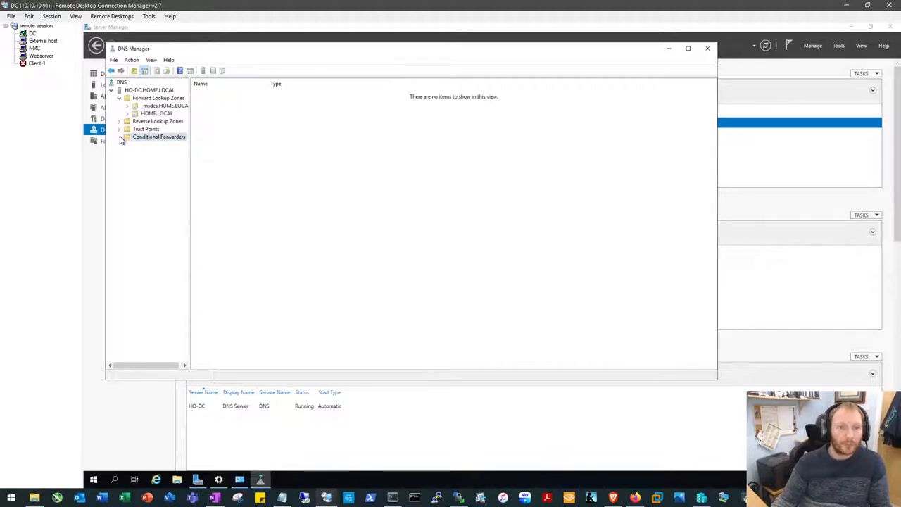
right_click(158, 136)
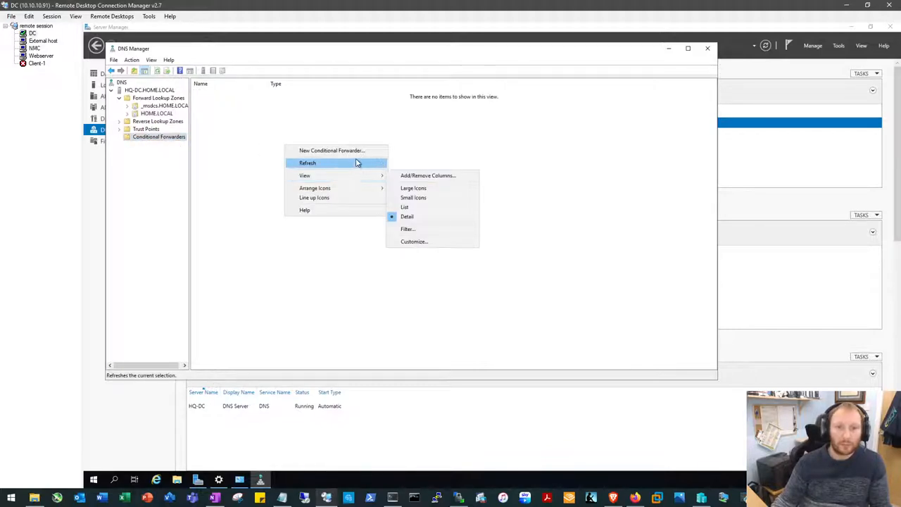
left_click(331, 150)
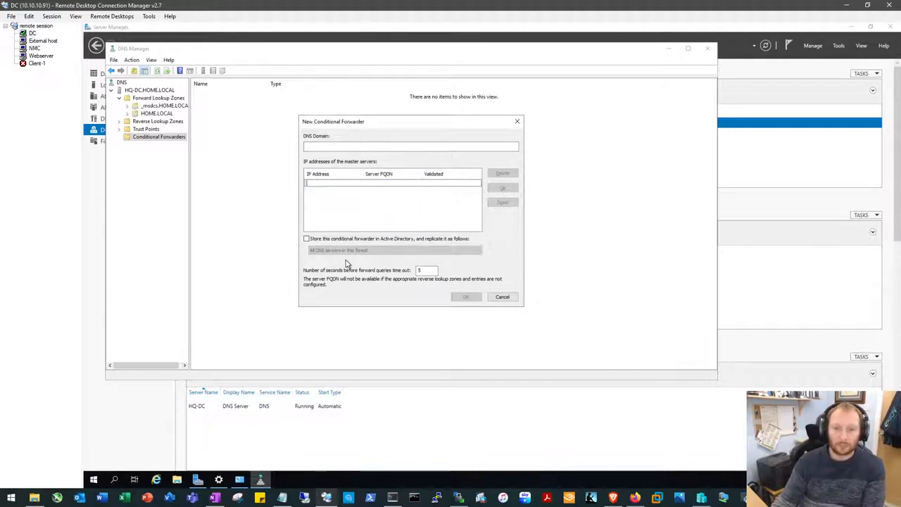
type("208.67.222.222")
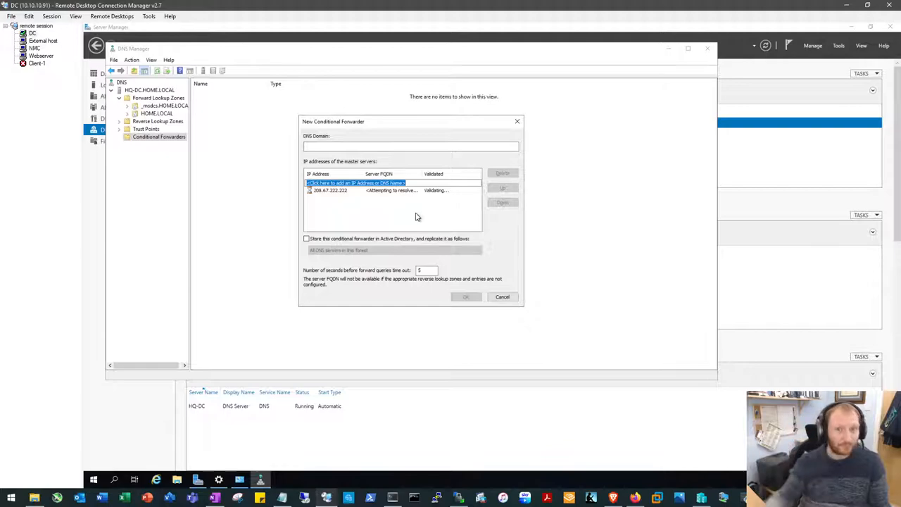
mouse_move(354, 233)
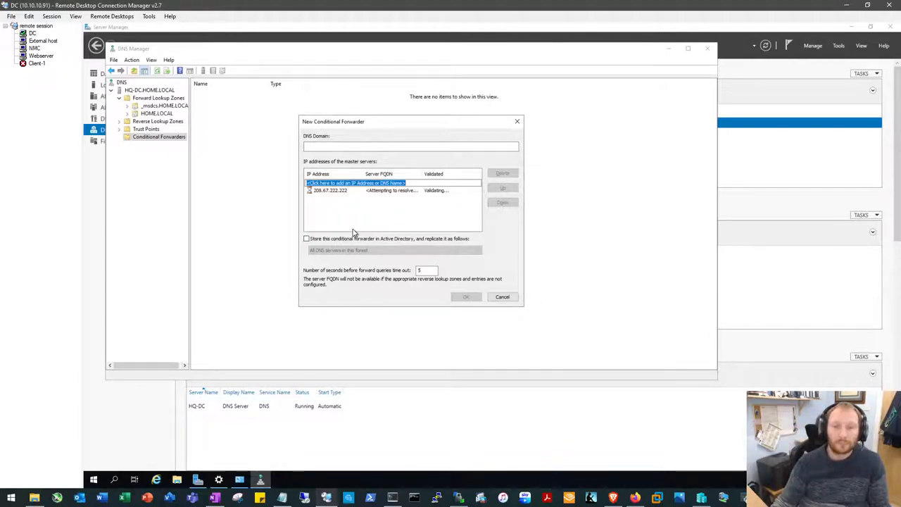
mouse_move(354, 227)
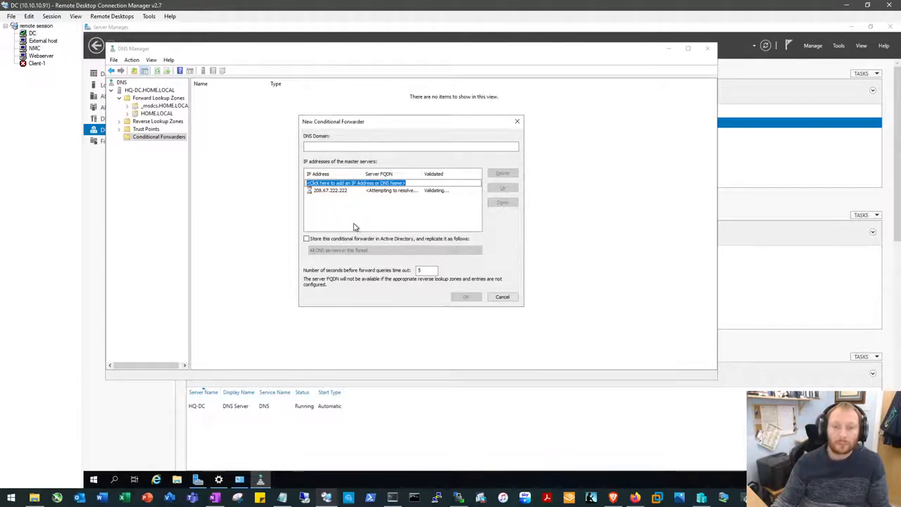
left_click(410, 146)
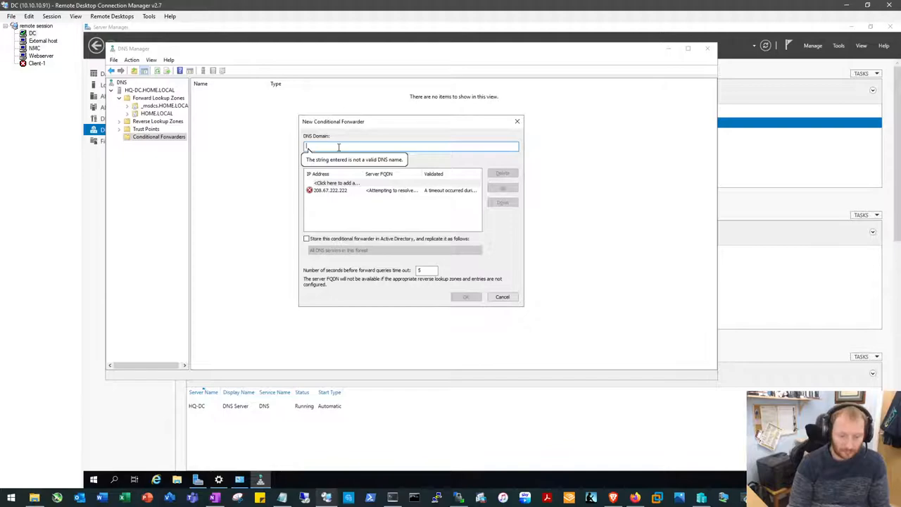
type("HOME.LOCAL")
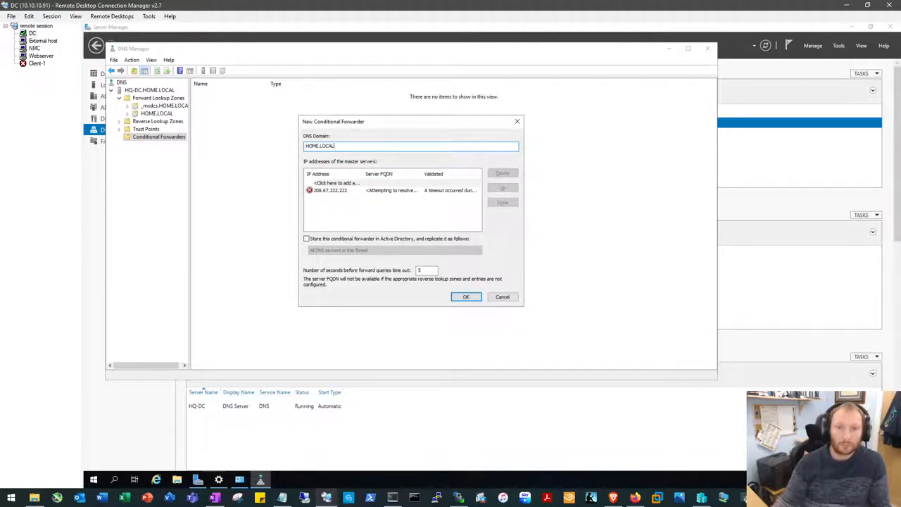
left_click(465, 297)
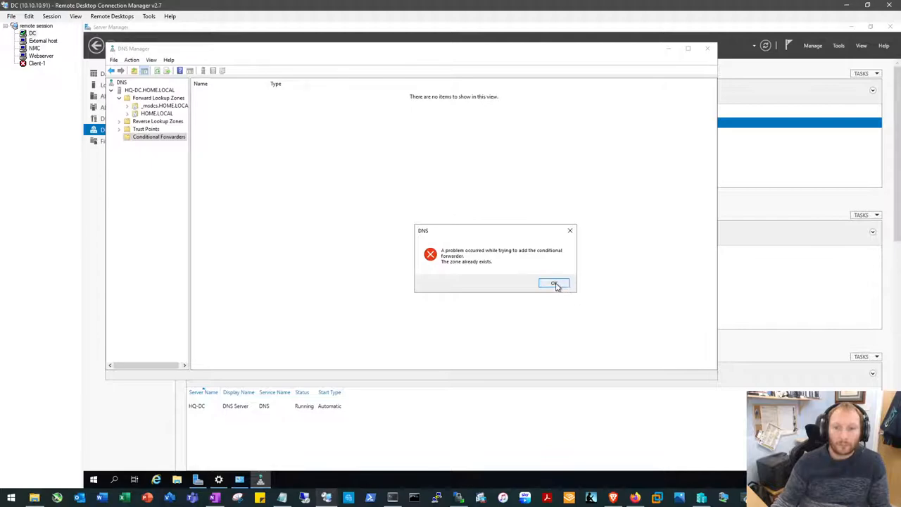
Step: Dismiss the error and create a conditional forwarder for domain HOME with master 208.67.222.222
left_click(555, 283)
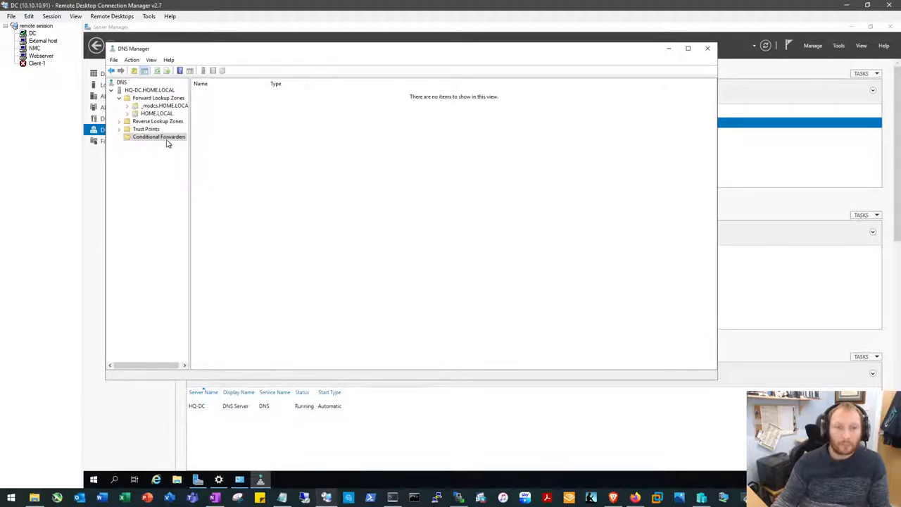
right_click(158, 137)
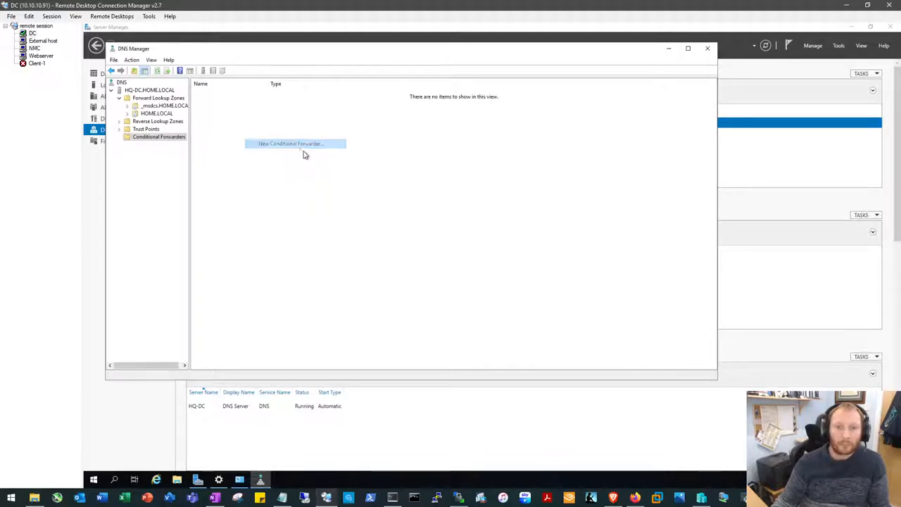
left_click(291, 144)
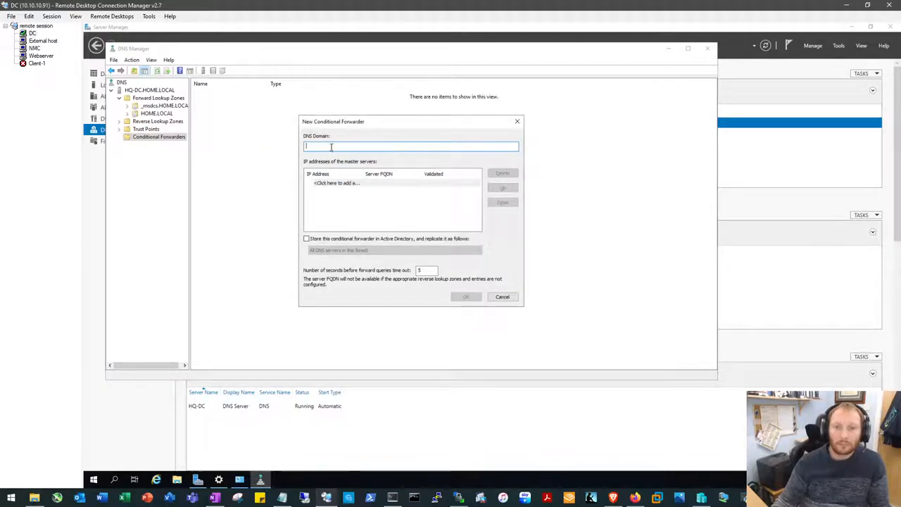
type("HOME")
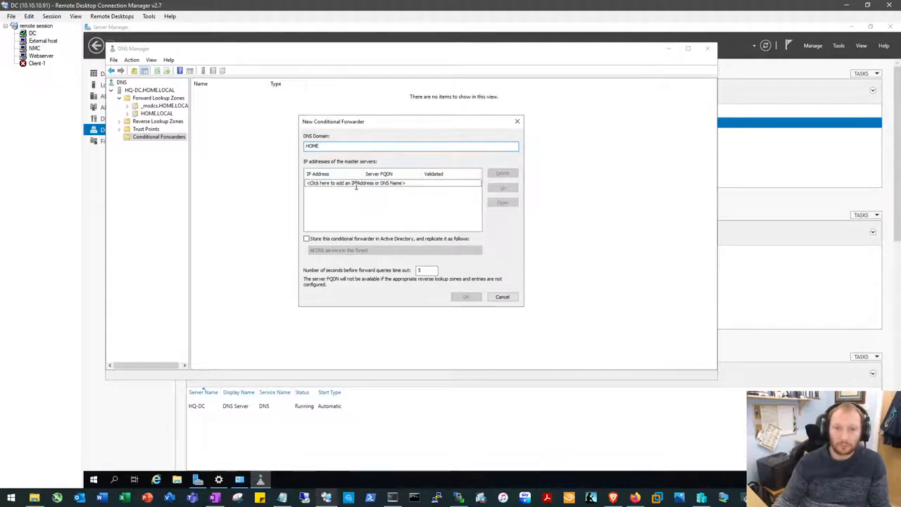
left_click(356, 183)
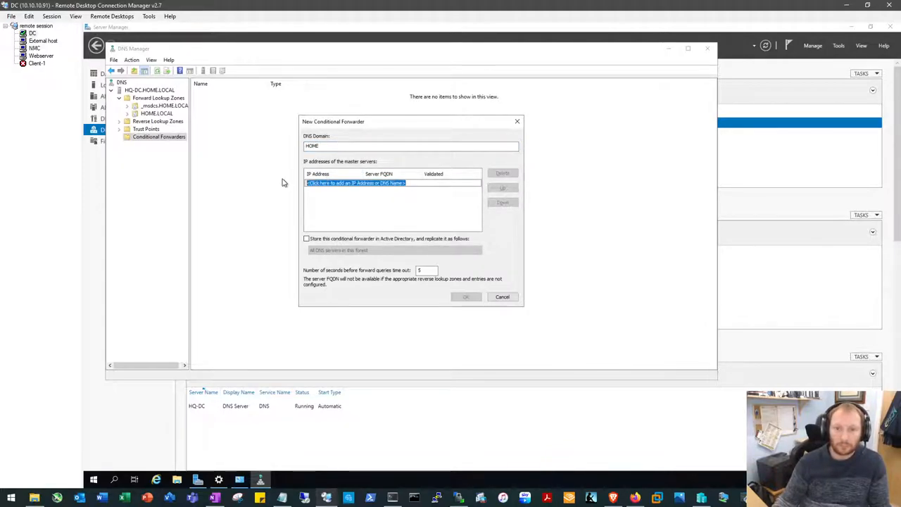
type("208.67.222.222")
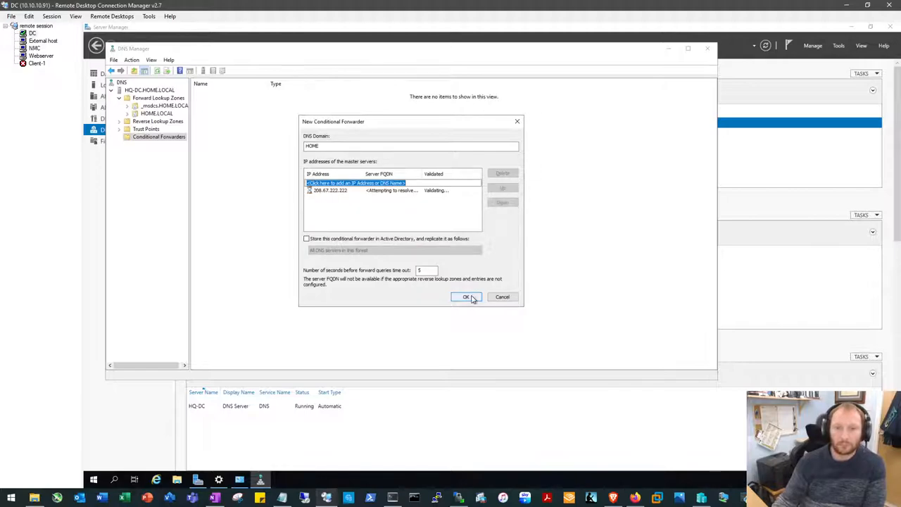
left_click(466, 297)
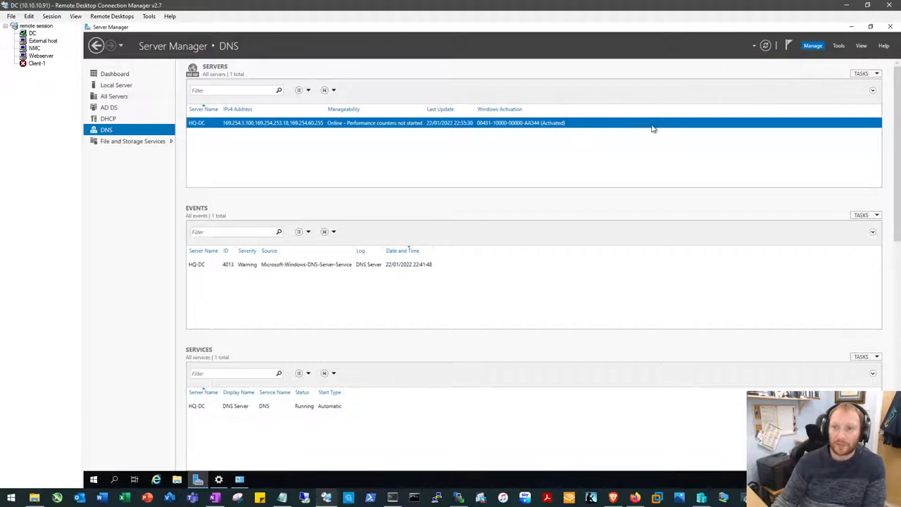
Step: In Add Roles and Features, keep HQ-DC as destination and select Active Directory Certificate Services with its tools
left_click(812, 45)
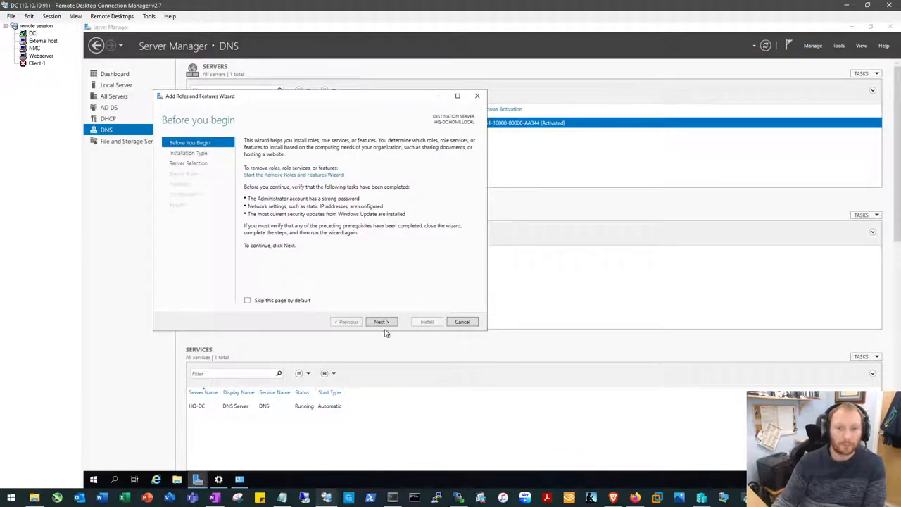
left_click(381, 322)
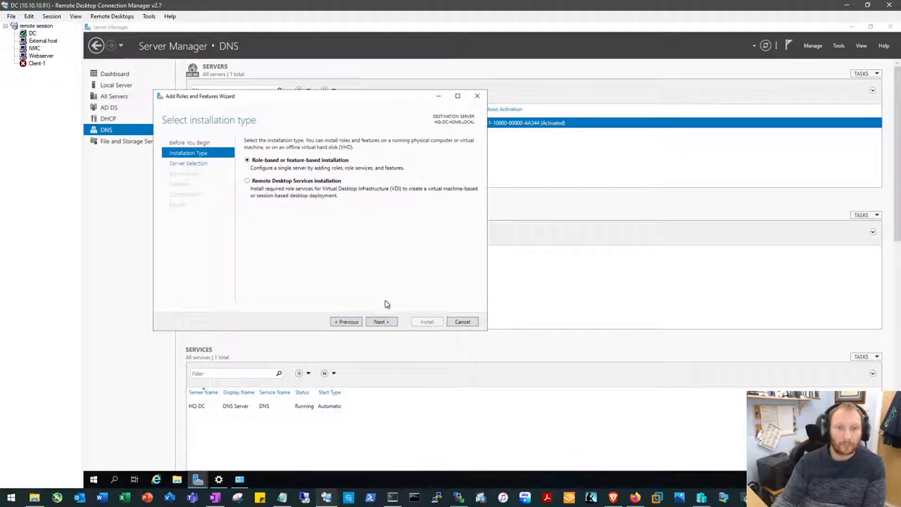
left_click(381, 321)
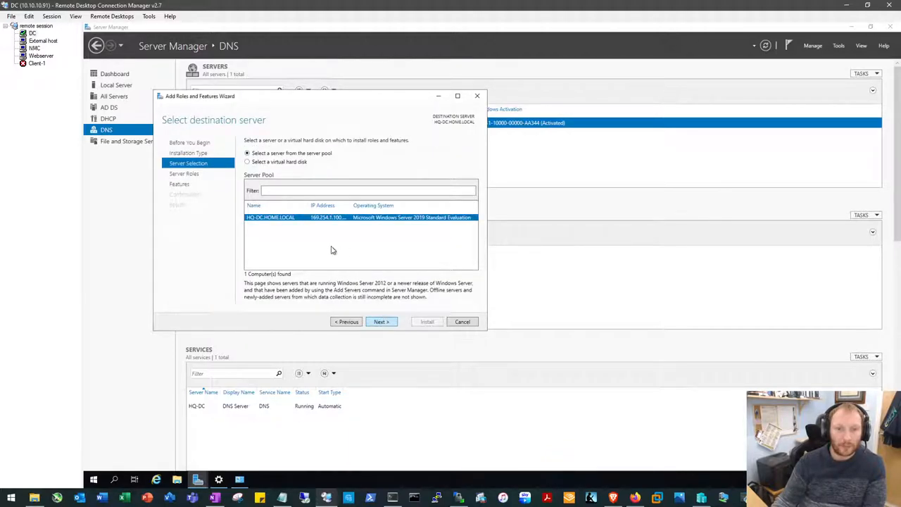
left_click(381, 322)
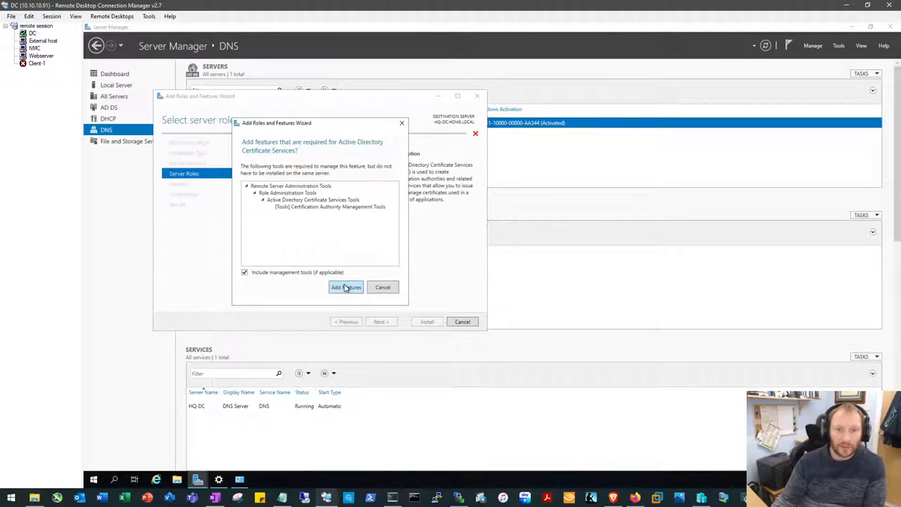
left_click(345, 287)
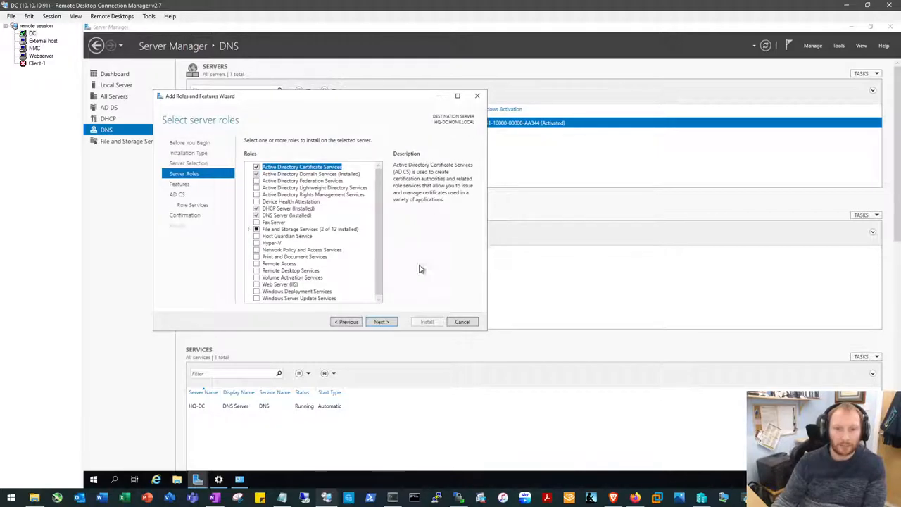
left_click(381, 322)
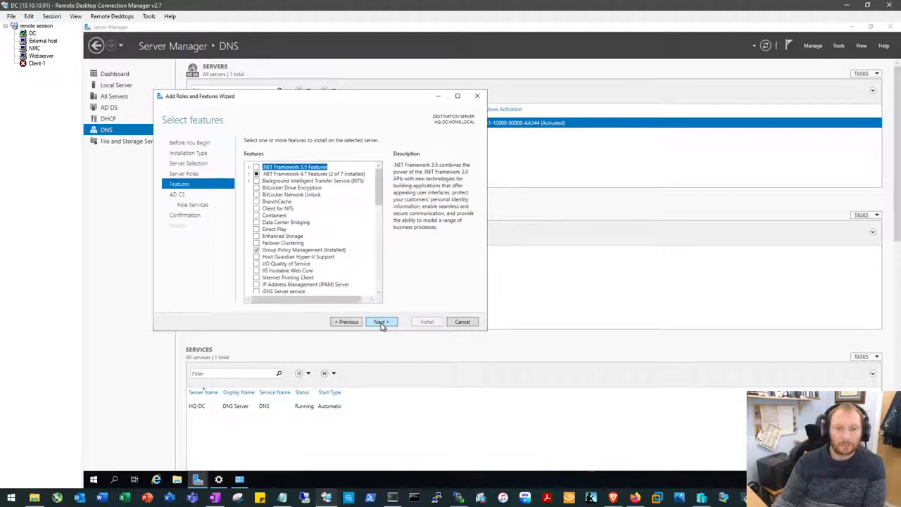
Step: Keep Certification Authority as role service, allow automatic restart, and begin the installation
left_click(381, 322)
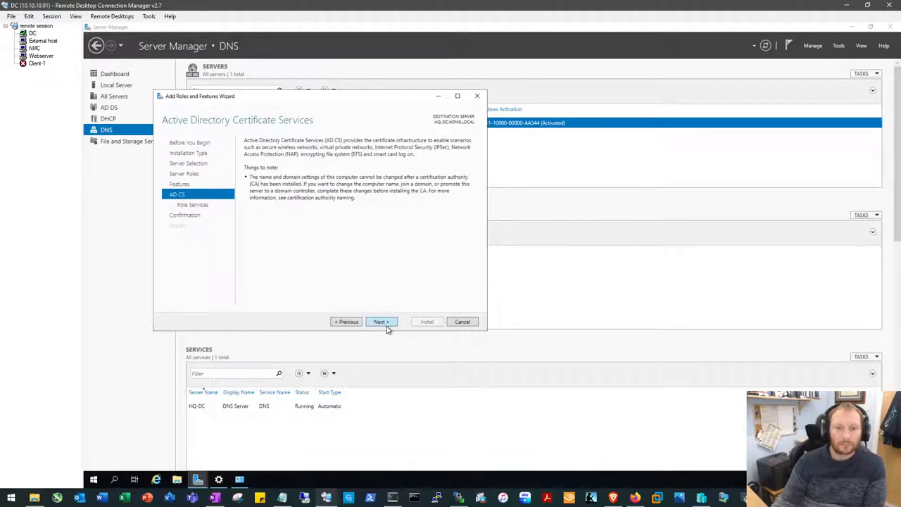
left_click(381, 321)
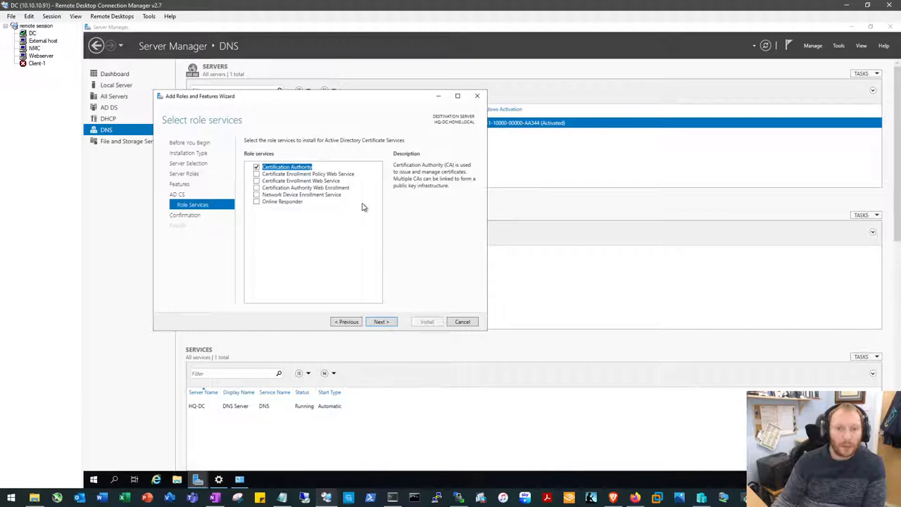
mouse_move(353, 180)
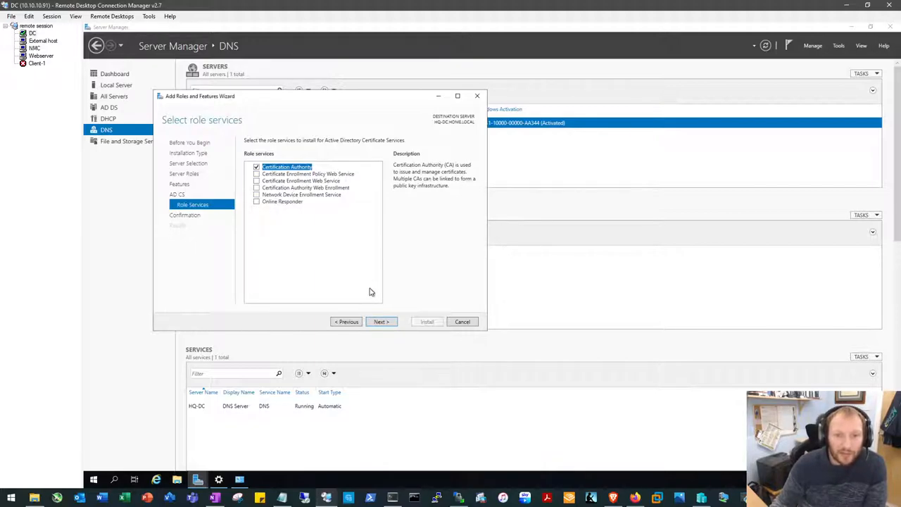
left_click(381, 322)
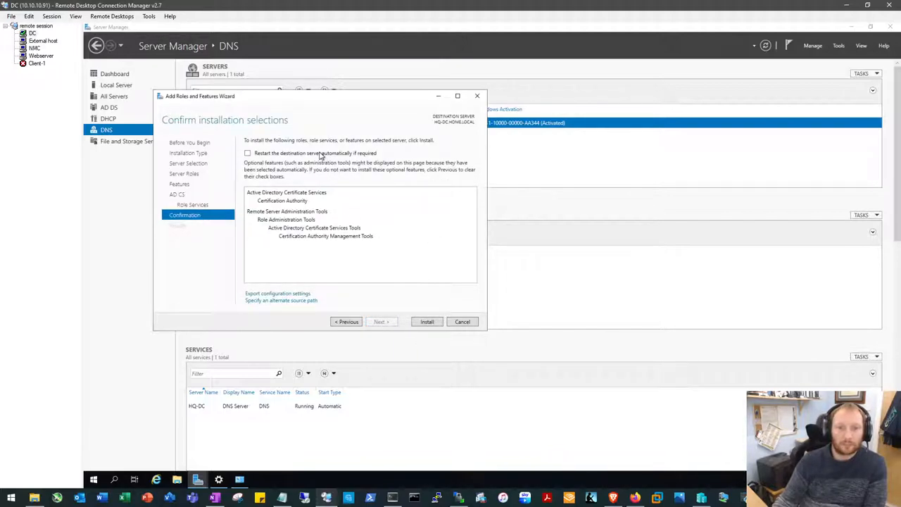
left_click(247, 152)
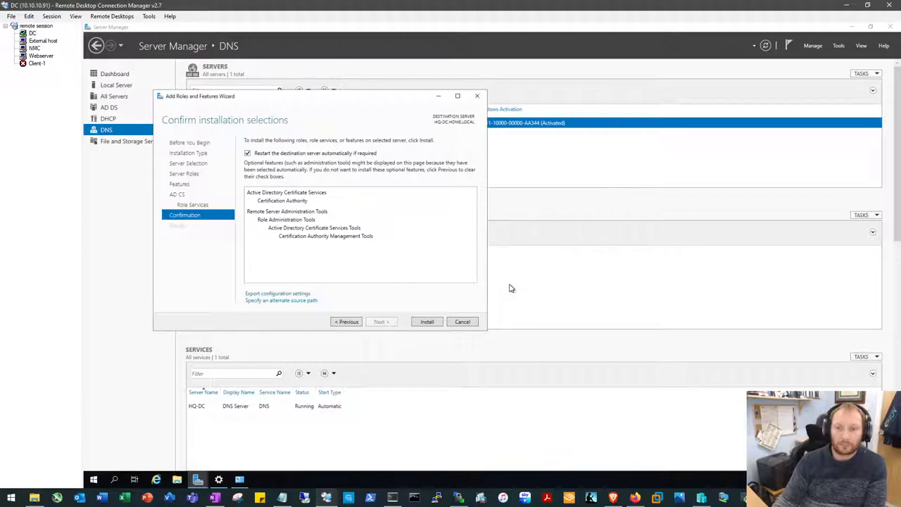
left_click(426, 322)
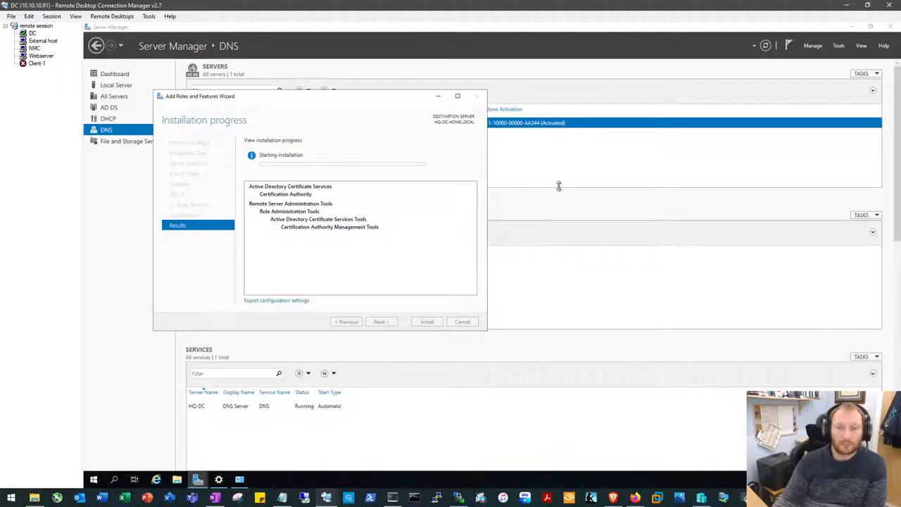
mouse_move(560, 189)
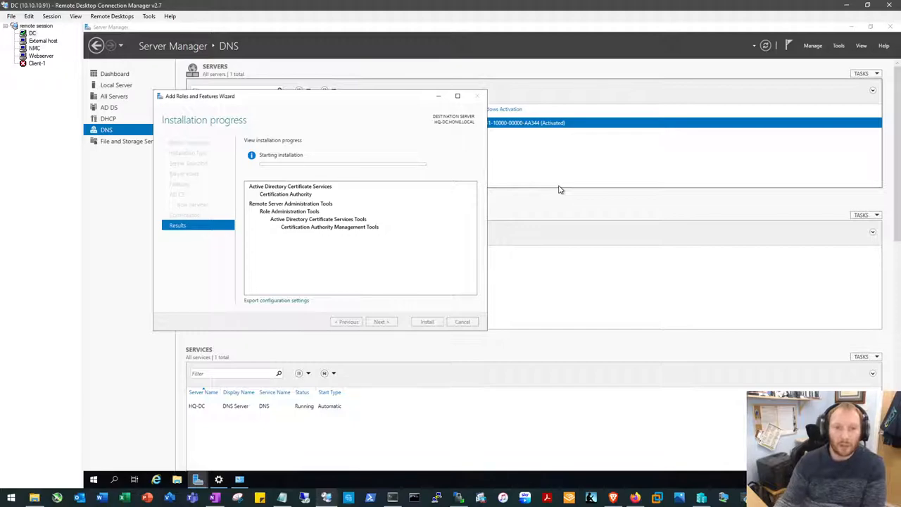